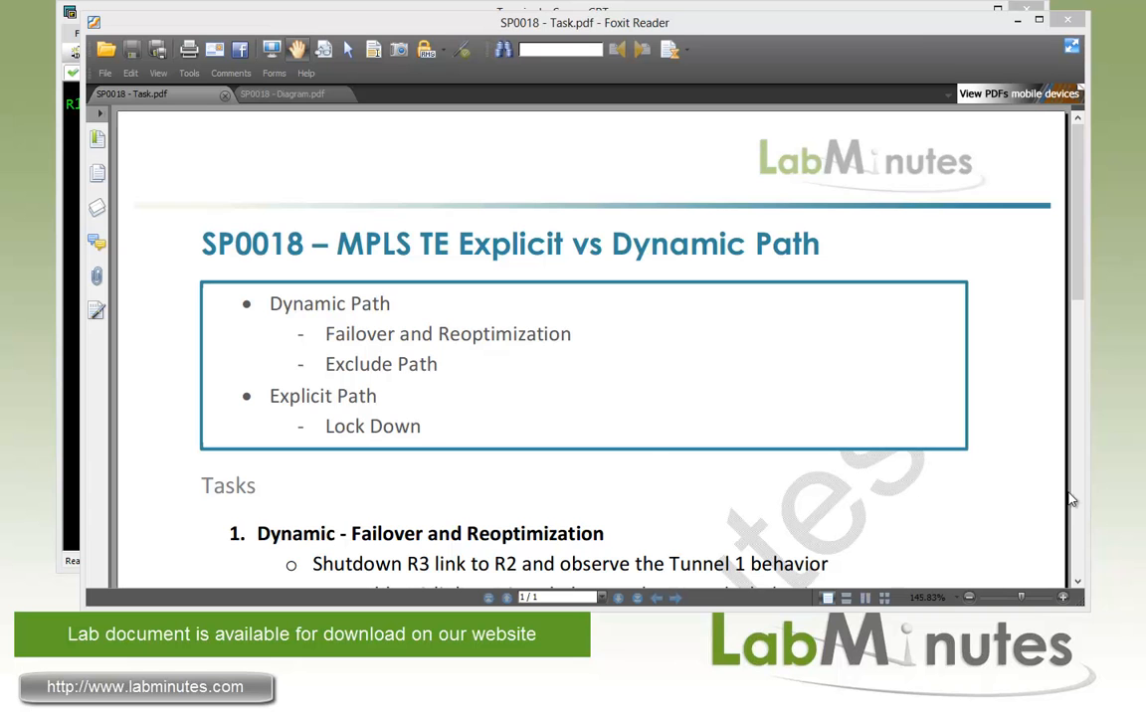
mouse_move(364, 350)
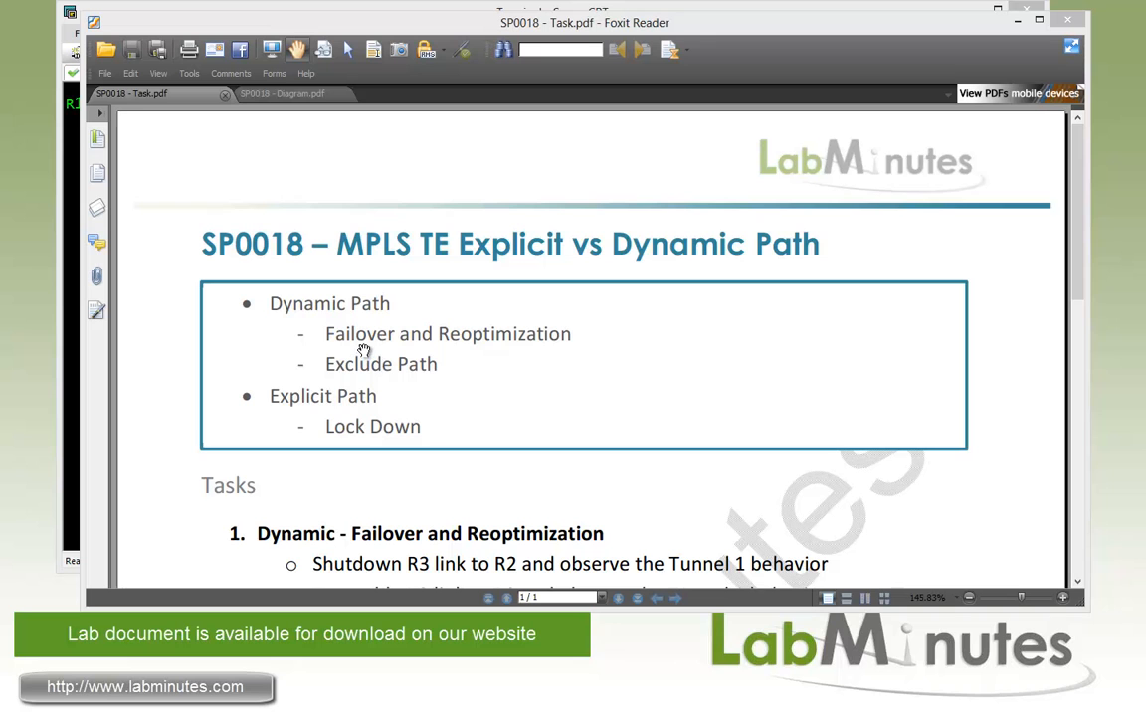
mouse_move(321, 354)
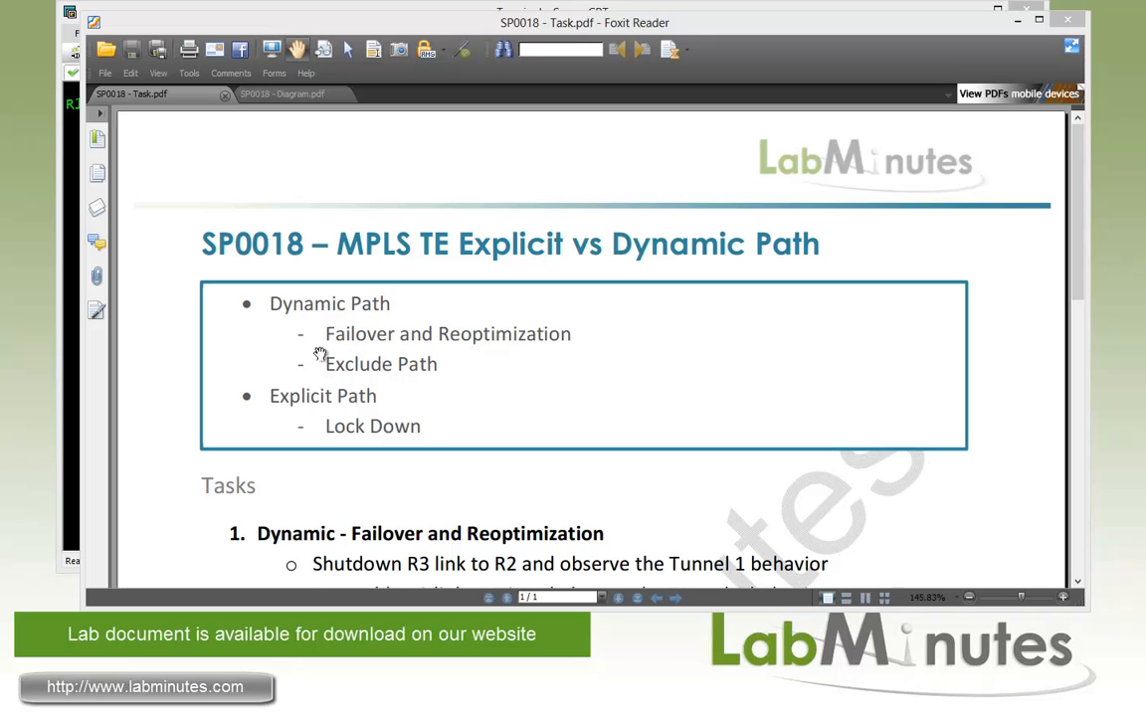
mouse_move(380, 354)
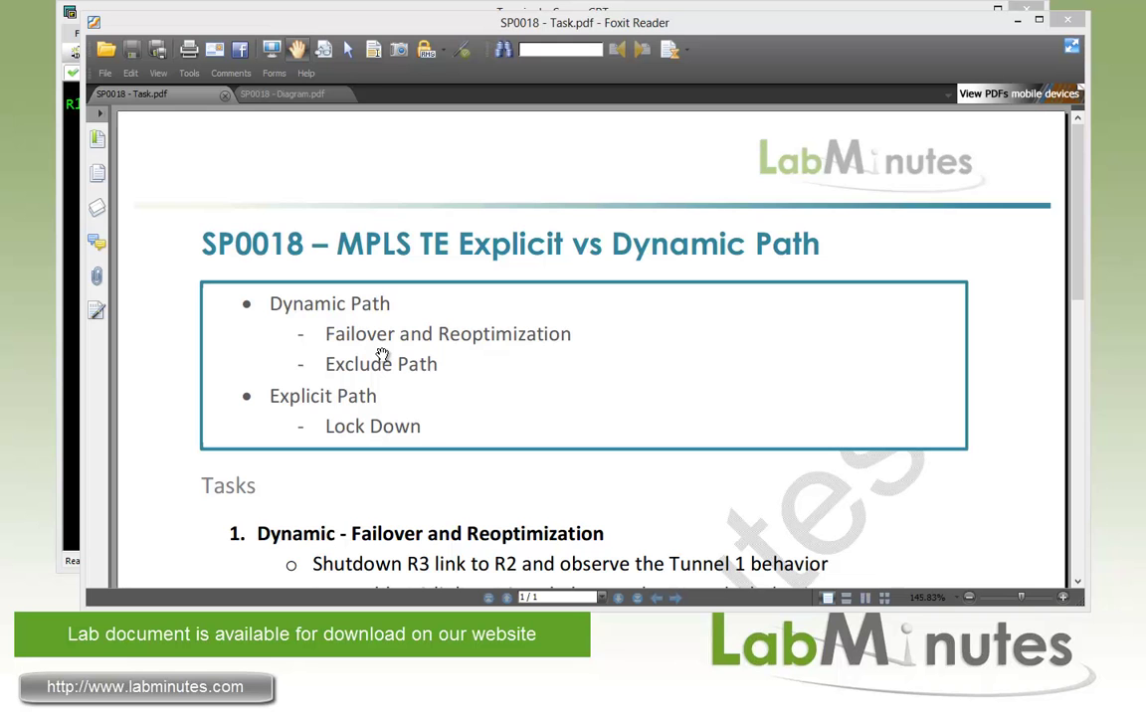
mouse_move(384, 349)
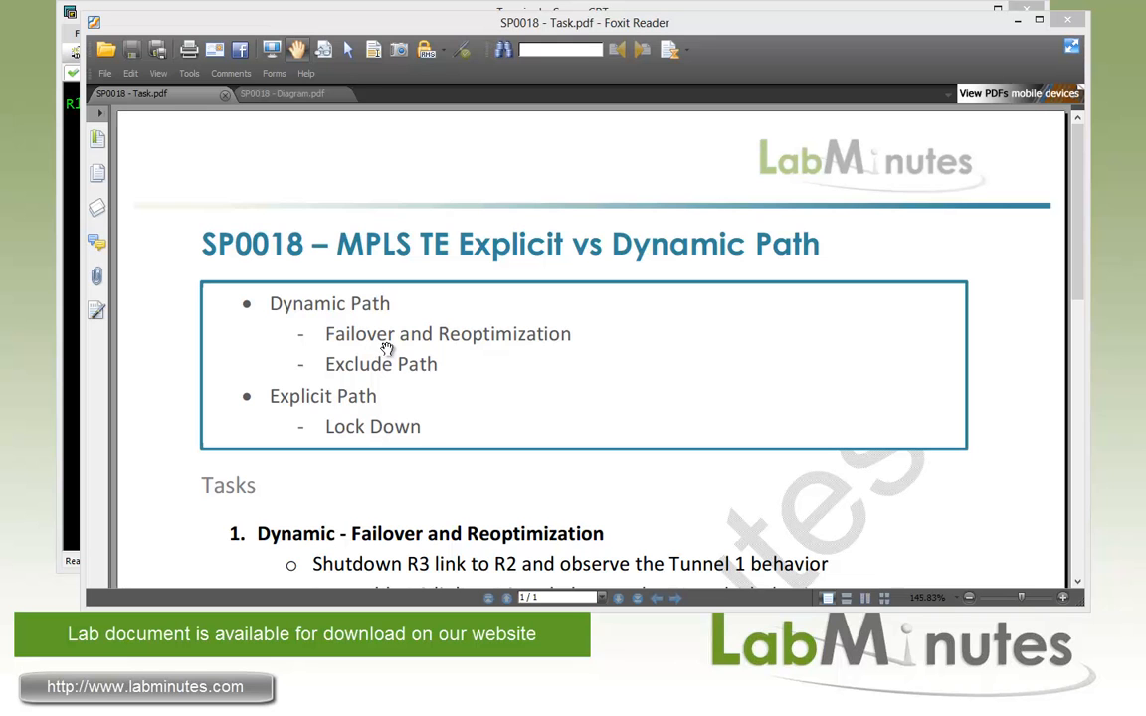
mouse_move(504, 359)
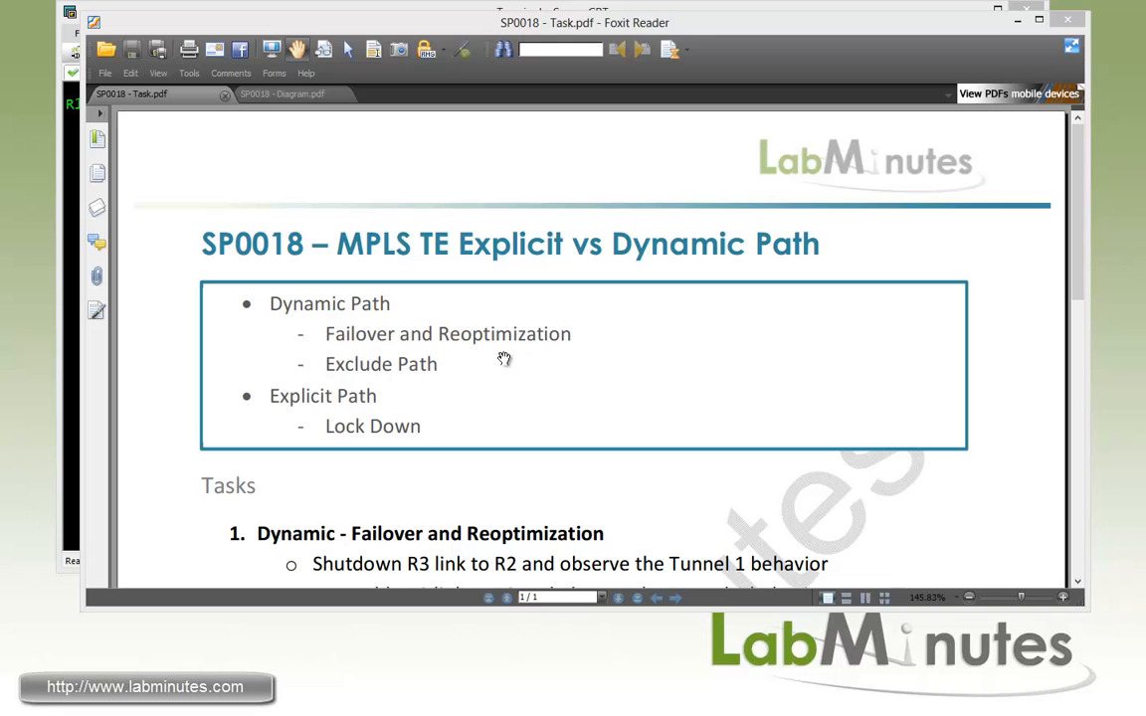
mouse_move(531, 361)
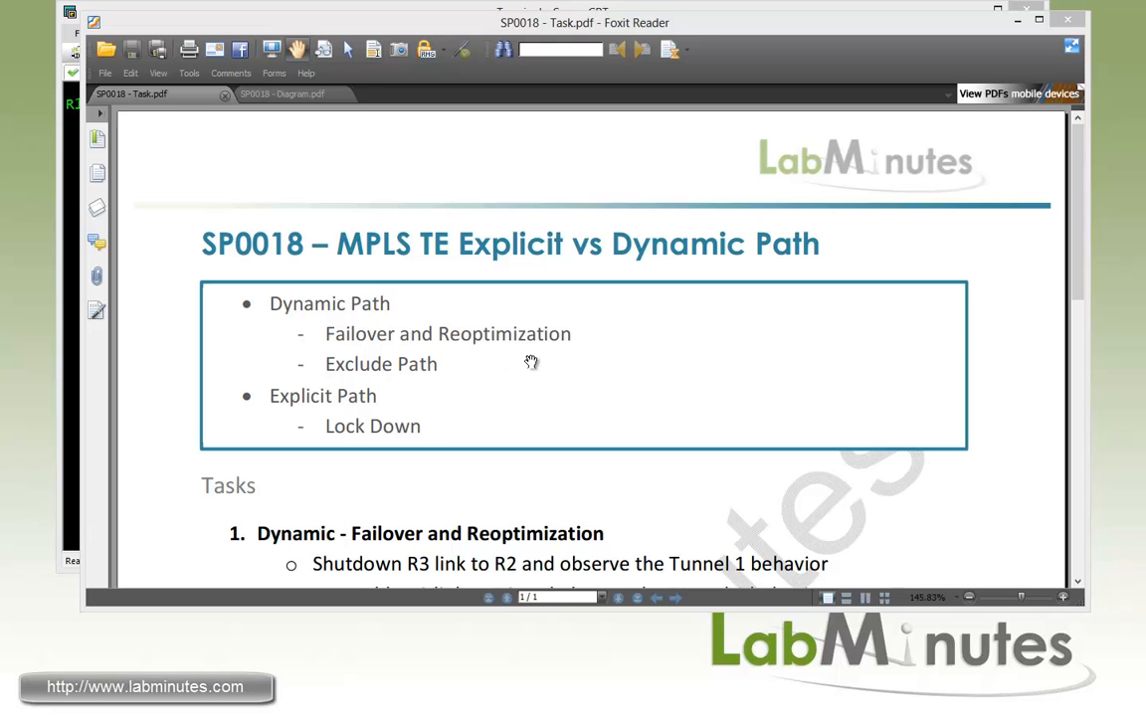
mouse_move(536, 360)
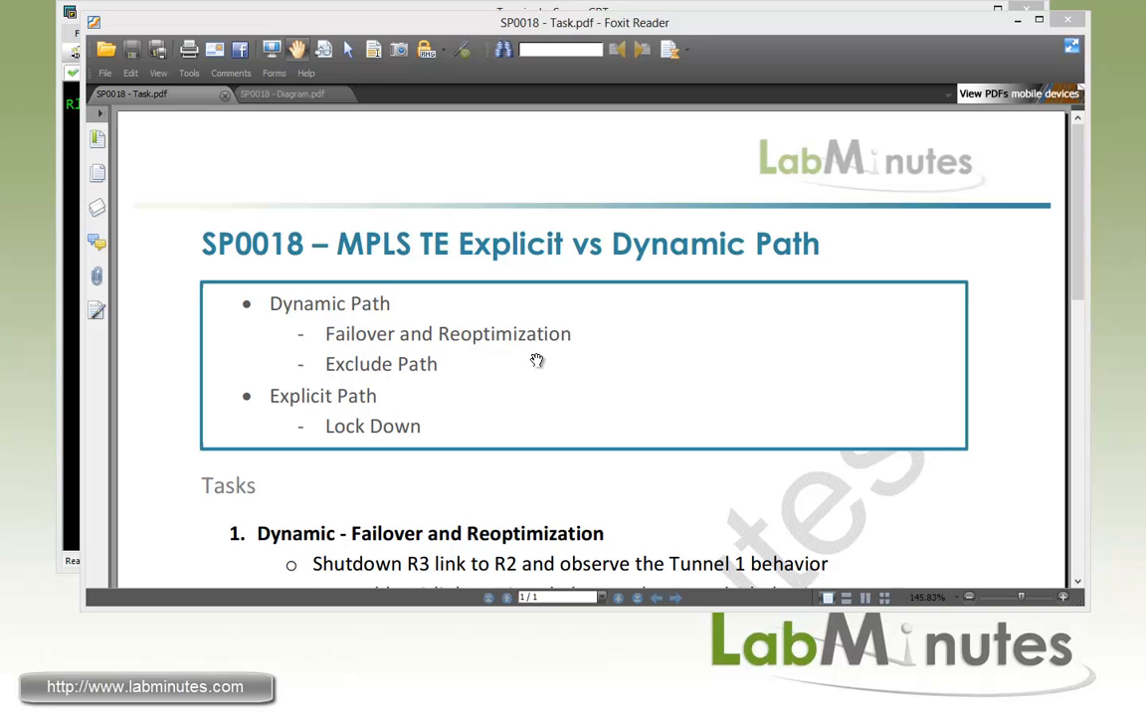
mouse_move(570, 359)
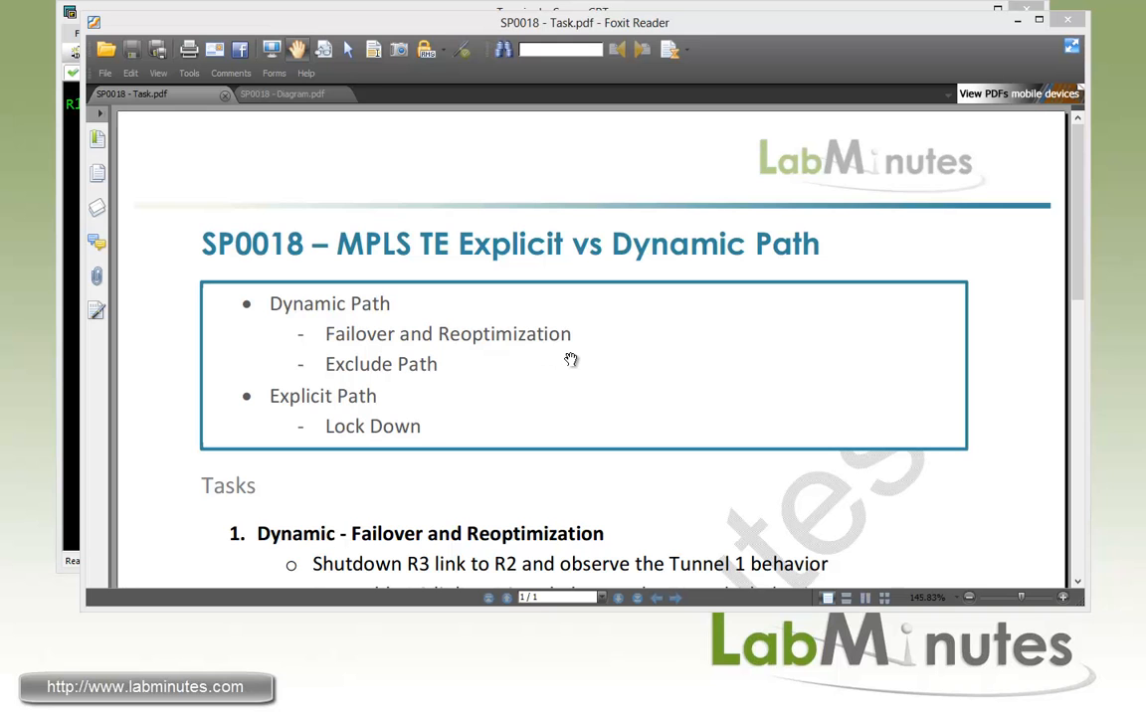
mouse_move(580, 388)
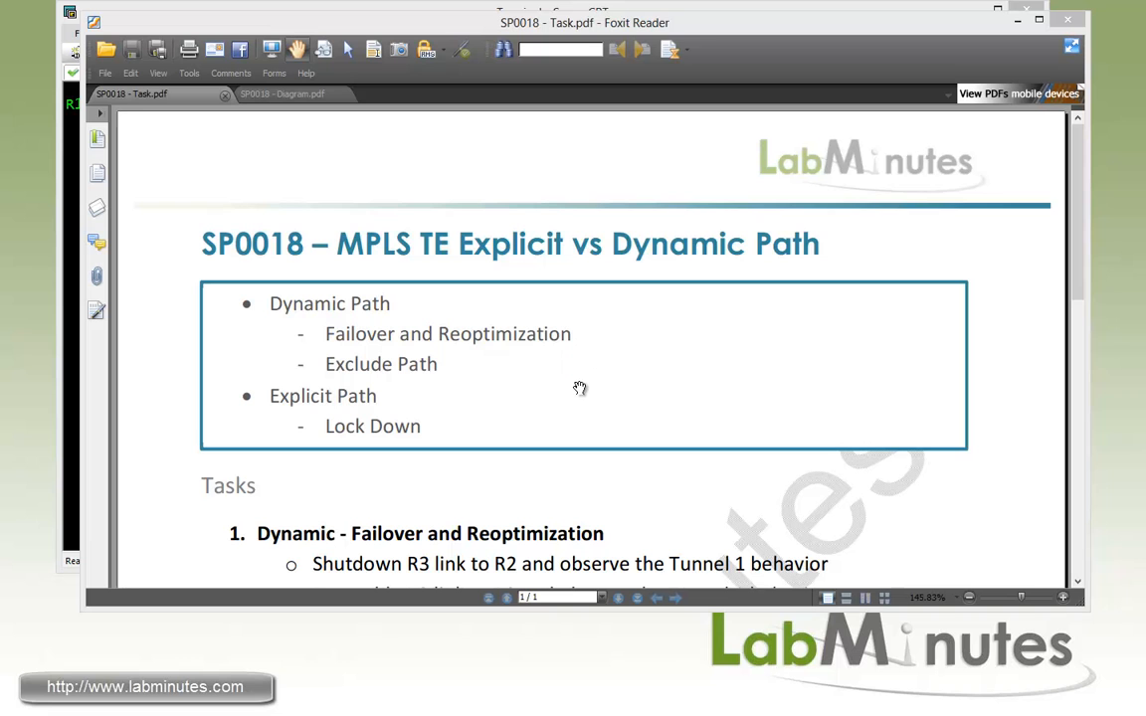
mouse_move(448, 384)
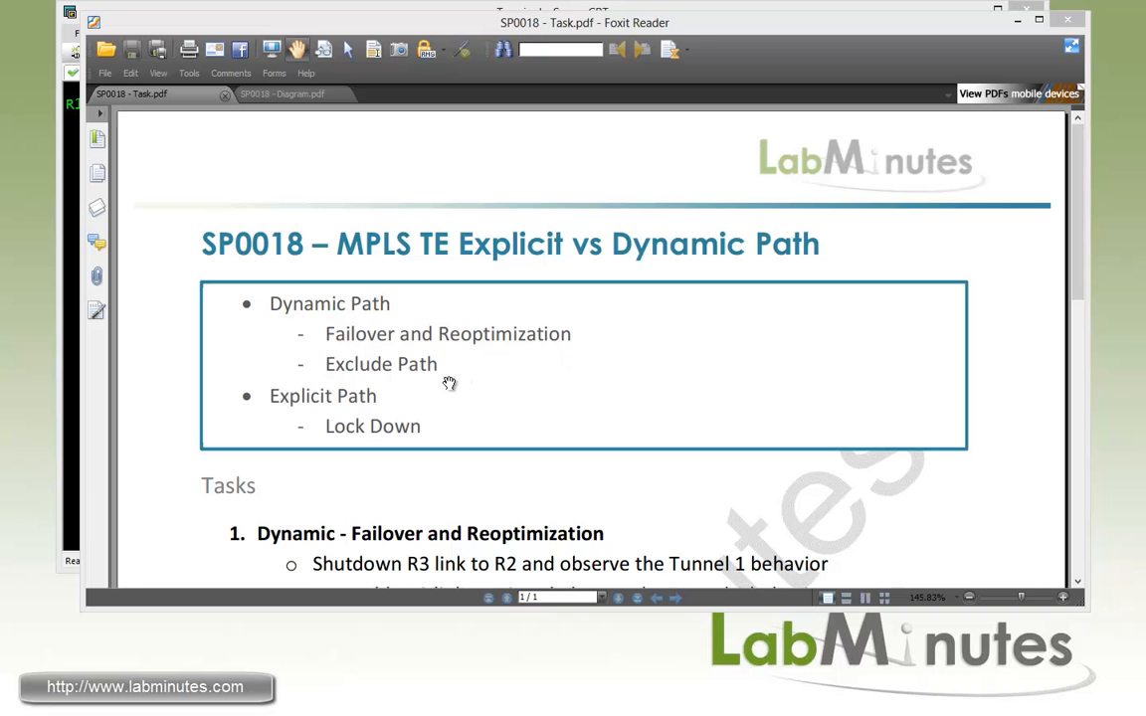
mouse_move(445, 395)
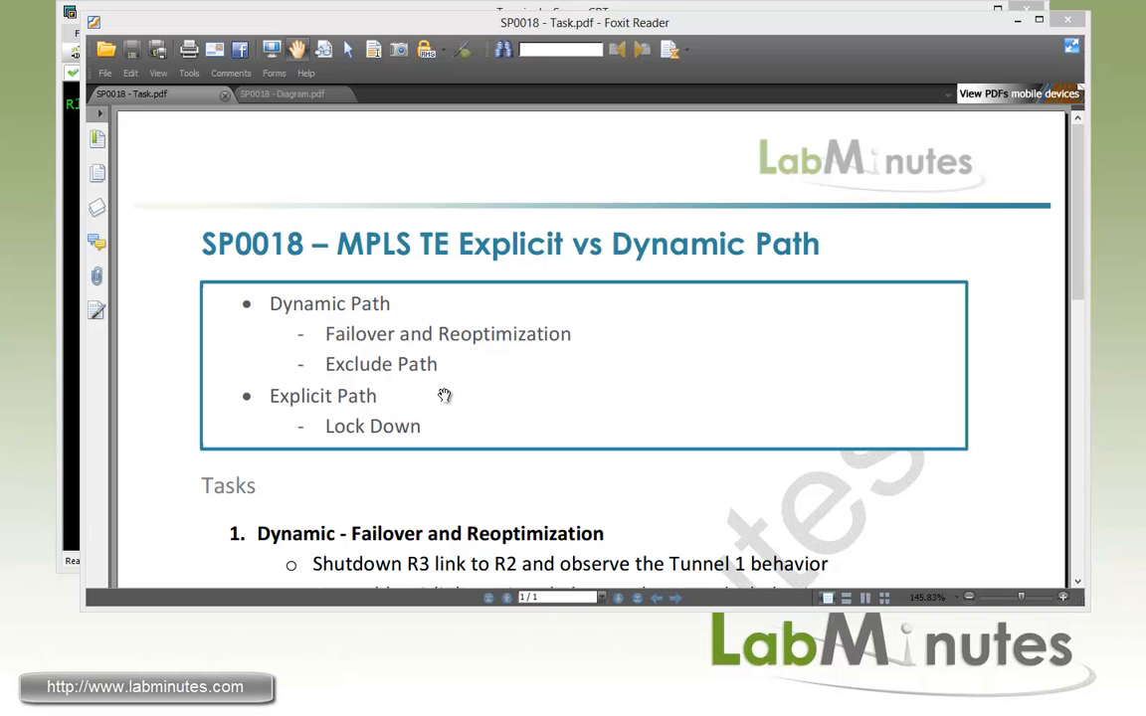
mouse_move(472, 383)
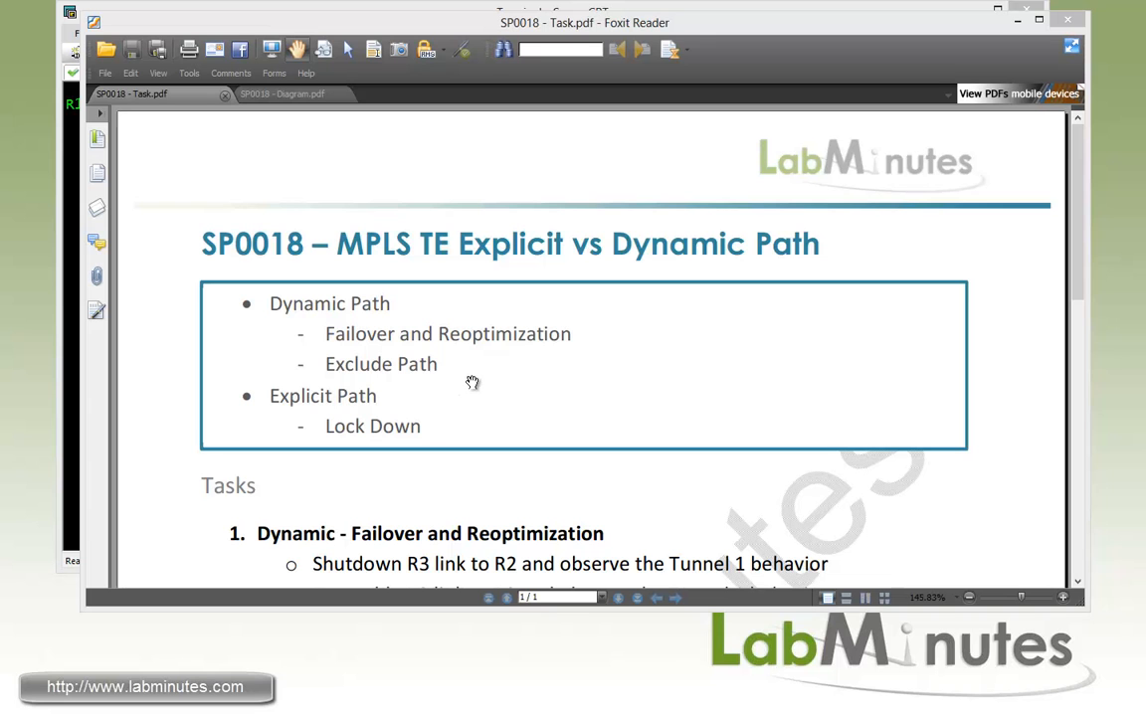
mouse_move(477, 387)
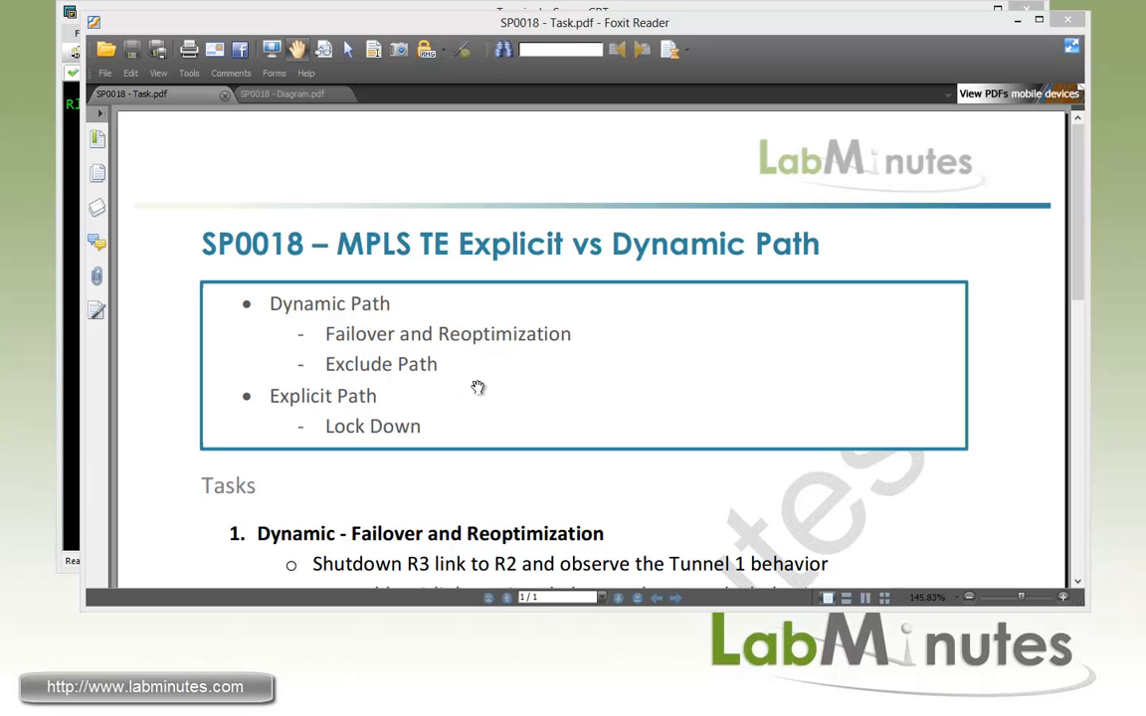
mouse_move(430, 413)
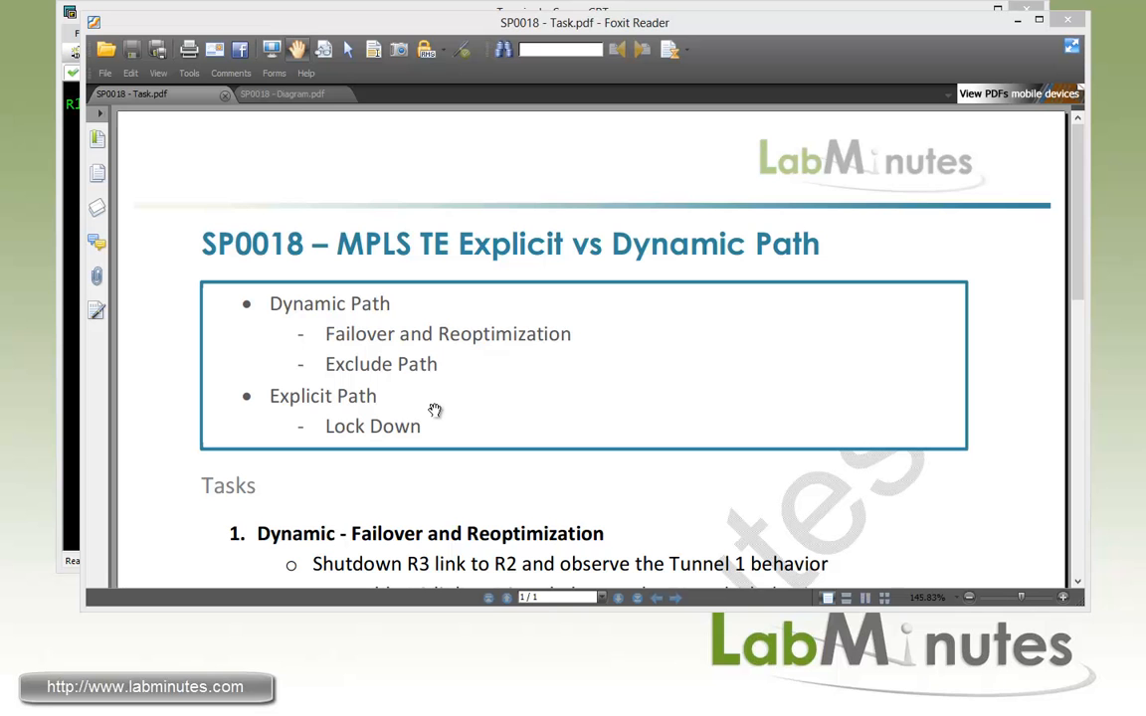
Step: Switch Foxit Reader to the SP0018 - Diagram.pdf physical topology
left_click(281, 93)
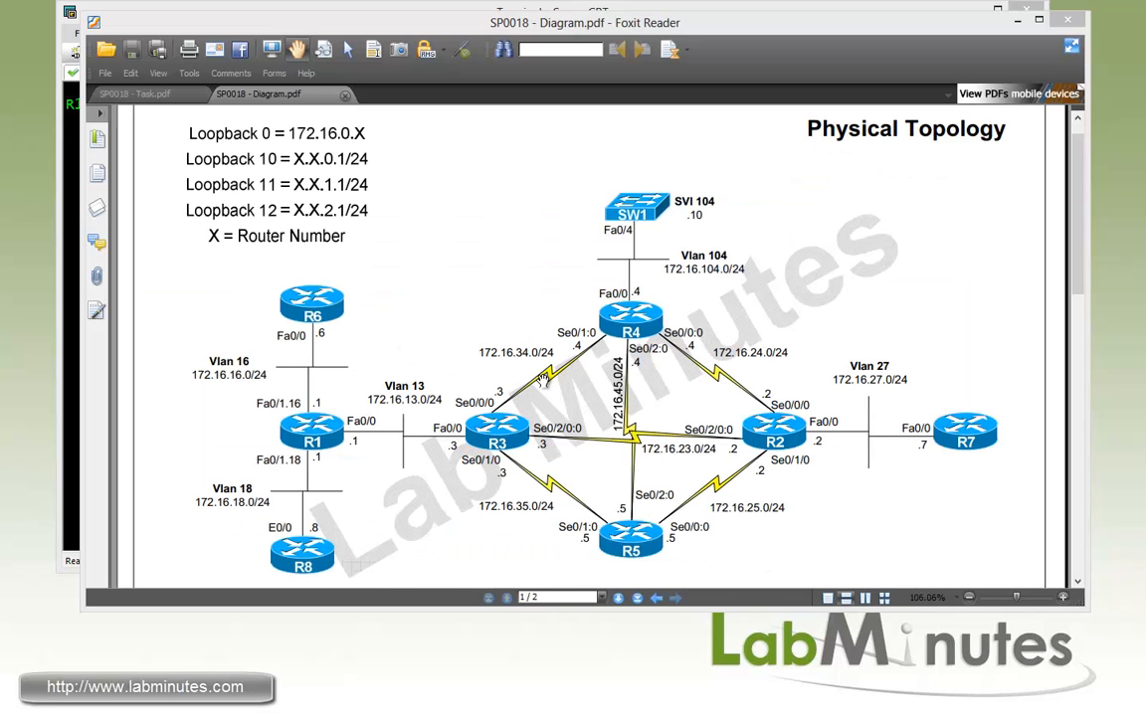
mouse_move(562, 398)
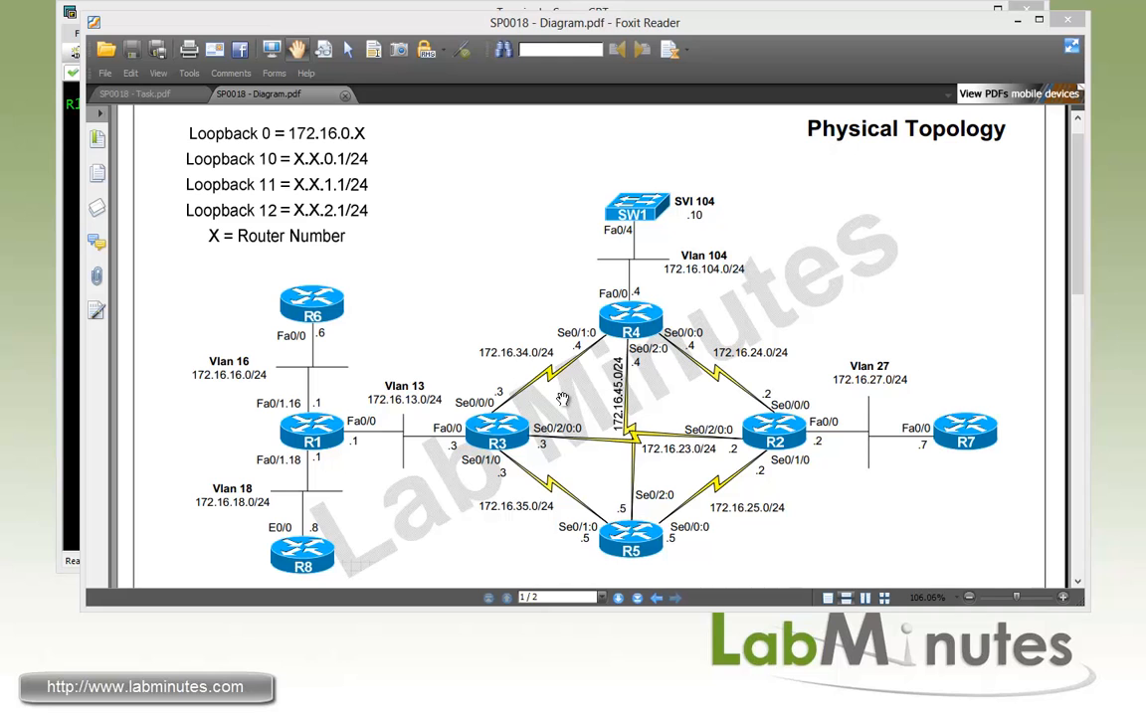
mouse_move(547, 304)
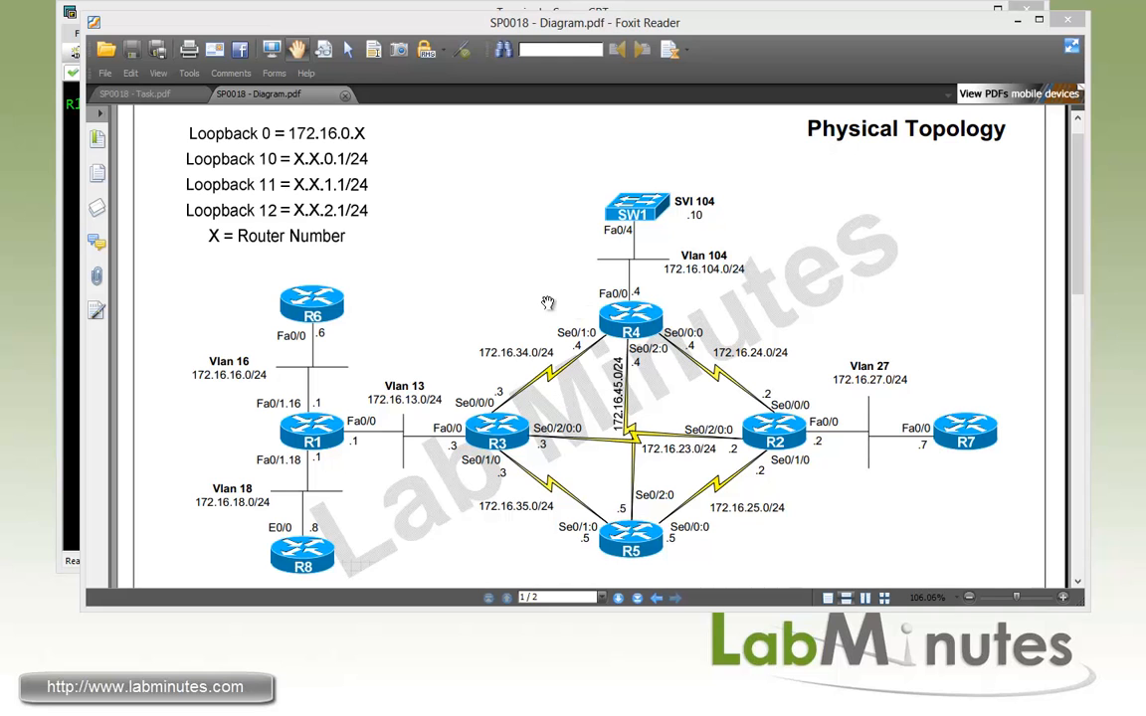
mouse_move(515, 381)
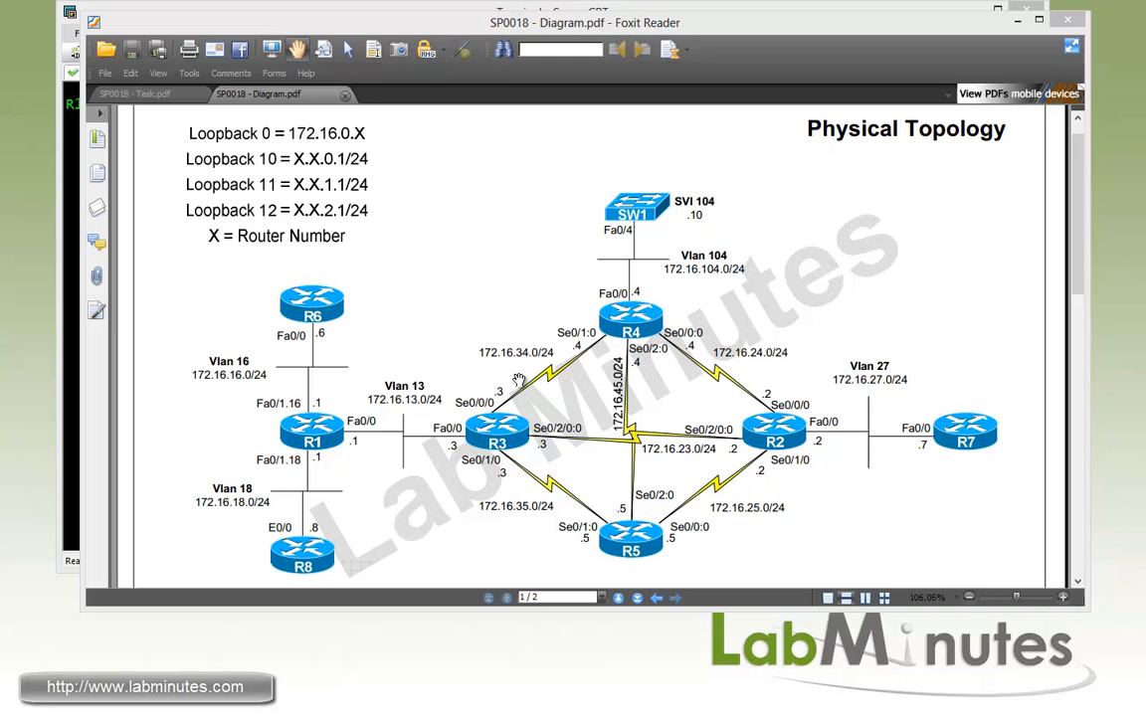
mouse_move(543, 405)
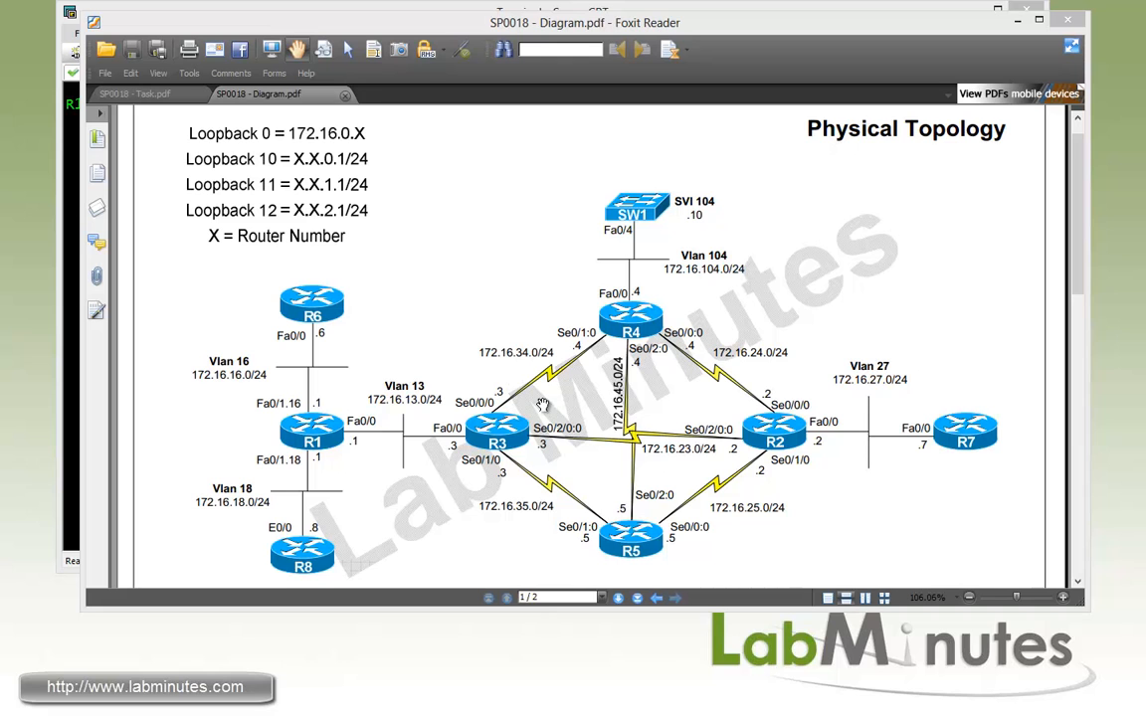
mouse_move(634, 410)
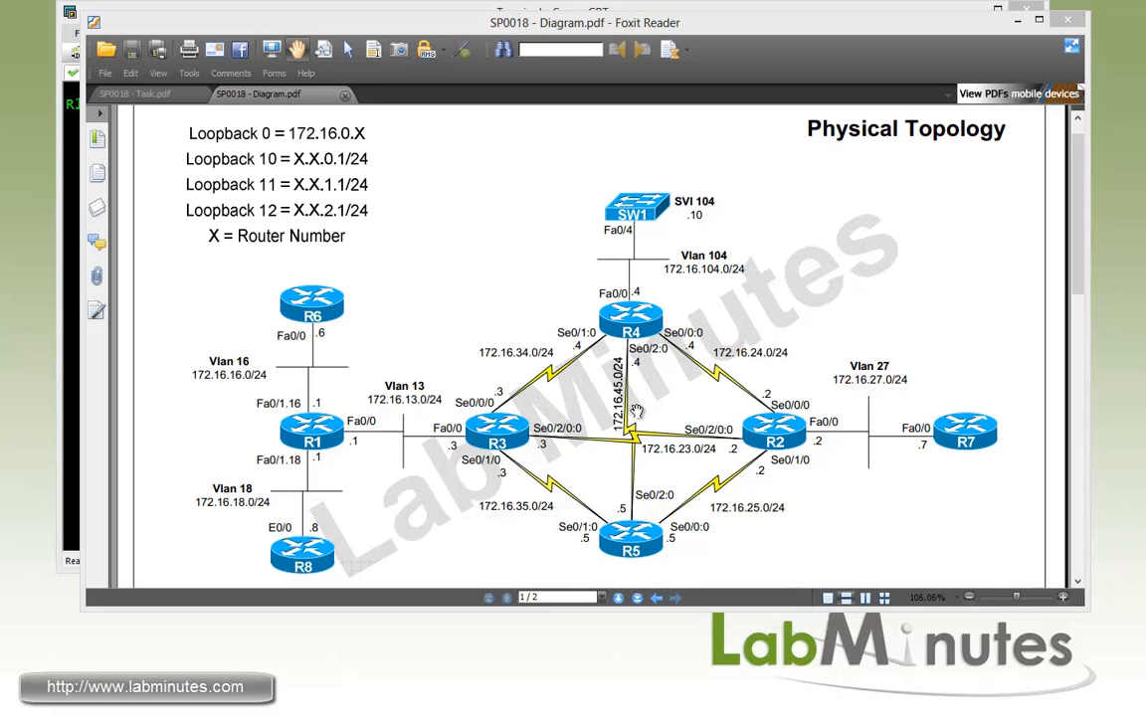
mouse_move(577, 398)
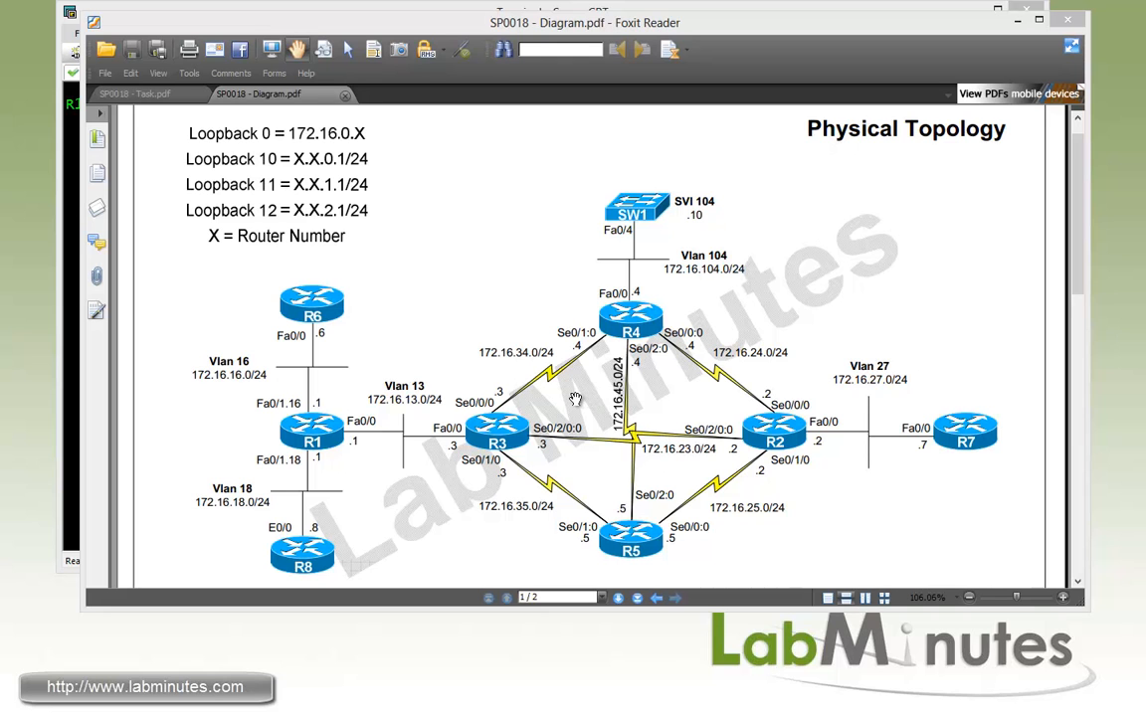
mouse_move(826, 436)
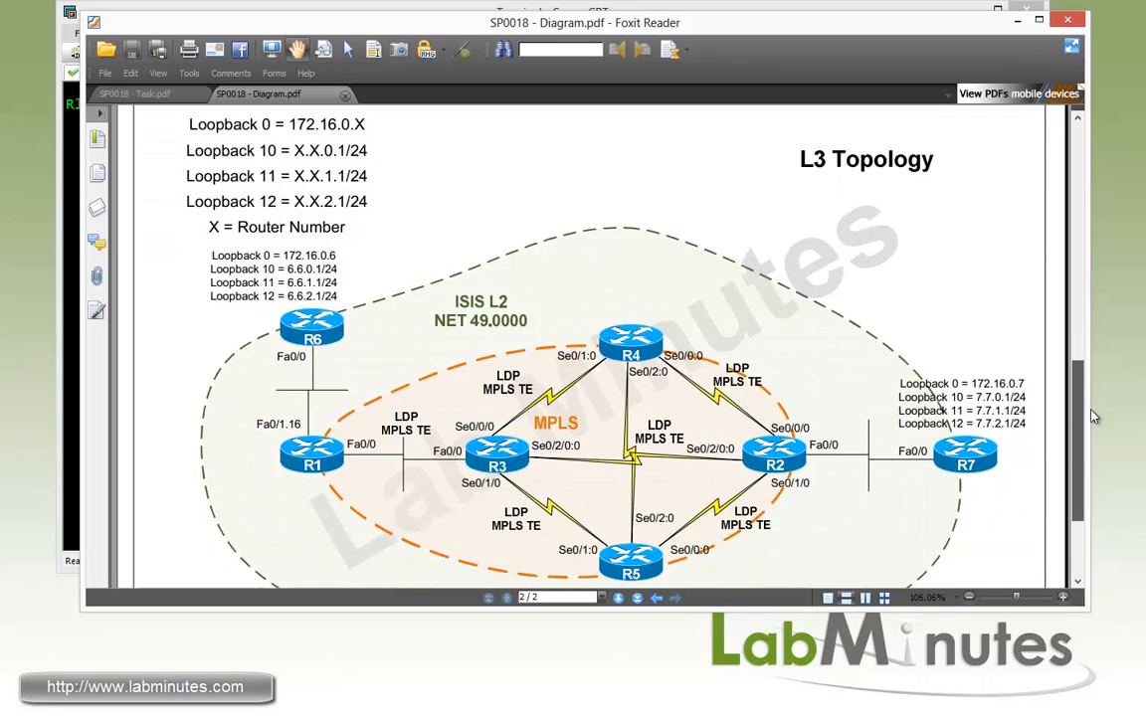
scroll("down", 3)
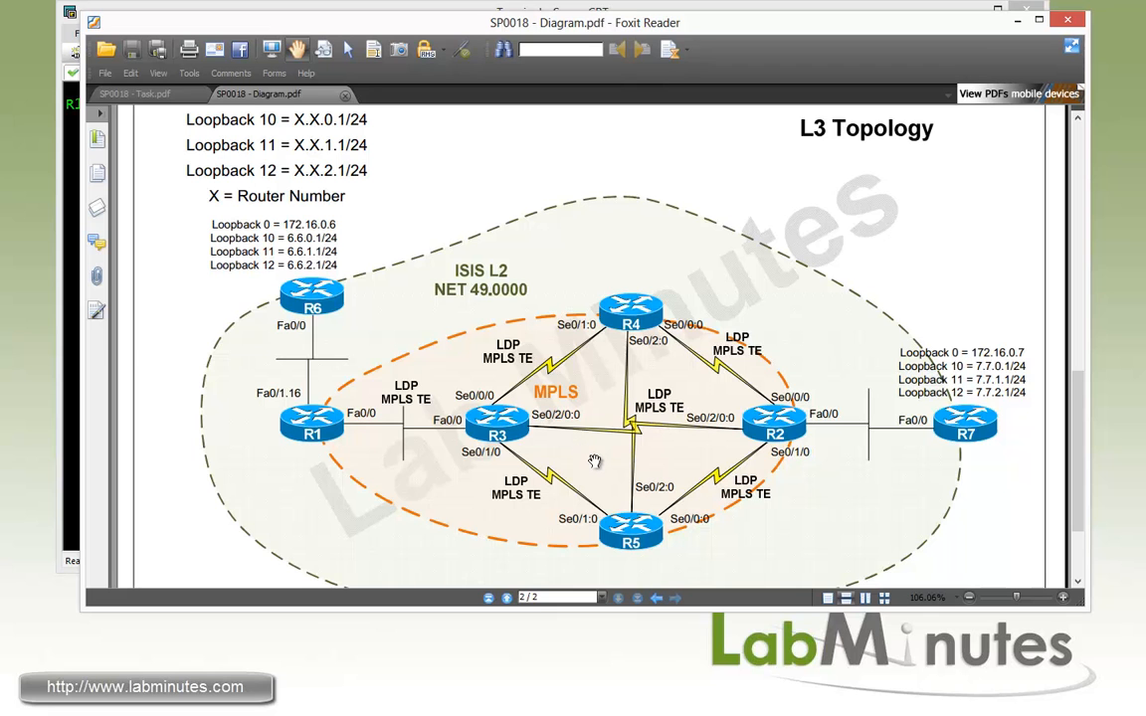
mouse_move(600, 470)
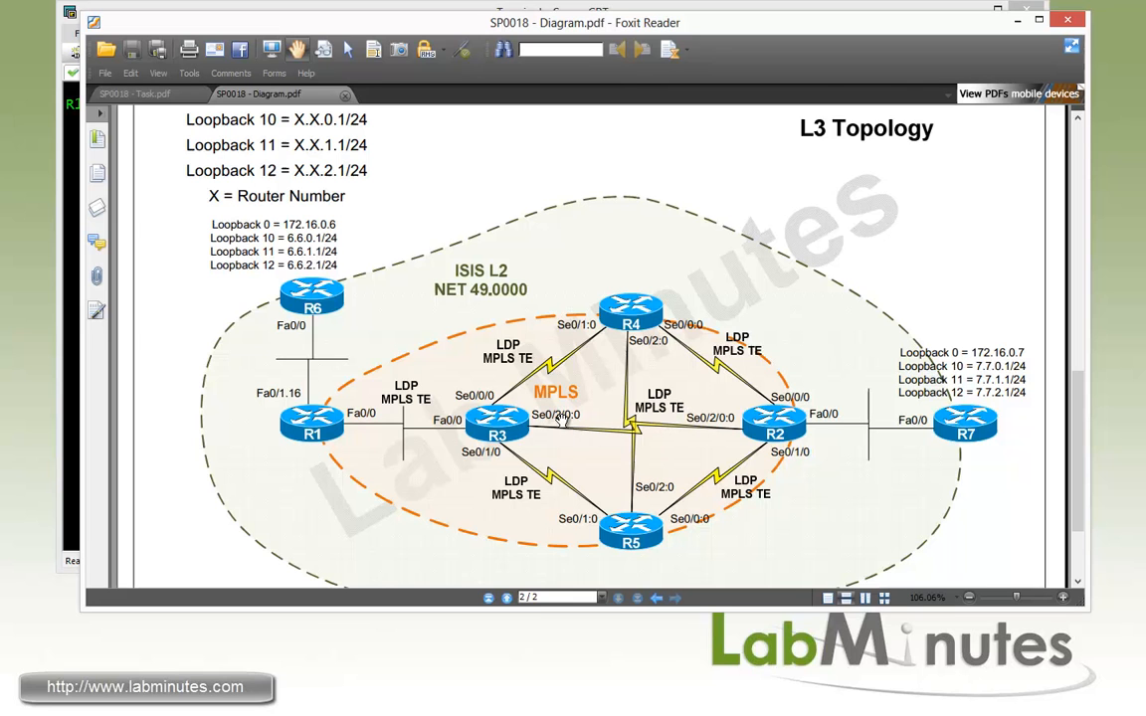
mouse_move(390, 441)
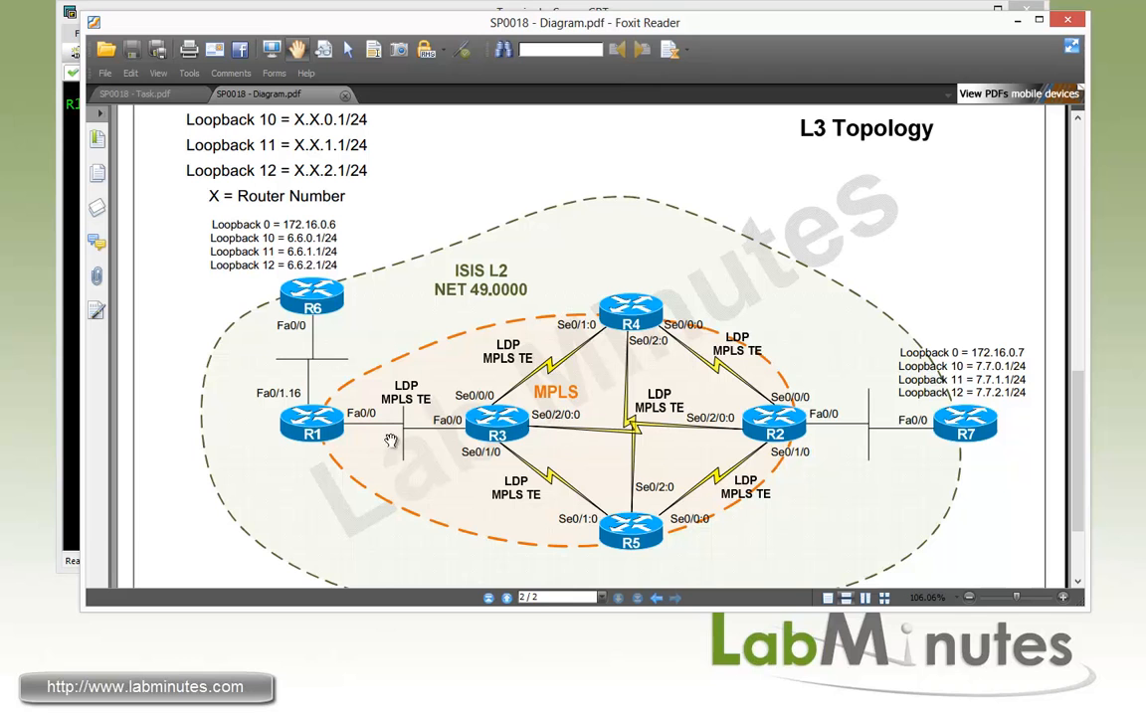
mouse_move(778, 459)
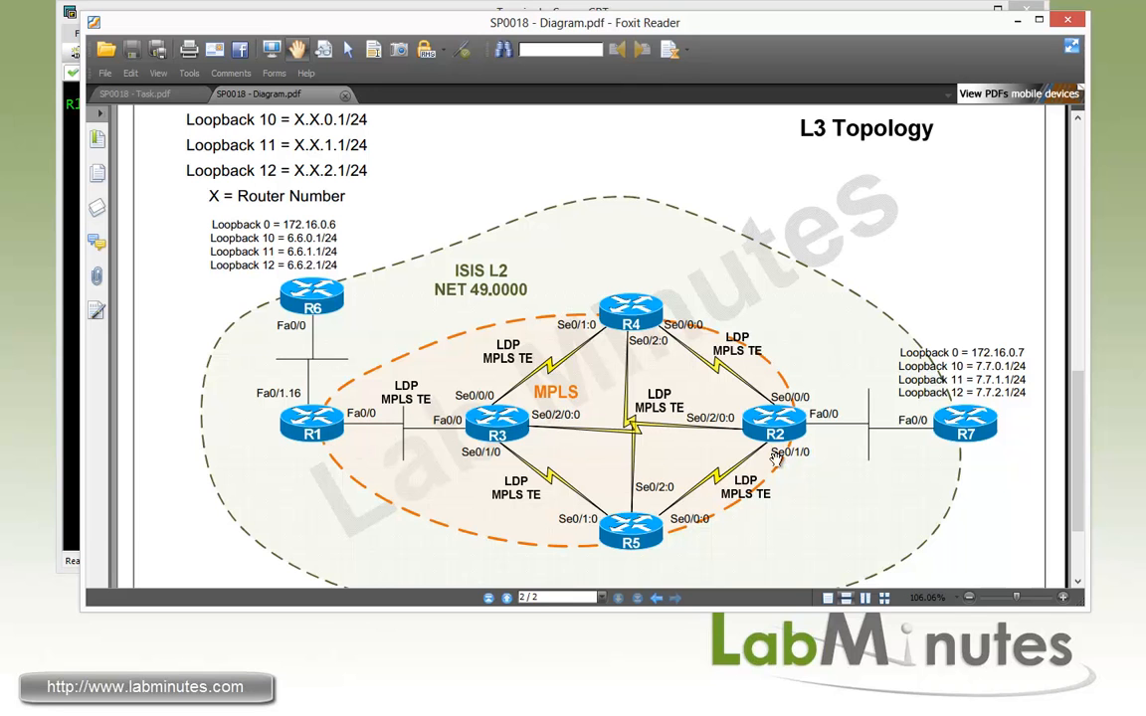
mouse_move(557, 390)
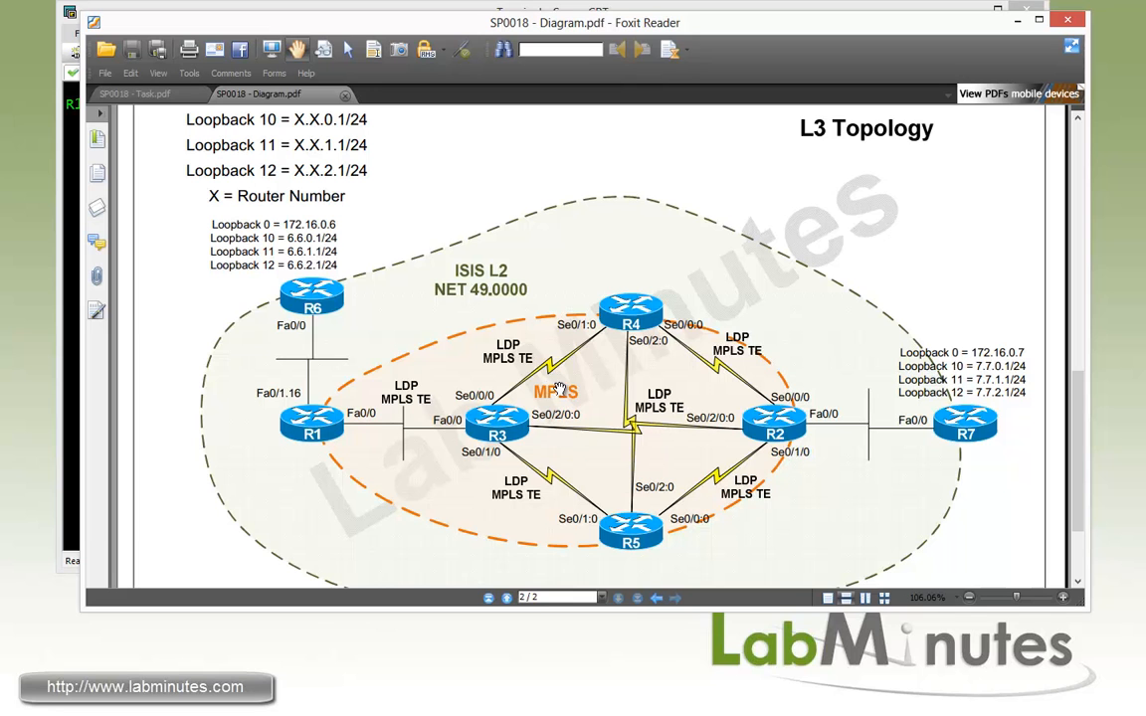
mouse_move(559, 386)
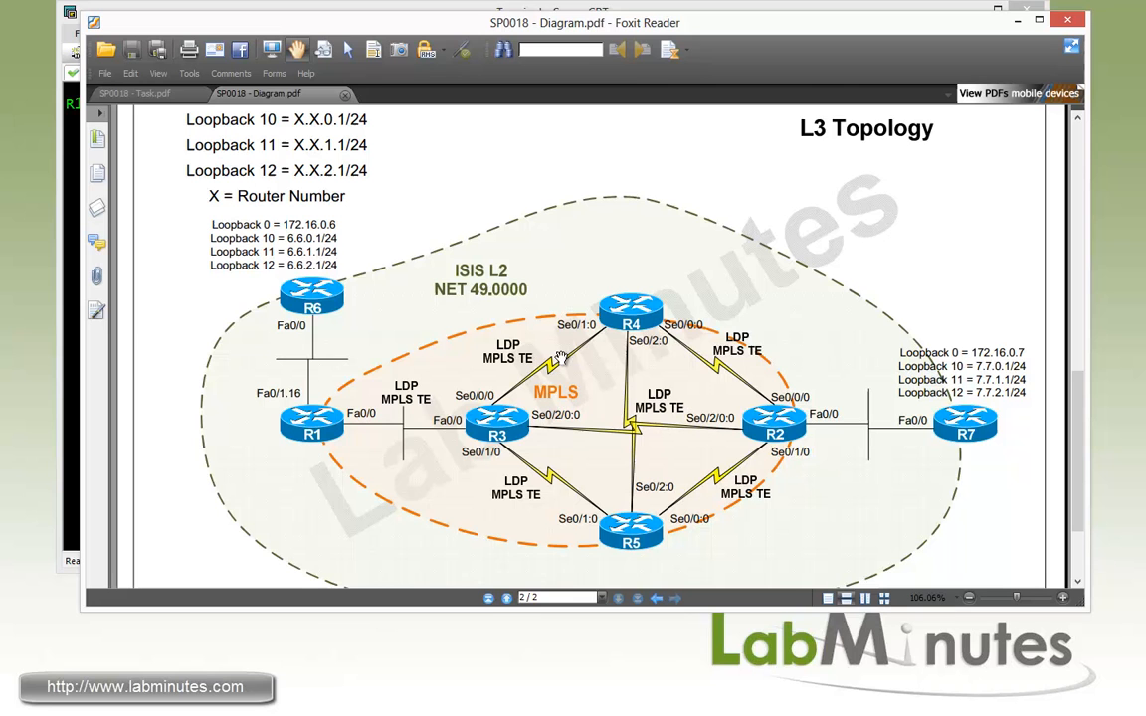
mouse_move(731, 490)
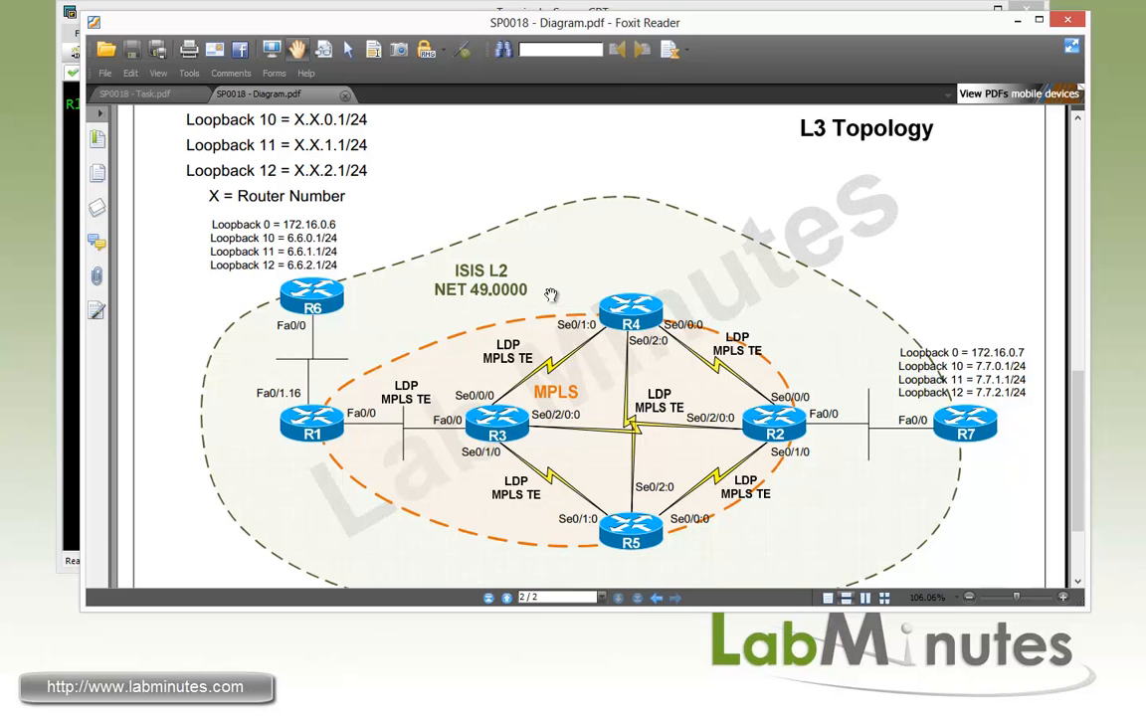
mouse_move(361, 316)
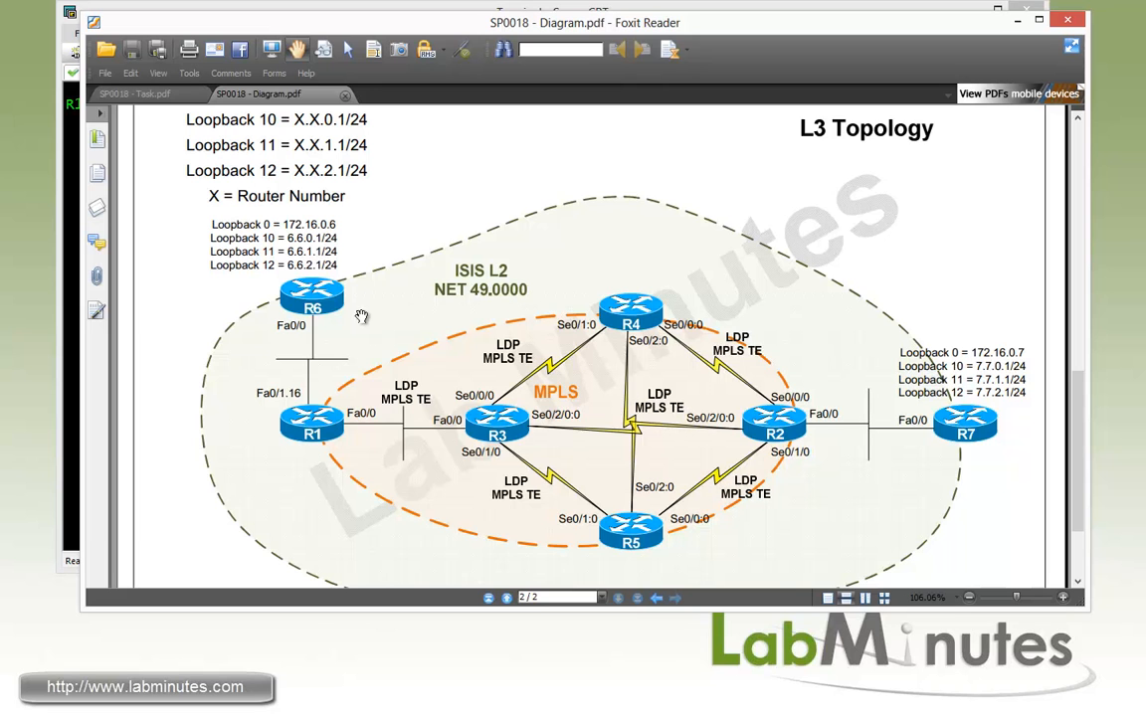
mouse_move(373, 292)
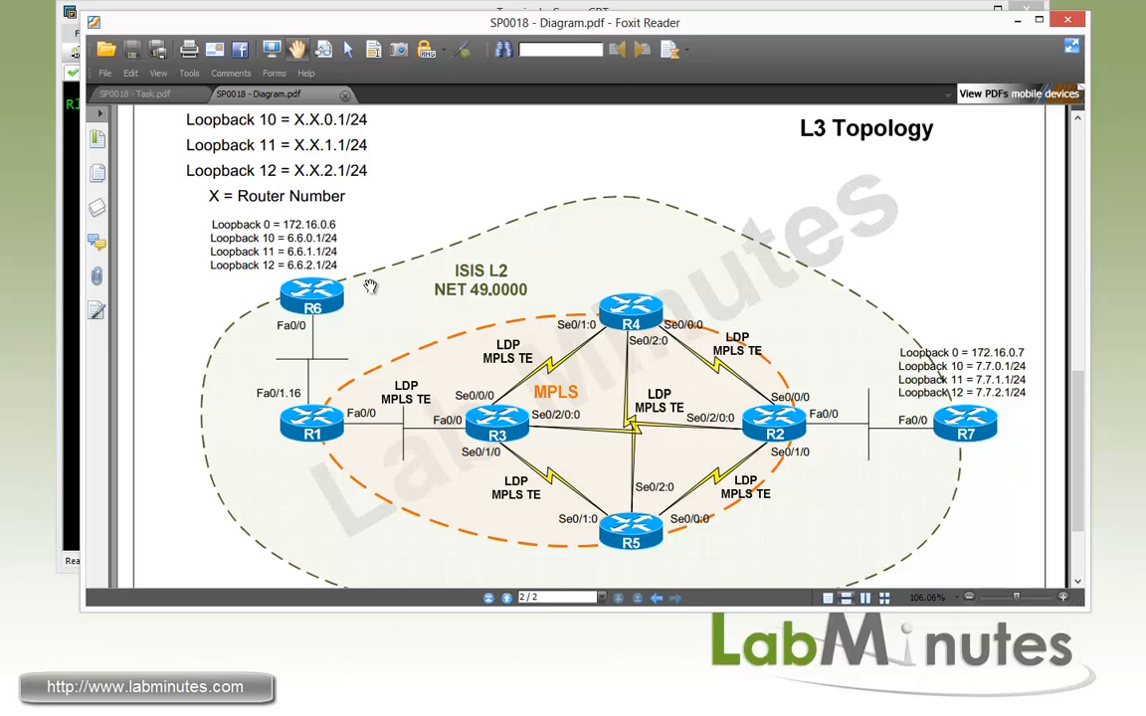
mouse_move(320, 321)
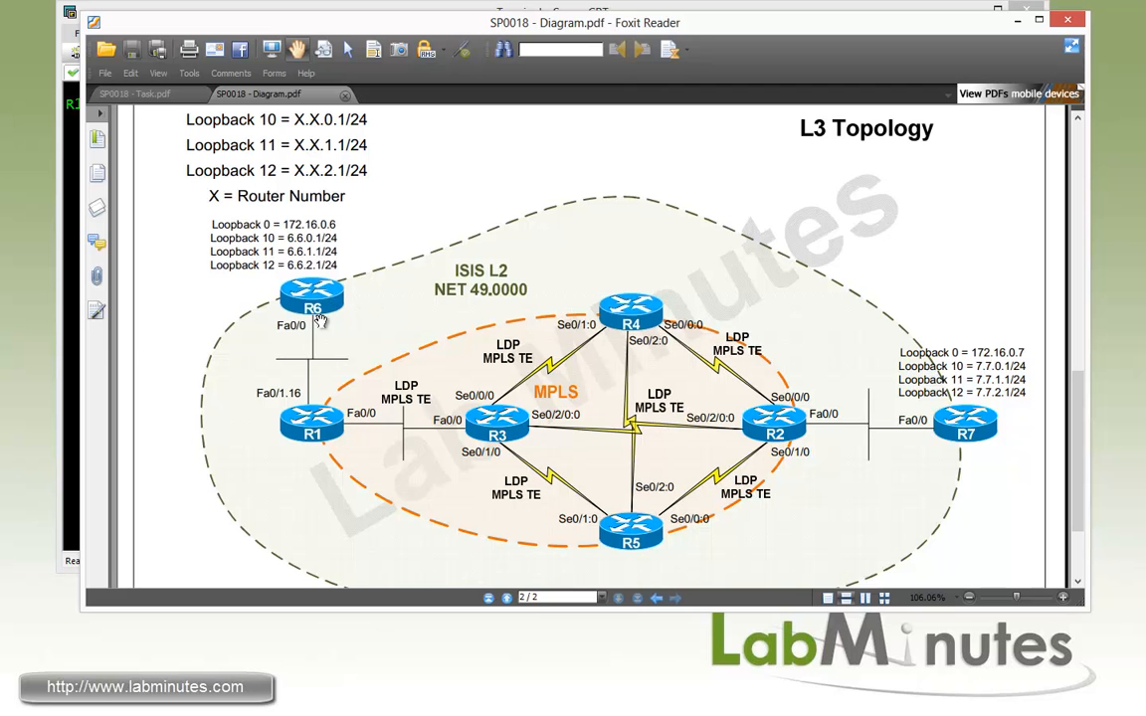
mouse_move(528, 456)
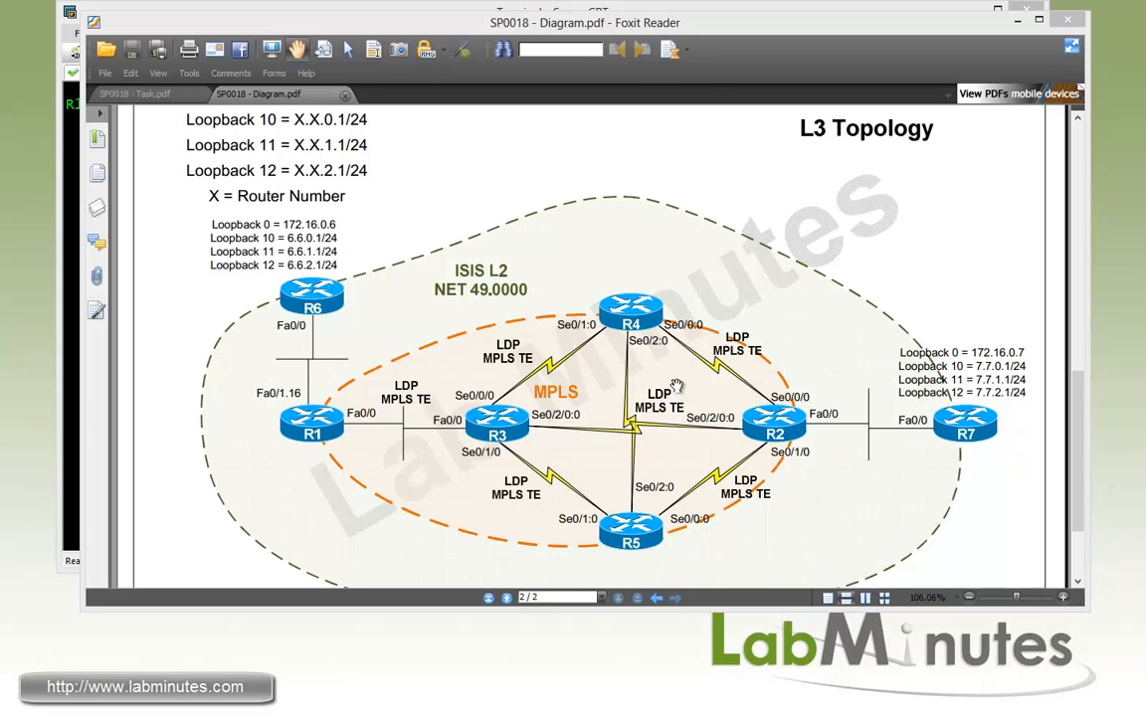
mouse_move(672, 389)
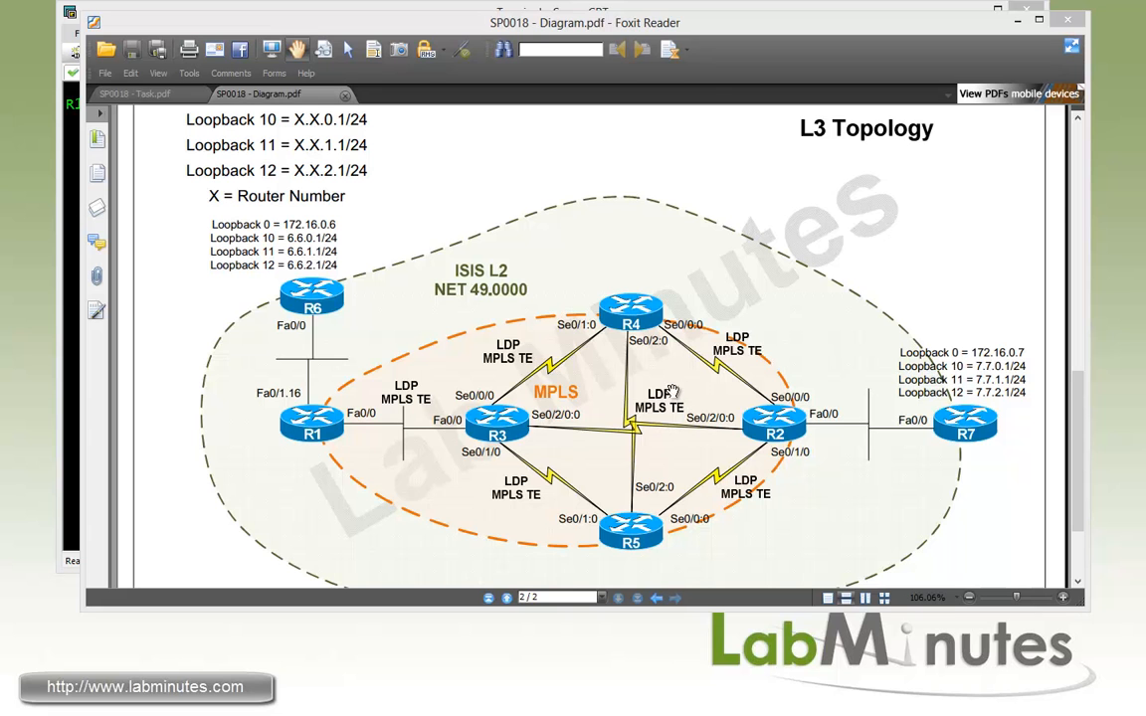
Step: Scroll SP0018 - Task.pdf down to the dynamic failover and exclude-path tasks
left_click(132, 93)
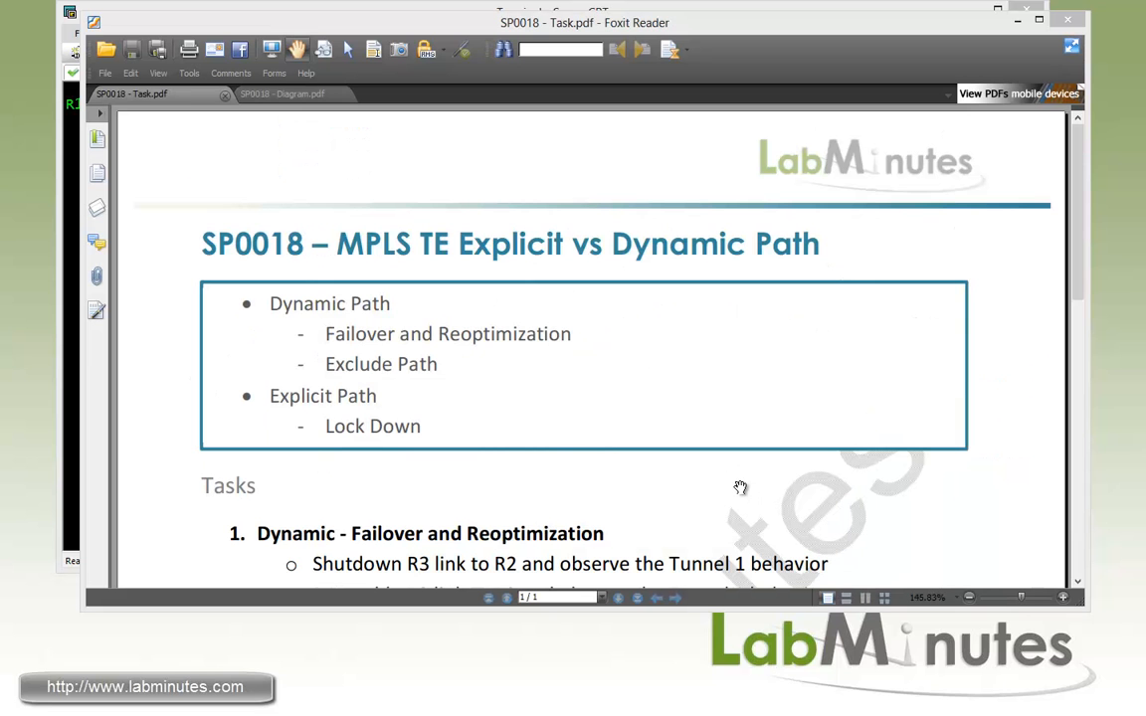
scroll("down", 3)
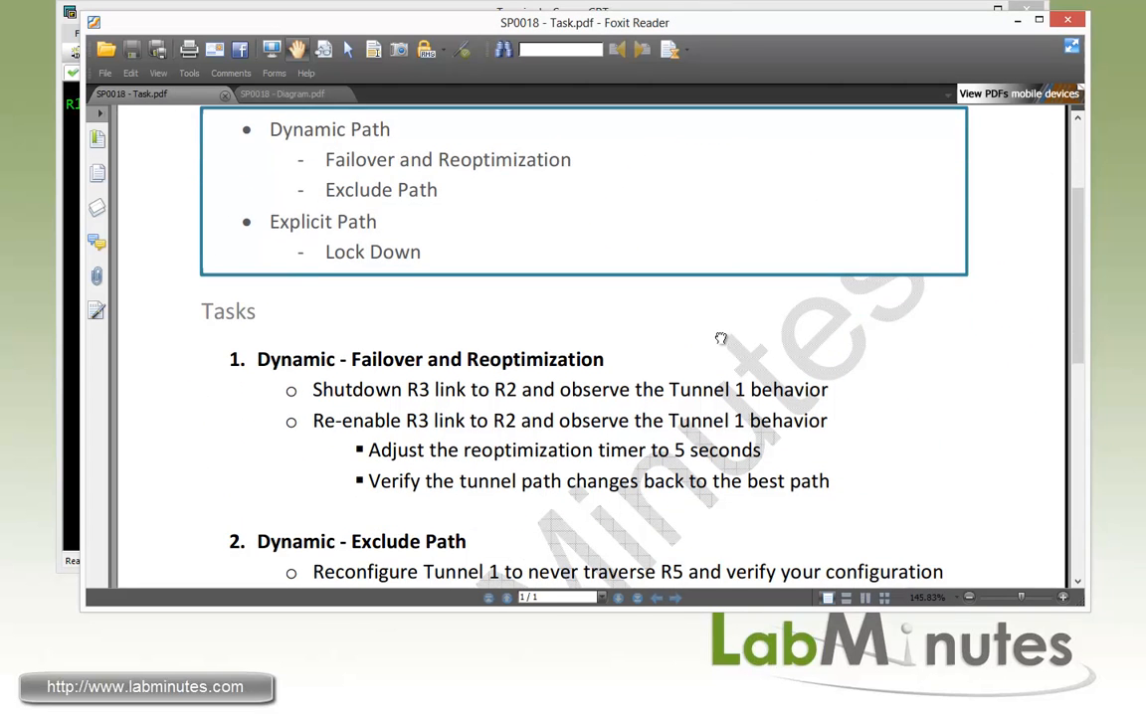
scroll("down", 3)
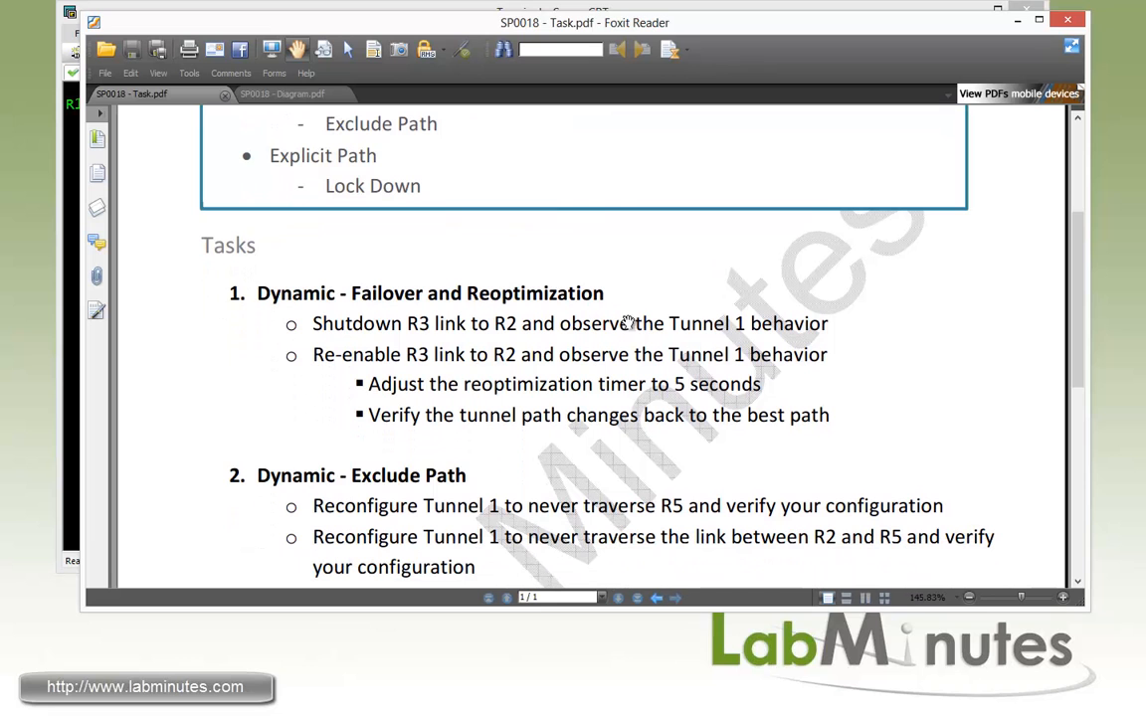
mouse_move(358, 339)
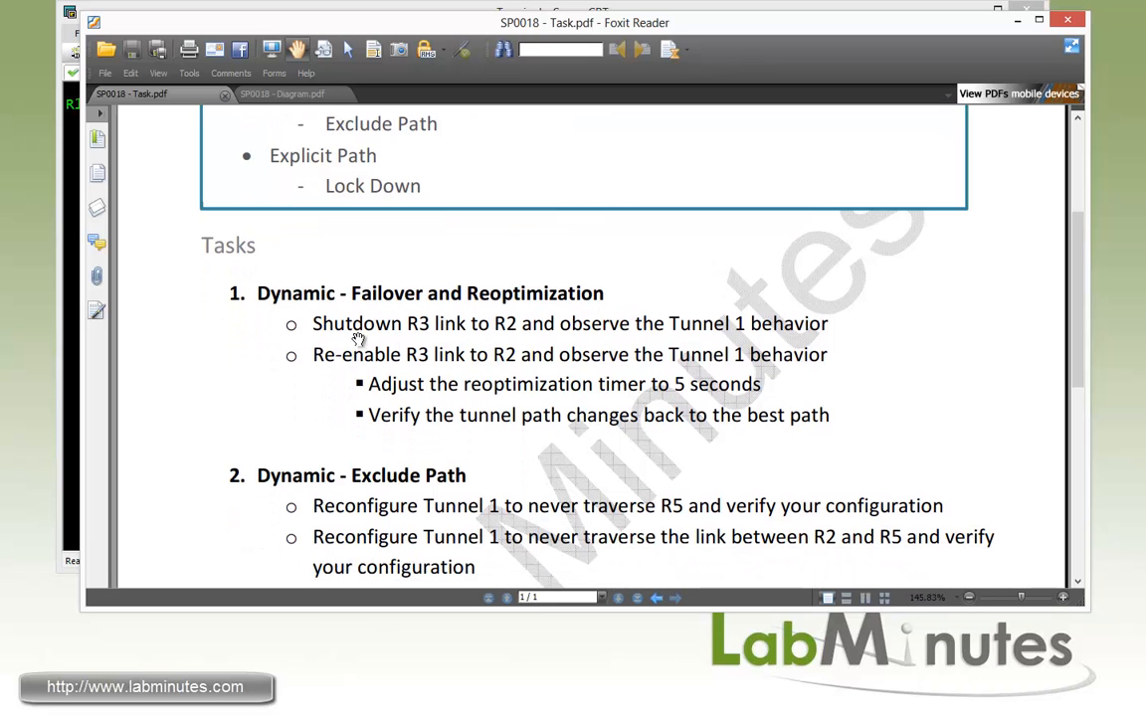
mouse_move(512, 348)
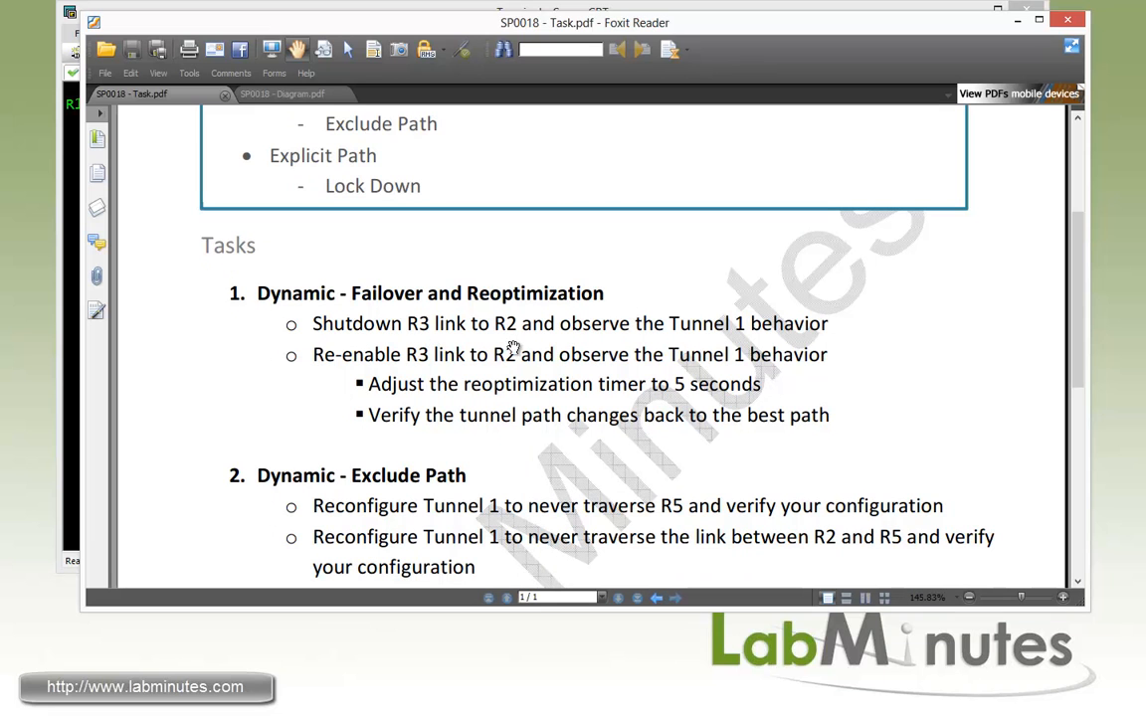
mouse_move(734, 346)
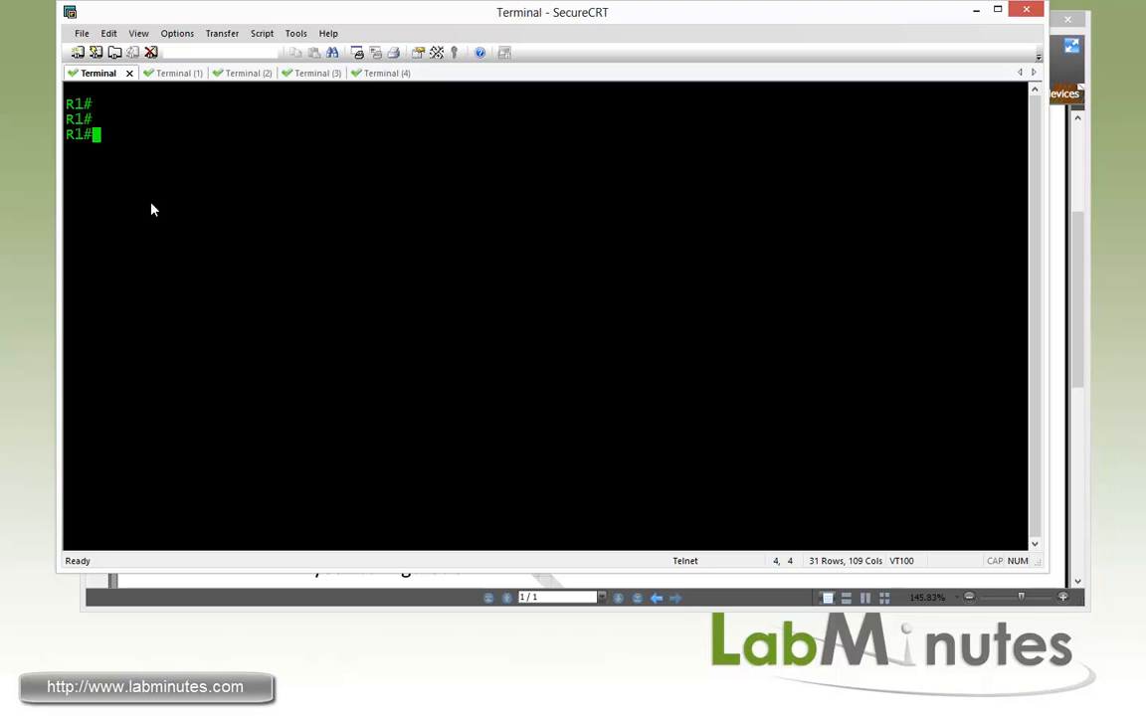
Step: On R1, list interface addresses and show Tunnel 1's running config with its dynamic path-option
type("sh ip in")
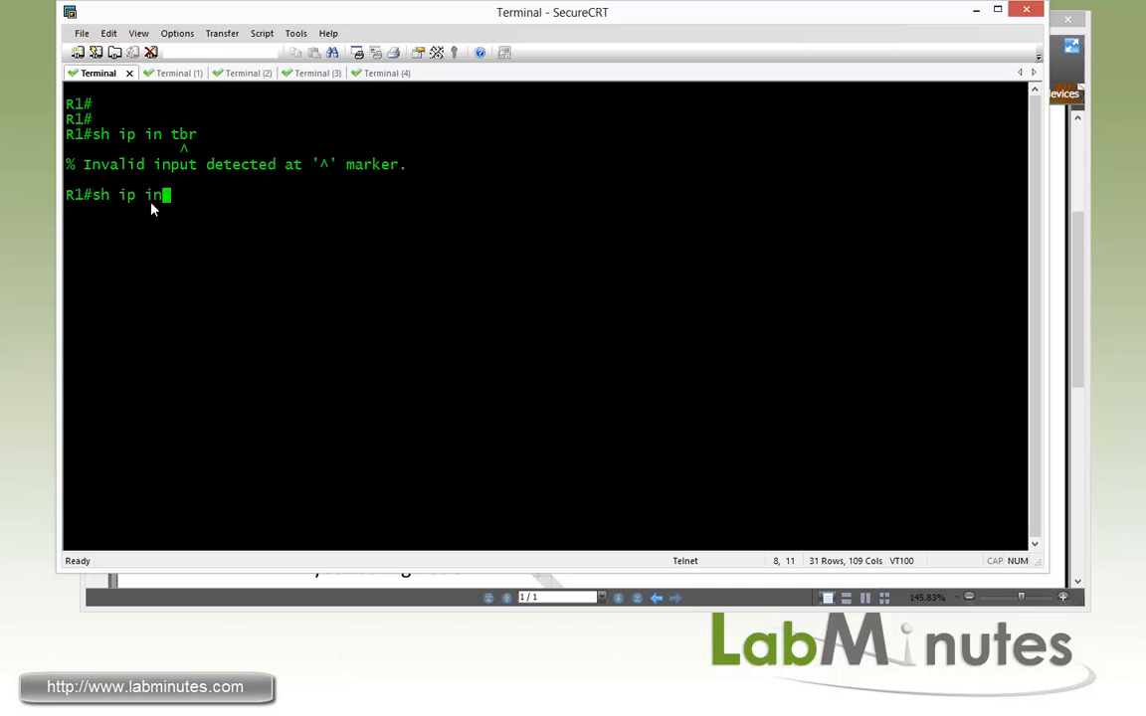
key("Return")
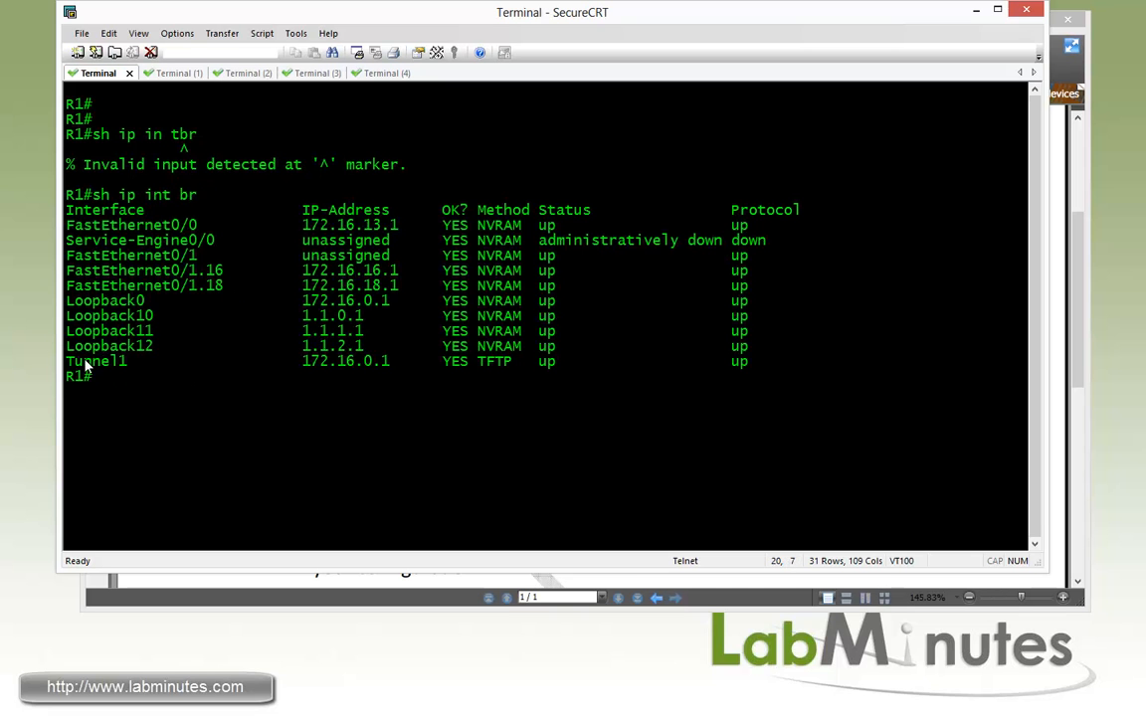
type("sh ru")
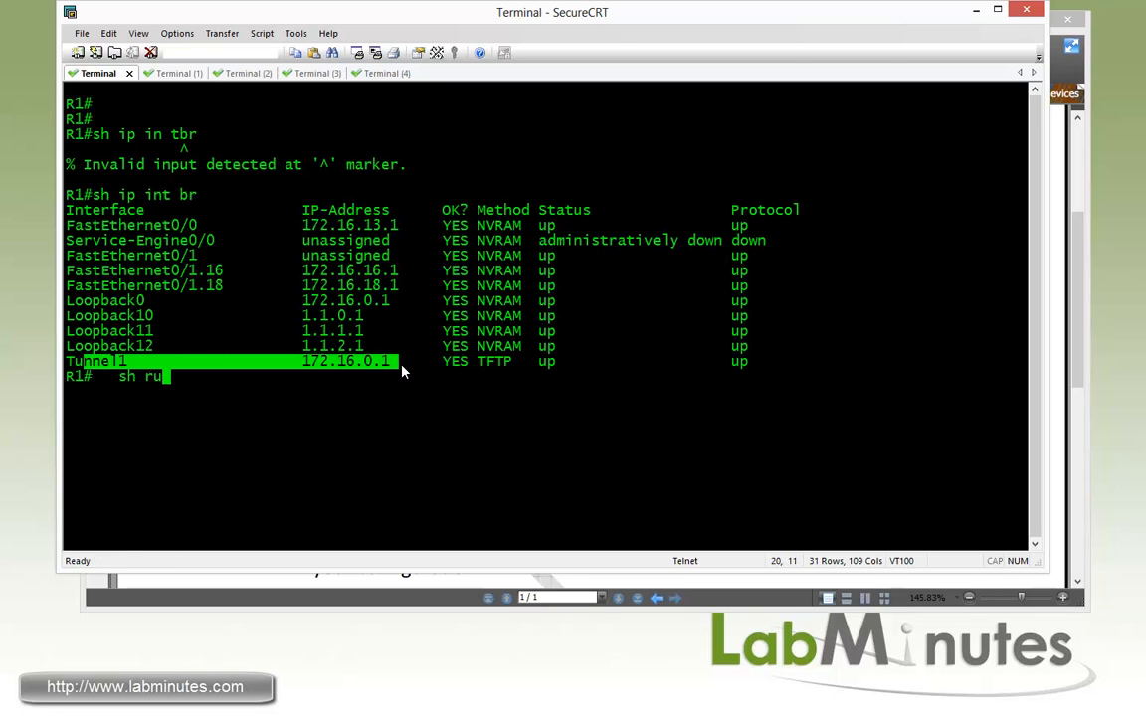
key("Return")
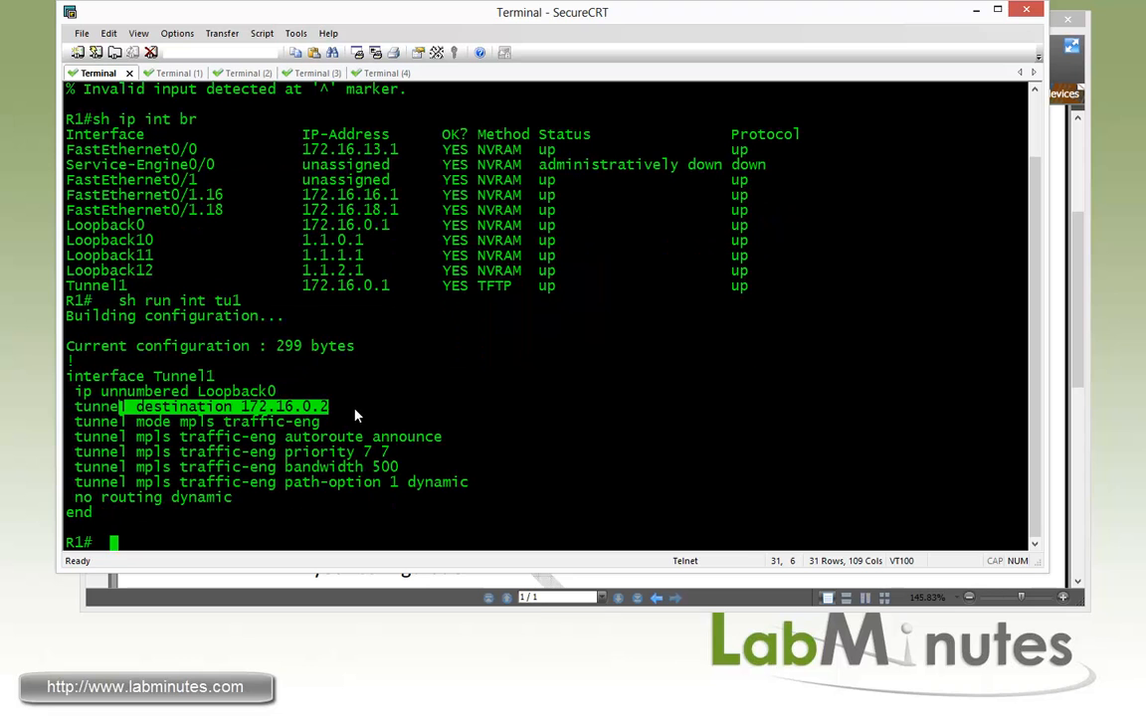
mouse_move(219, 438)
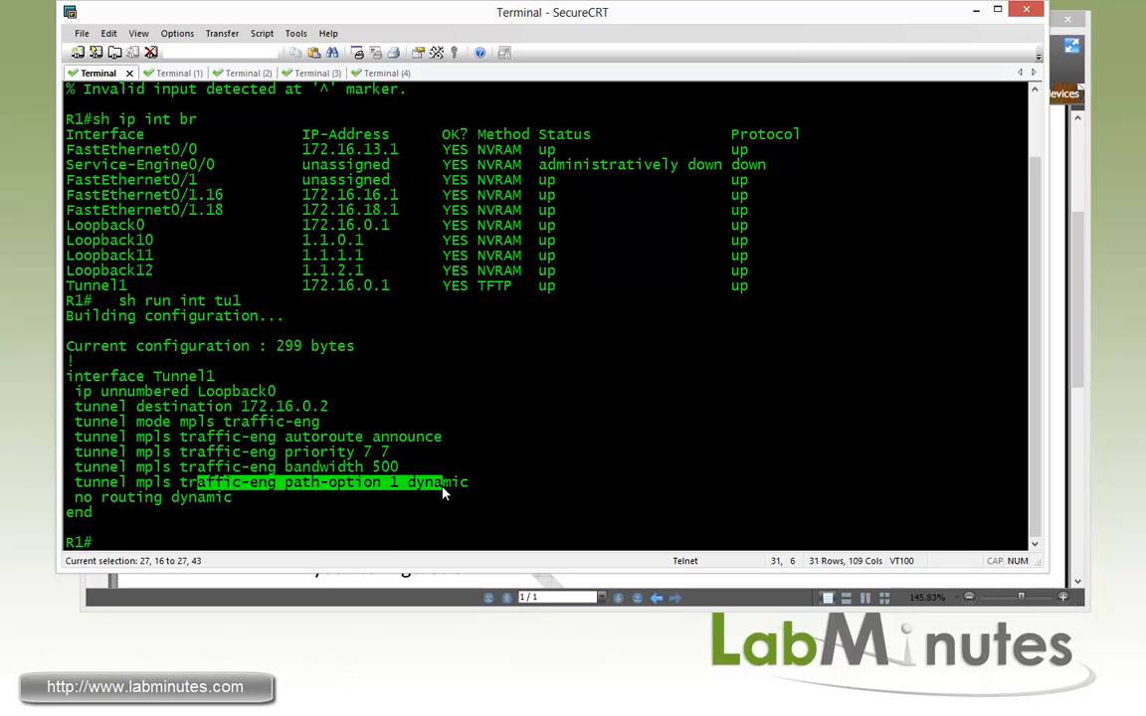
mouse_move(488, 463)
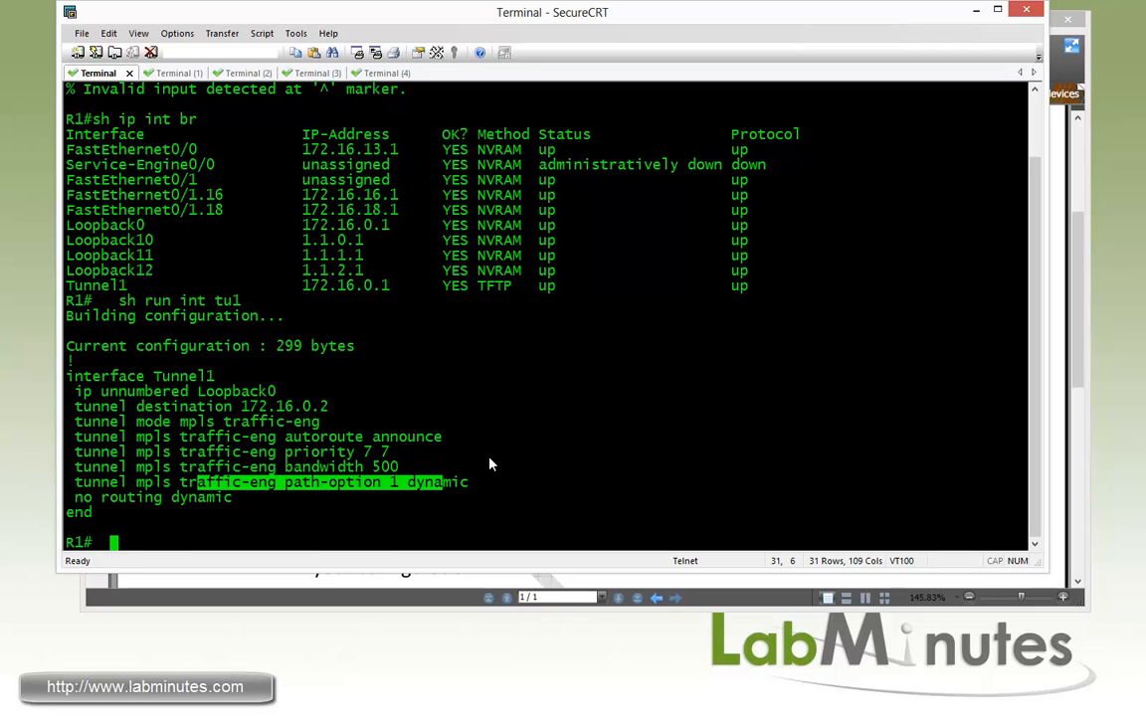
double_click(440, 483)
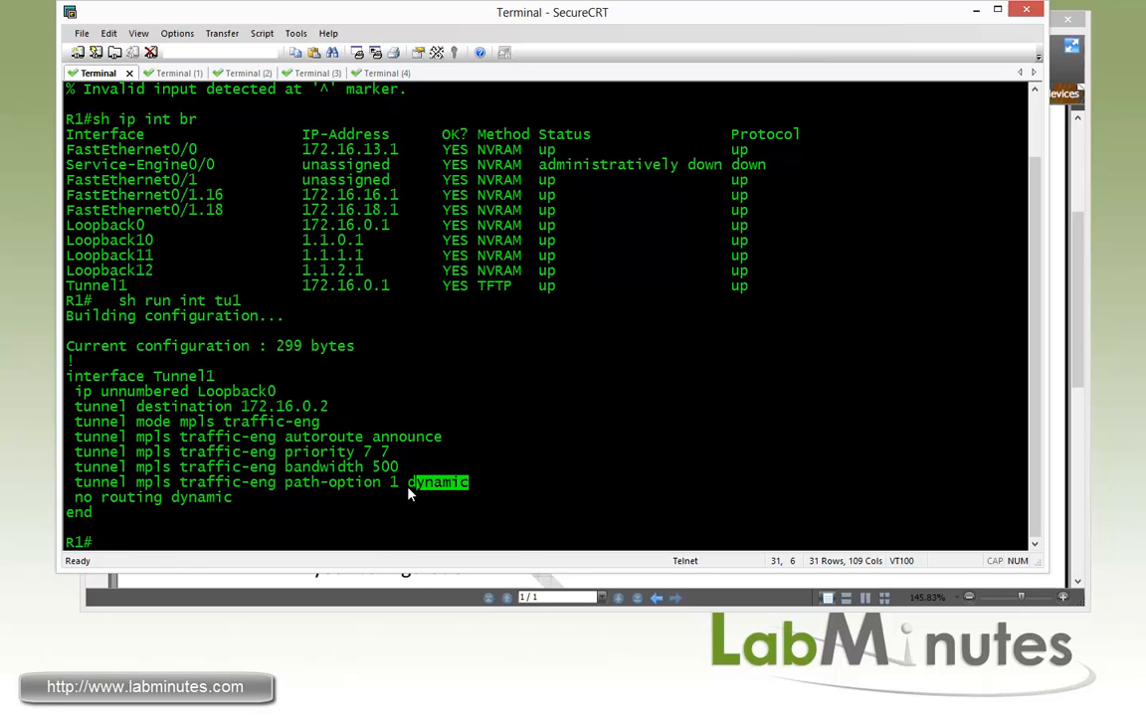
Step: Show R1's MPLS TE tunnel status and mark the explicit route's destination
type("sh mpls tra tun")
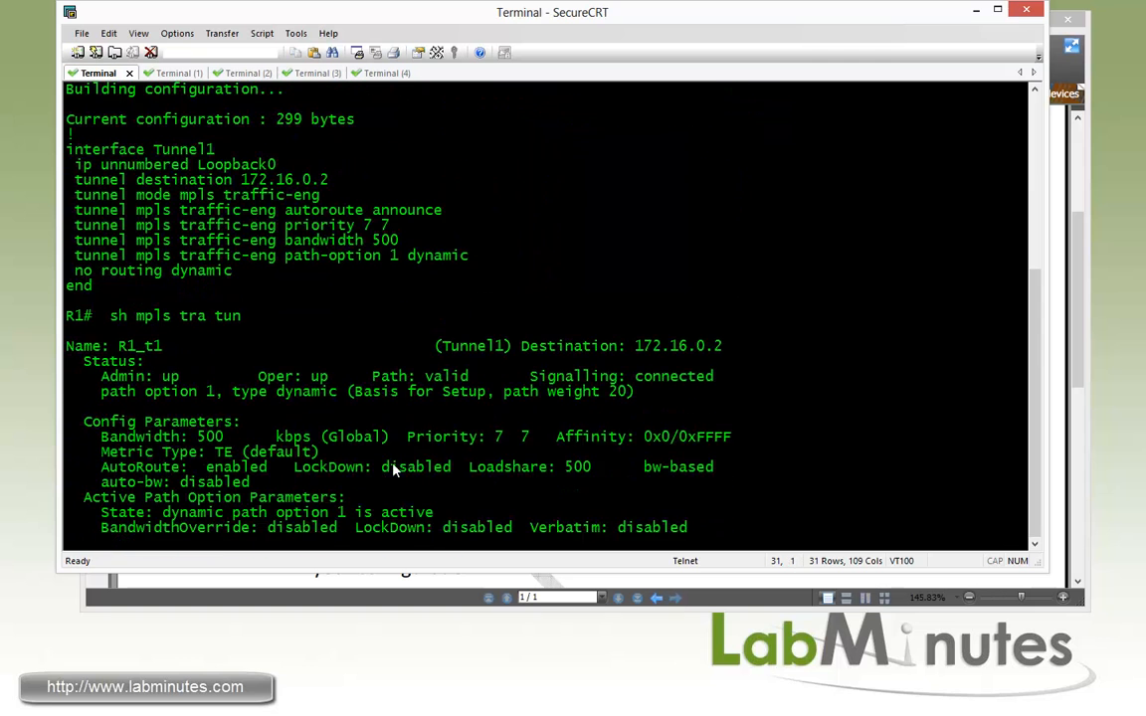
scroll("down", 3)
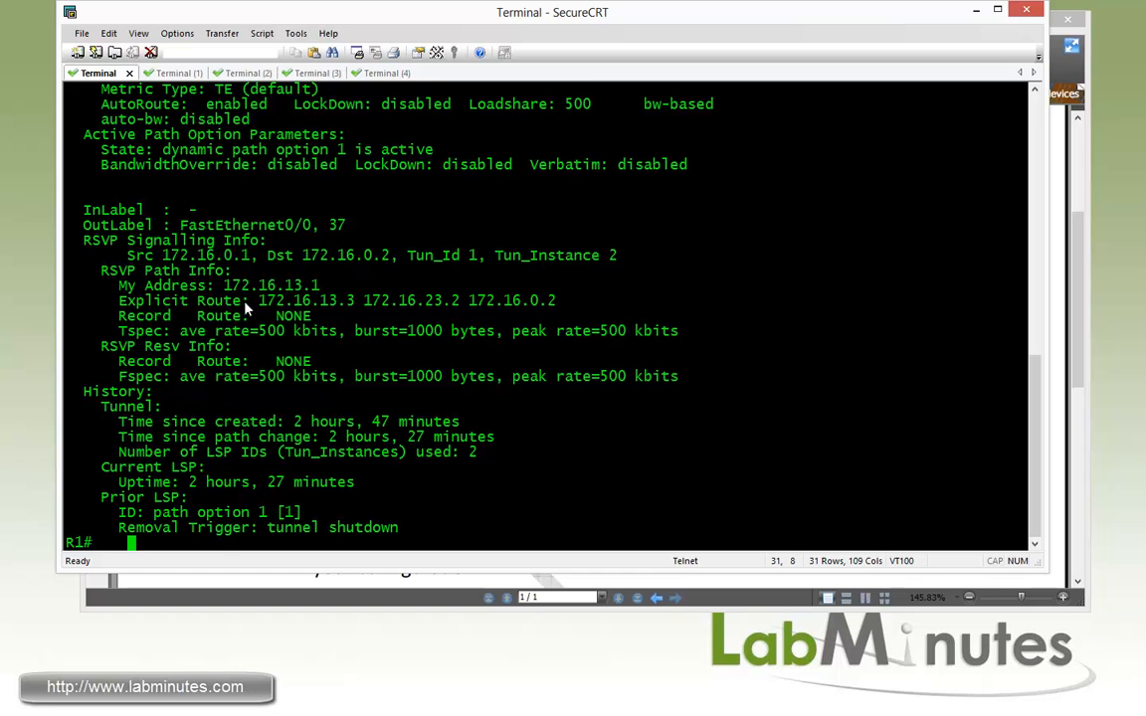
double_click(323, 300)
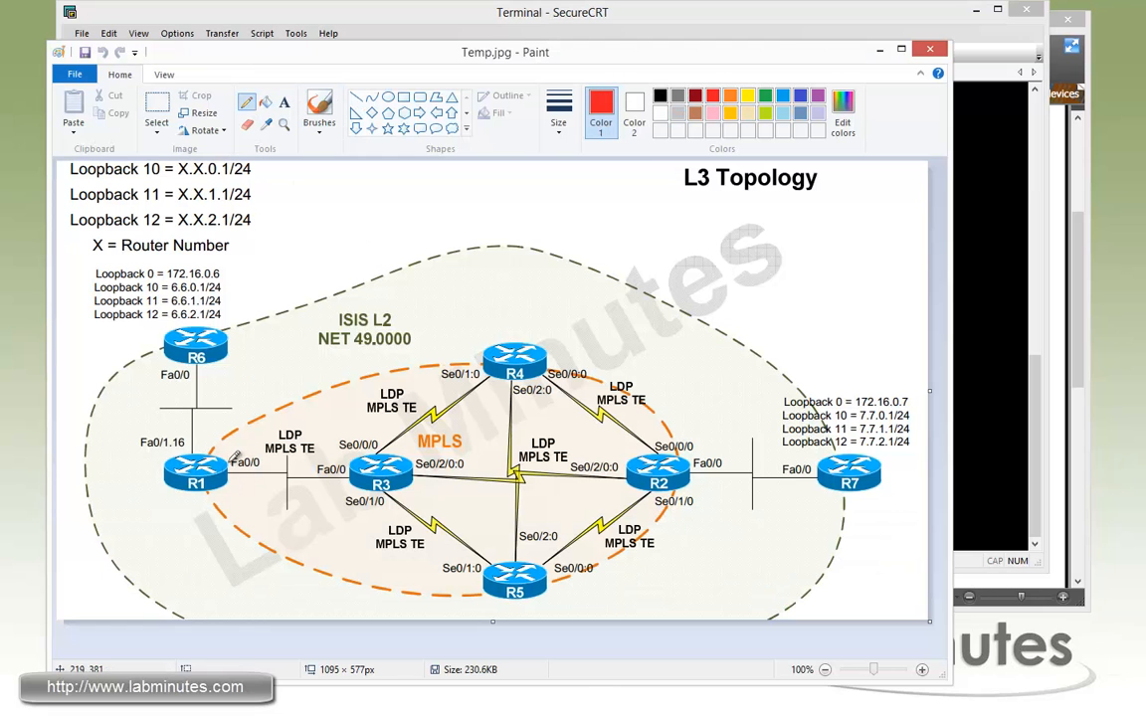
Step: Draw the red tunnel path from R1 to R3 and on to R2
left_click_drag(234, 463, 460, 505)
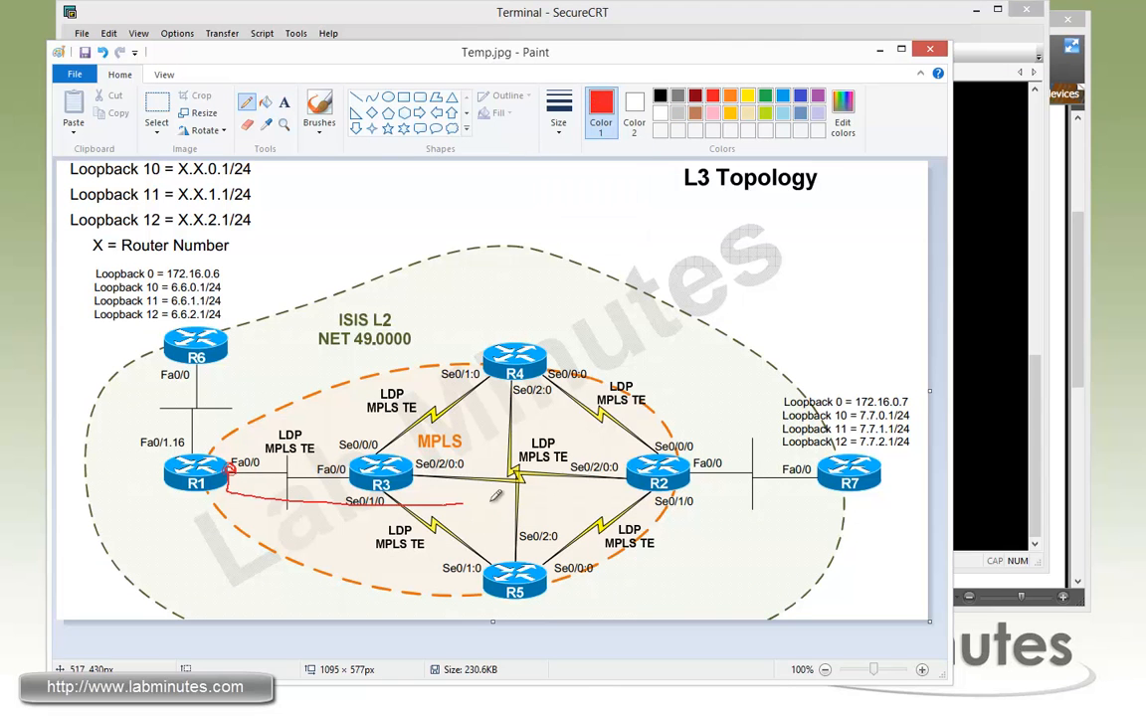
left_click_drag(467, 506, 642, 488)
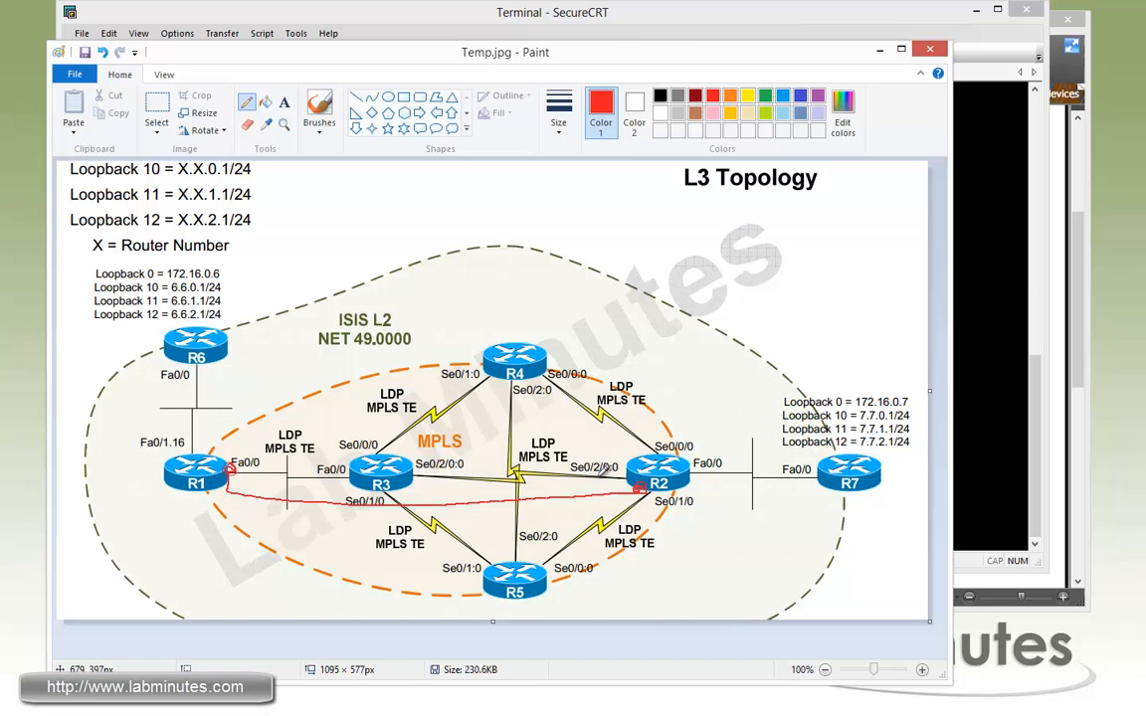
mouse_move(662, 470)
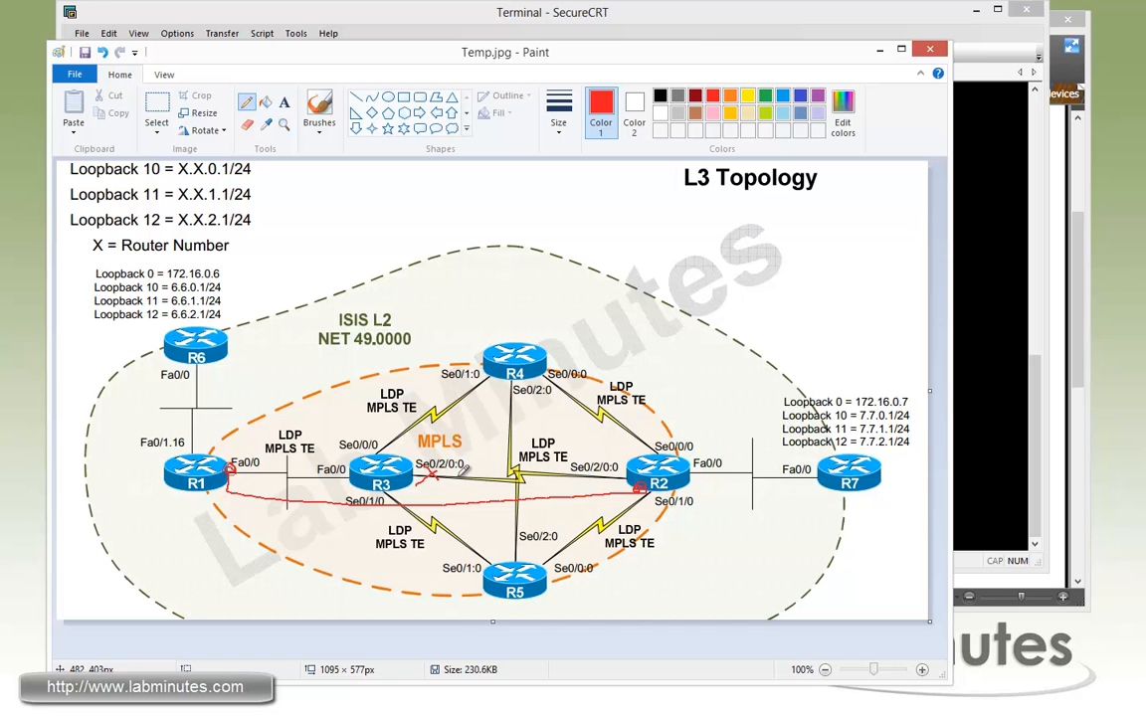
mouse_move(594, 461)
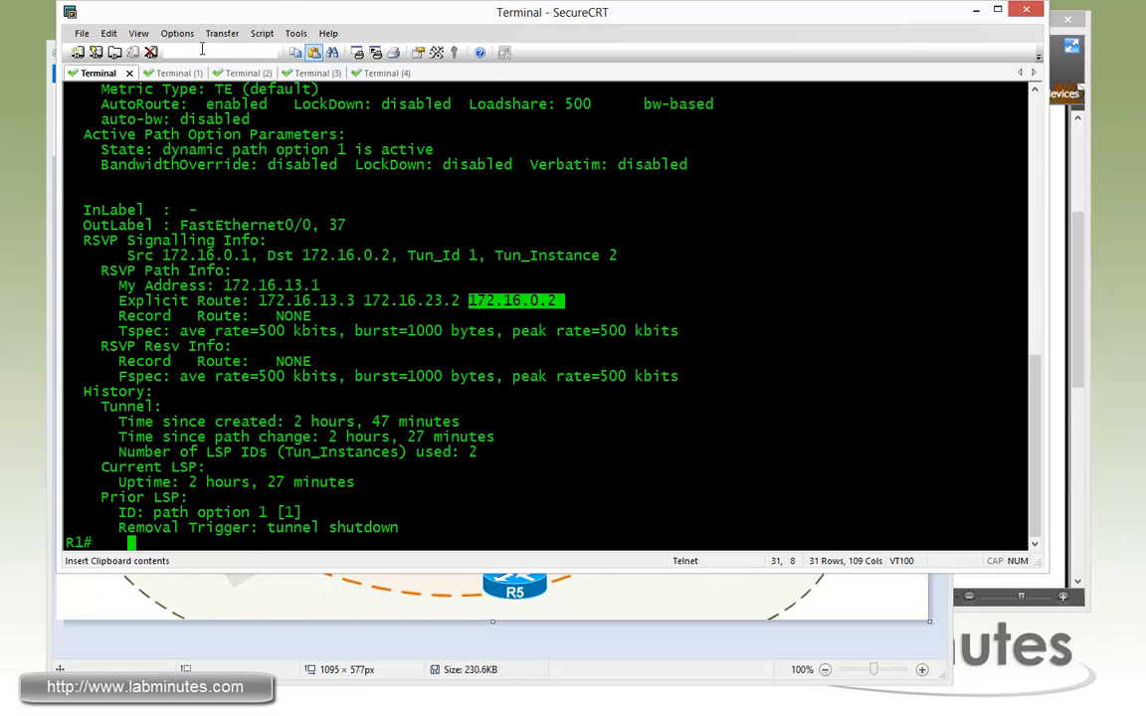
Step: On R3, shut interface Se0/2/0:0, then return to R1's session
left_click(230, 72)
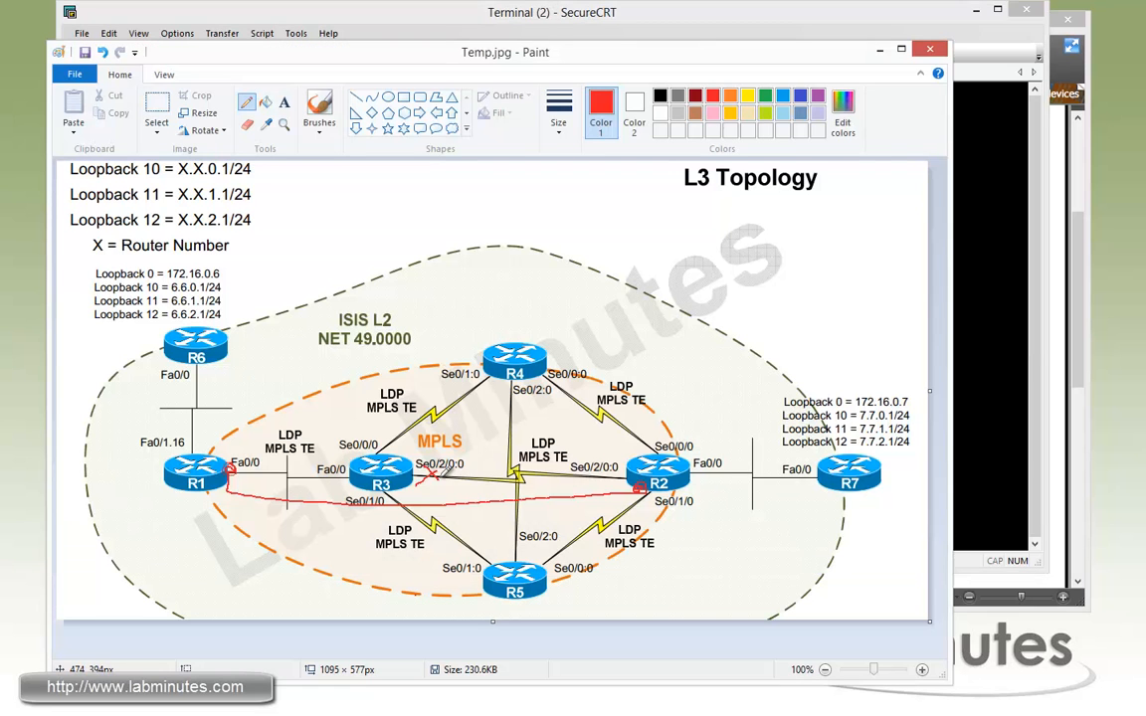
mouse_move(950, 406)
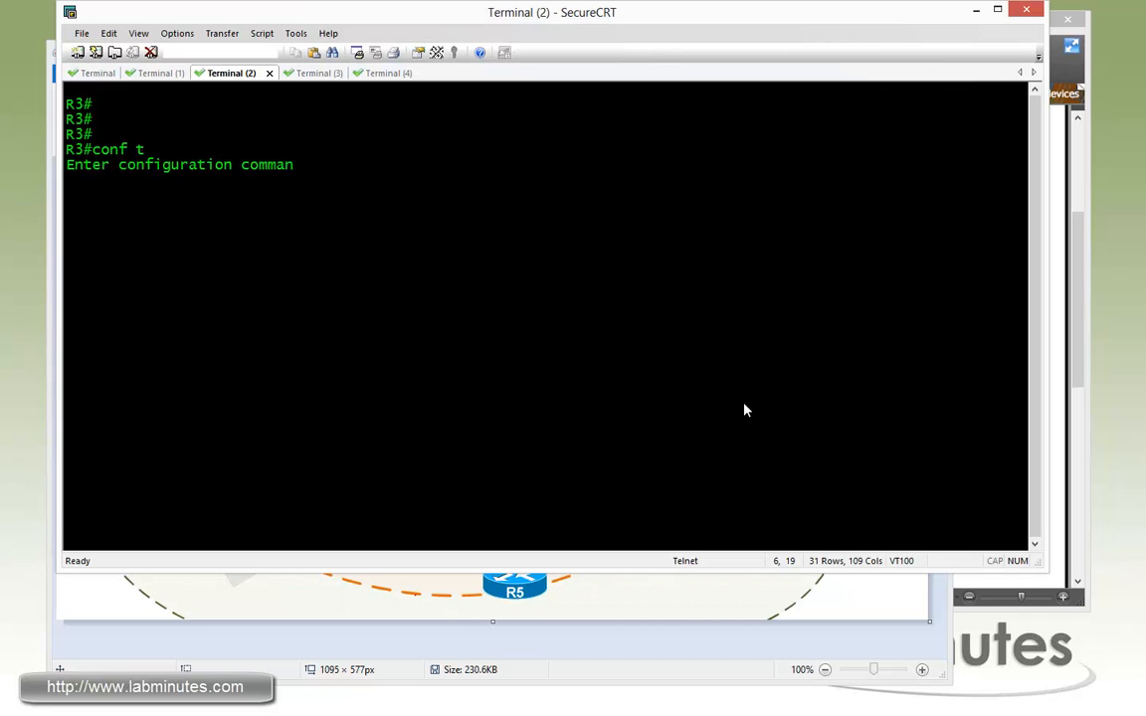
type("int se0/2/0:0")
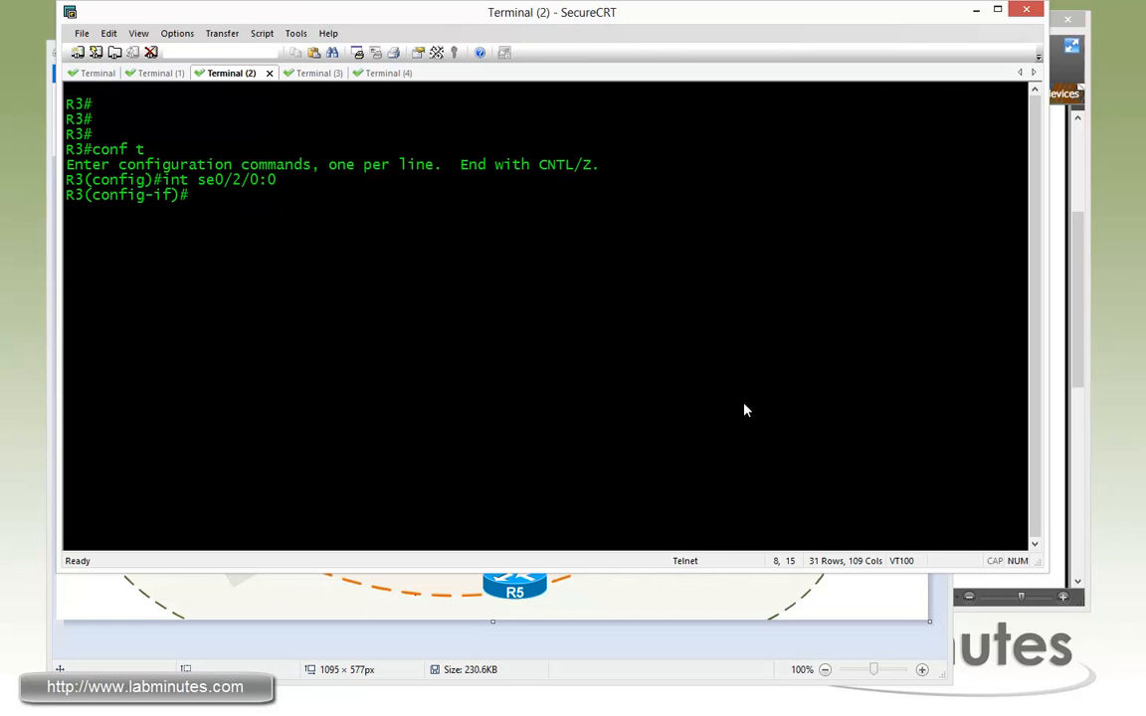
type("shut")
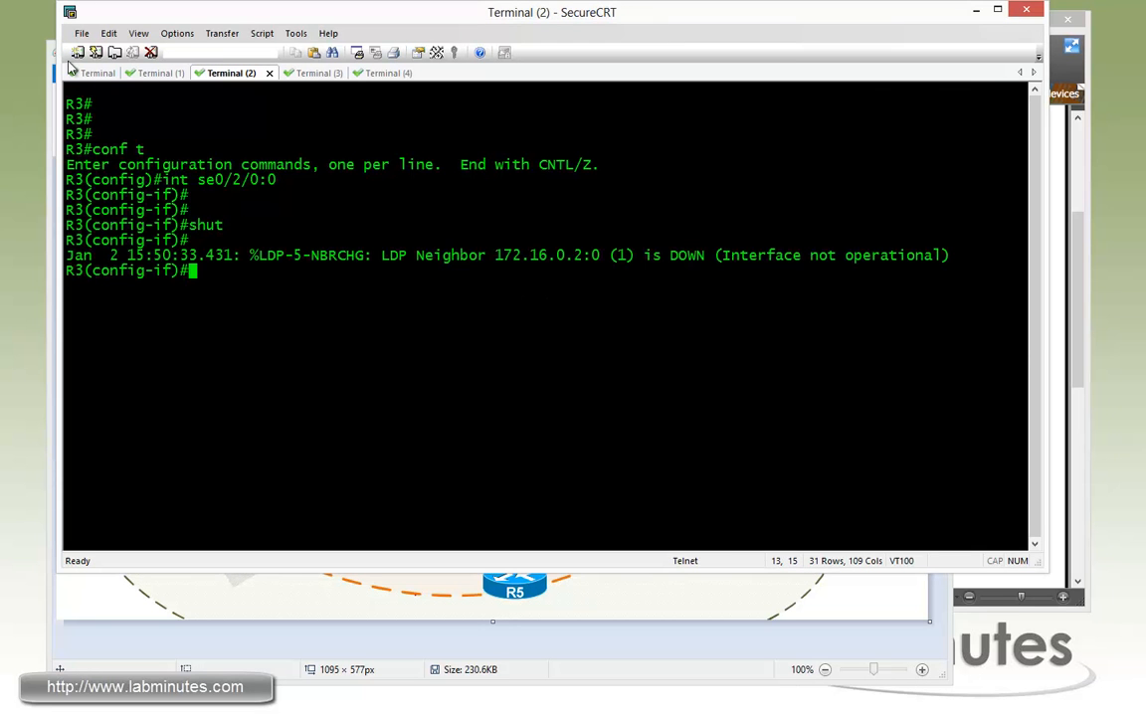
left_click(97, 73)
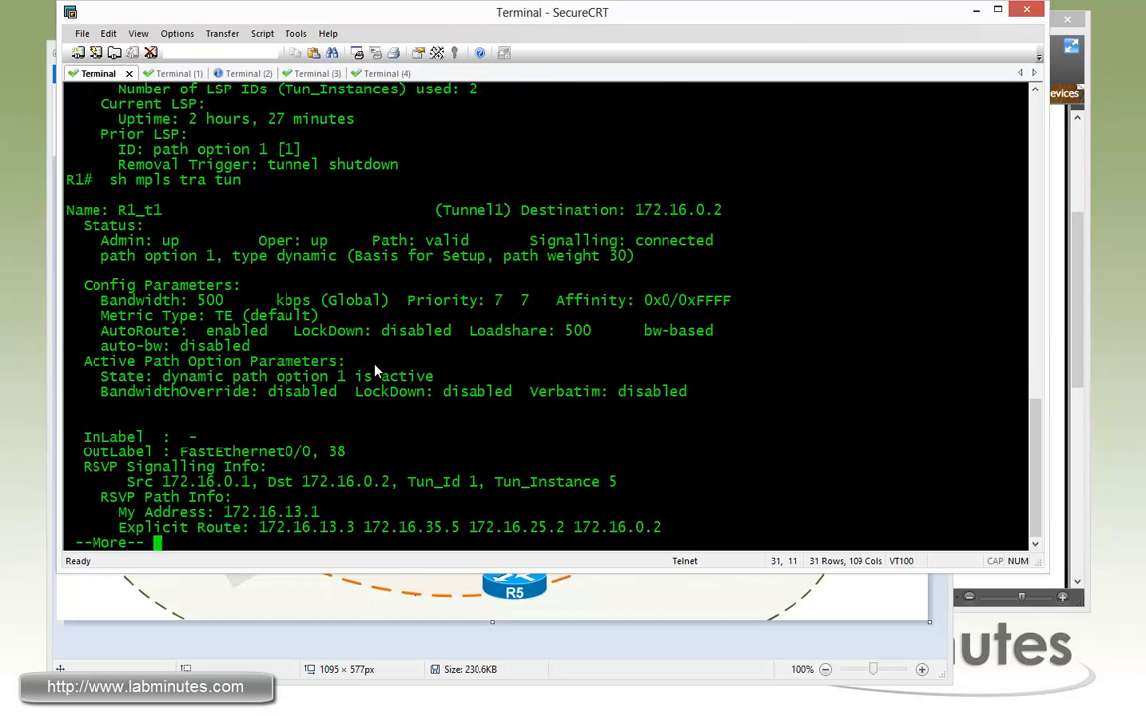
Step: Highlight the Explicit Route line in R1's tunnel output, then move to R6's session
double_click(289, 240)
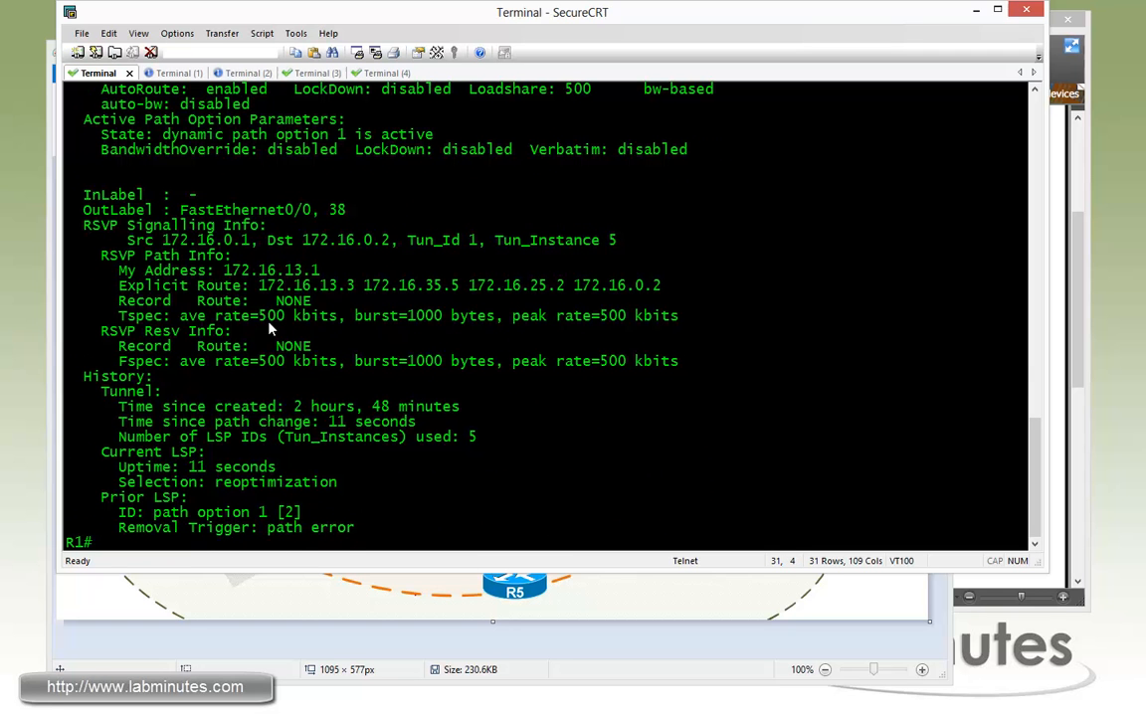
double_click(175, 286)
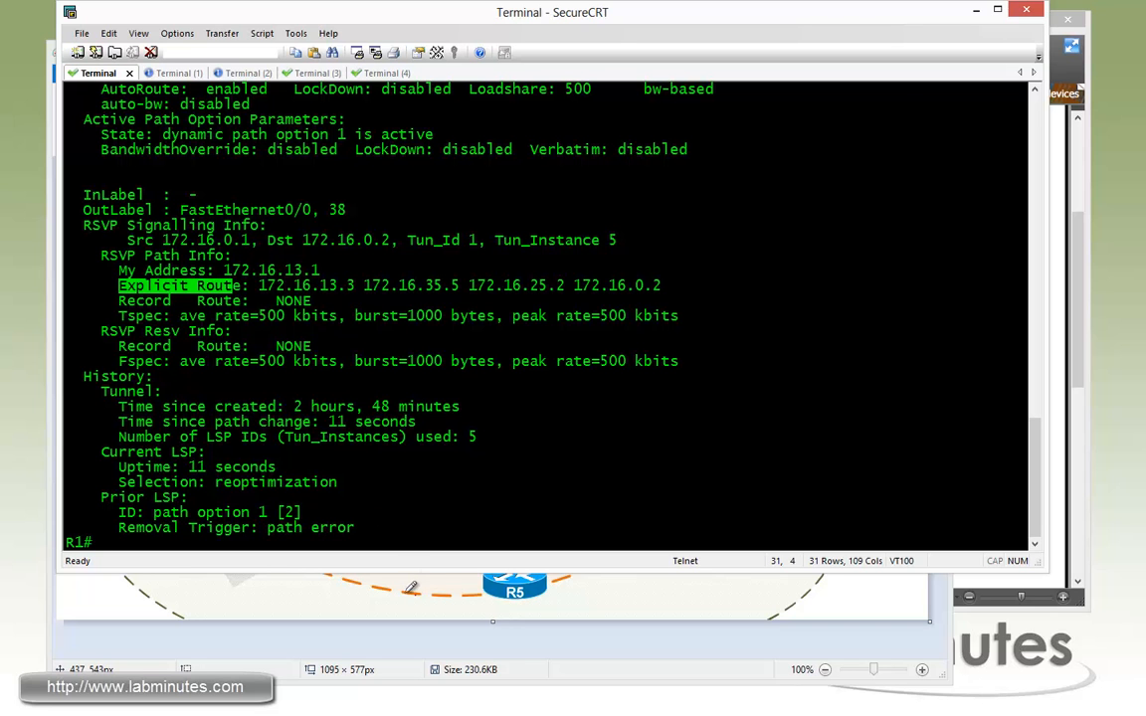
mouse_move(414, 293)
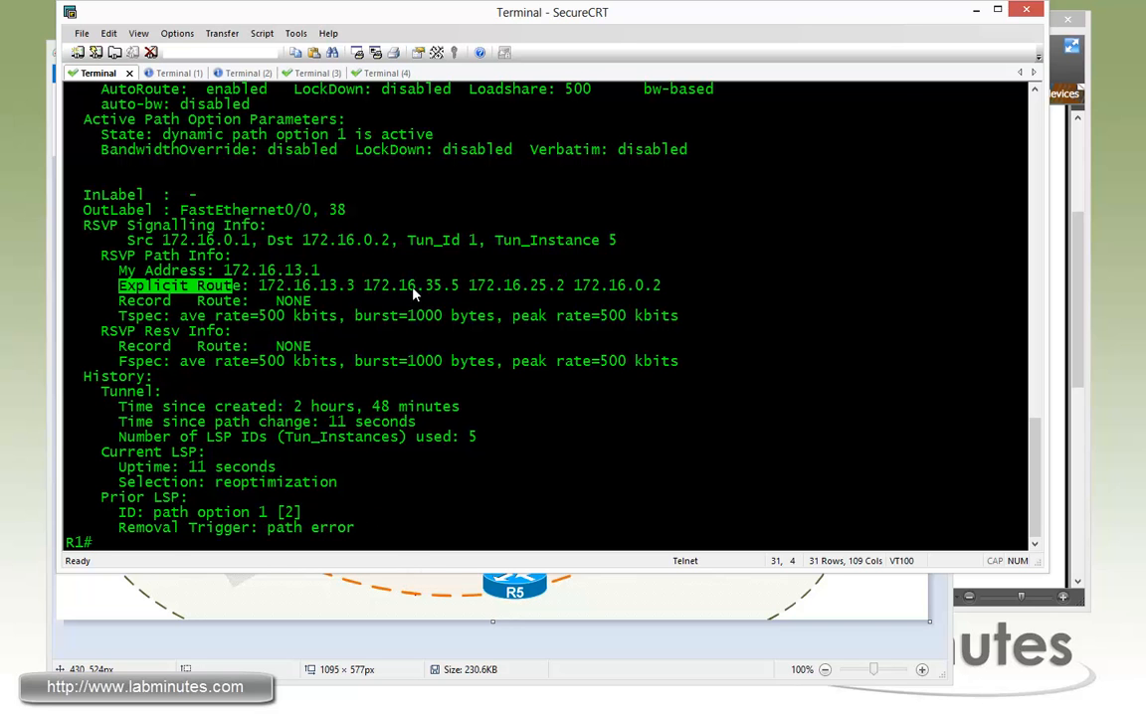
mouse_move(457, 291)
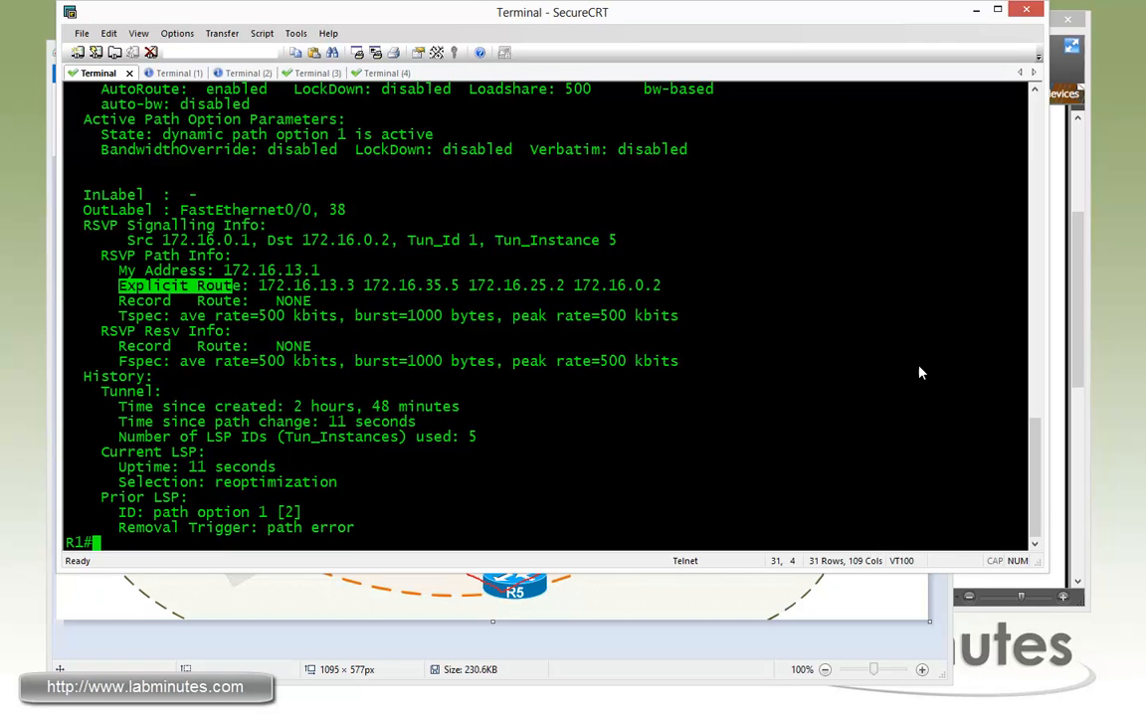
left_click(369, 72)
type("tra")
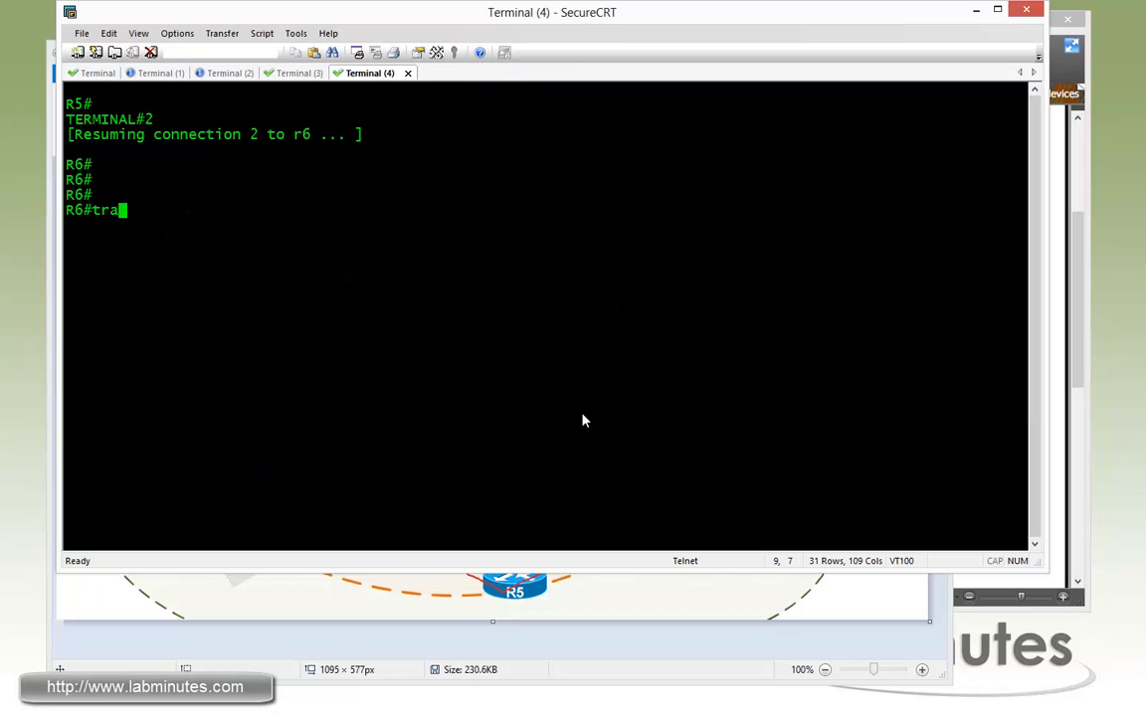
Step: From R6, run 'trace 7.7.0.1 so lo10'
type("ce")
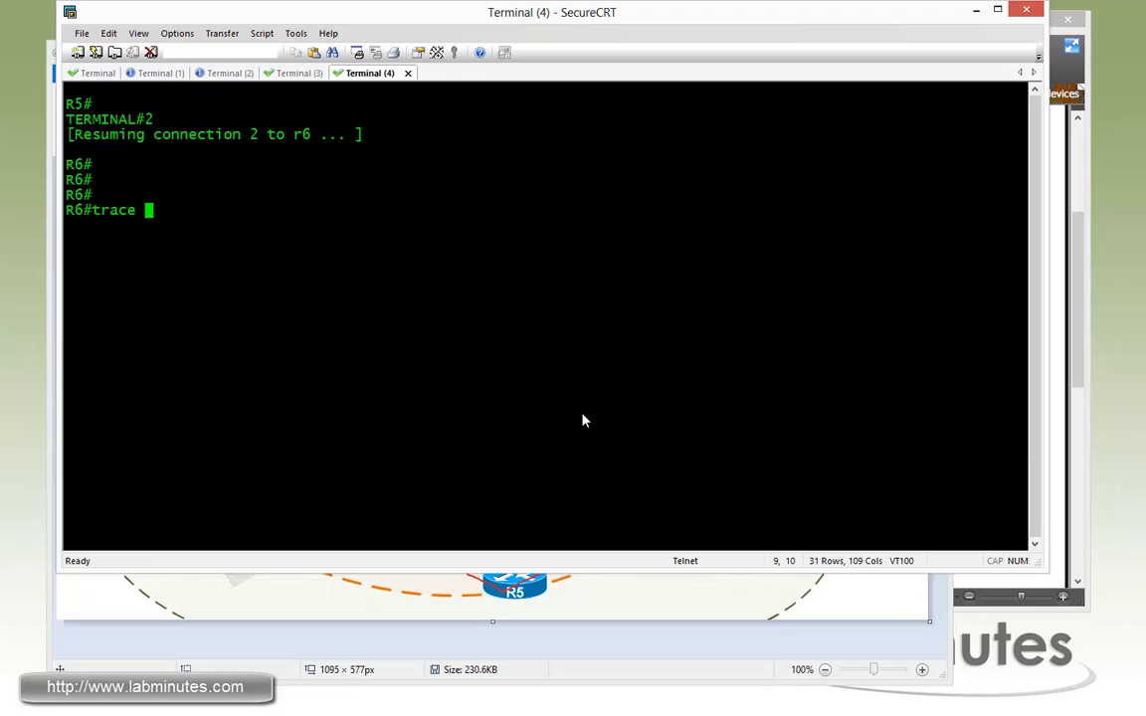
type("7.7.01 so lo10")
type("trace 7.7.0.1 so lo10")
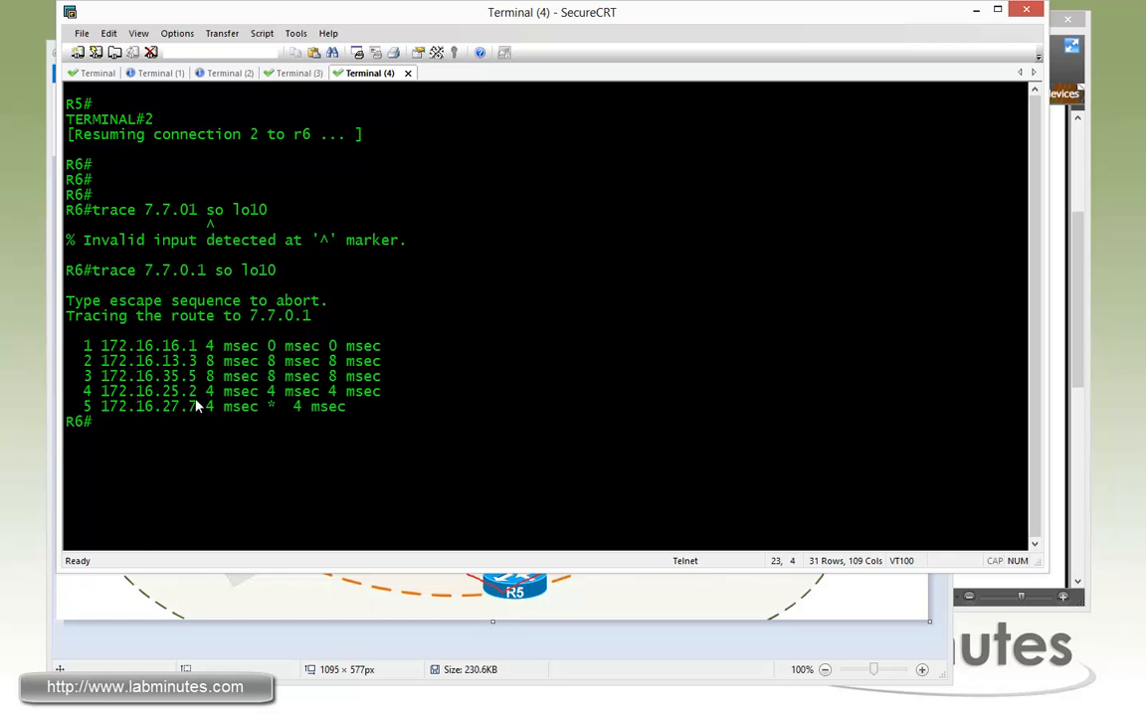
mouse_move(461, 647)
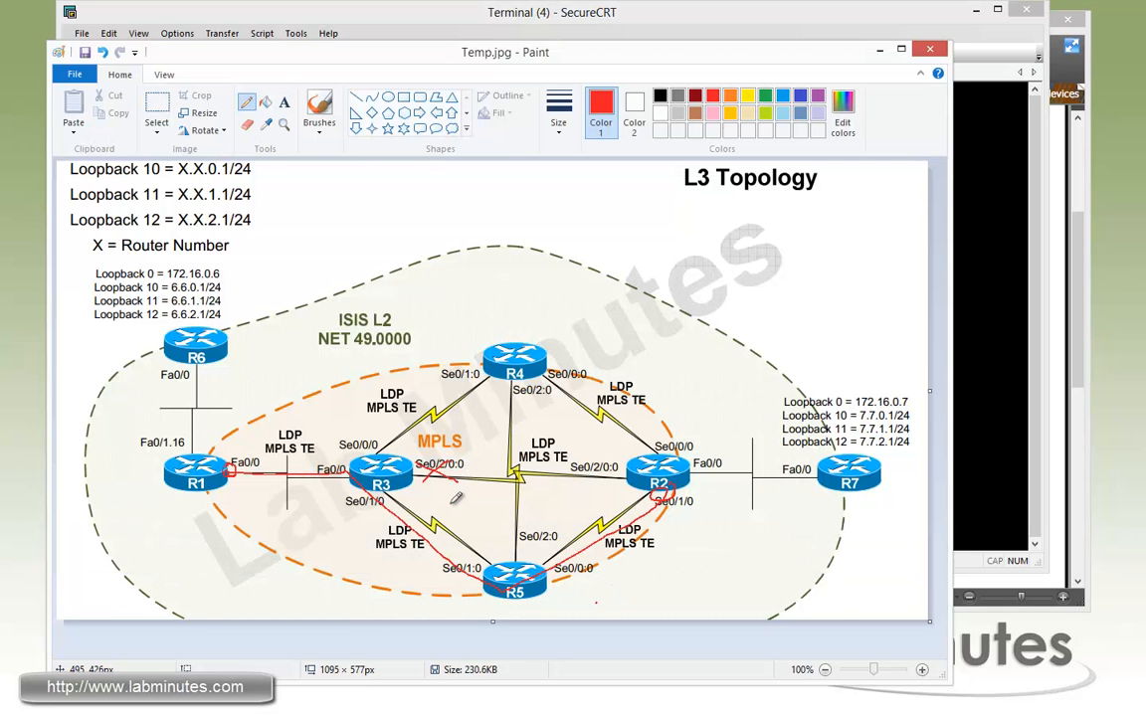
mouse_move(449, 499)
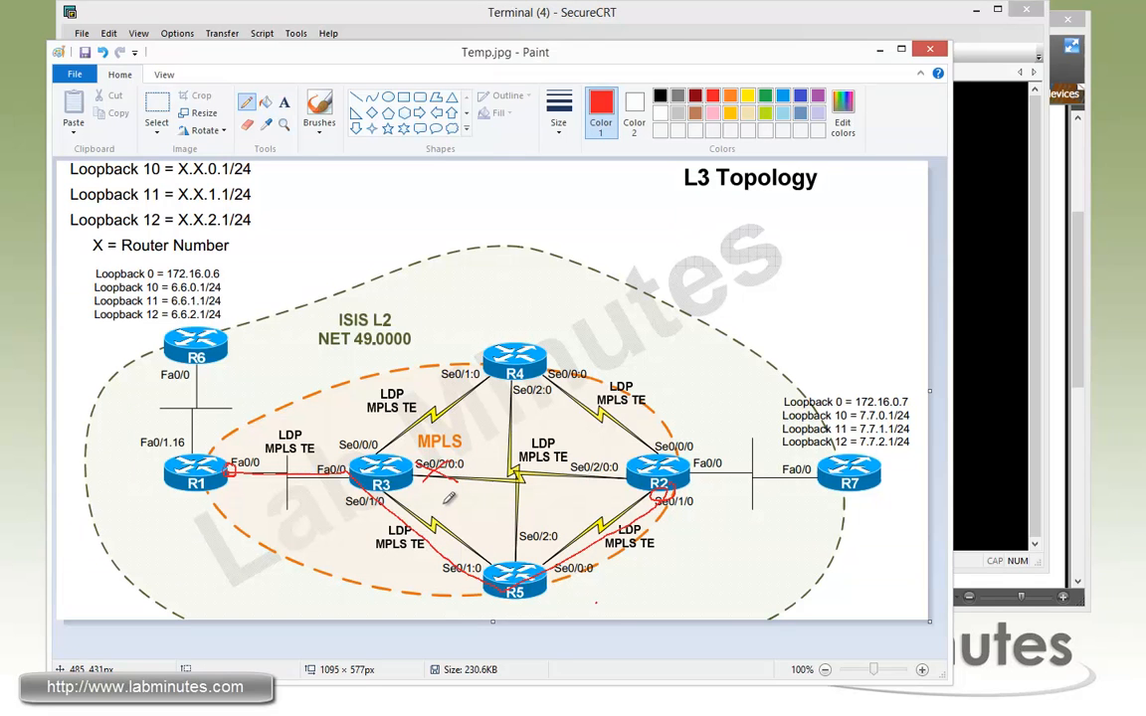
mouse_move(448, 510)
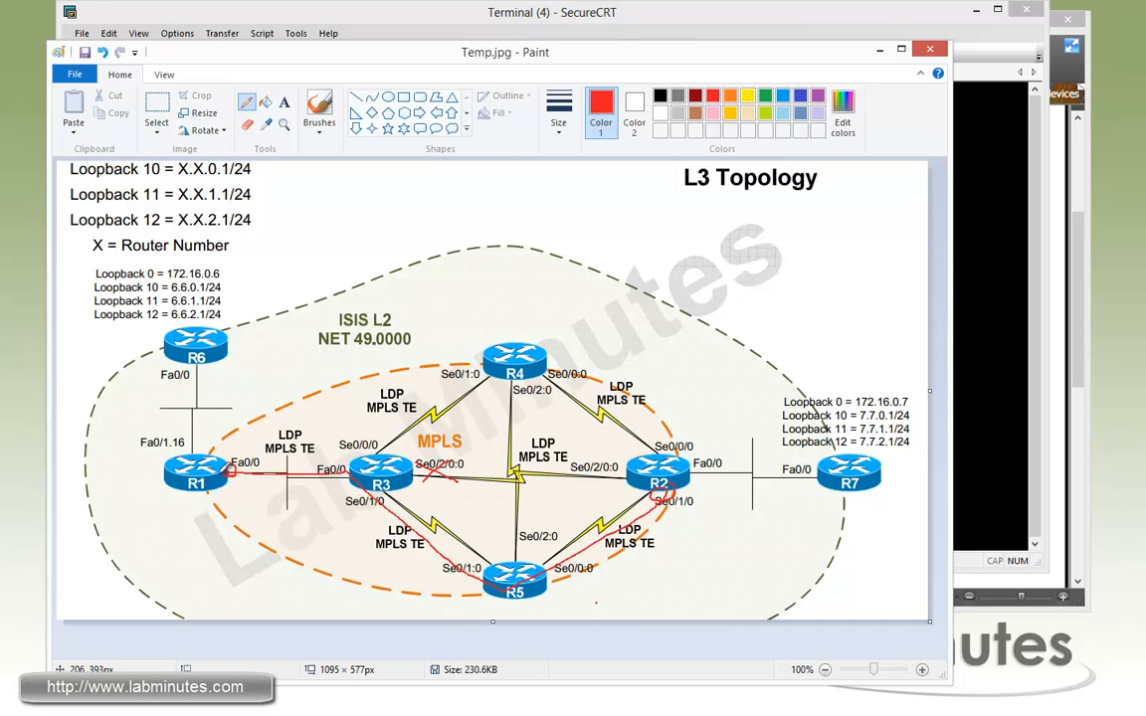
mouse_move(277, 465)
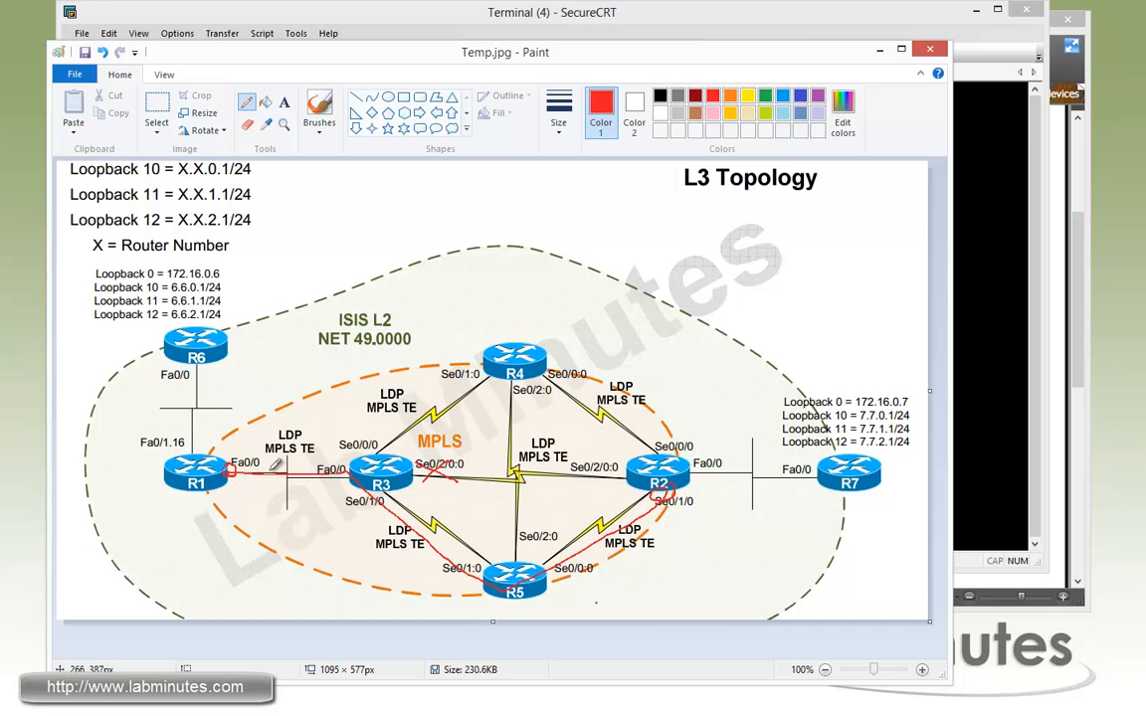
mouse_move(417, 422)
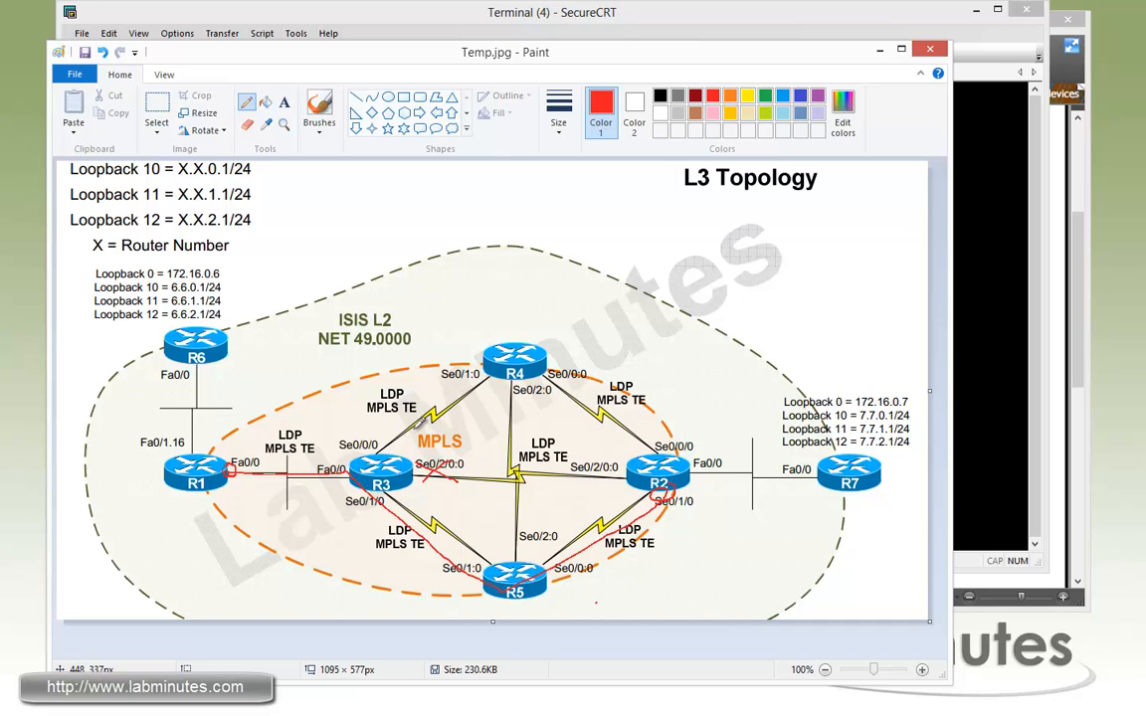
mouse_move(435, 457)
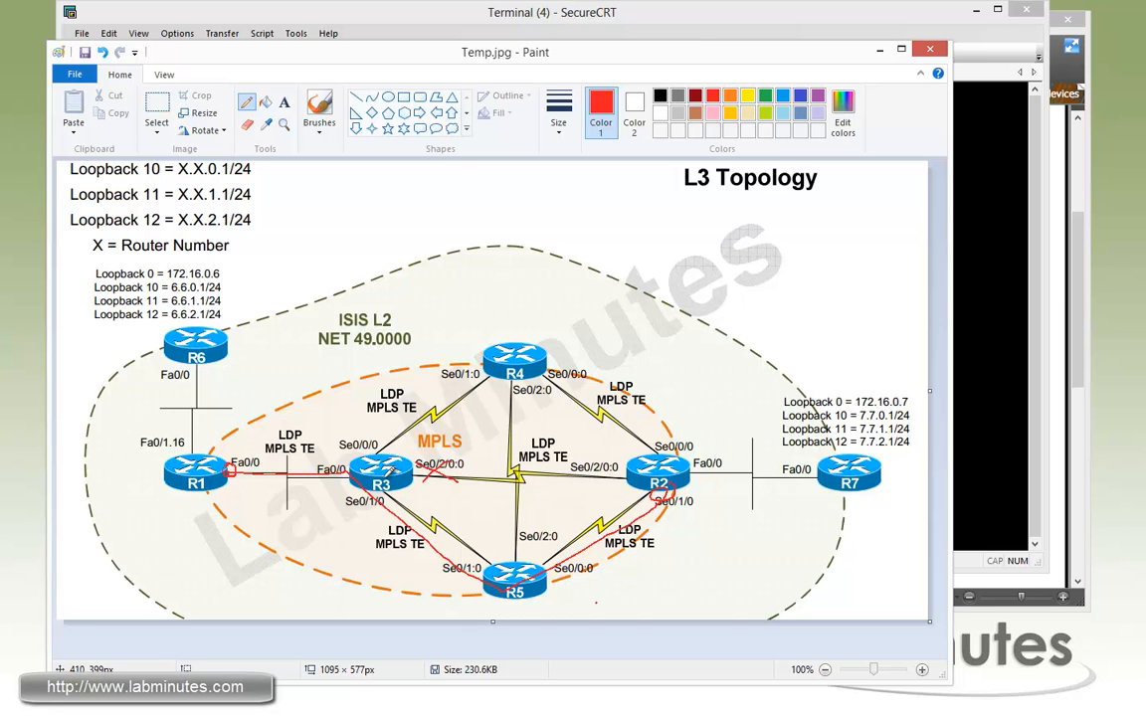
mouse_move(855, 345)
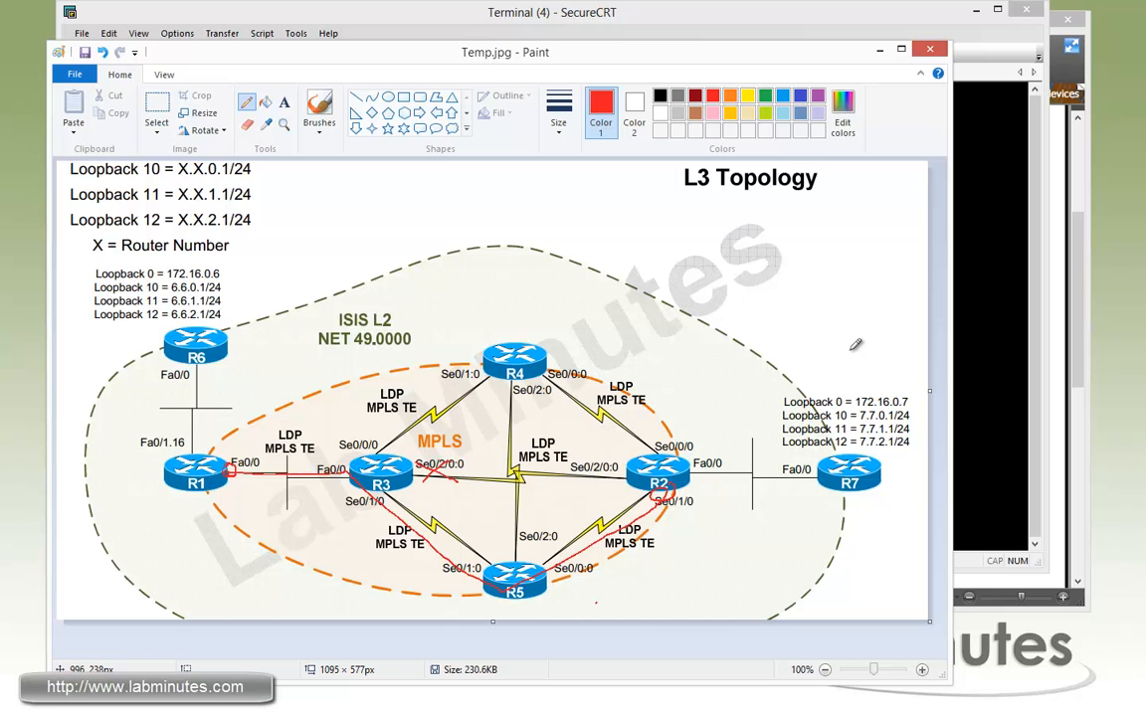
mouse_move(997, 333)
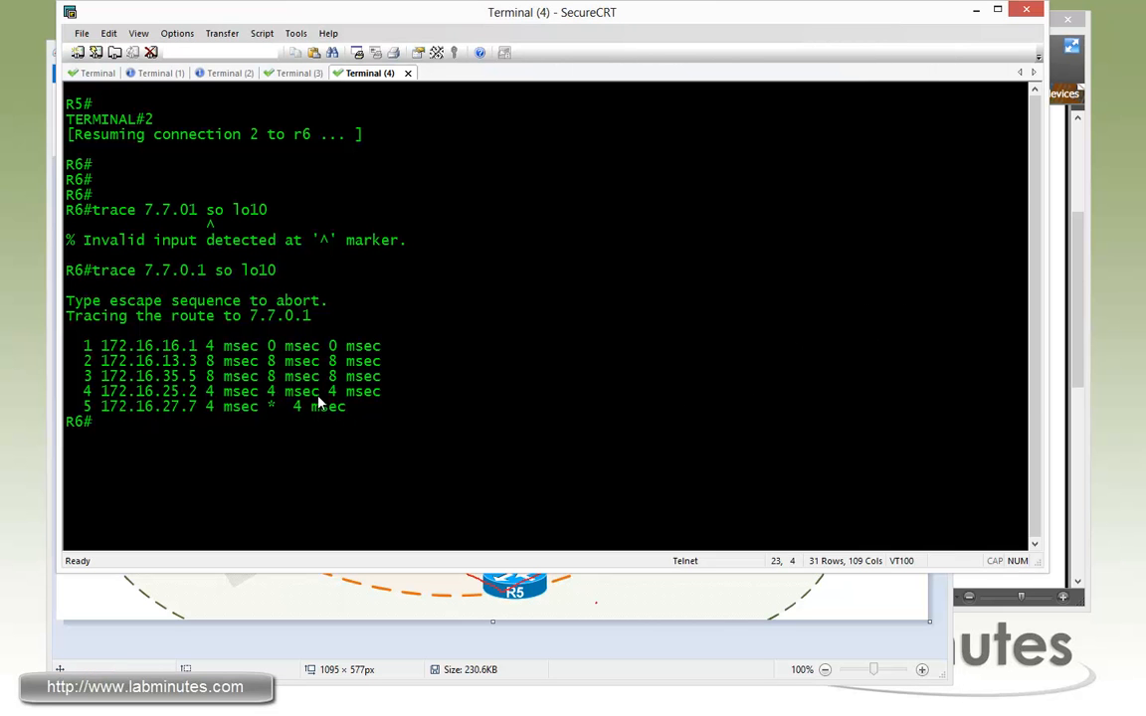
Step: Compare the rerouted R1–R3–R5–R2 path in Paint, then return to R1's session
left_click(96, 73)
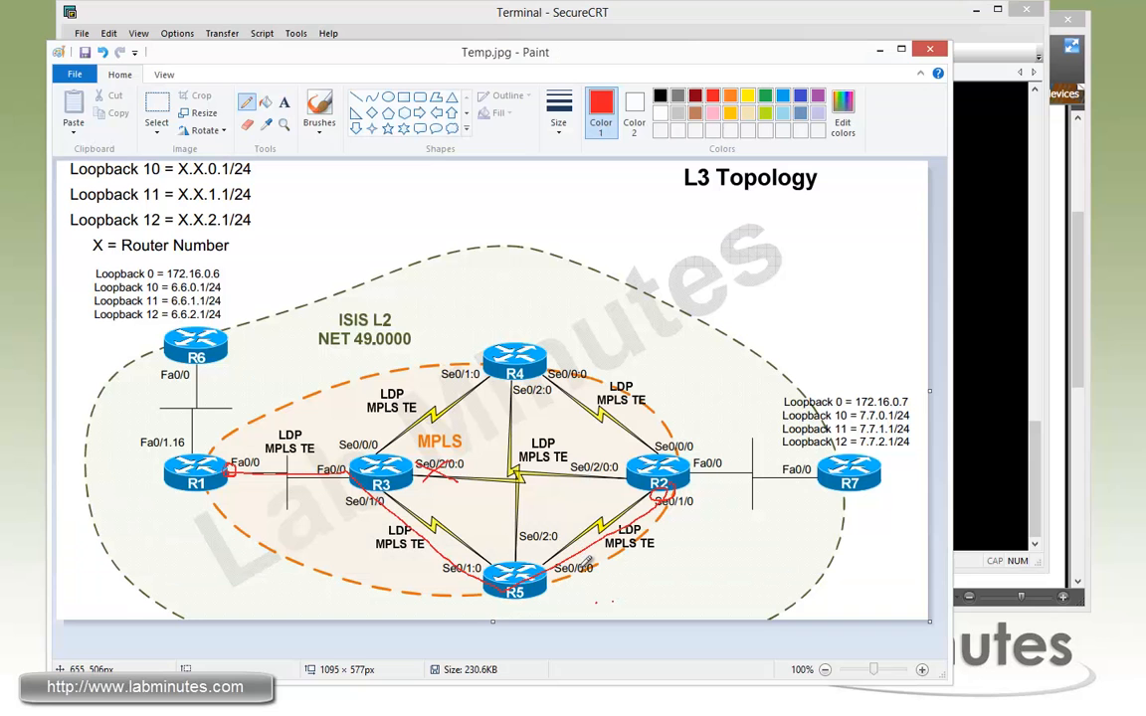
mouse_move(586, 565)
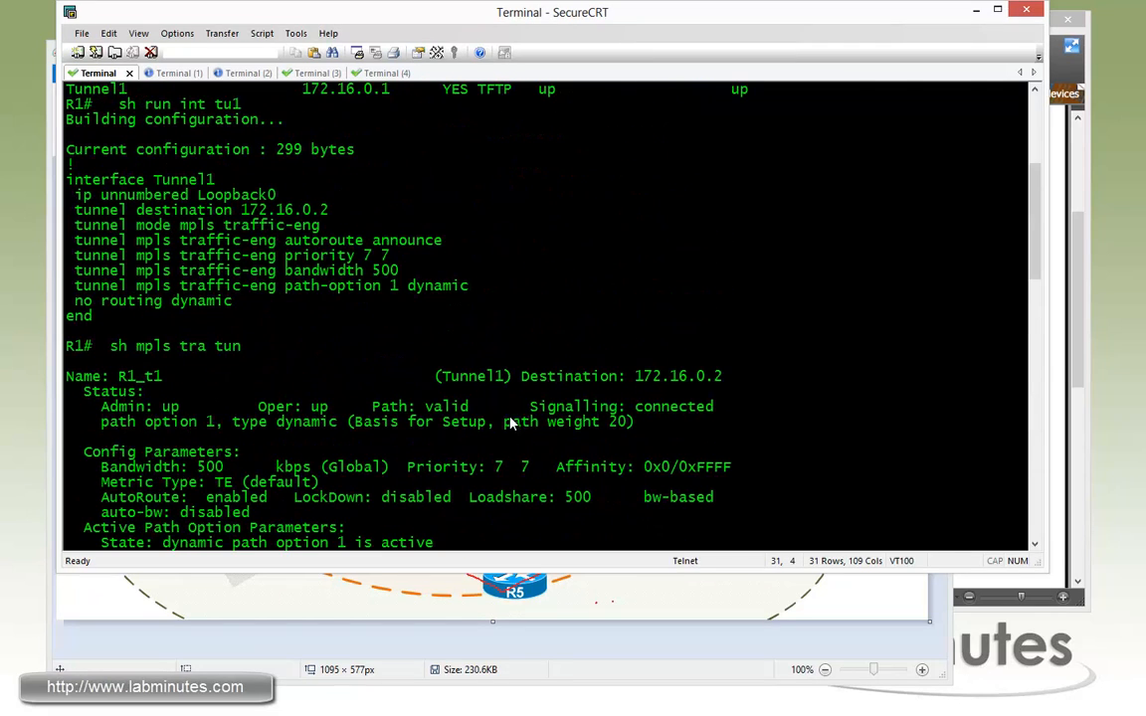
Step: Highlight R1's tunnel bandwidth 500 setting, then move to R3's session
double_click(314, 270)
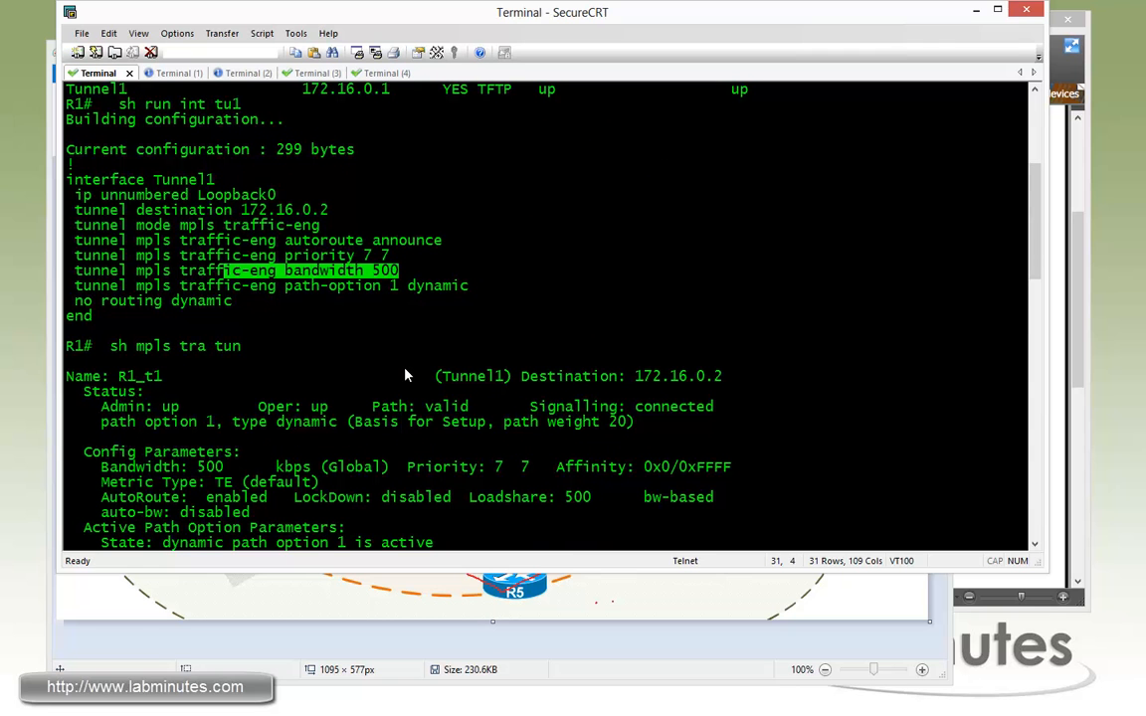
mouse_move(509, 375)
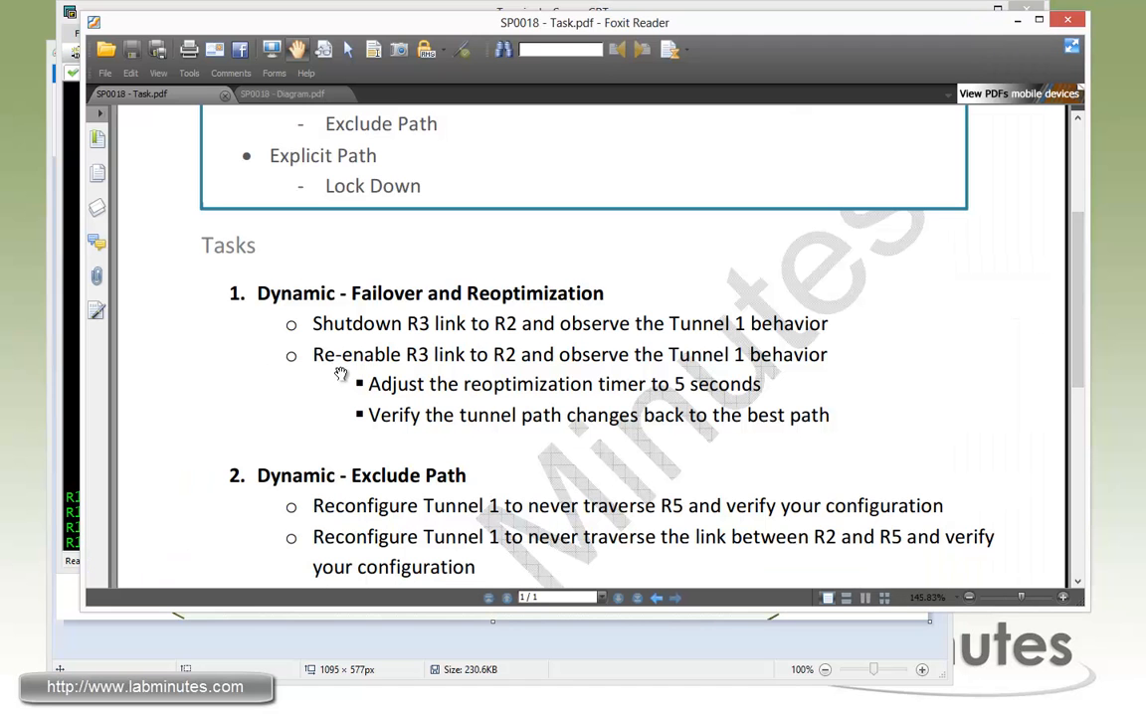
mouse_move(525, 377)
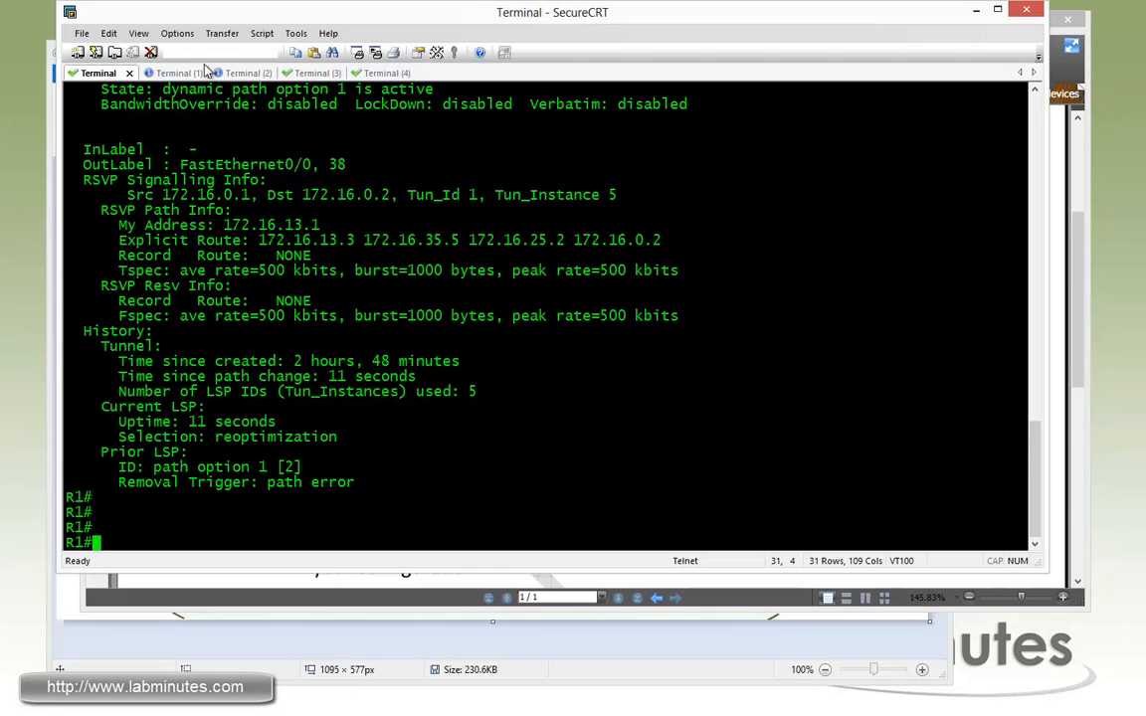
left_click(227, 72)
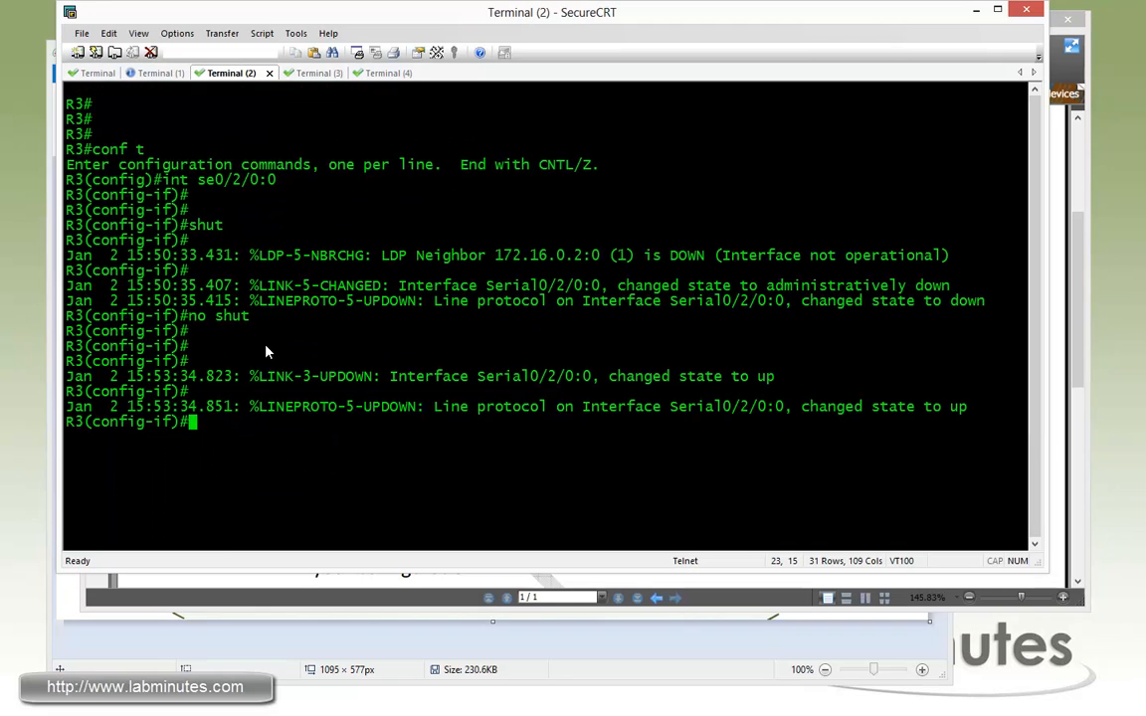
mouse_move(719, 442)
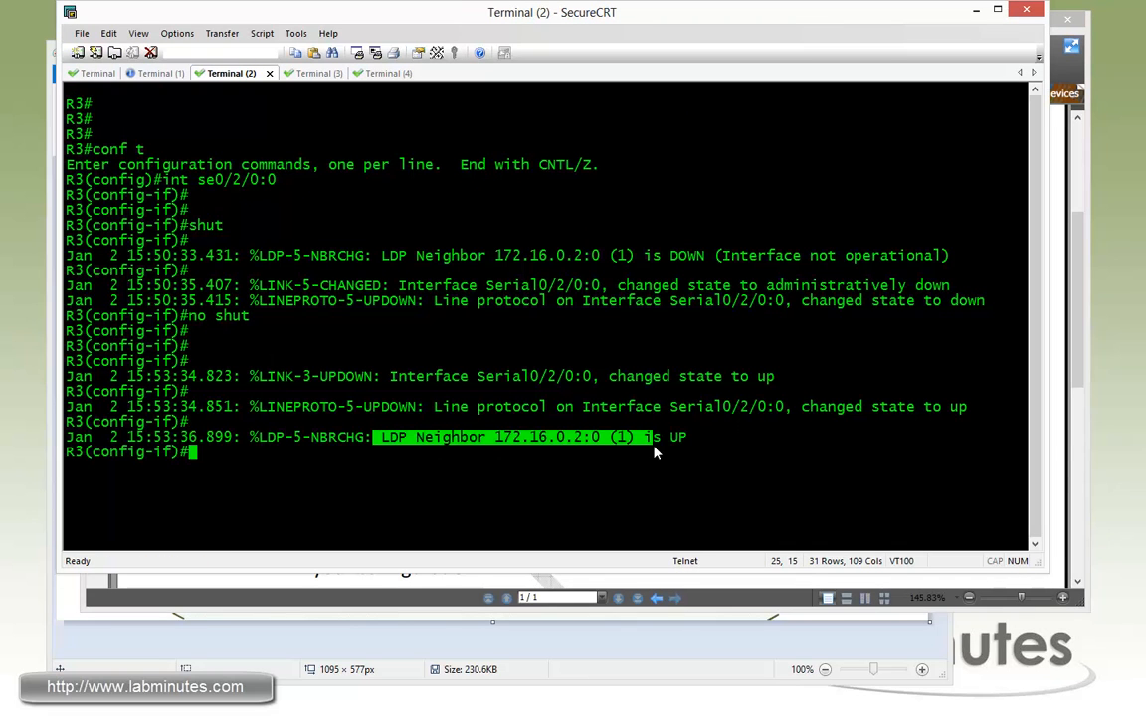
mouse_move(114, 109)
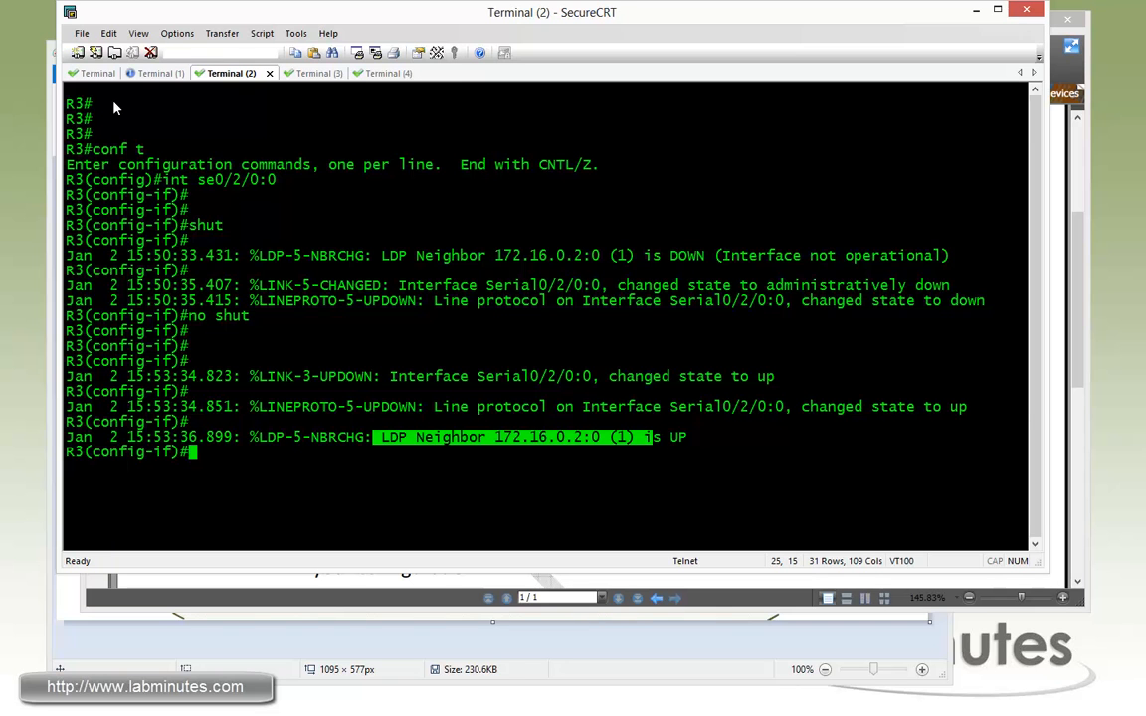
Step: On R1, run 'sh mpls tra tun' and highlight the explicit route's first hop
left_click(97, 72)
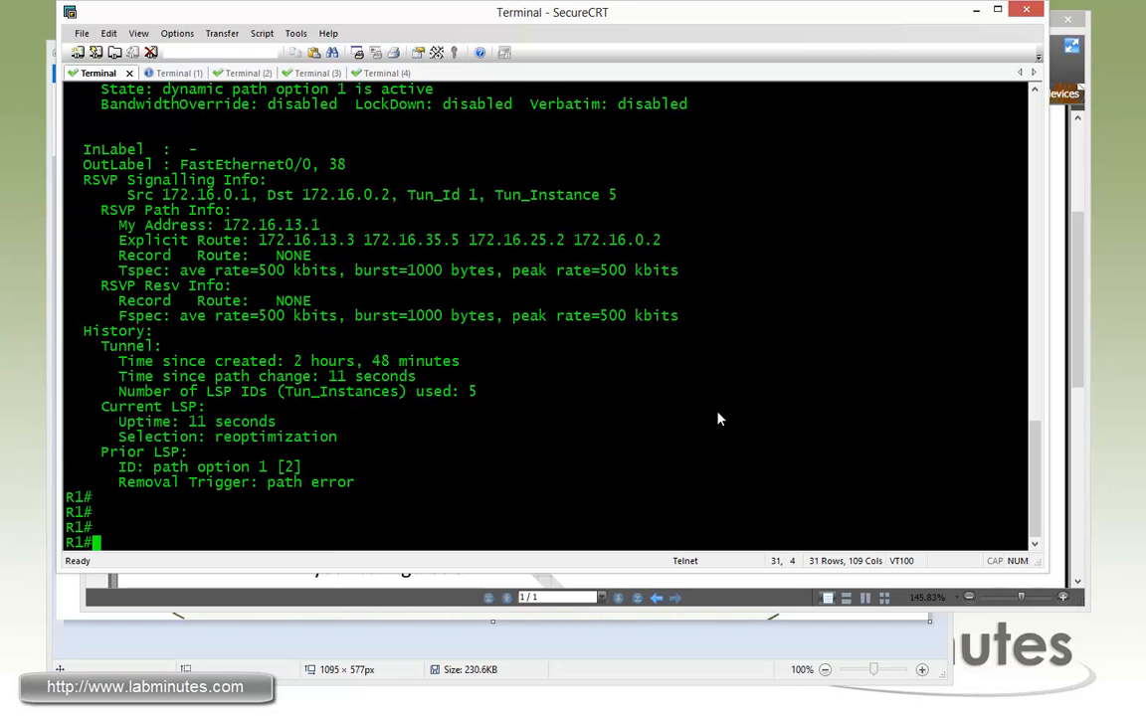
type("sh mpls tra tun")
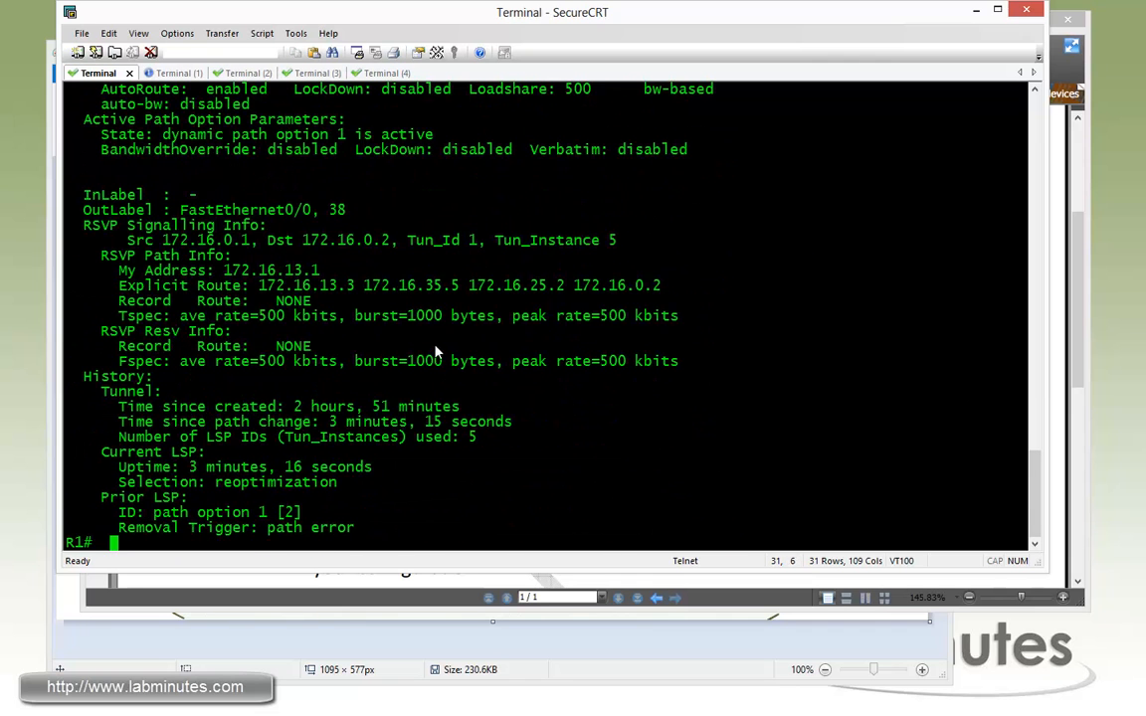
mouse_move(360, 298)
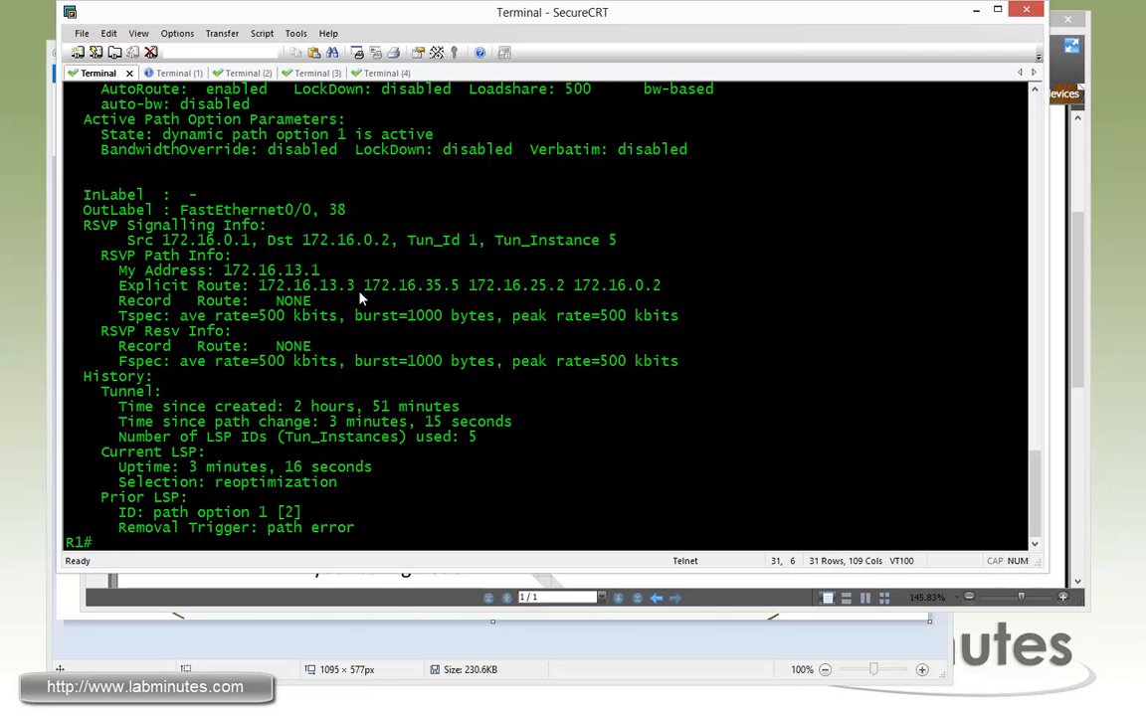
double_click(318, 286)
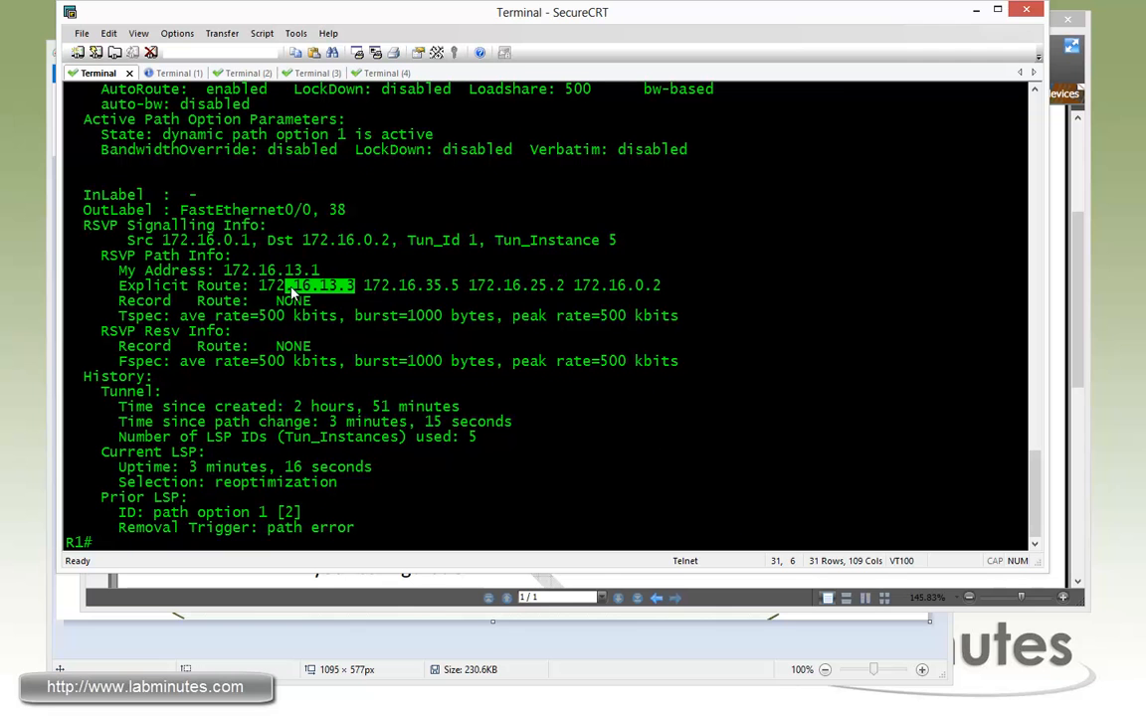
mouse_move(508, 331)
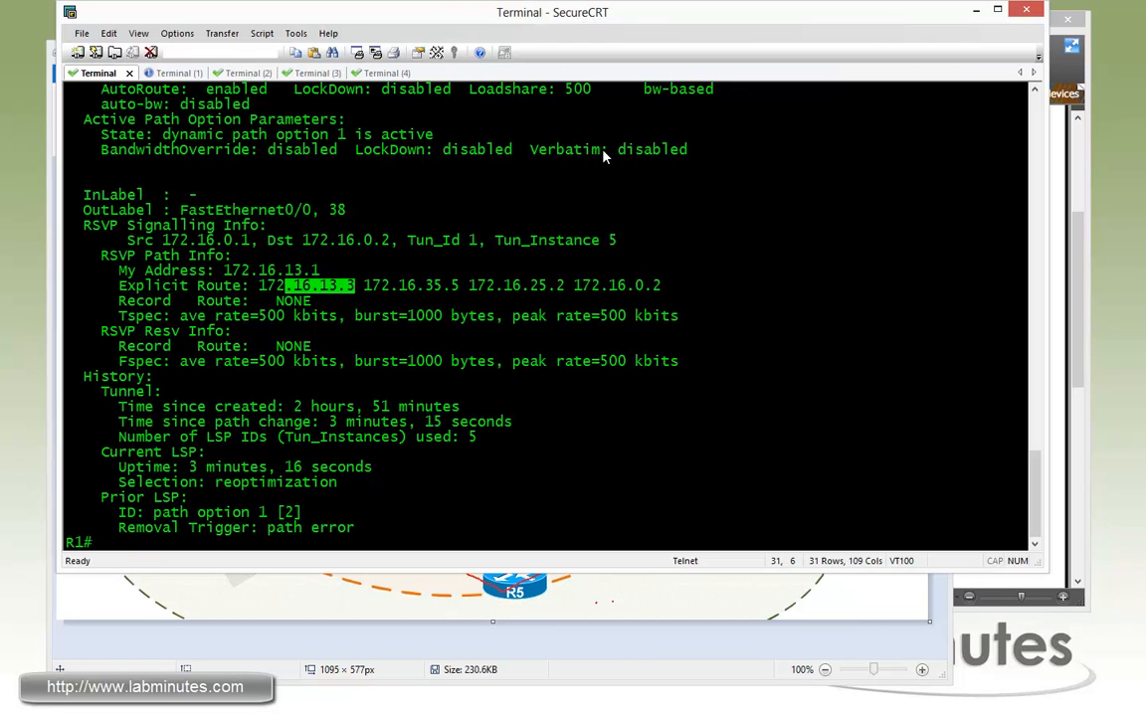
mouse_move(554, 381)
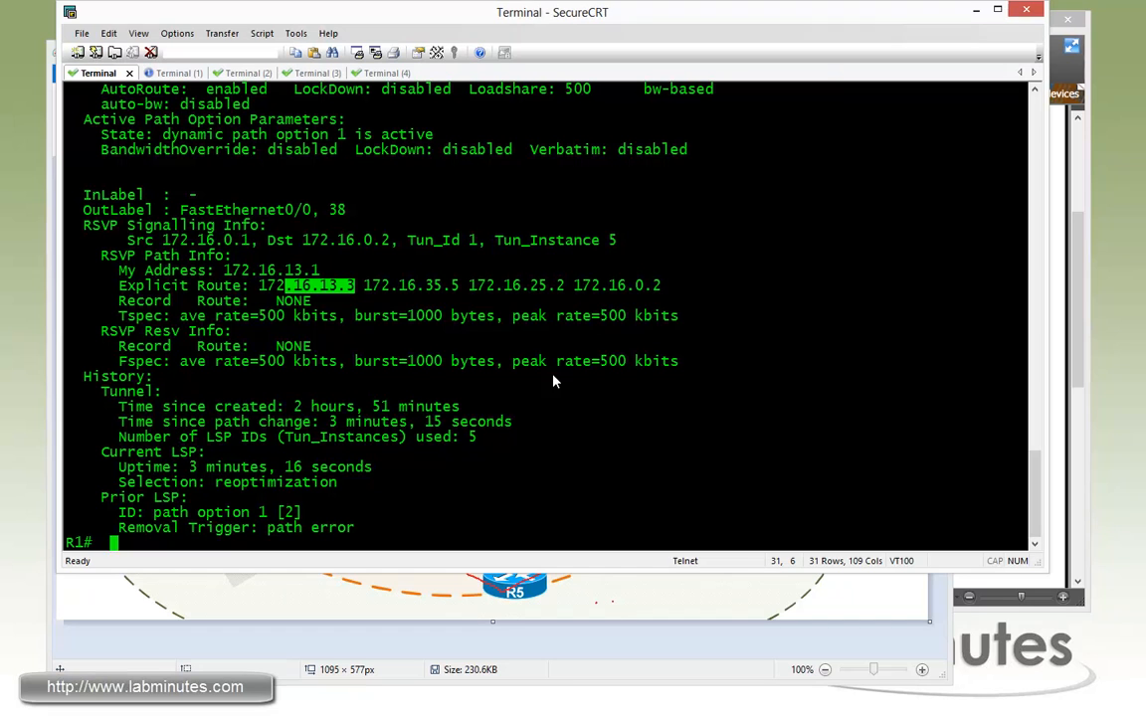
mouse_move(532, 398)
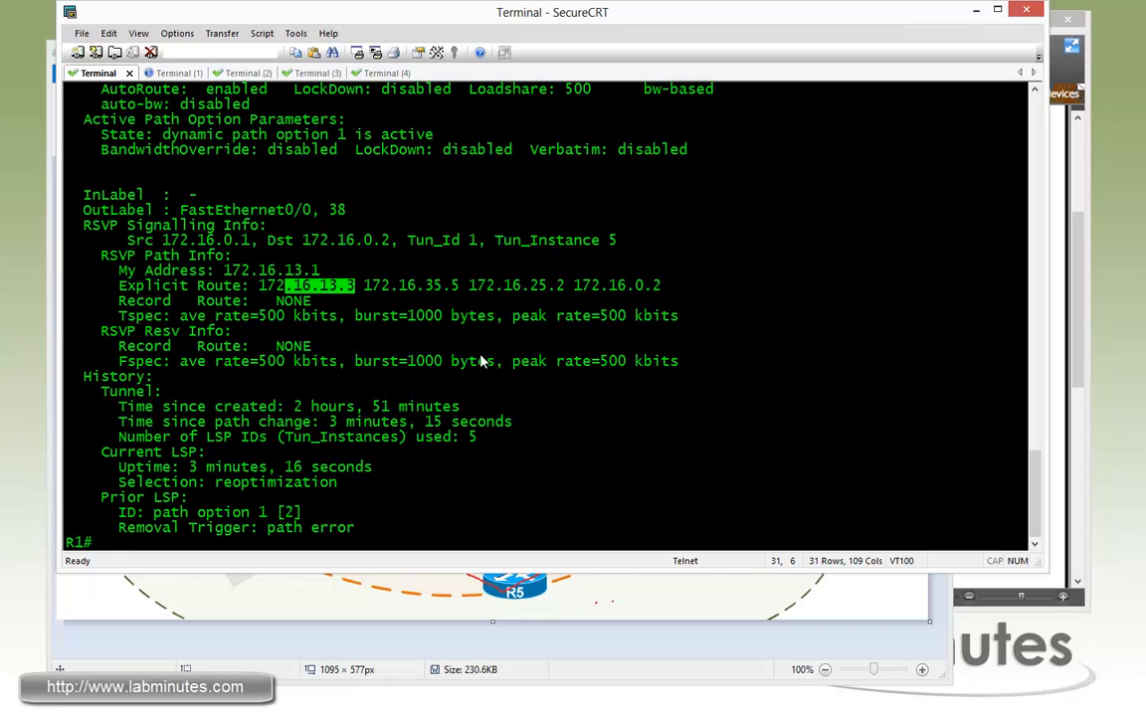
mouse_move(457, 316)
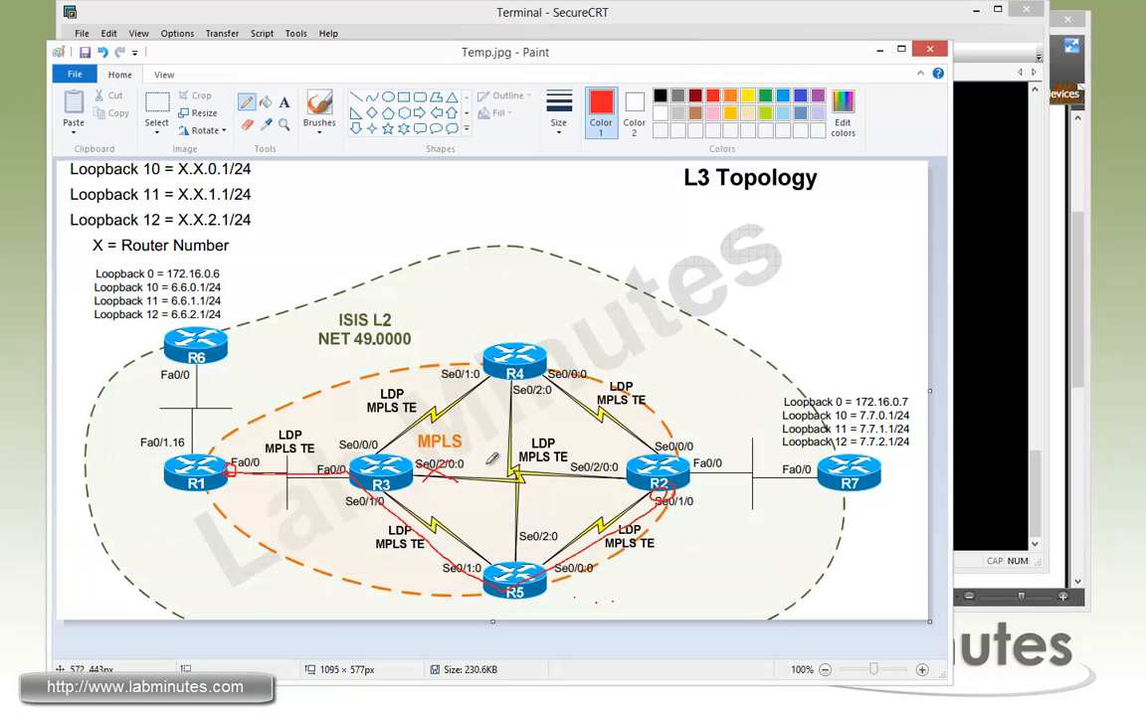
mouse_move(437, 477)
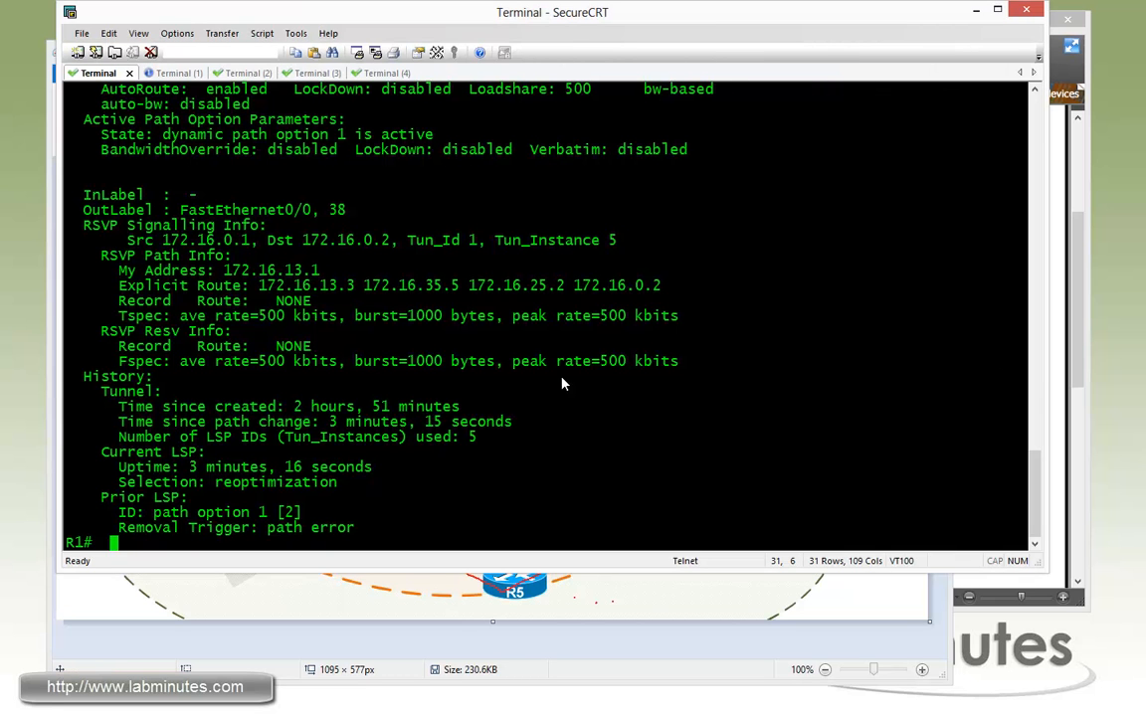
mouse_move(580, 423)
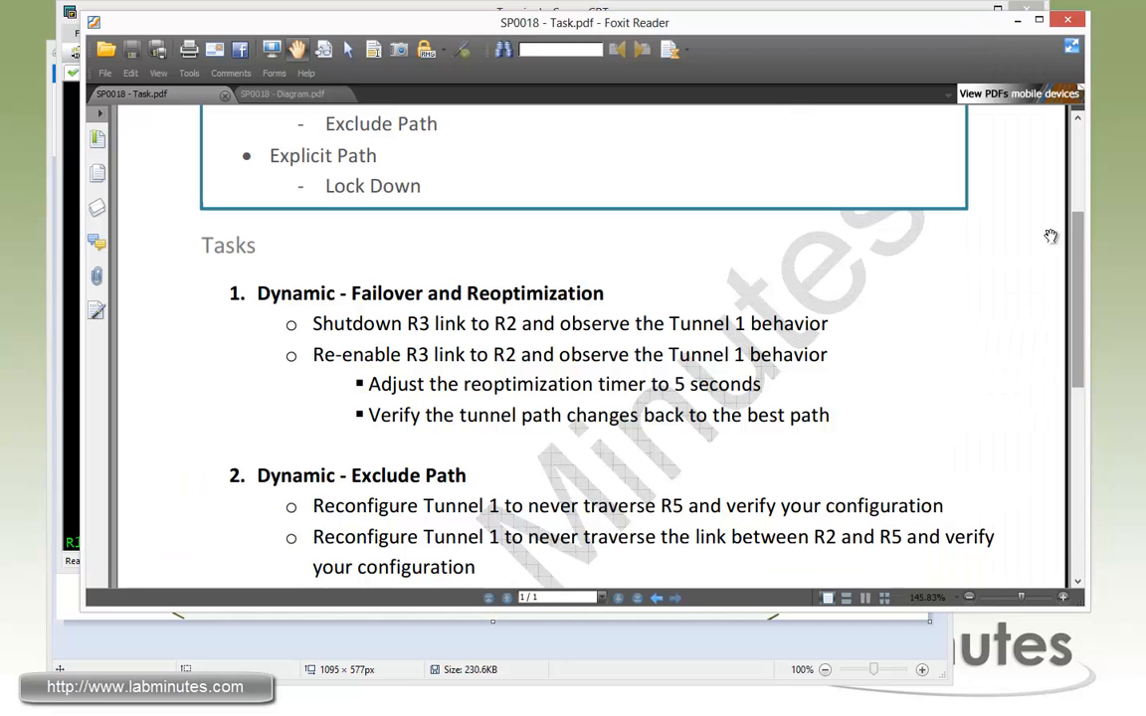
mouse_move(365, 395)
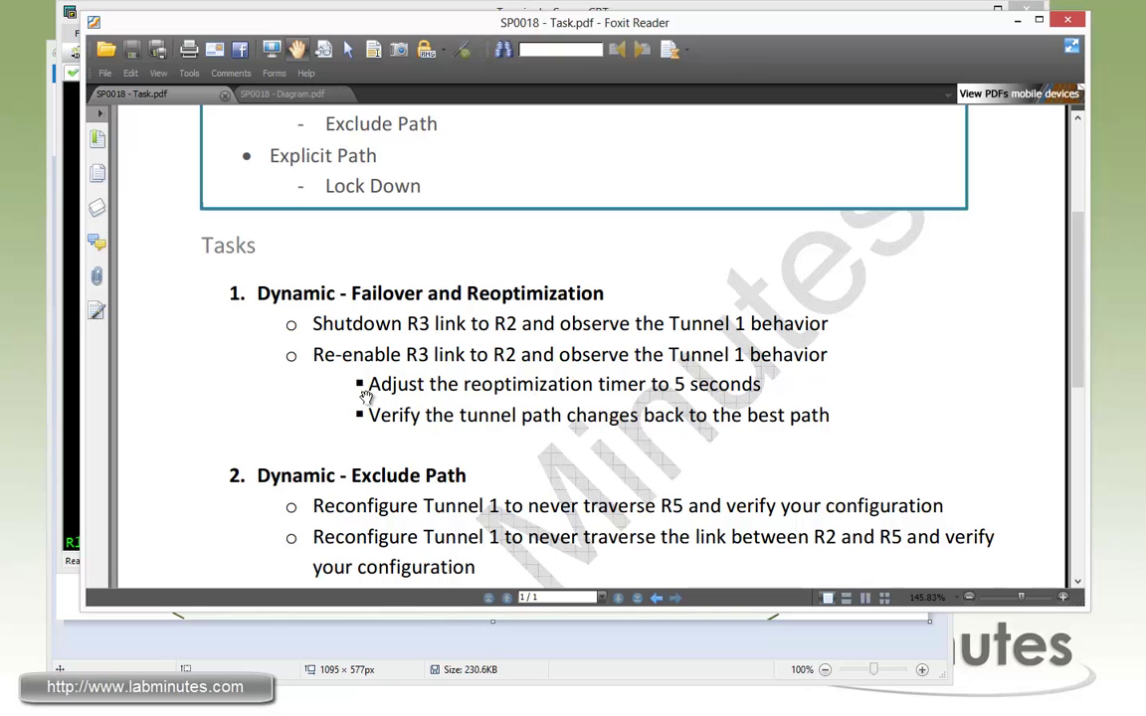
mouse_move(735, 399)
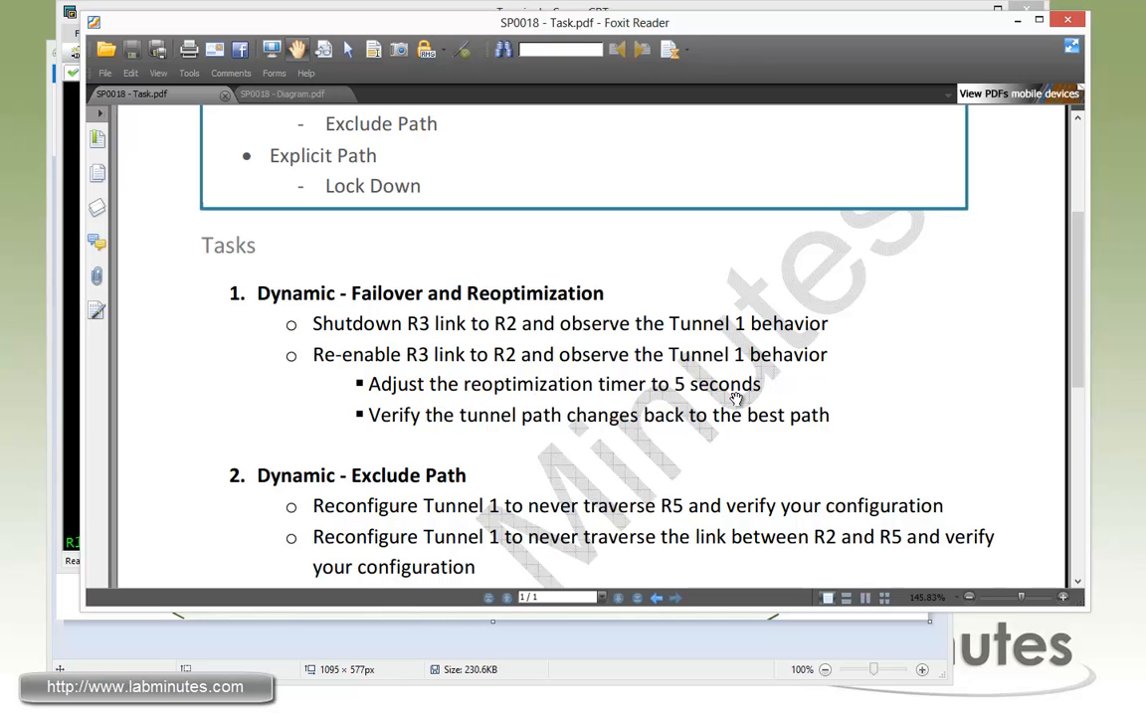
mouse_move(706, 395)
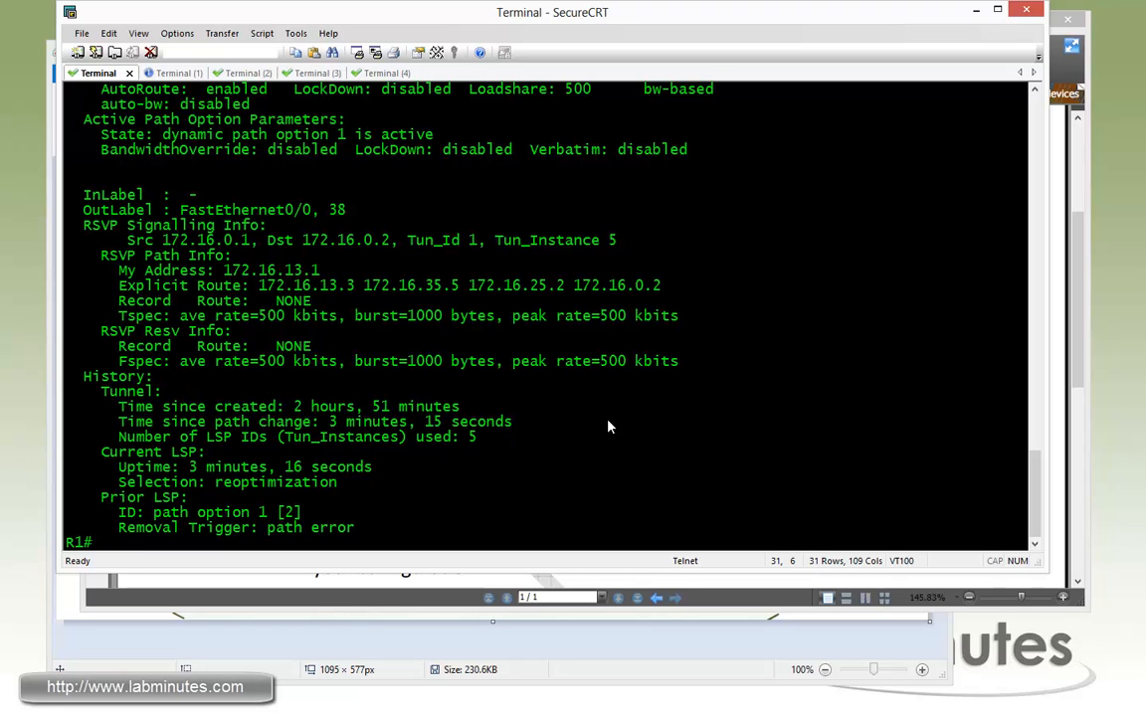
mouse_move(596, 441)
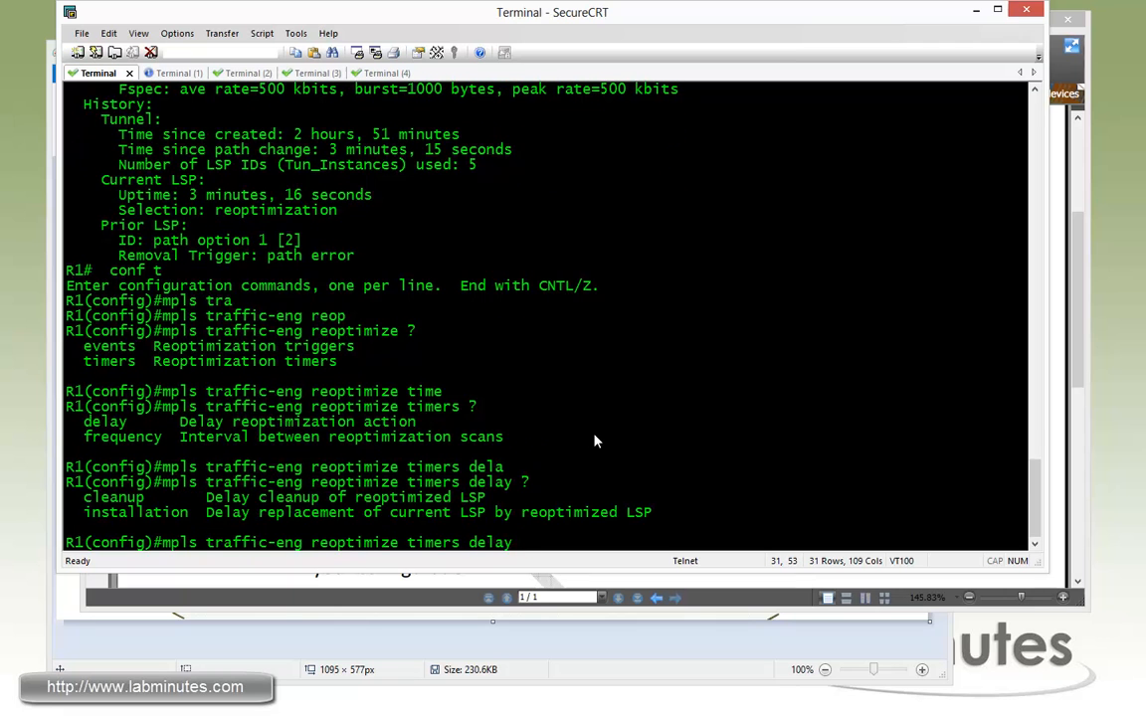
Step: Set R1's mpls traffic-eng reoptimize timers frequency to 5 seconds
type("f")
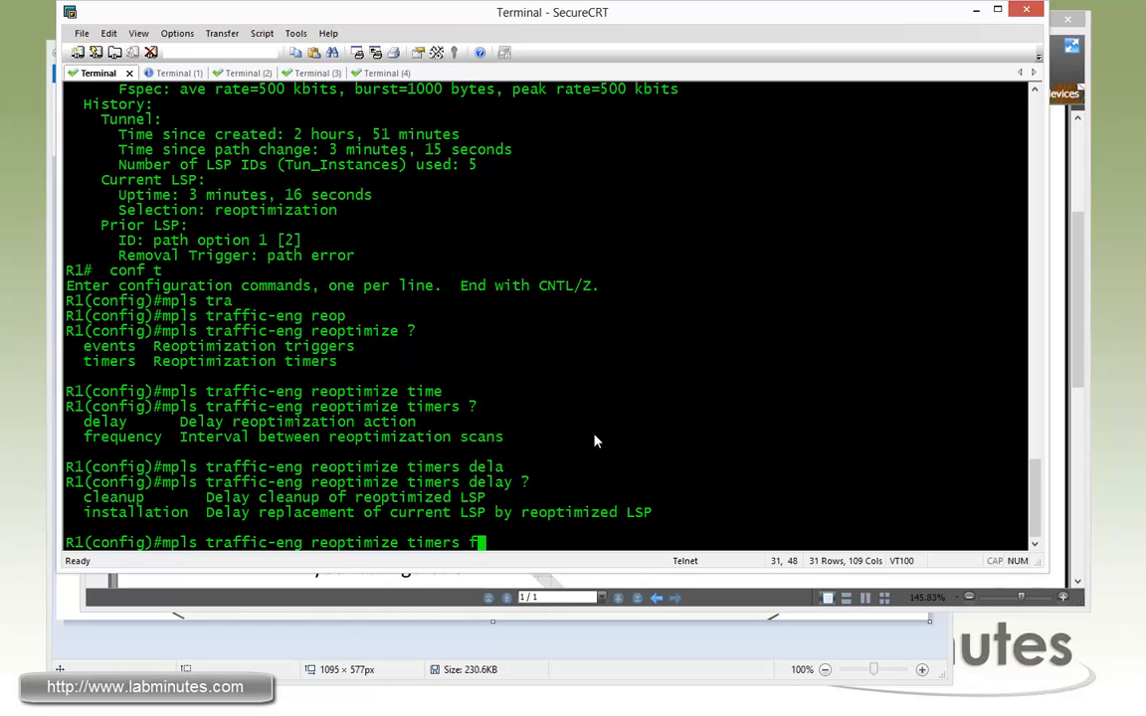
type("frequency")
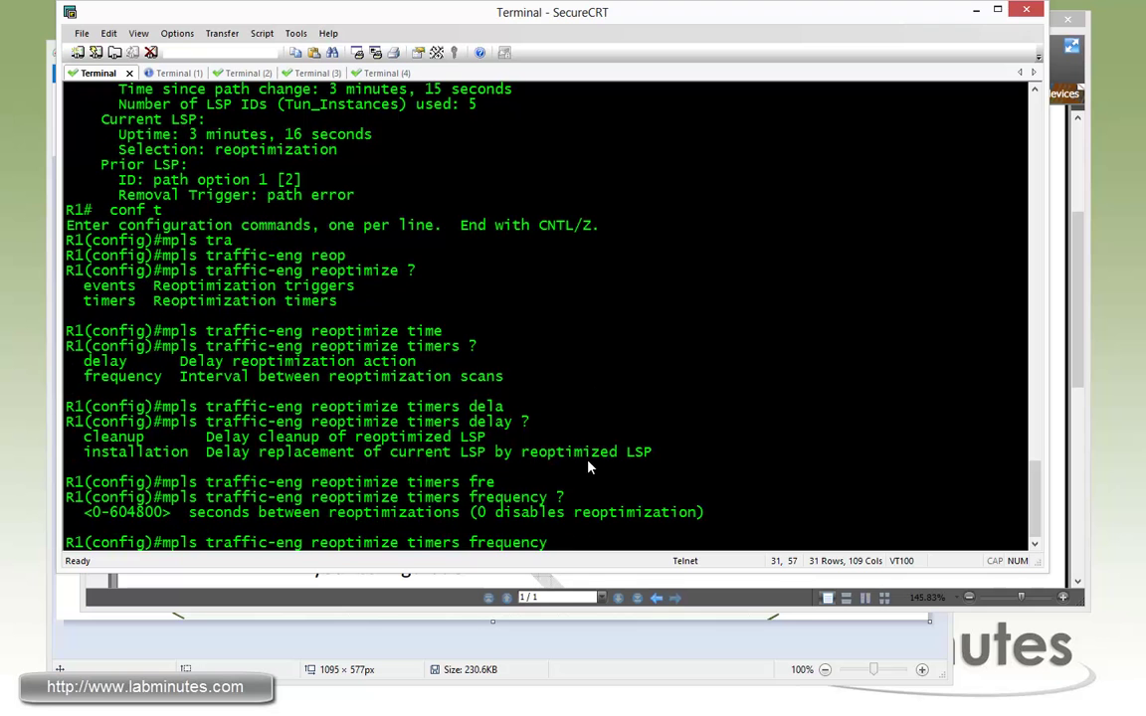
type("5")
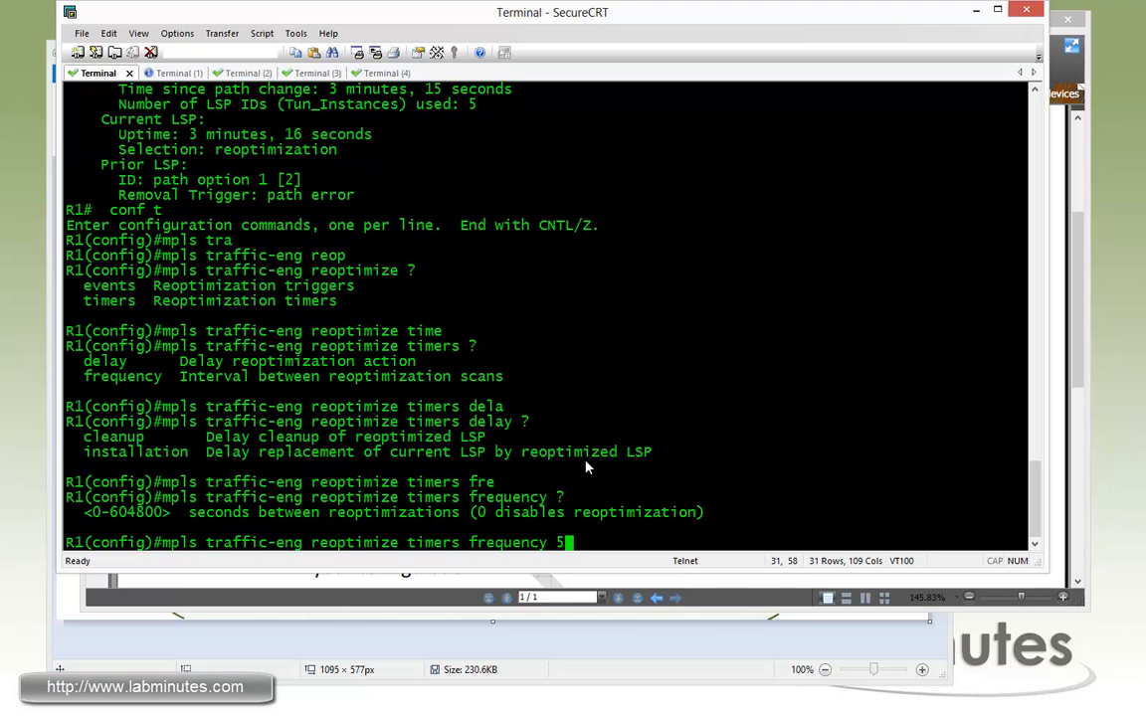
key("Return")
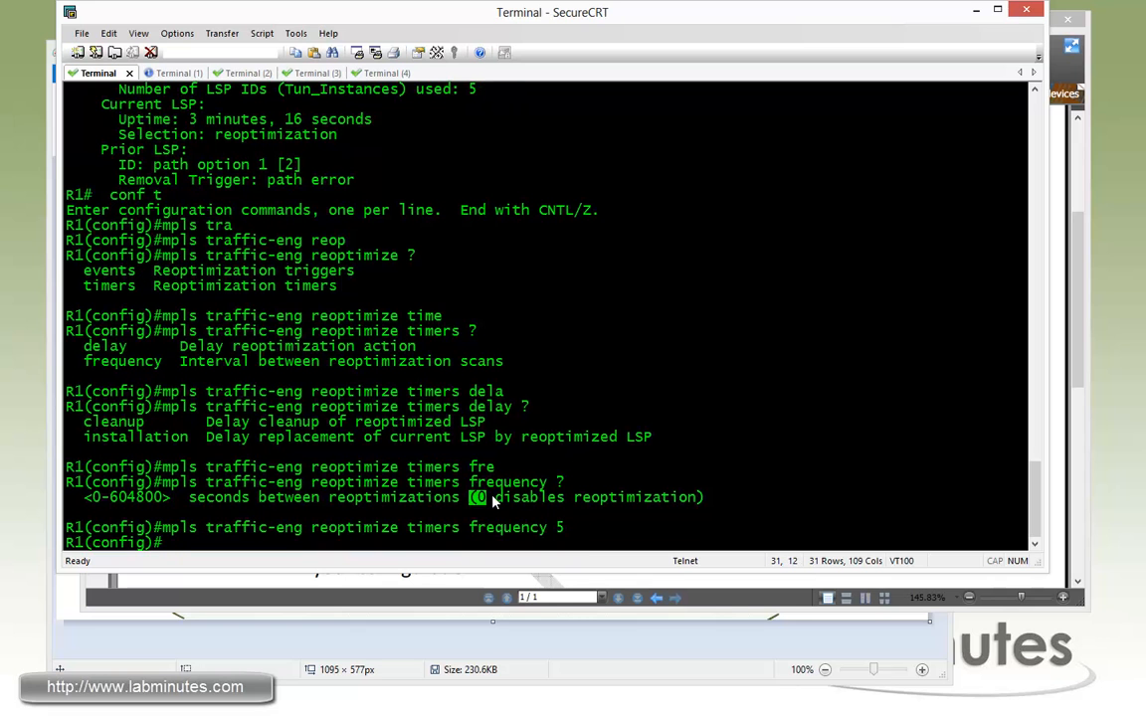
mouse_move(574, 510)
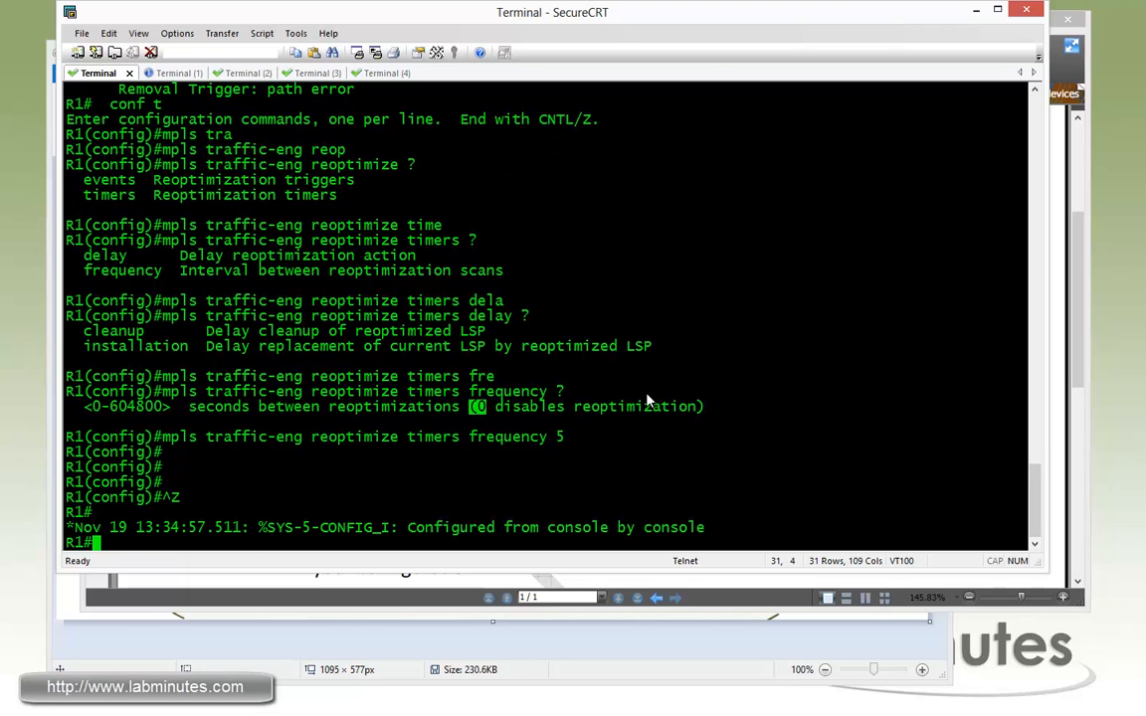
Step: Show the MPLS TE tunnels on R1 and highlight Tunnel 1's explicit-route hops through R3 to R2
type("sh mpls tra tun")
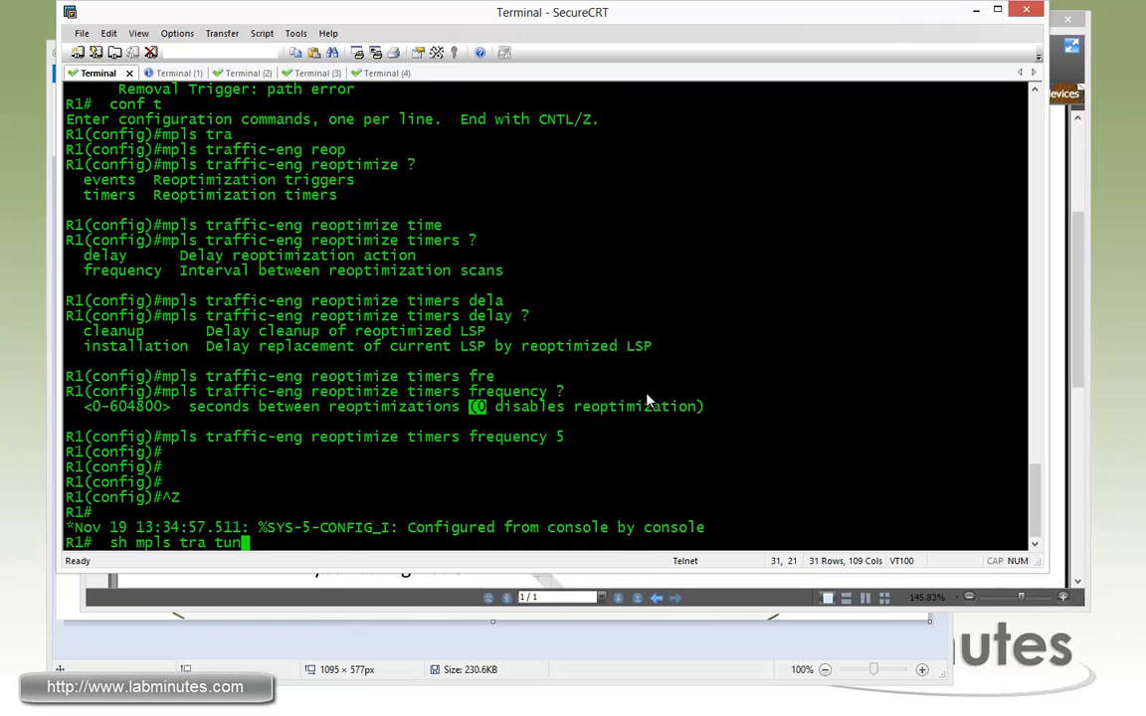
key("Return")
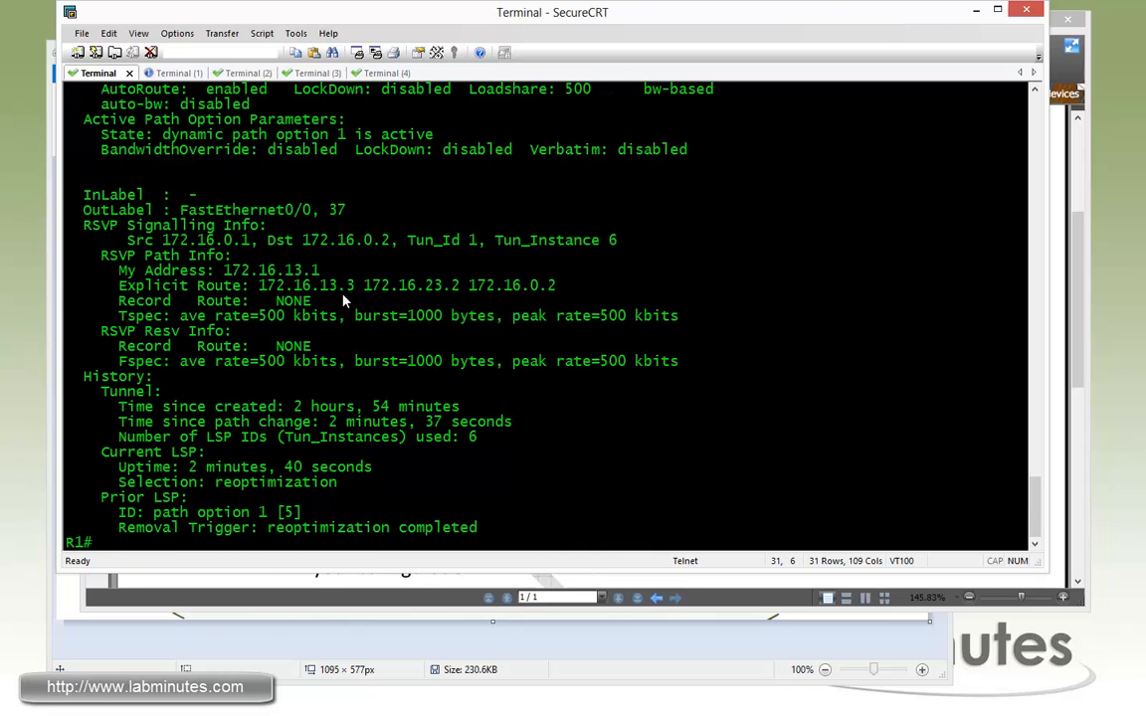
double_click(314, 285)
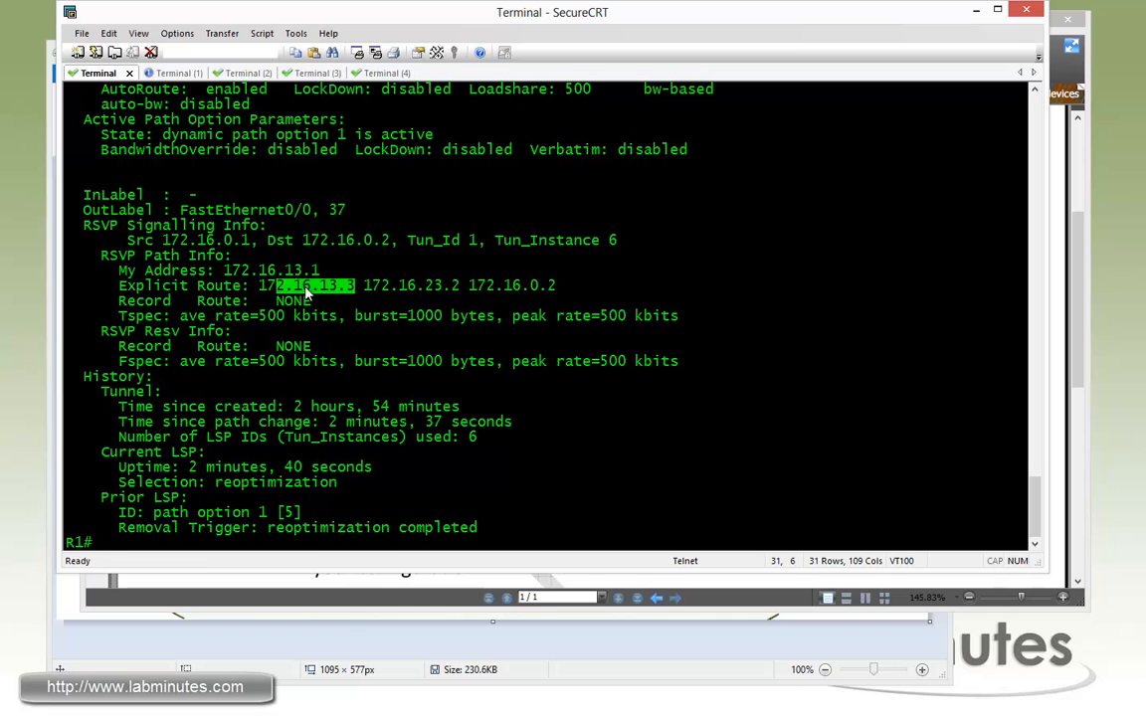
left_click_drag(354, 285, 562, 285)
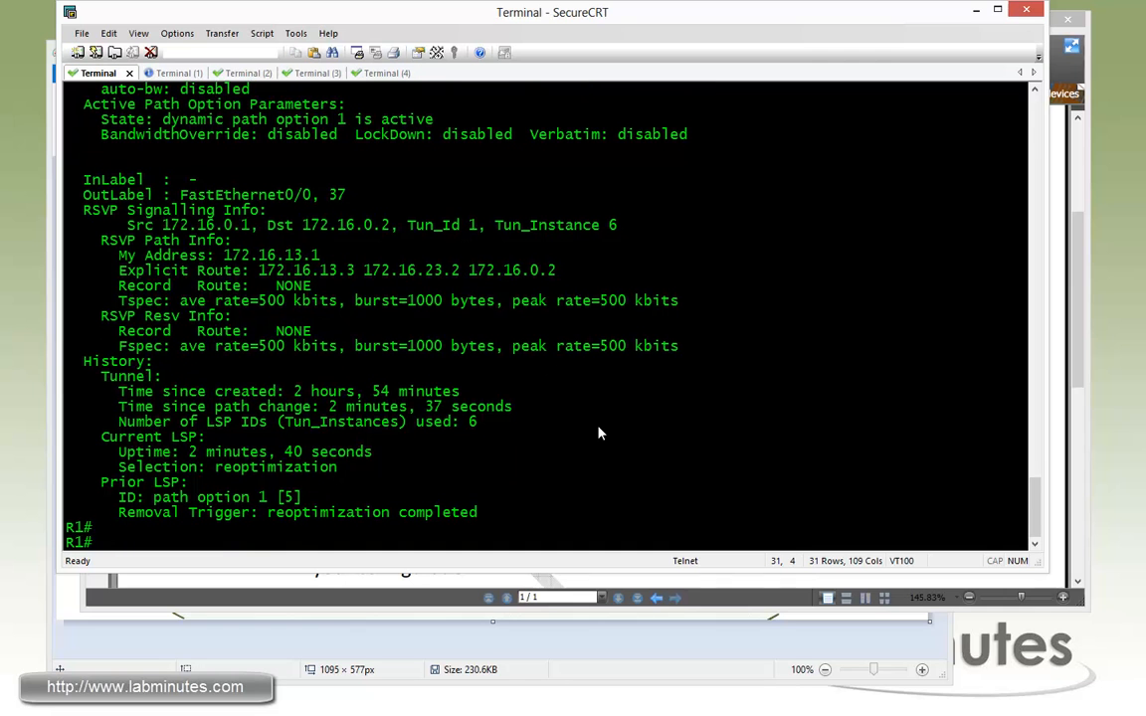
Step: Manually reoptimize Tunnel 1 and highlight the time since its last path change
type("mpls traffic-eng reoptimize")
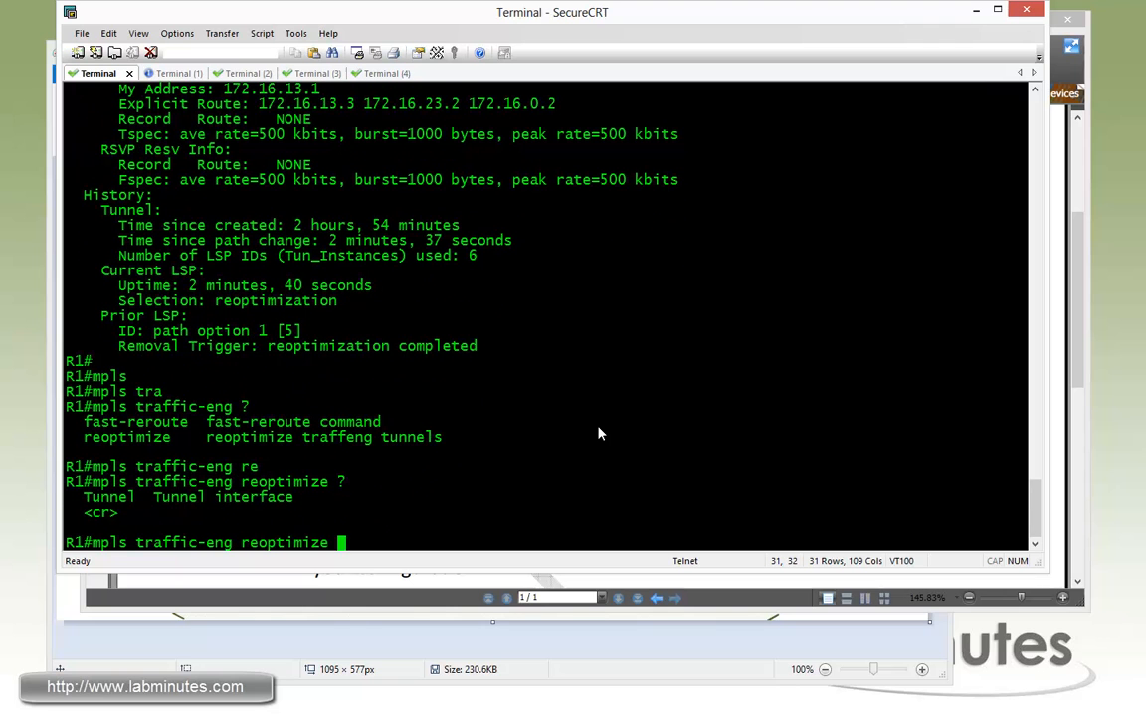
type("tun")
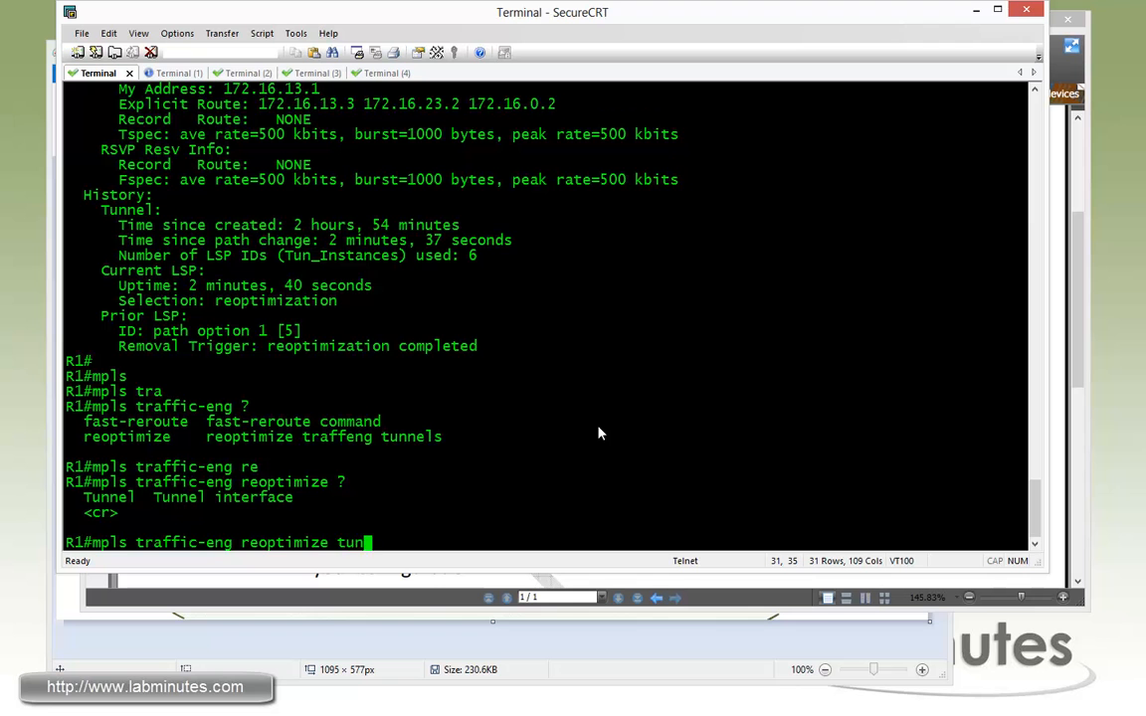
type("nel ?")
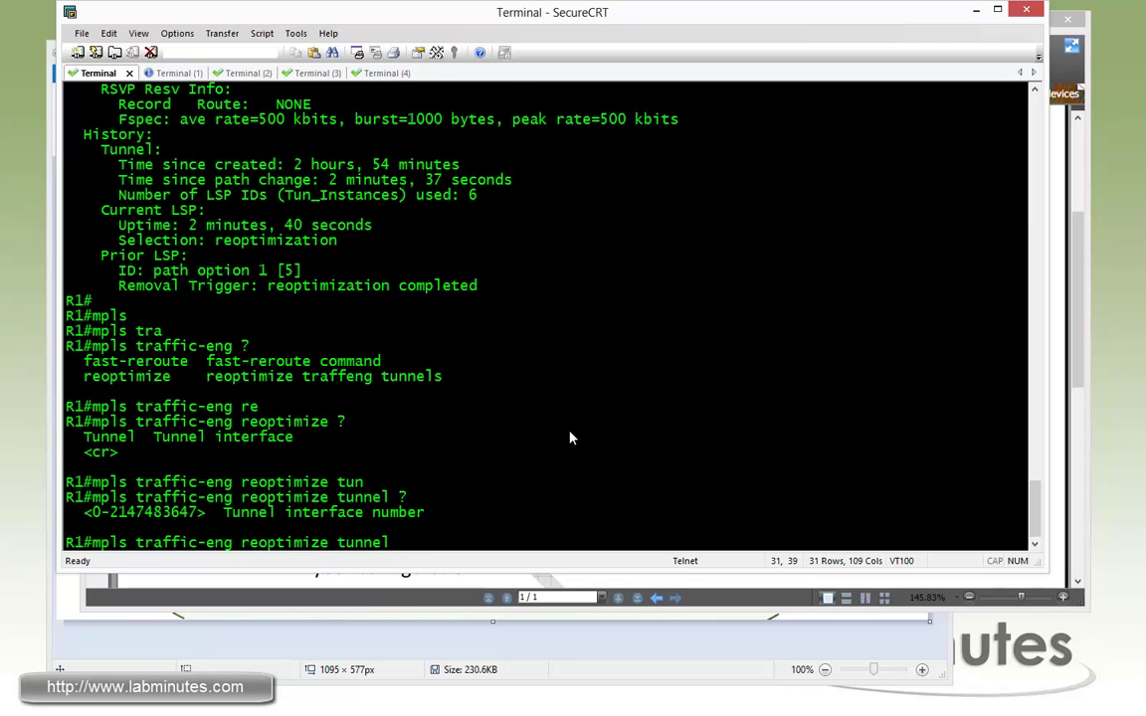
type(" 1")
key("Return")
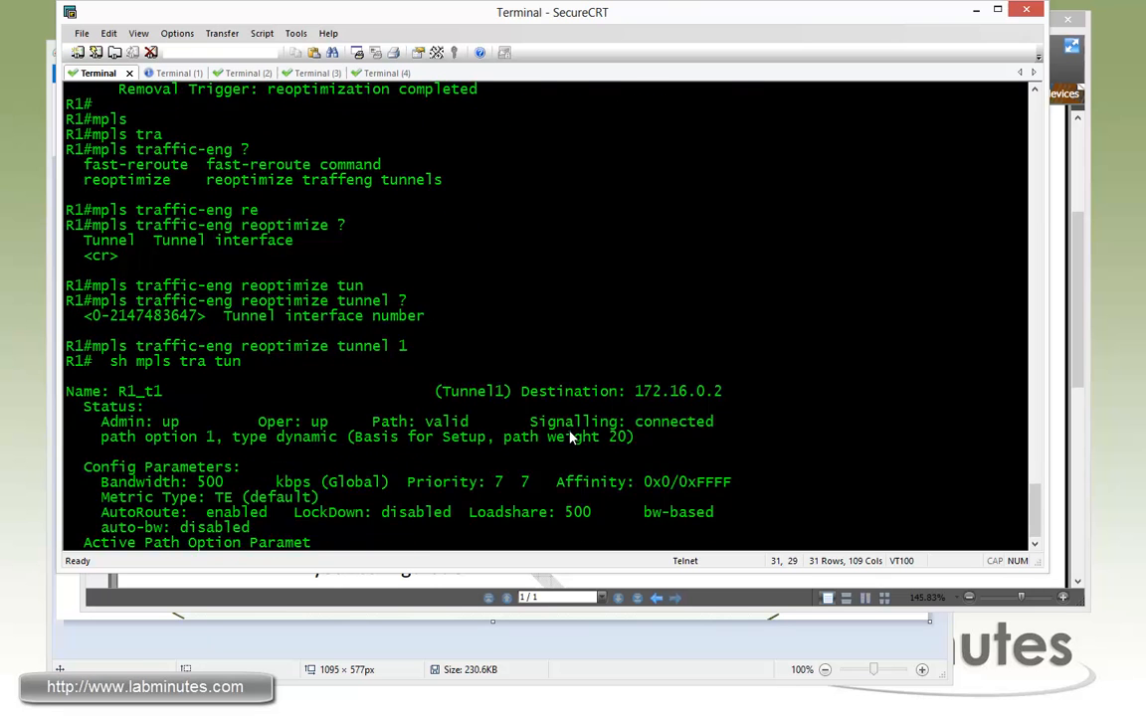
scroll("down", 3)
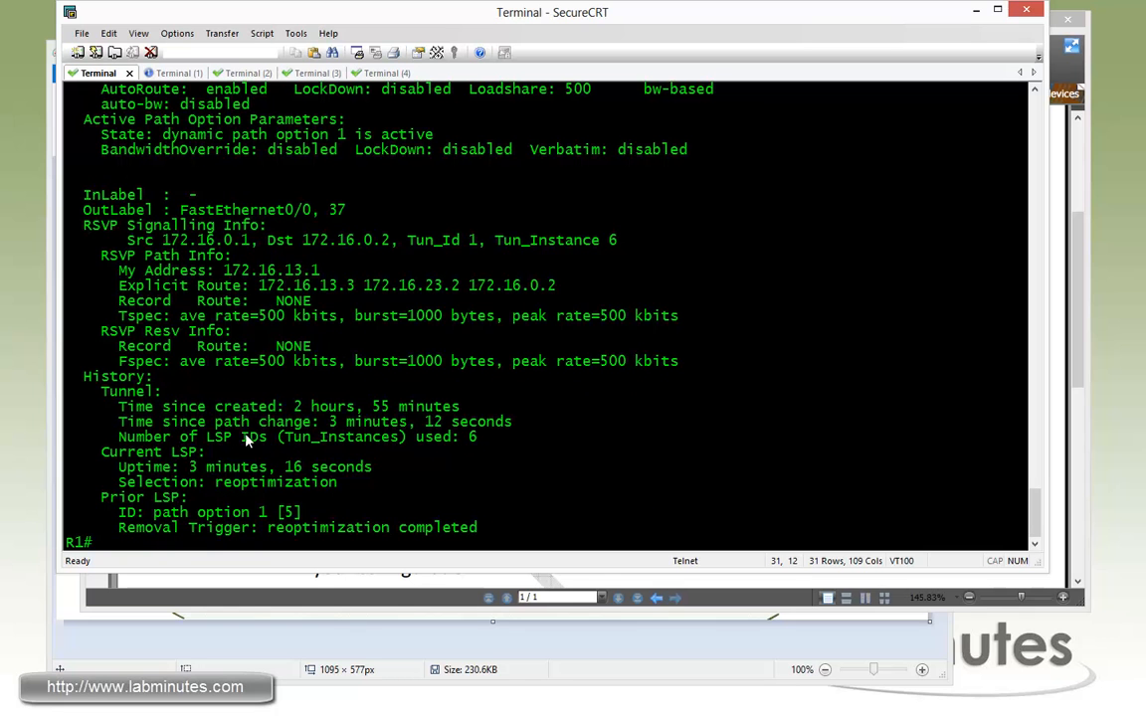
mouse_move(338, 430)
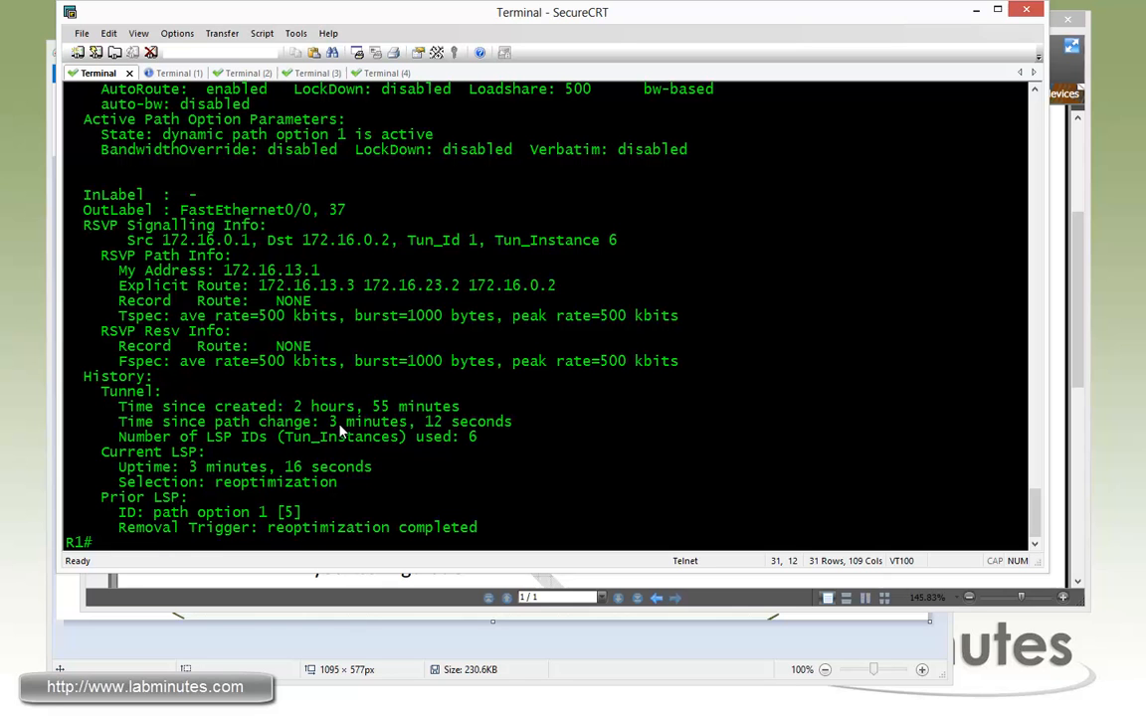
left_click_drag(331, 422, 512, 422)
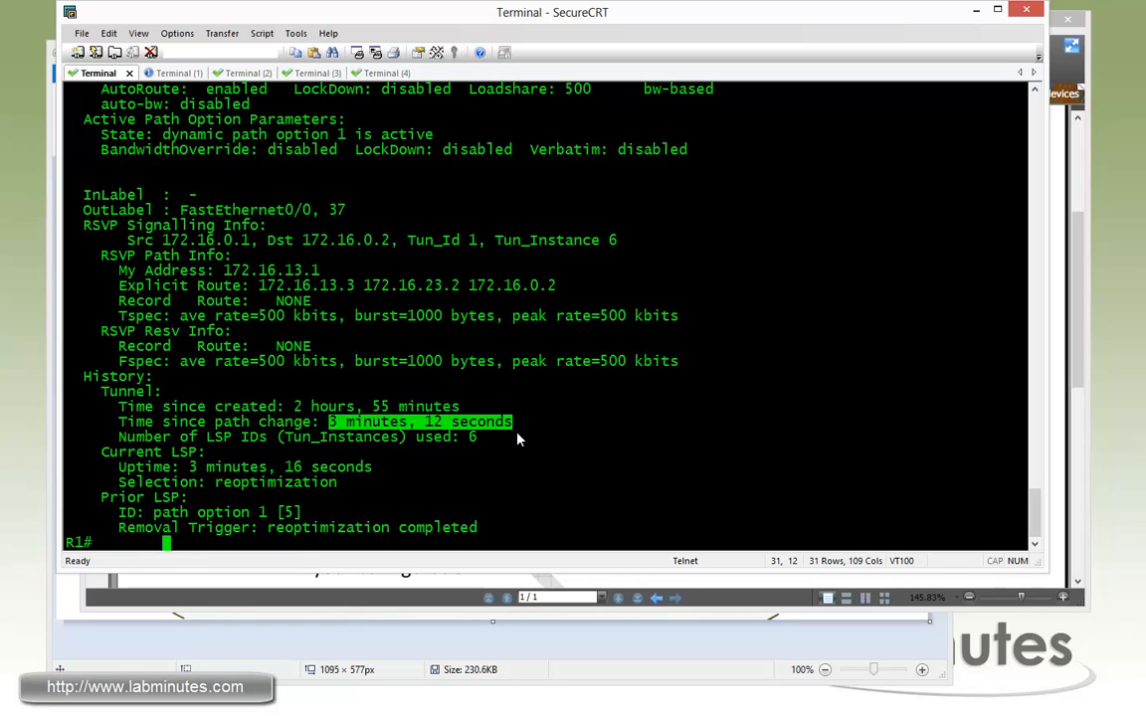
mouse_move(611, 379)
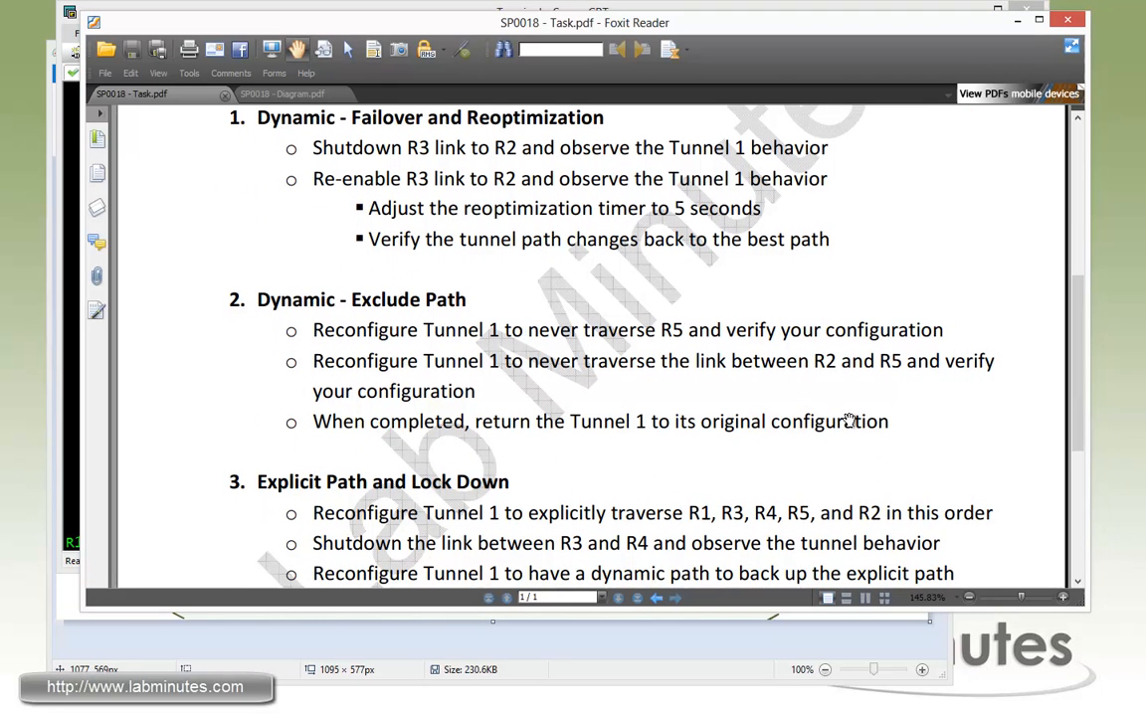
mouse_move(333, 338)
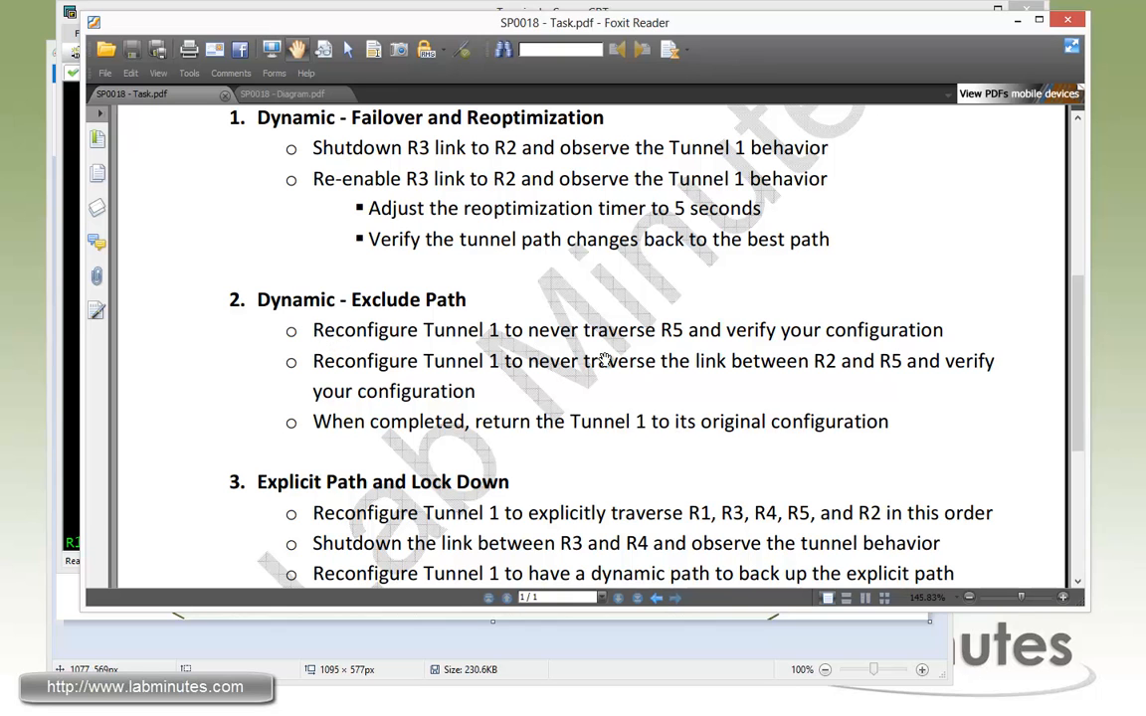
mouse_move(759, 352)
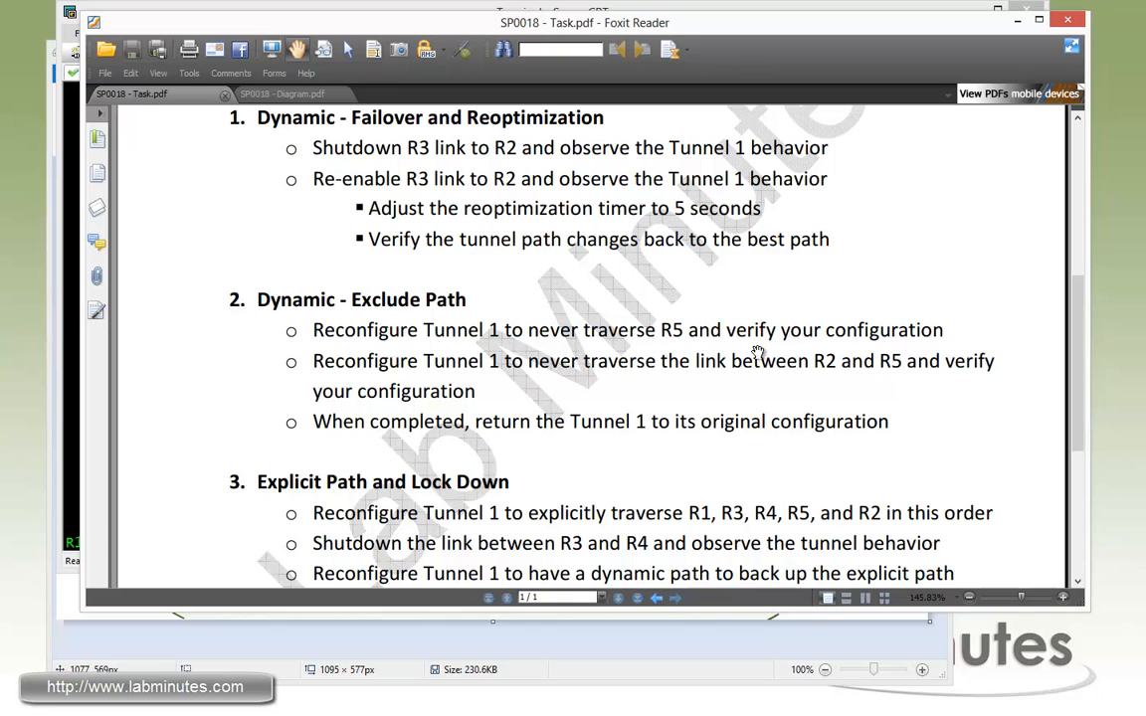
mouse_move(876, 338)
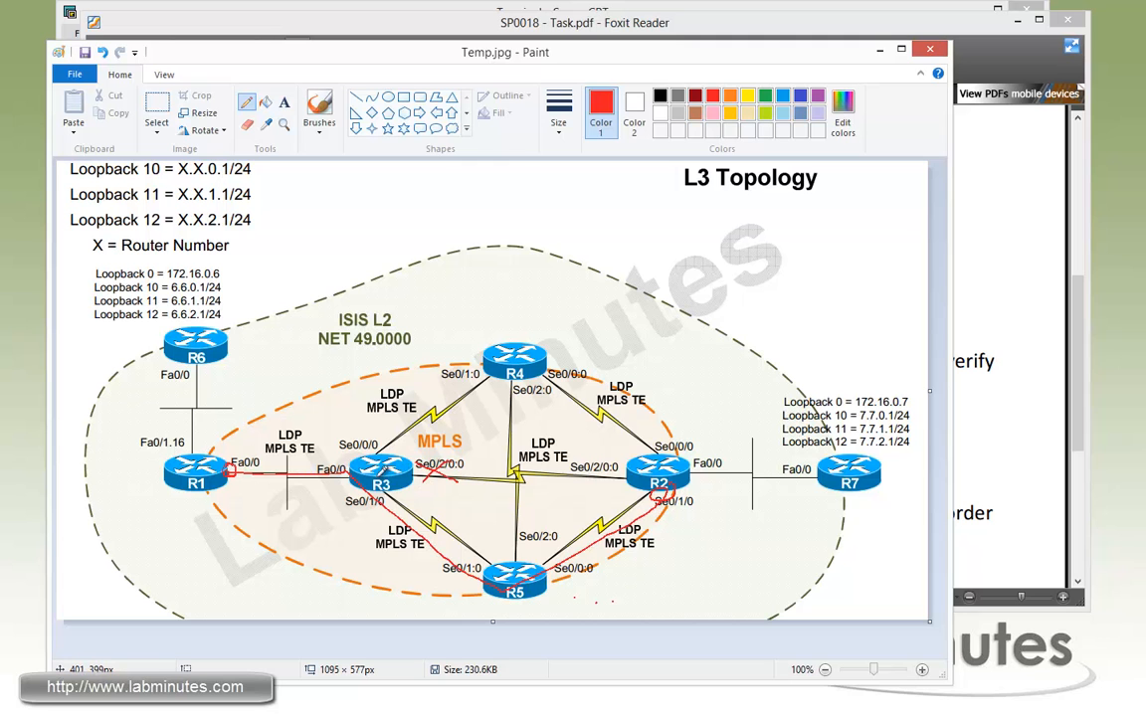
mouse_move(522, 597)
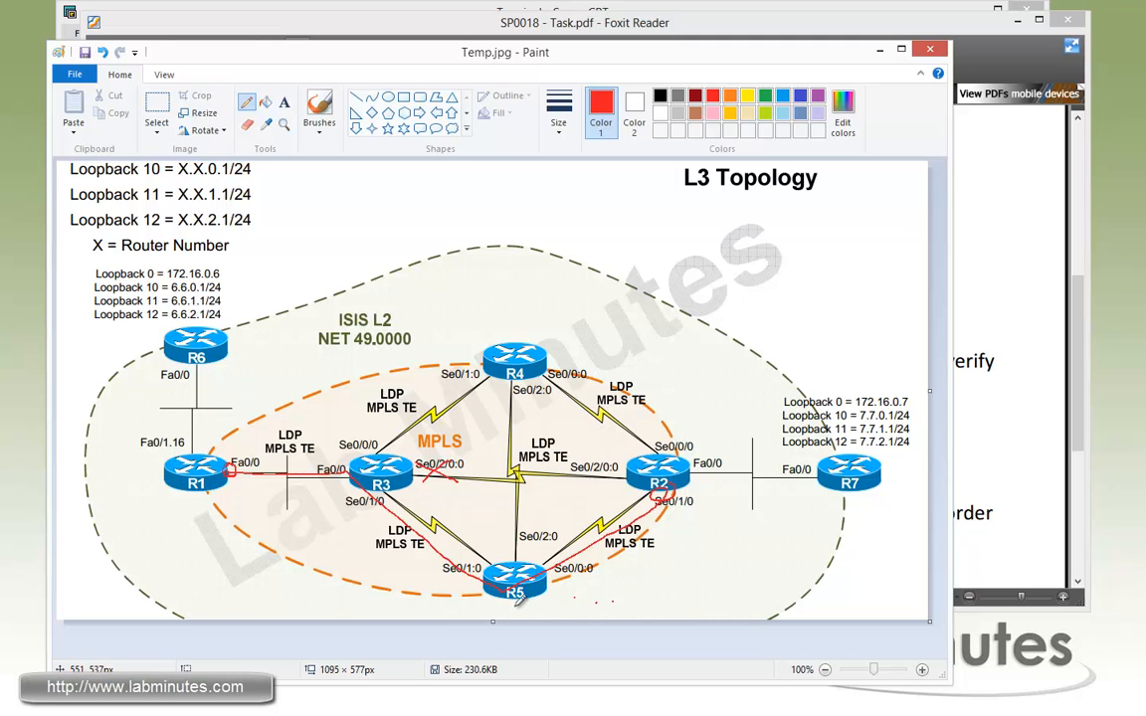
mouse_move(545, 527)
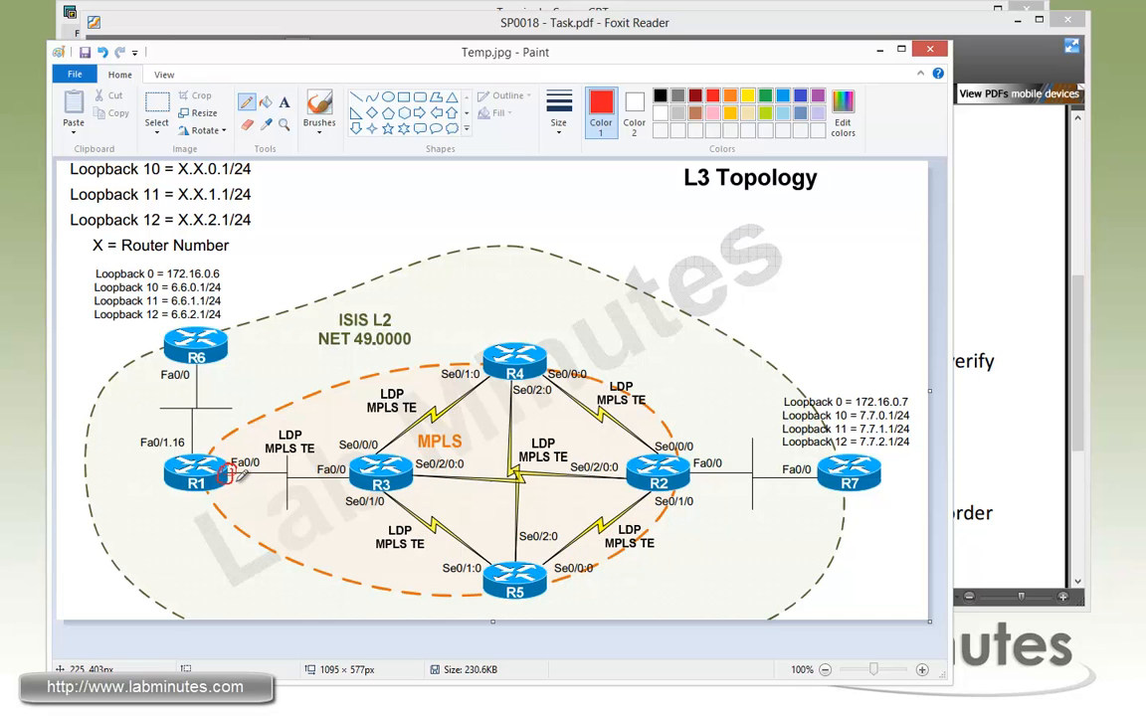
Step: Mark R1's Fa0/0 interface on the topology diagram
left_click_drag(231, 476, 652, 467)
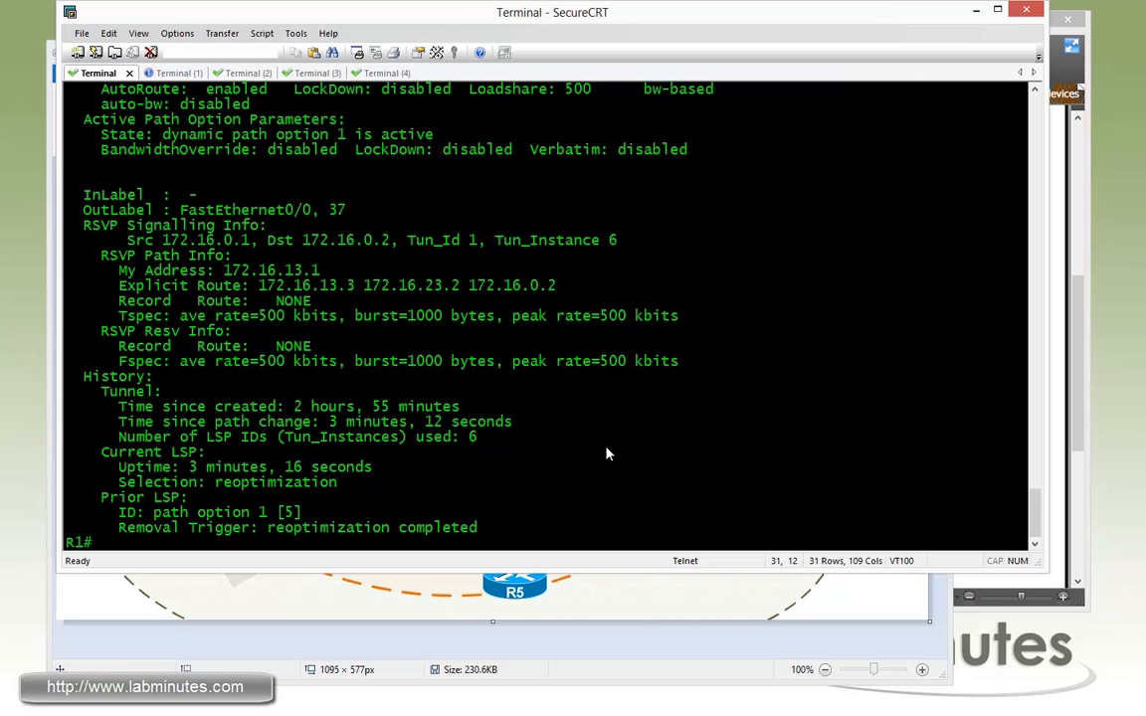
mouse_move(608, 463)
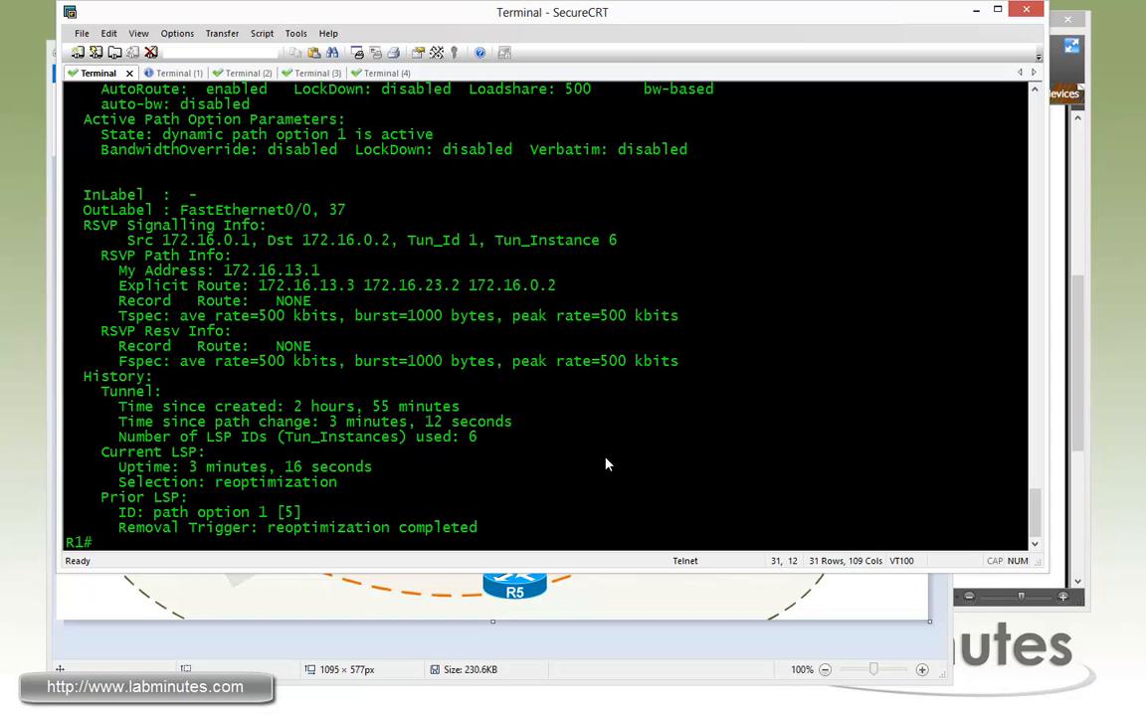
Step: Create and enable explicit path NO_R5 on R1, then mark exclude-address in the help list
type("conf t")
type("ip")
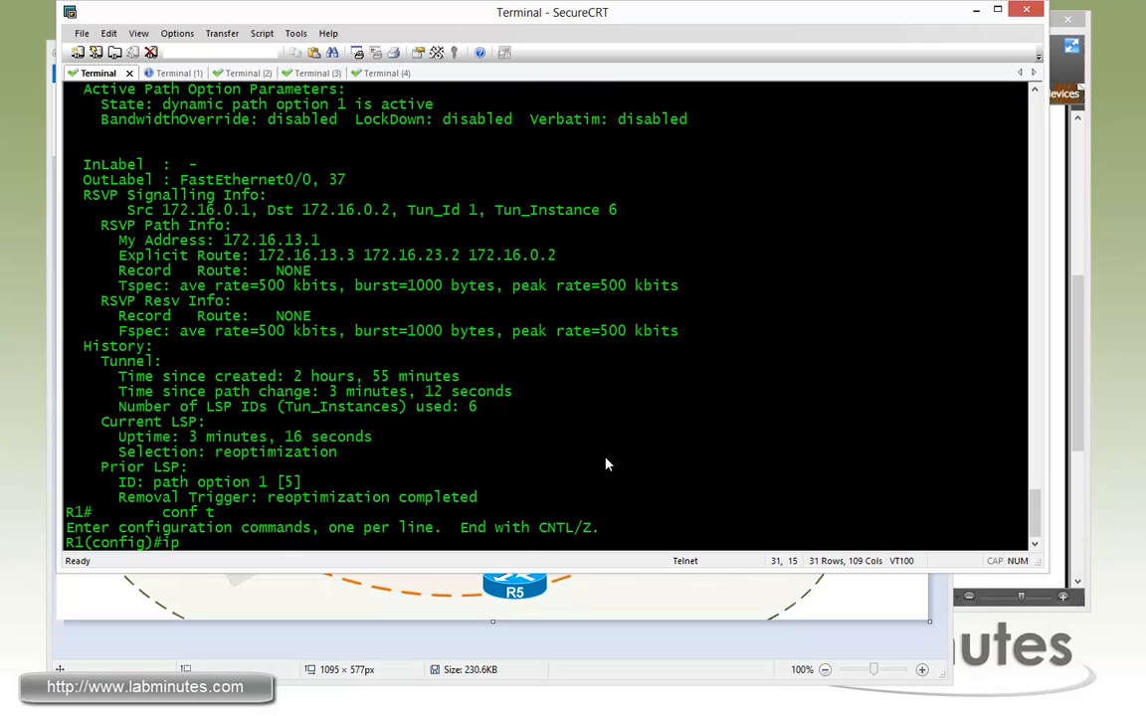
type("explicit-path")
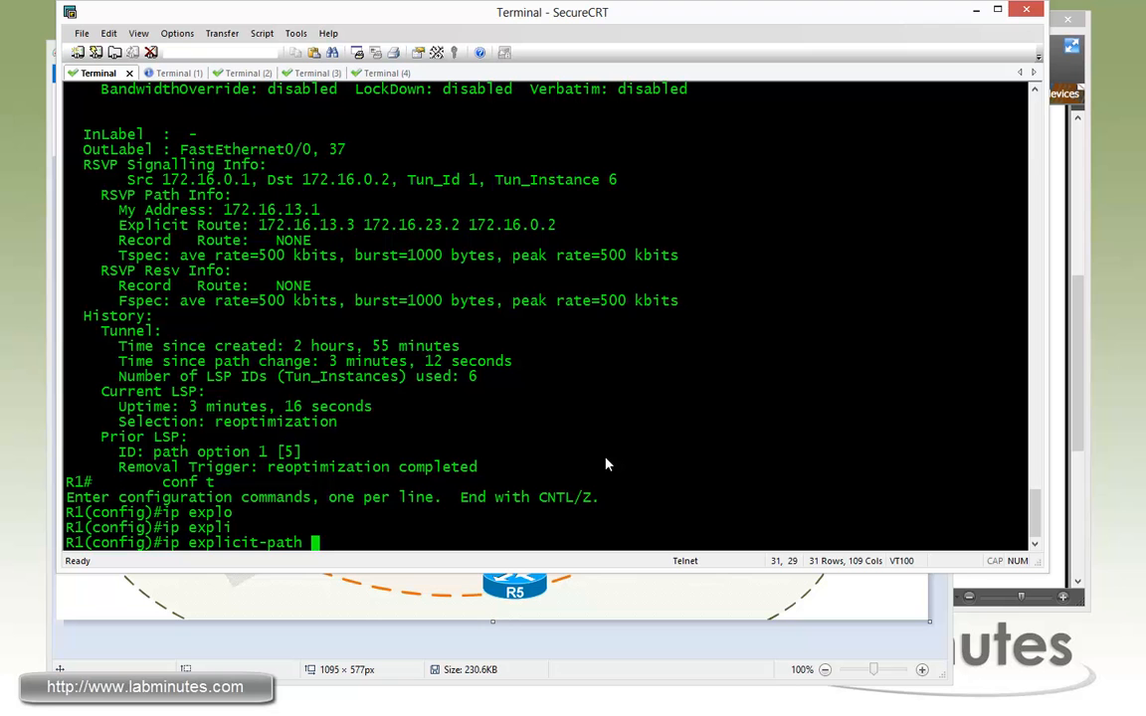
type("name ?")
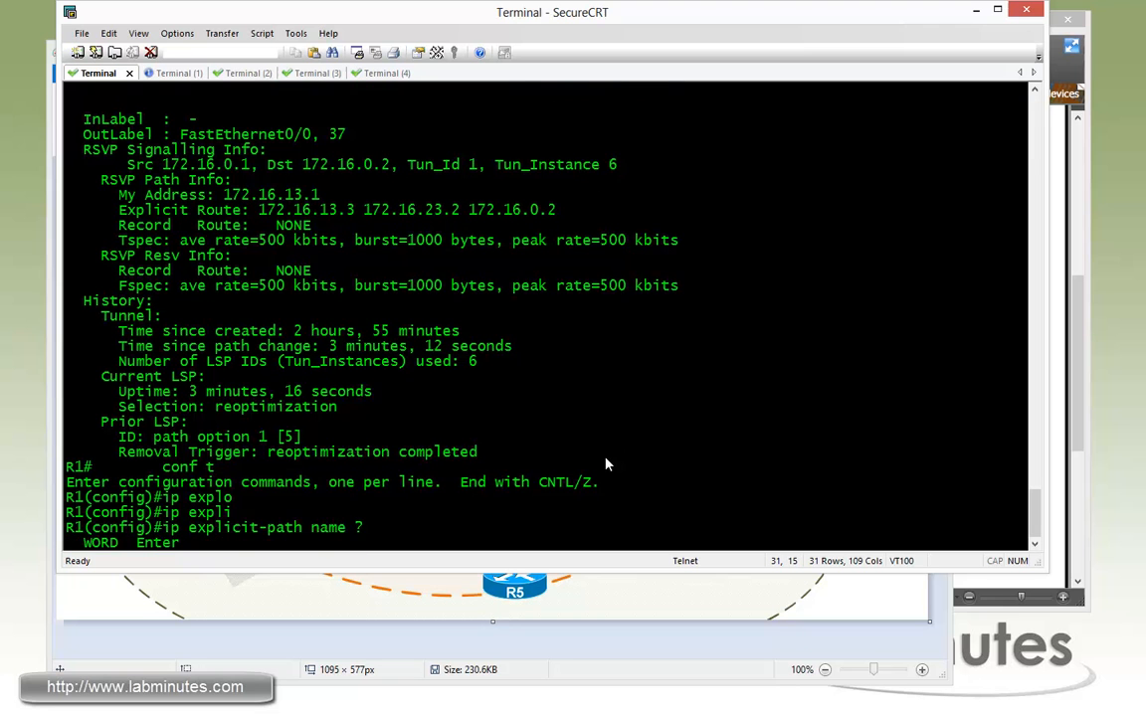
type("N")
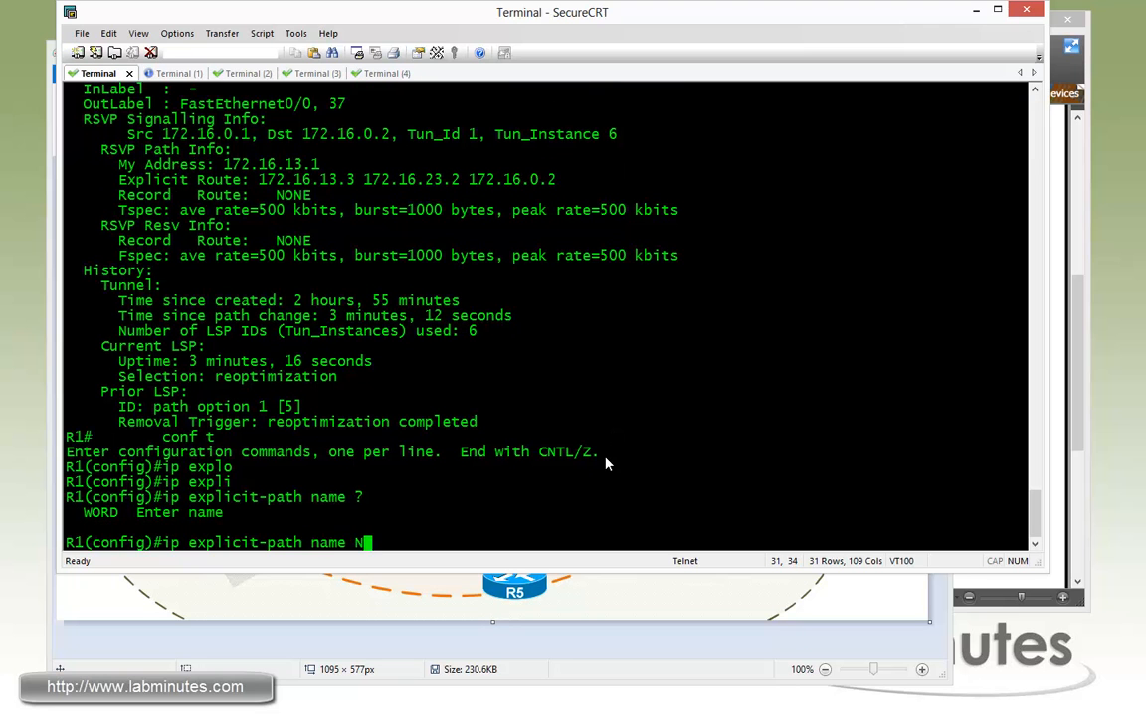
type("O_R5 enable")
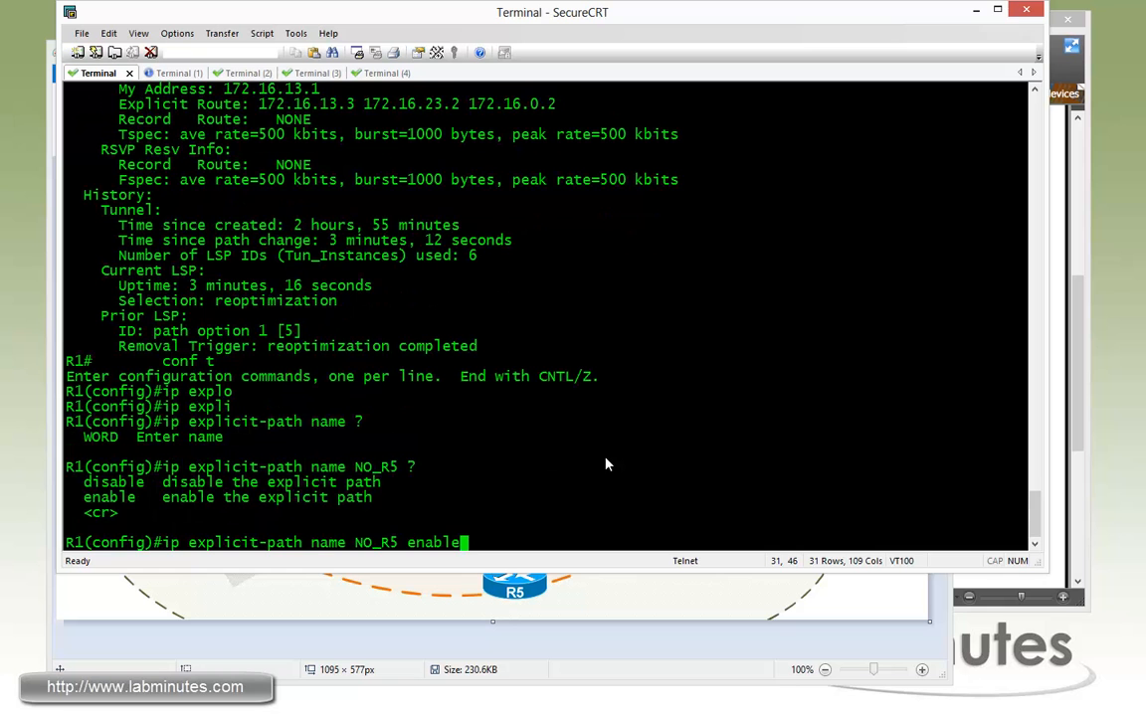
key("Return")
type("?")
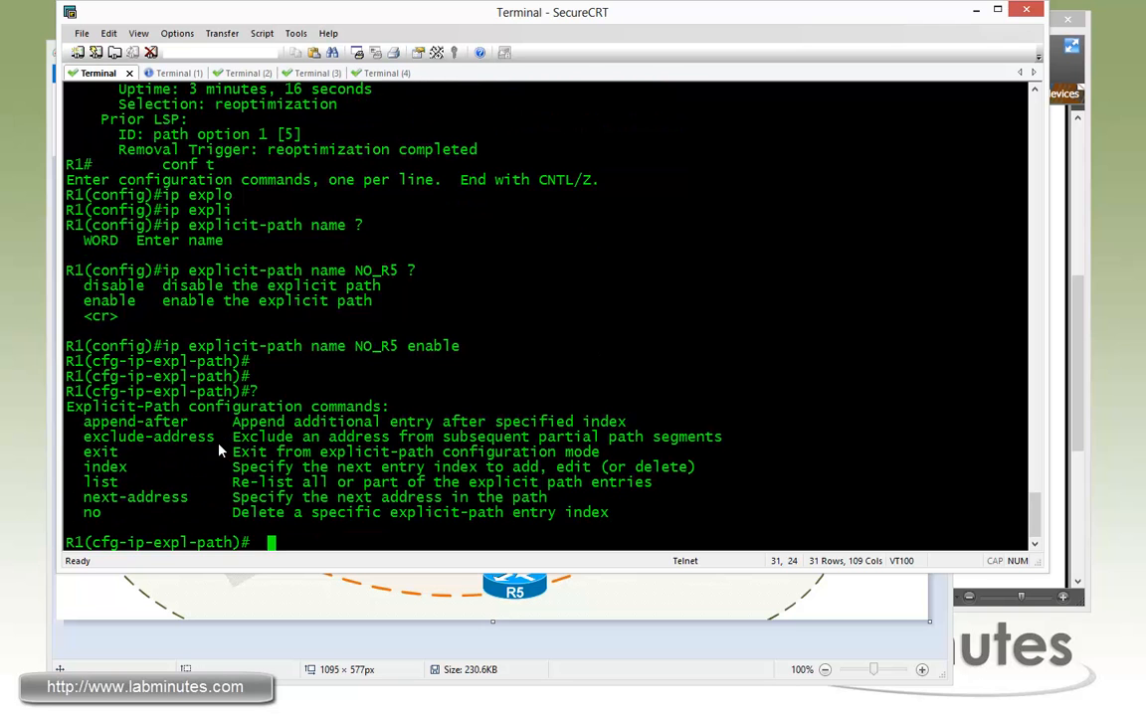
mouse_move(217, 465)
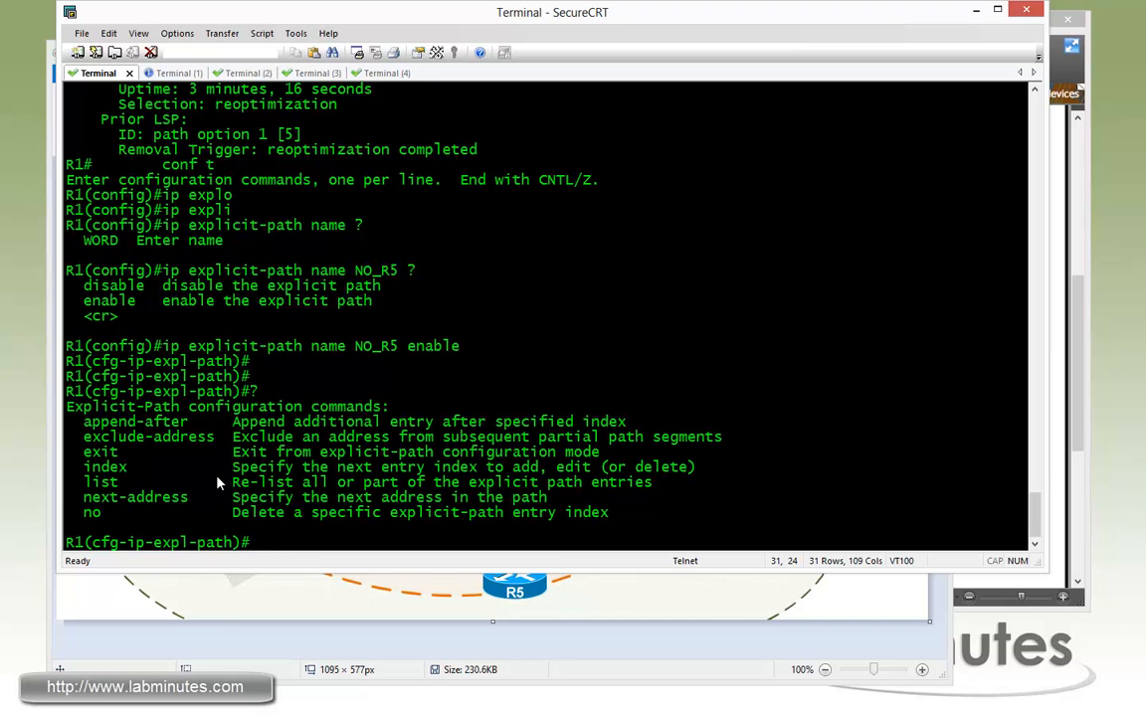
mouse_move(267, 534)
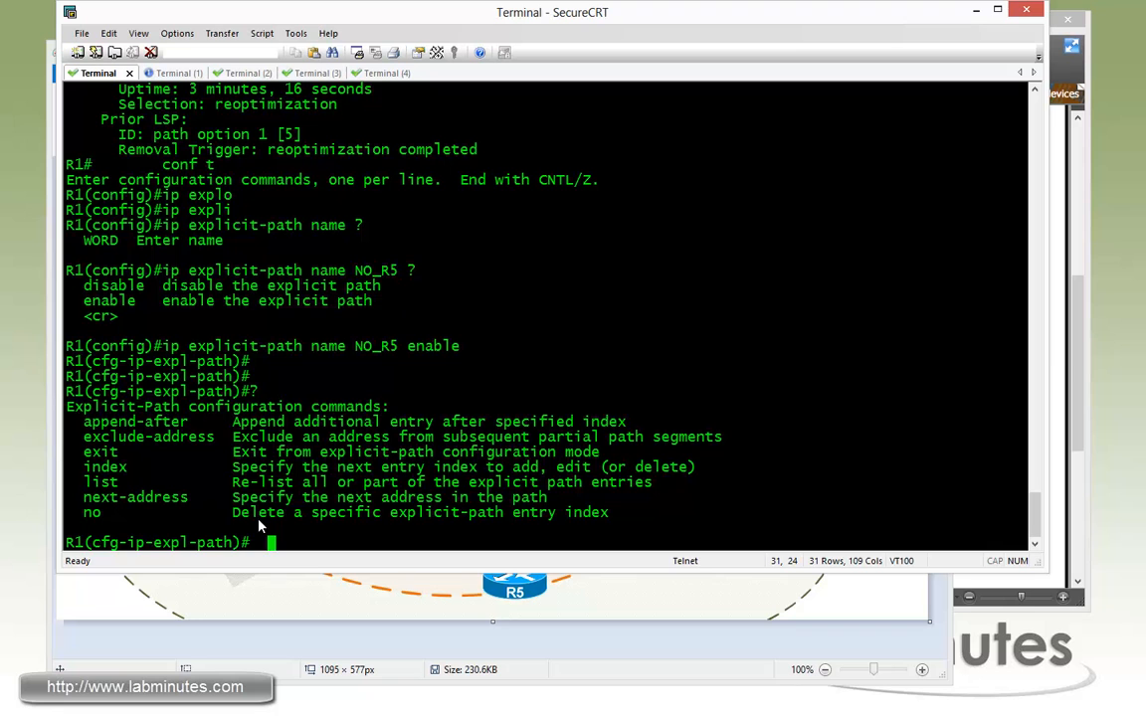
mouse_move(306, 532)
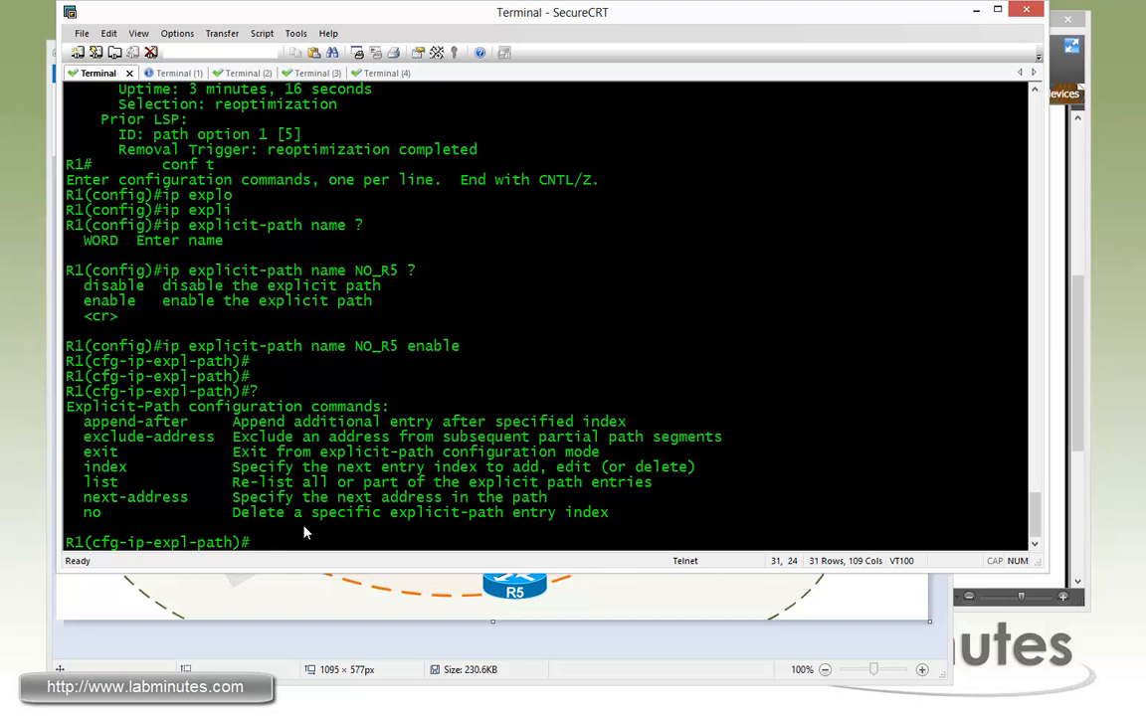
mouse_move(277, 376)
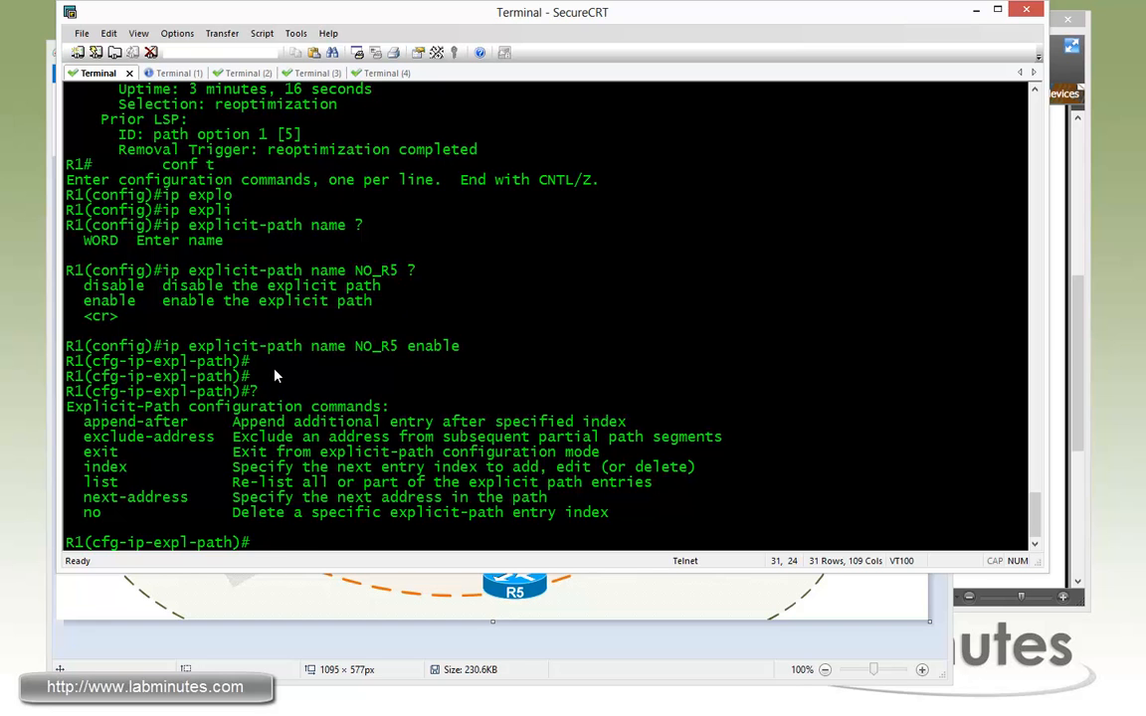
mouse_move(313, 382)
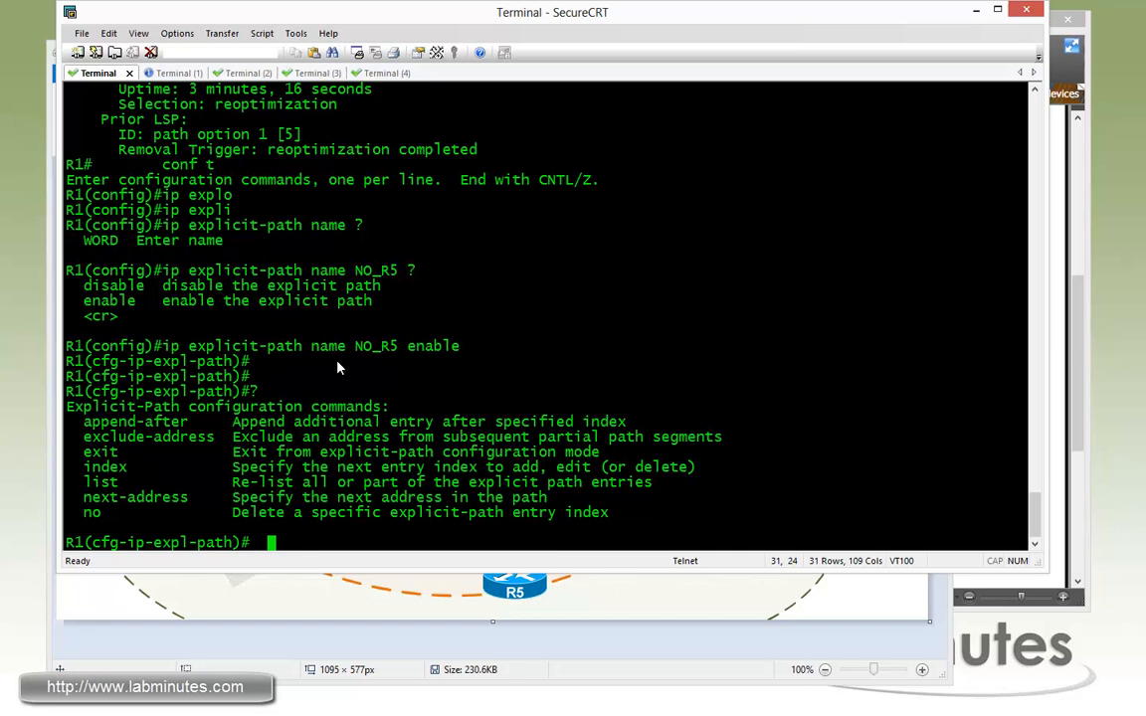
mouse_move(128, 466)
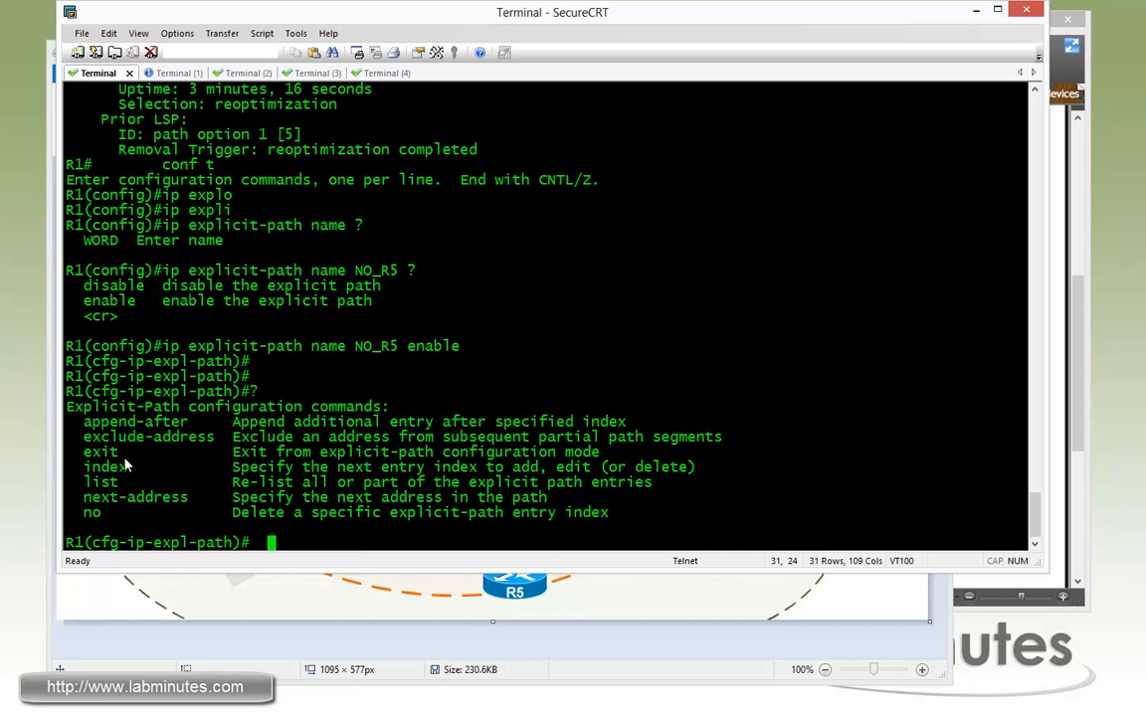
double_click(147, 436)
type("exclude-address")
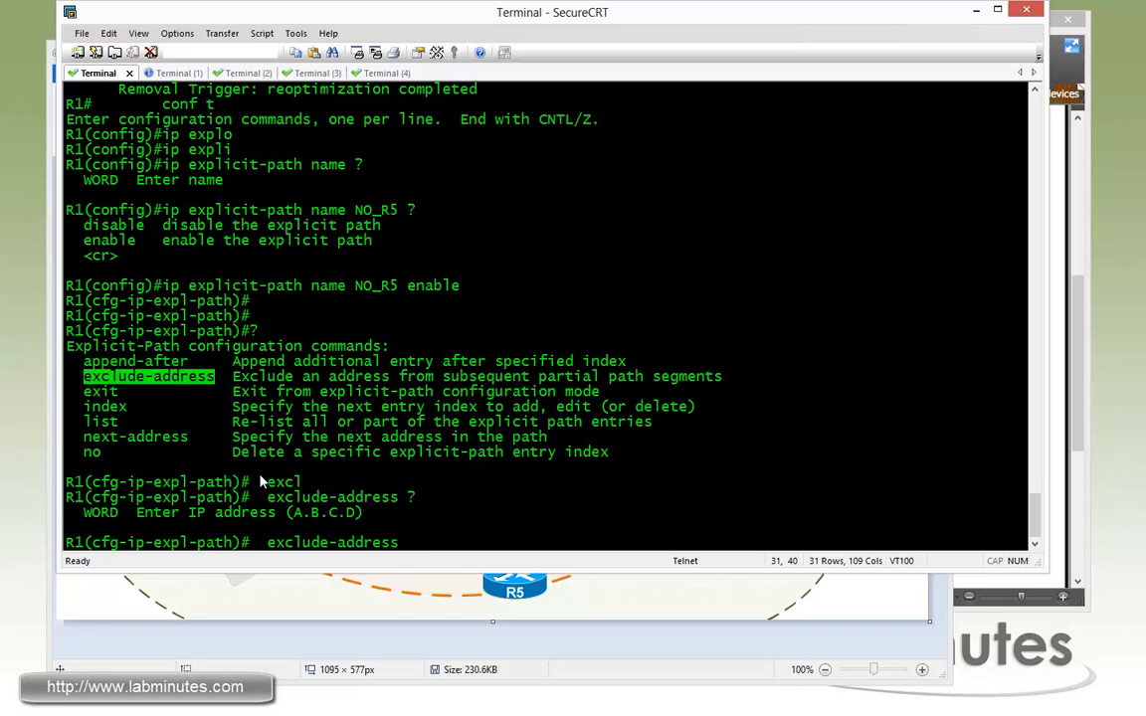
Step: Add exclude-address 172.16.0.5 as the first NO_R5 path entry
type("172.")
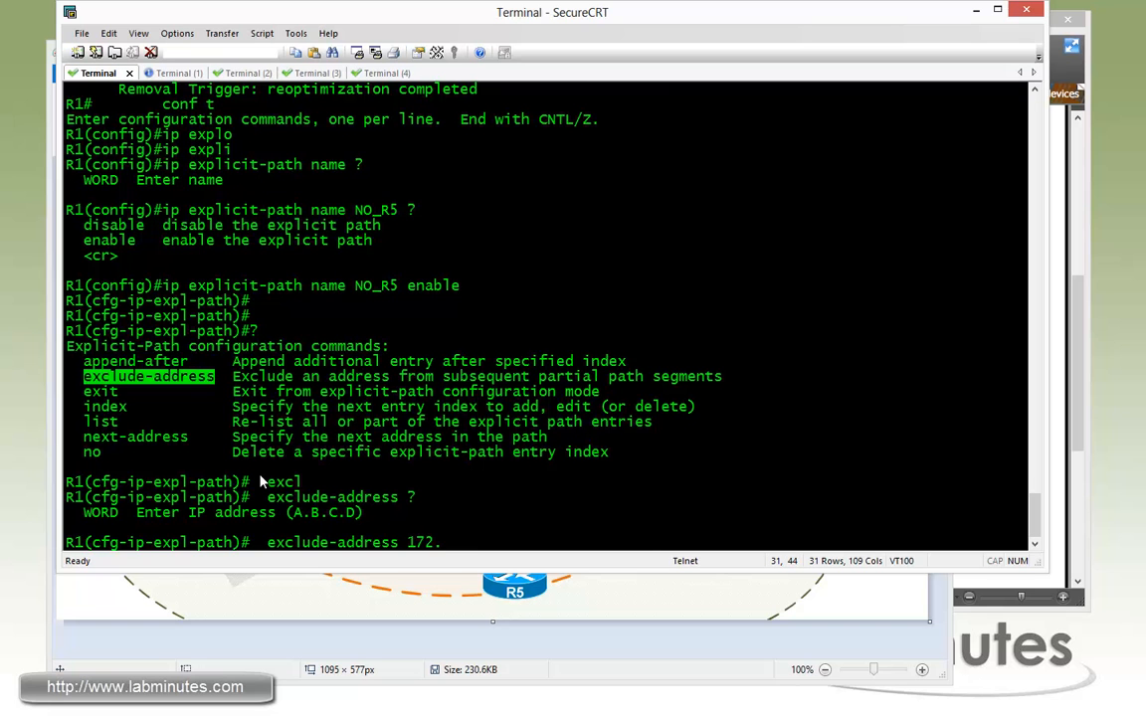
type("16.0.")
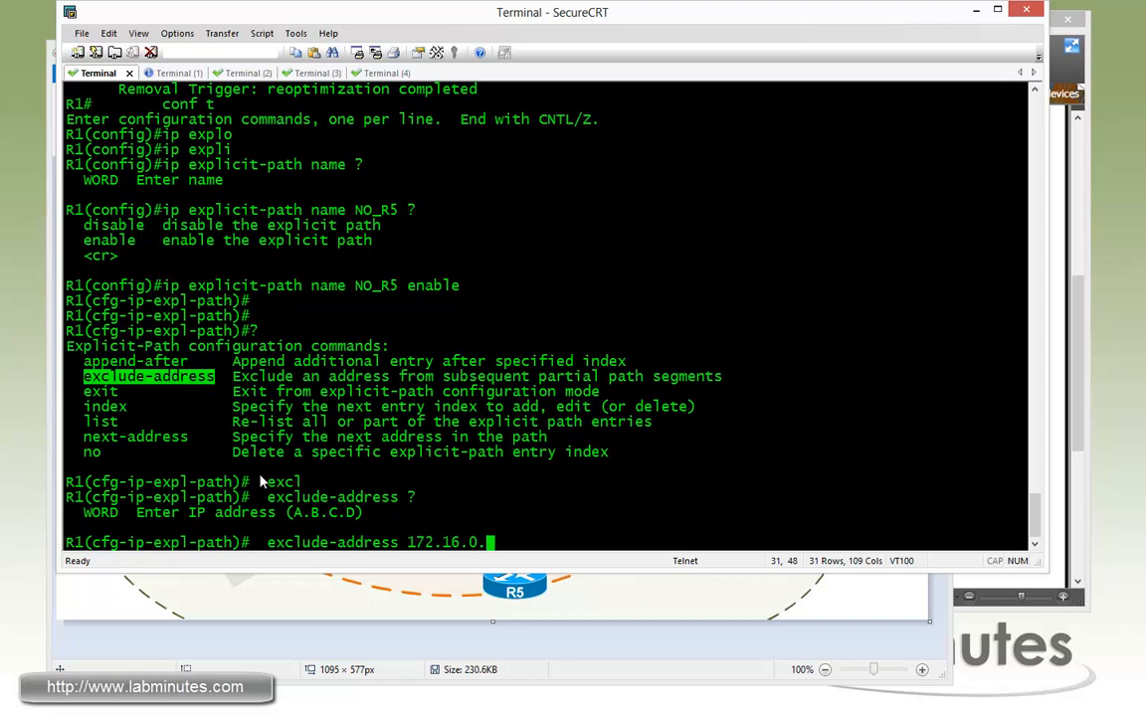
type("5")
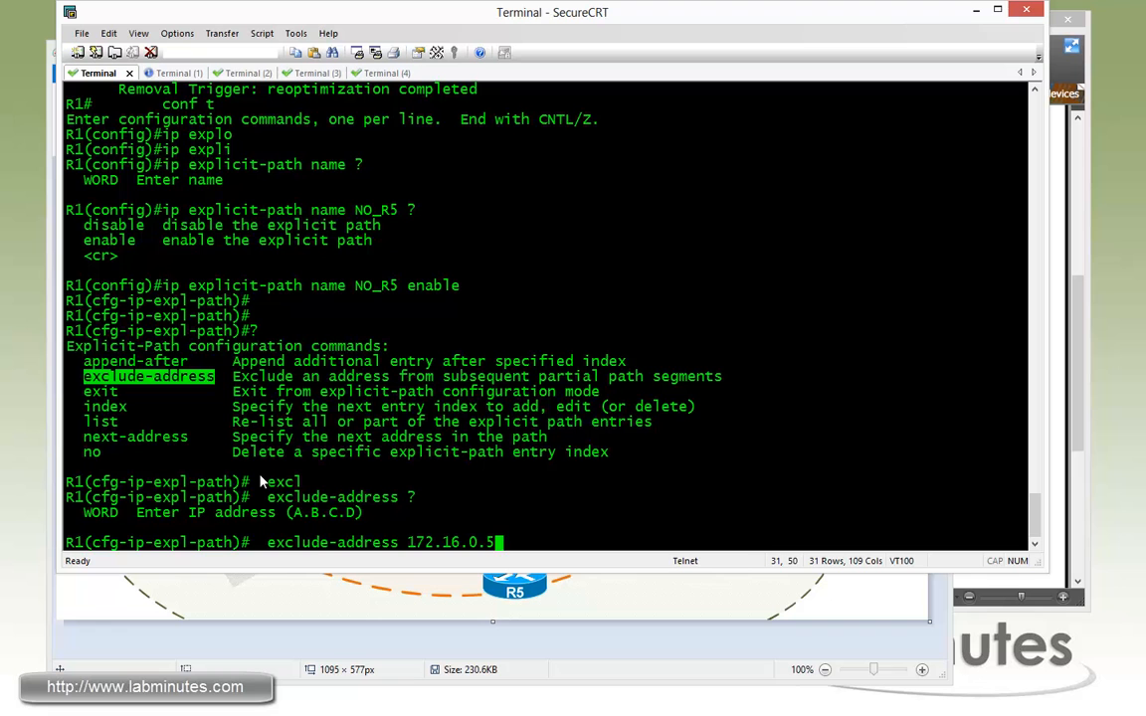
key("Return")
type("ex")
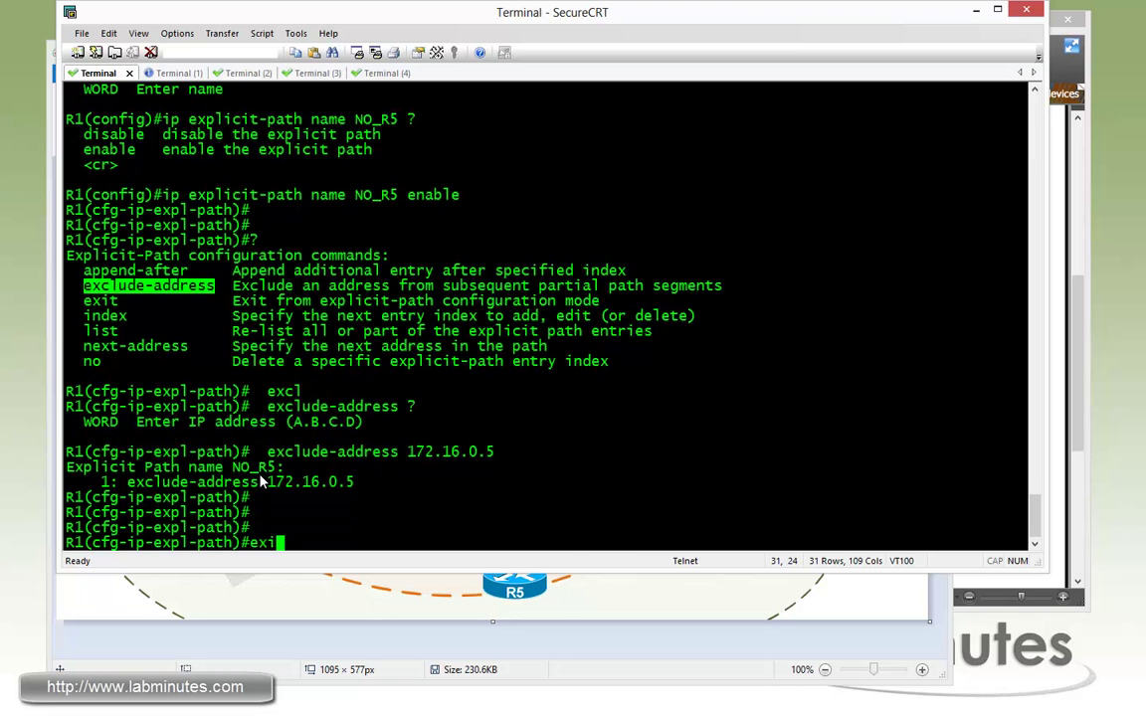
Step: Enter interface Tunnel1 on R1 and begin the tunnel mpls traffic-eng command
type("int tu1")
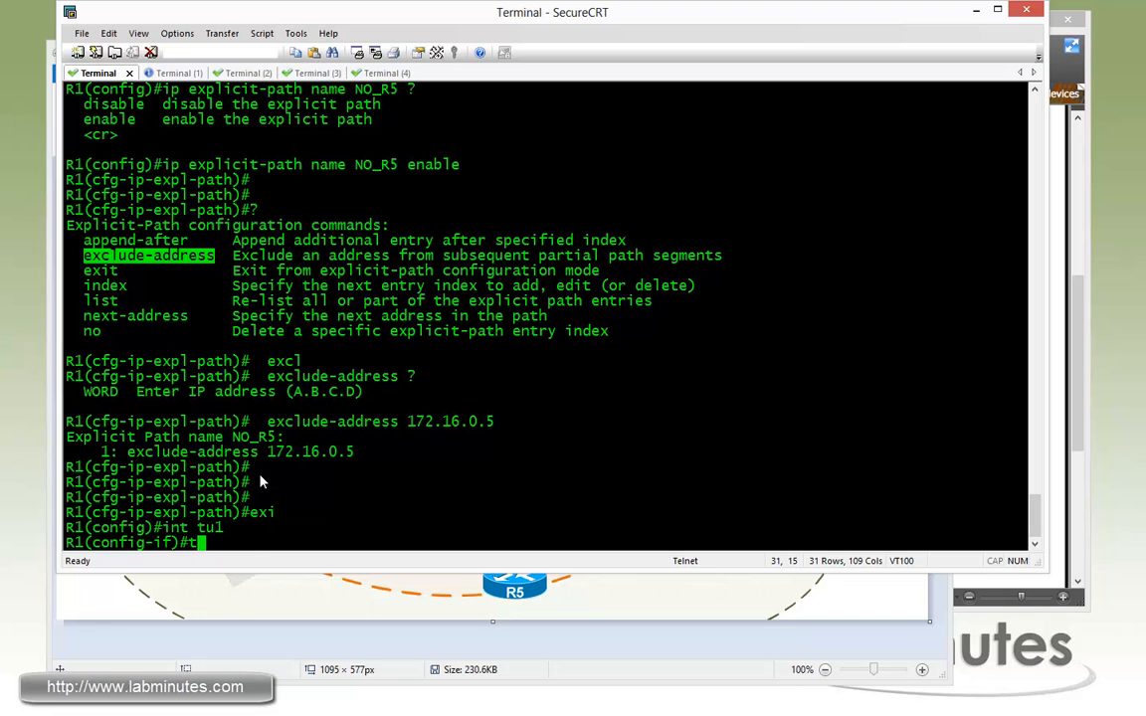
type("unnempls")
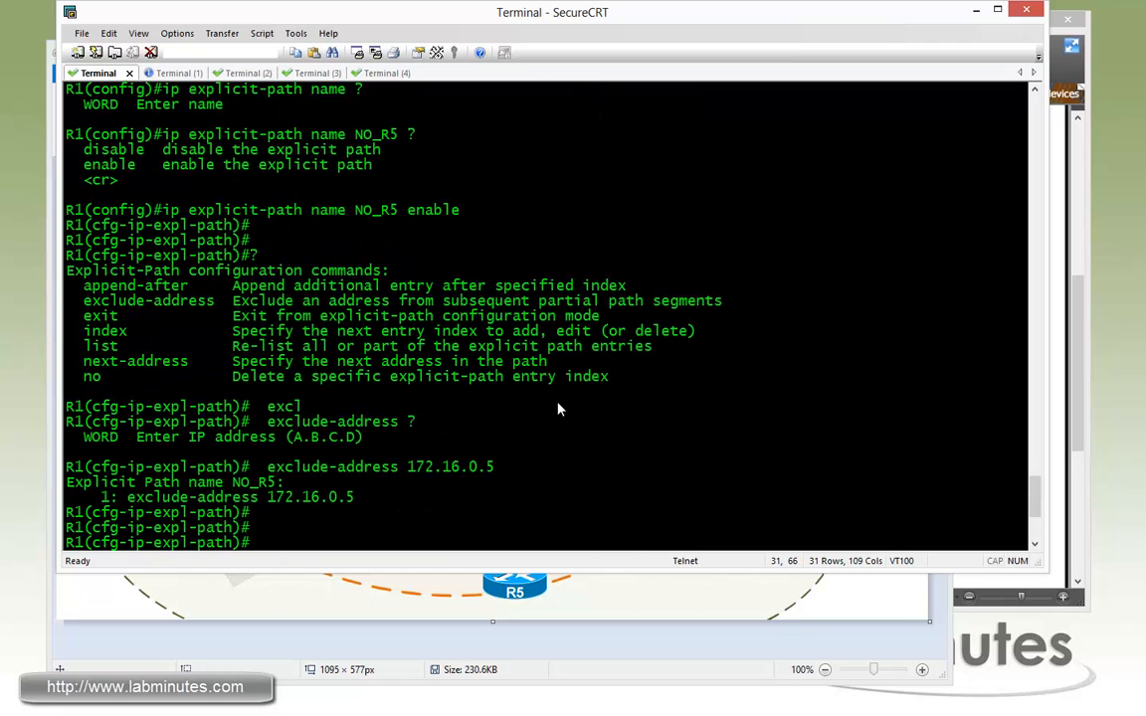
double_click(376, 210)
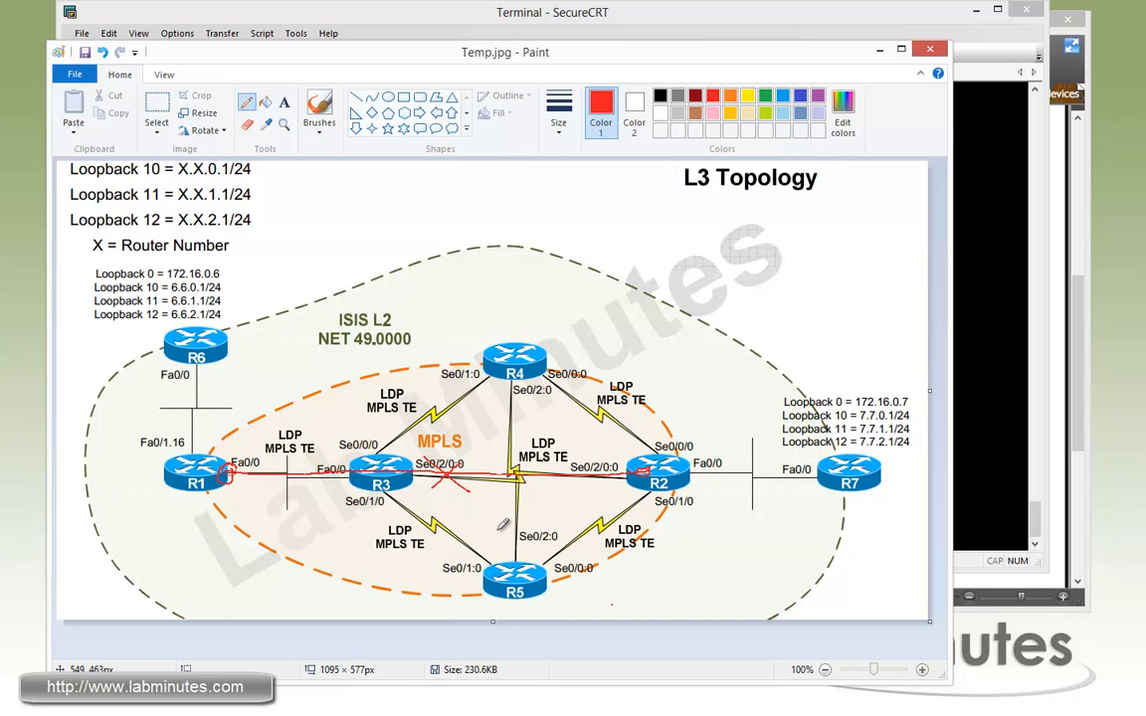
mouse_move(1017, 441)
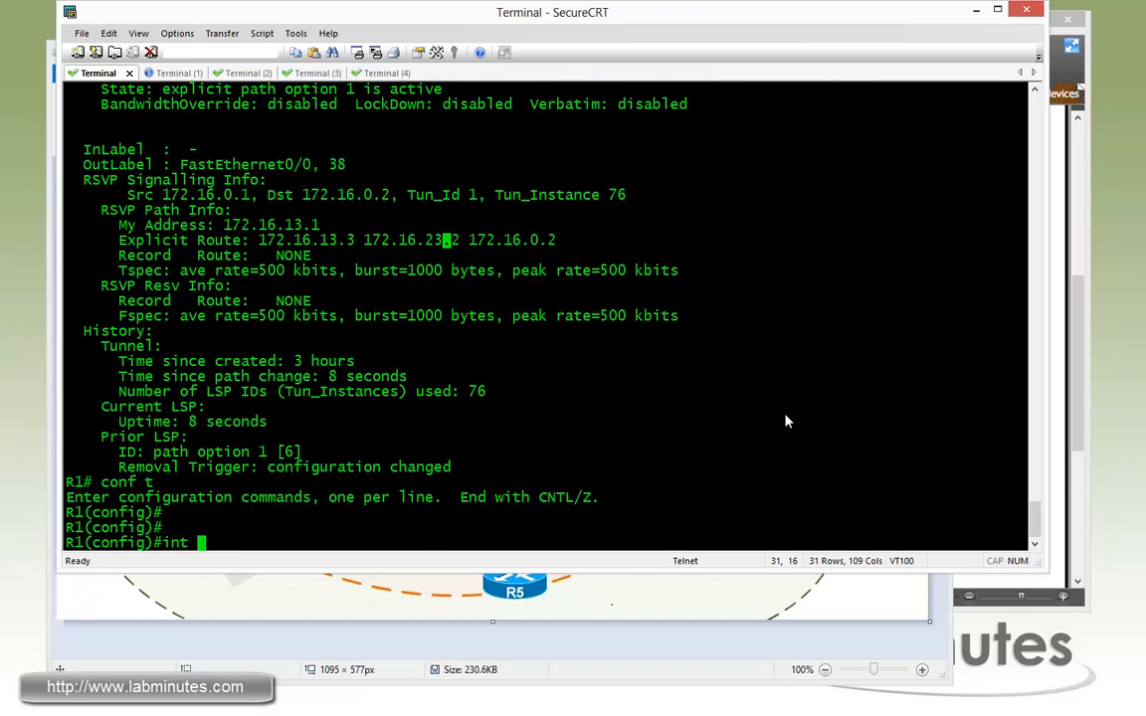
Step: Shut down Serial0/2/0:0 in R3's terminal session
left_click(225, 72)
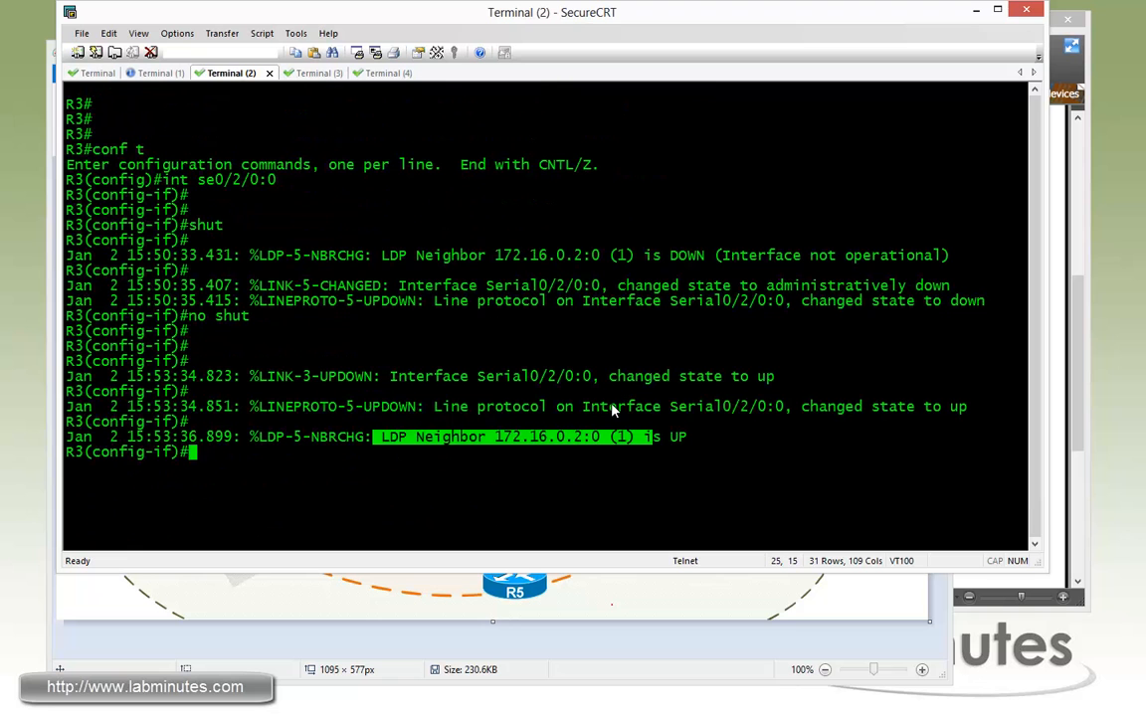
type("shut")
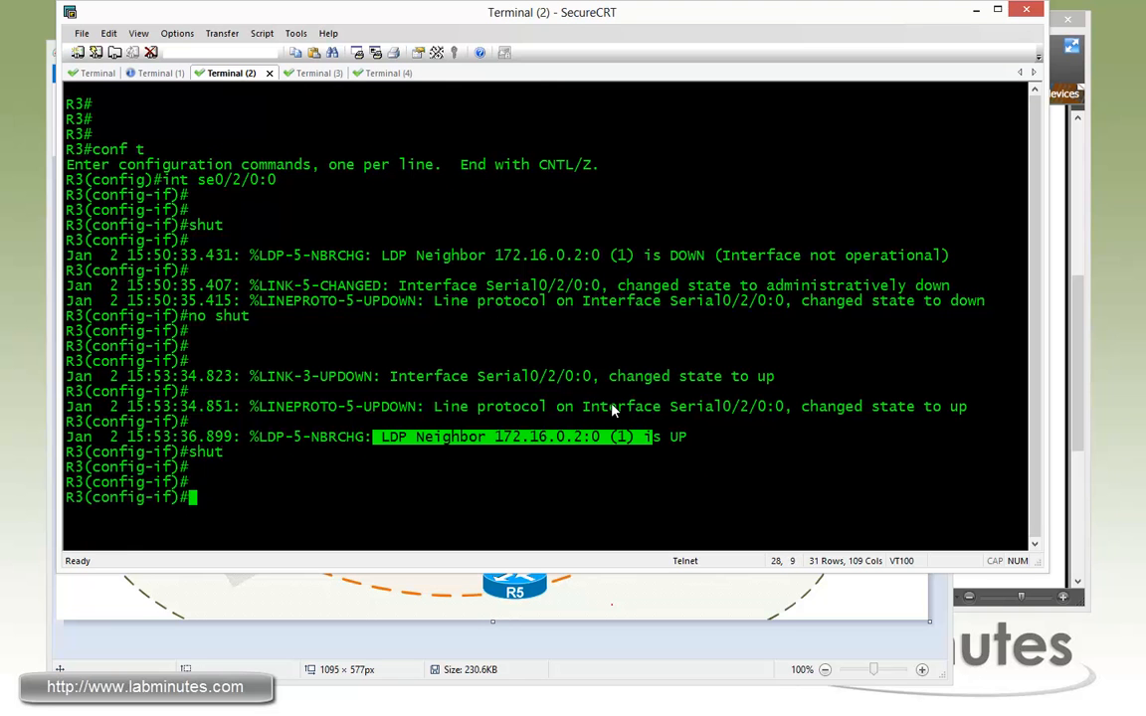
key("Return")
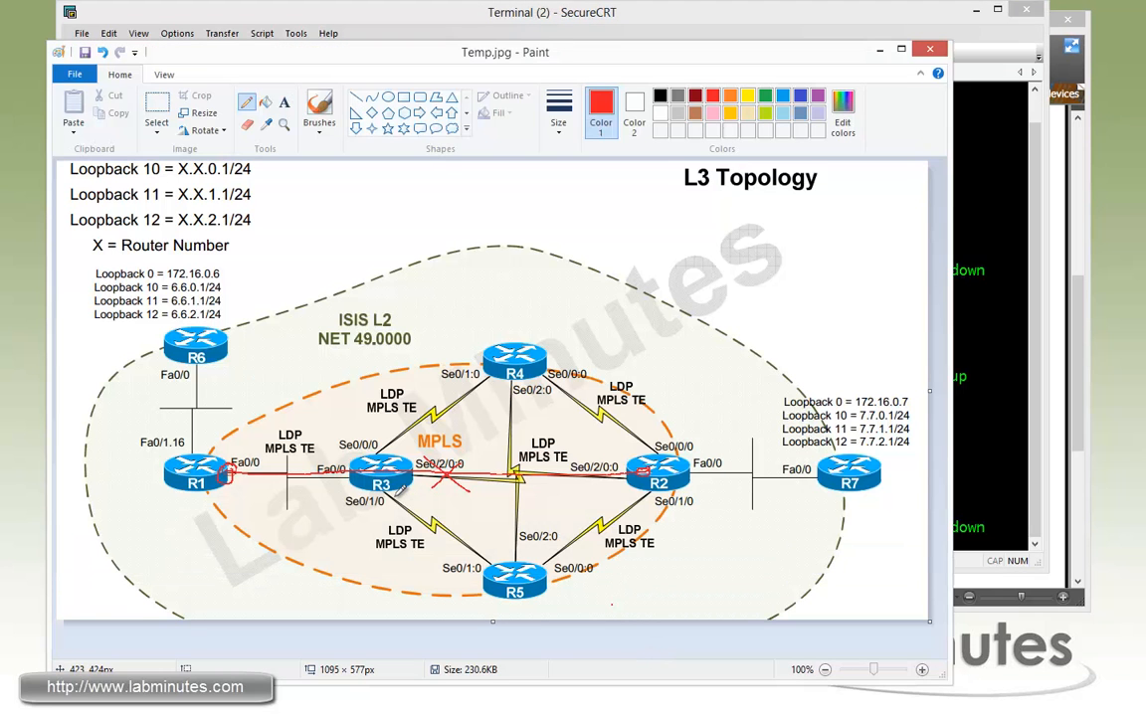
mouse_move(393, 487)
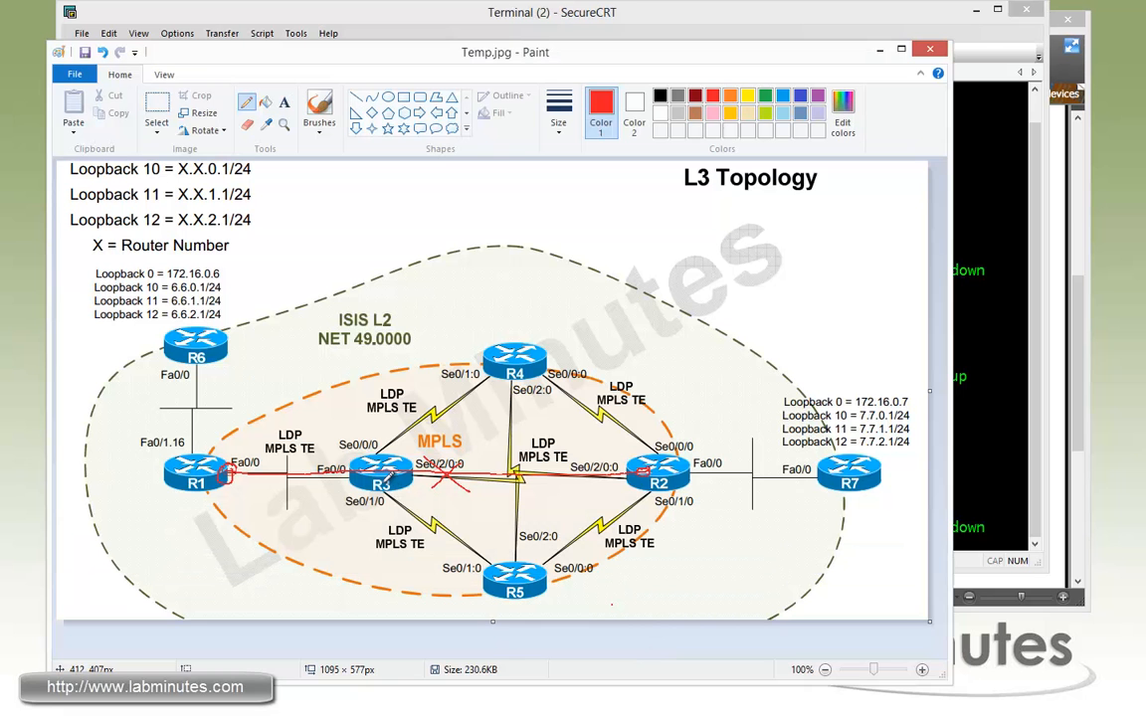
mouse_move(427, 499)
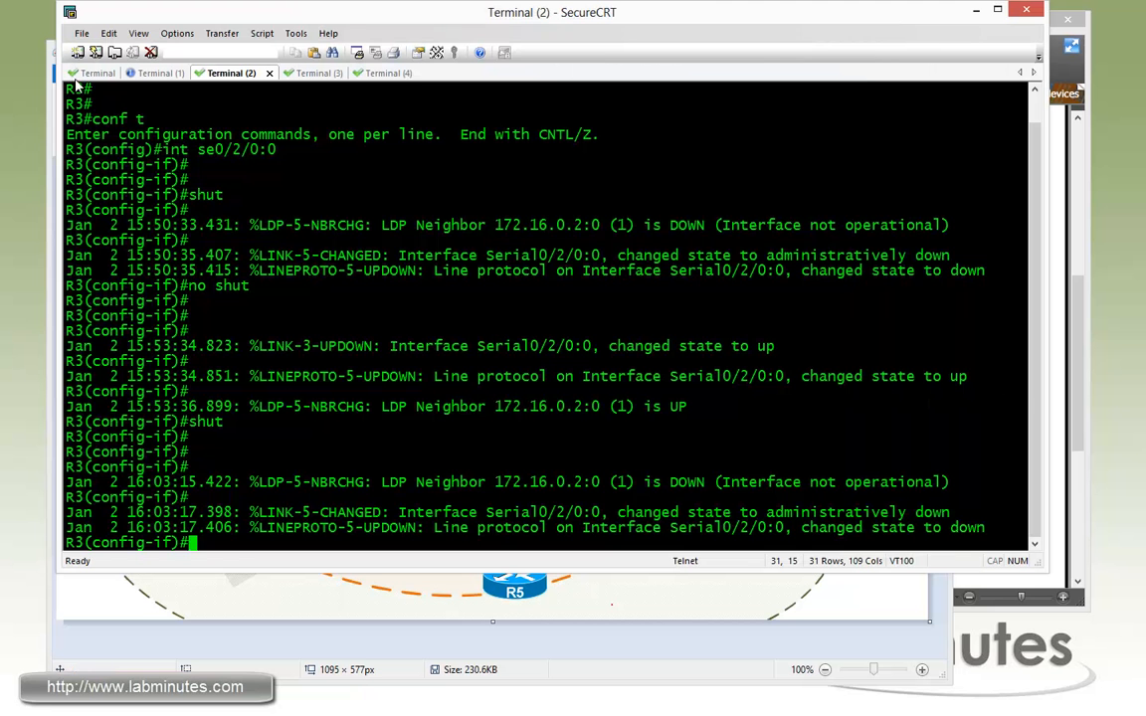
Step: Review Tunnel 1's status on R1 and highlight the 172.16.34.4 explicit-route hop
left_click(97, 73)
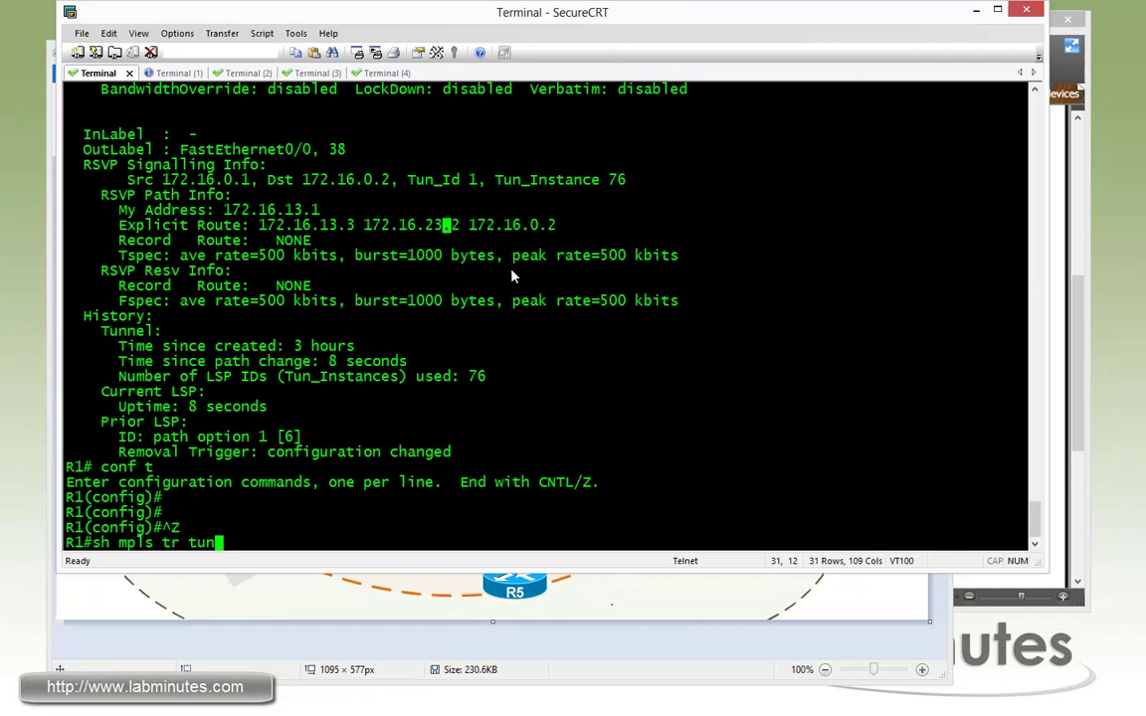
key("Return")
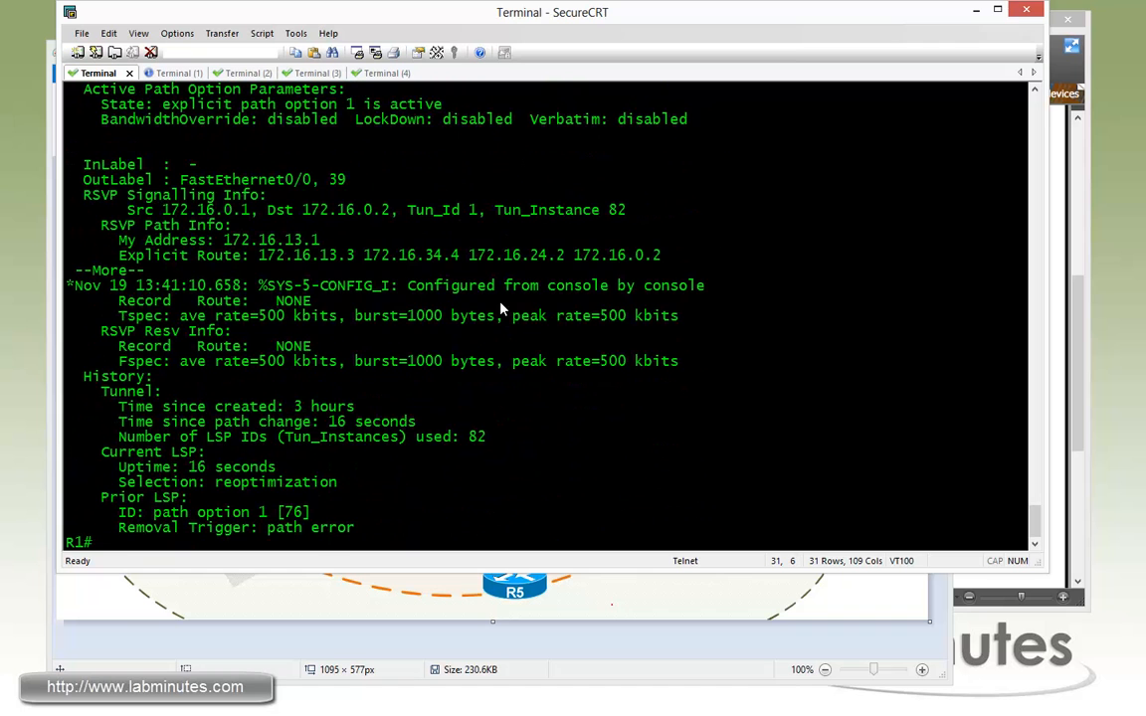
scroll("up", 3)
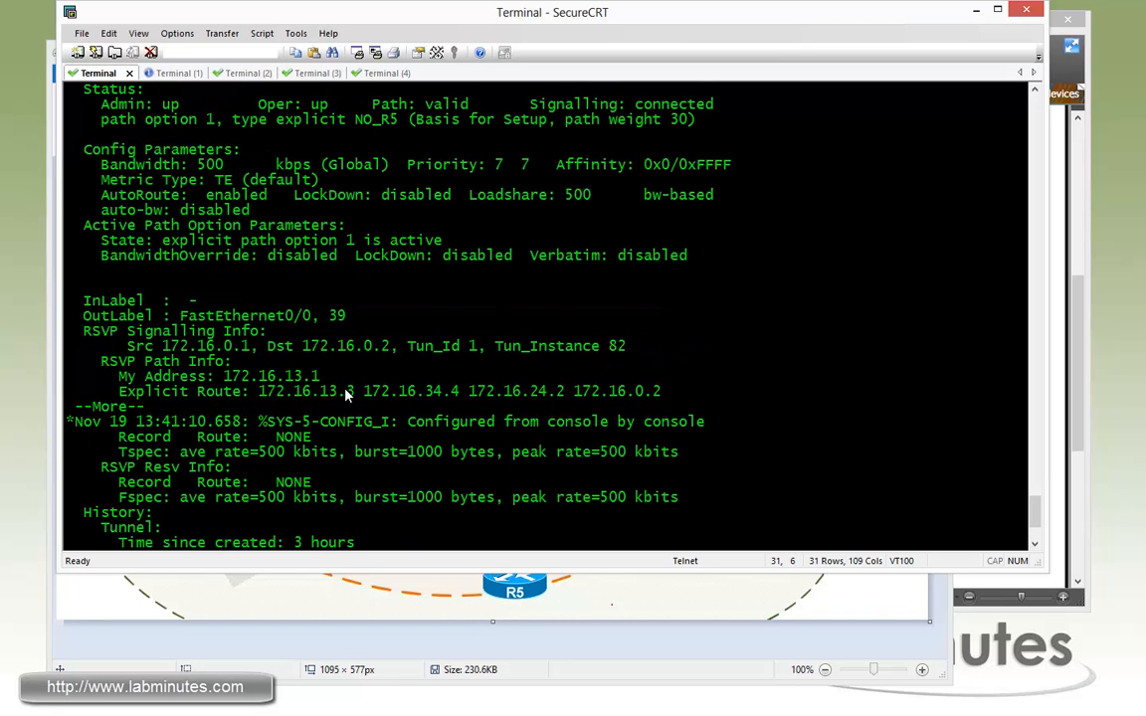
double_click(410, 389)
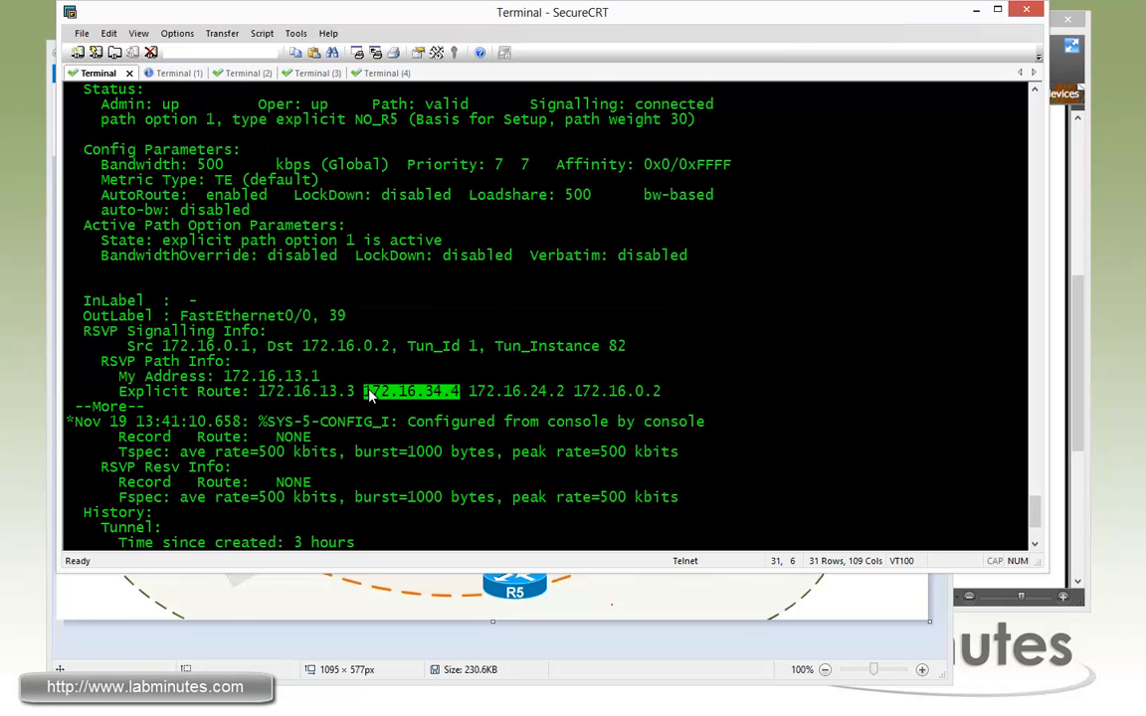
mouse_move(447, 397)
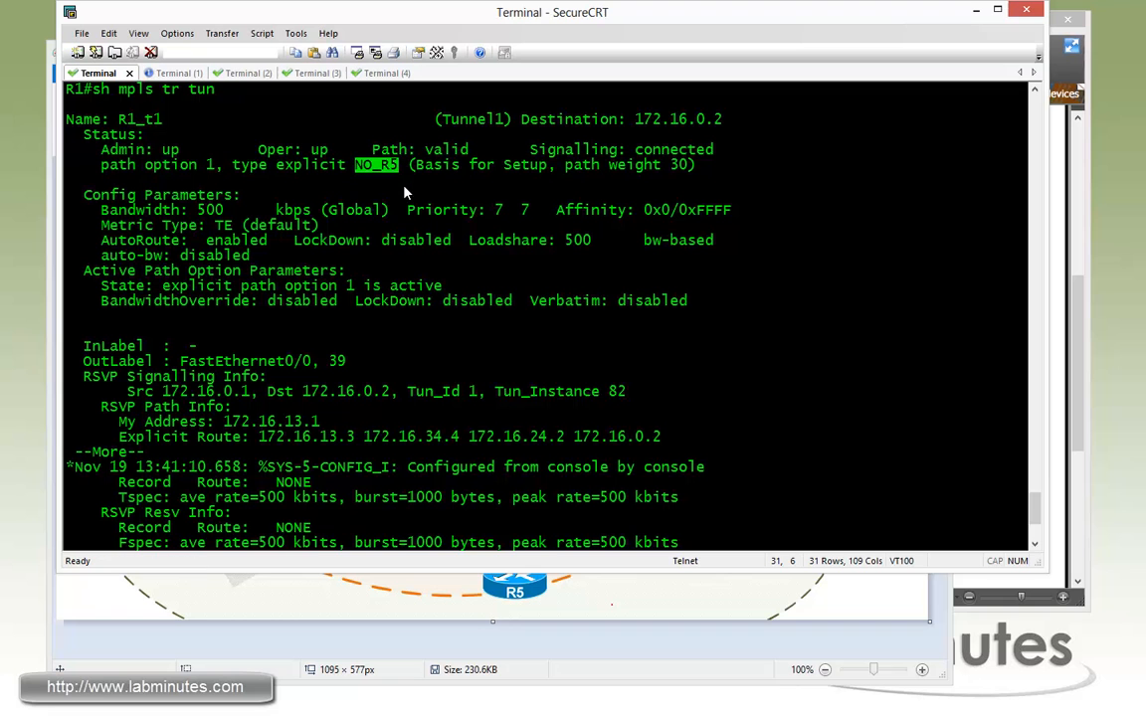
mouse_move(361, 174)
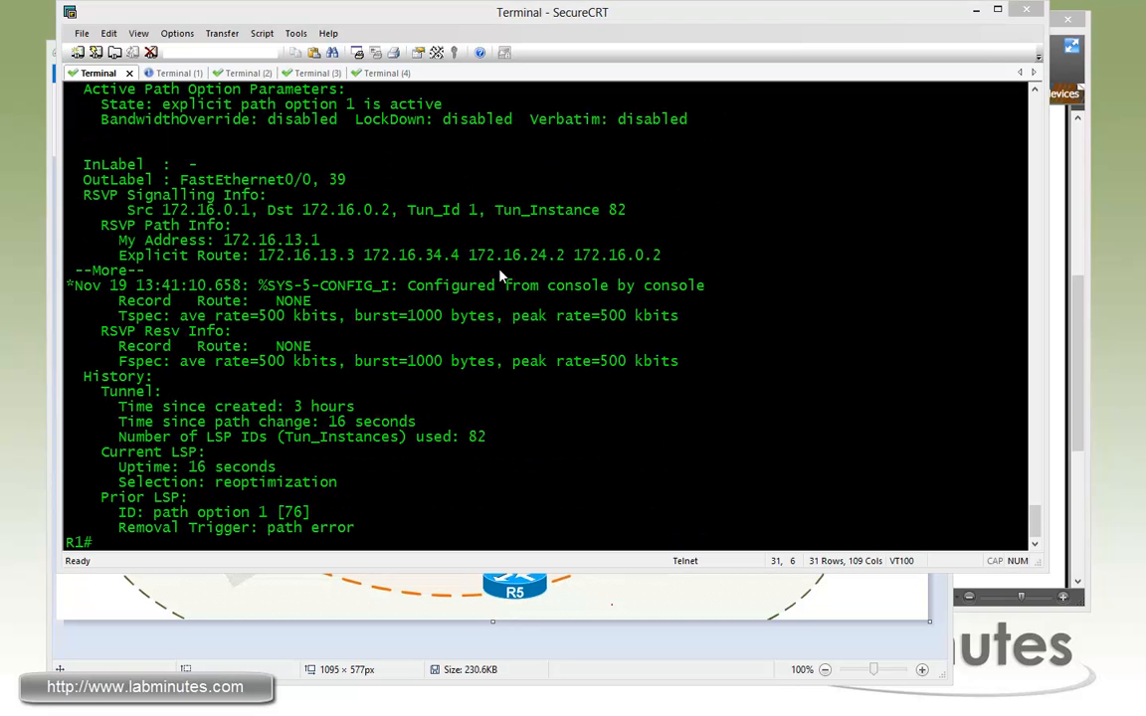
left_click(368, 73)
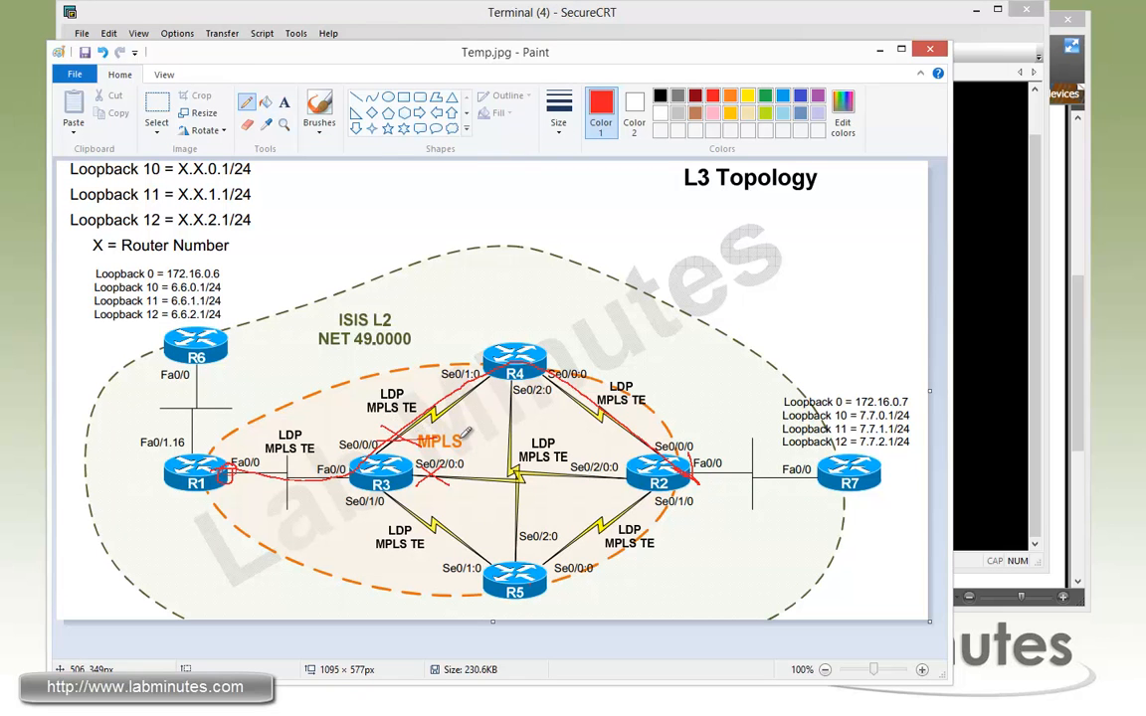
mouse_move(515, 373)
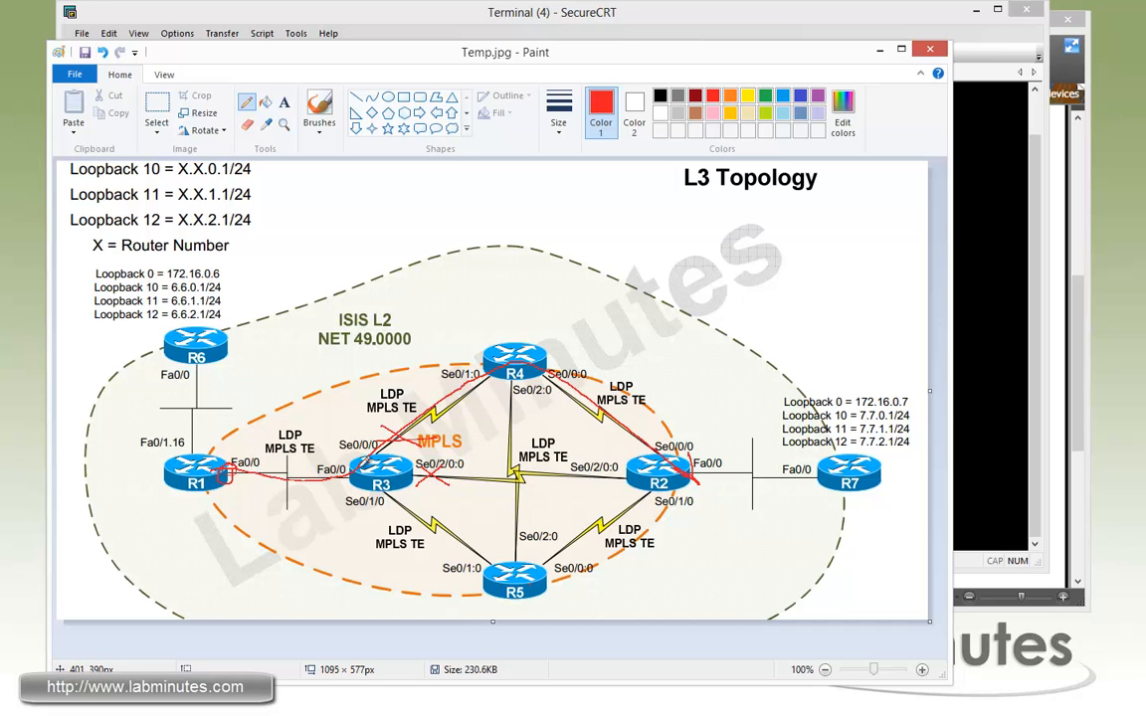
mouse_move(423, 493)
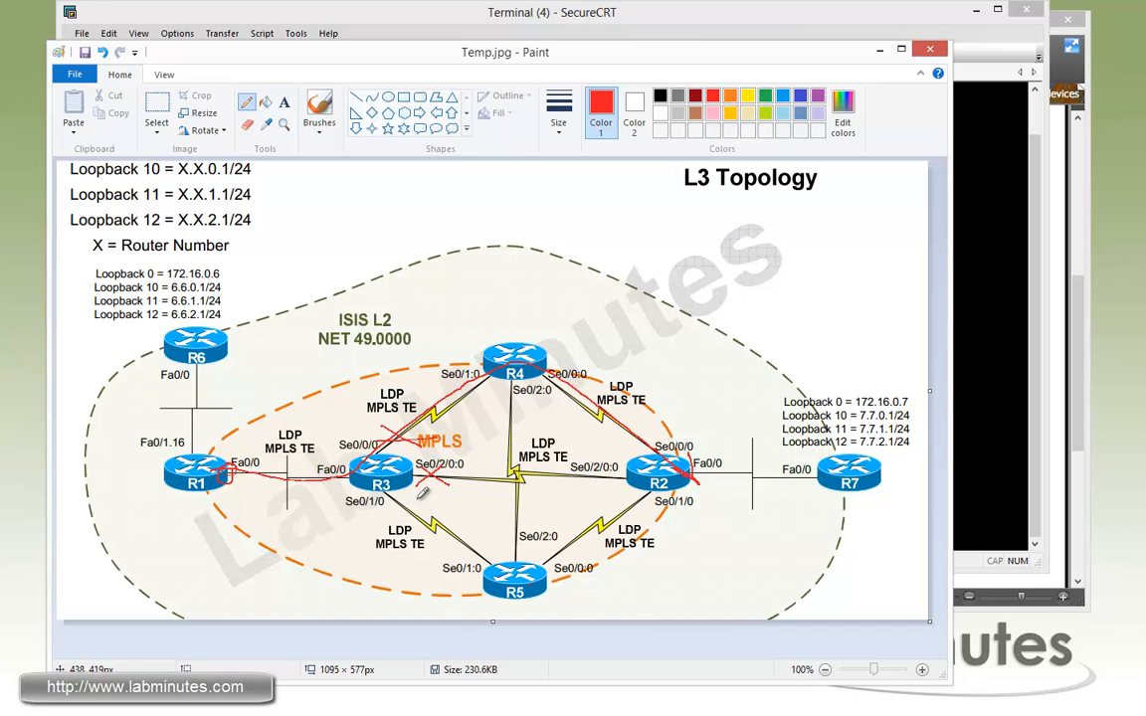
Step: Enter shutdown on R3's Serial0/0/0 interface toward R4
left_click(552, 12)
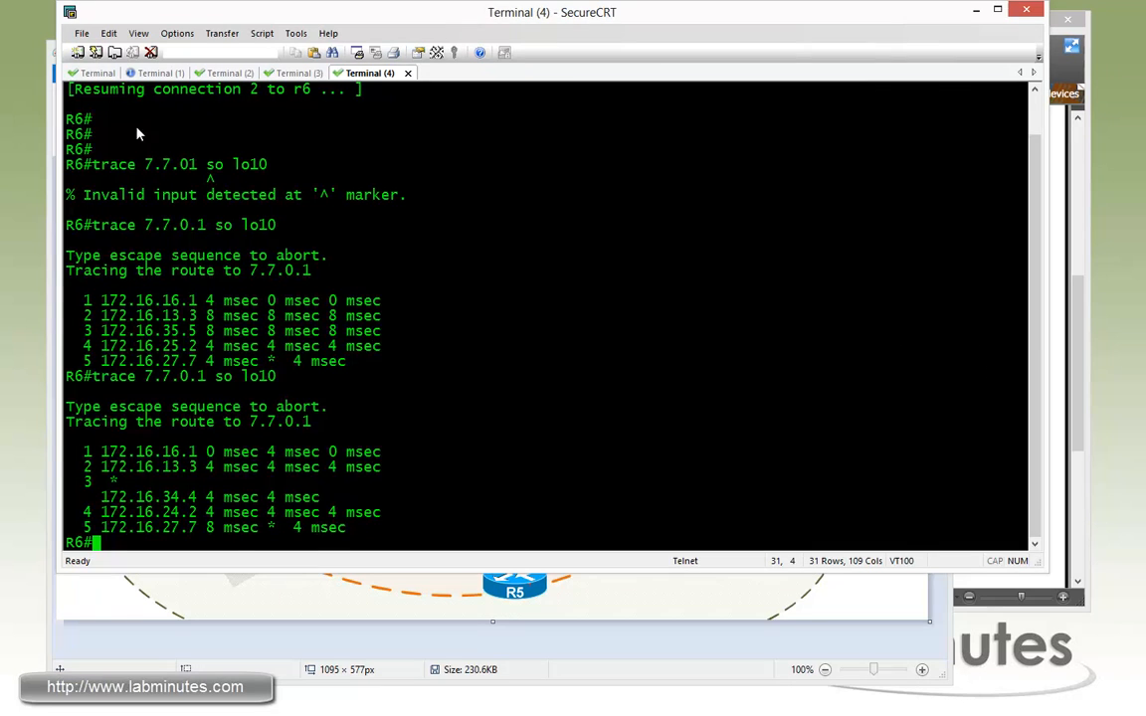
left_click(91, 72)
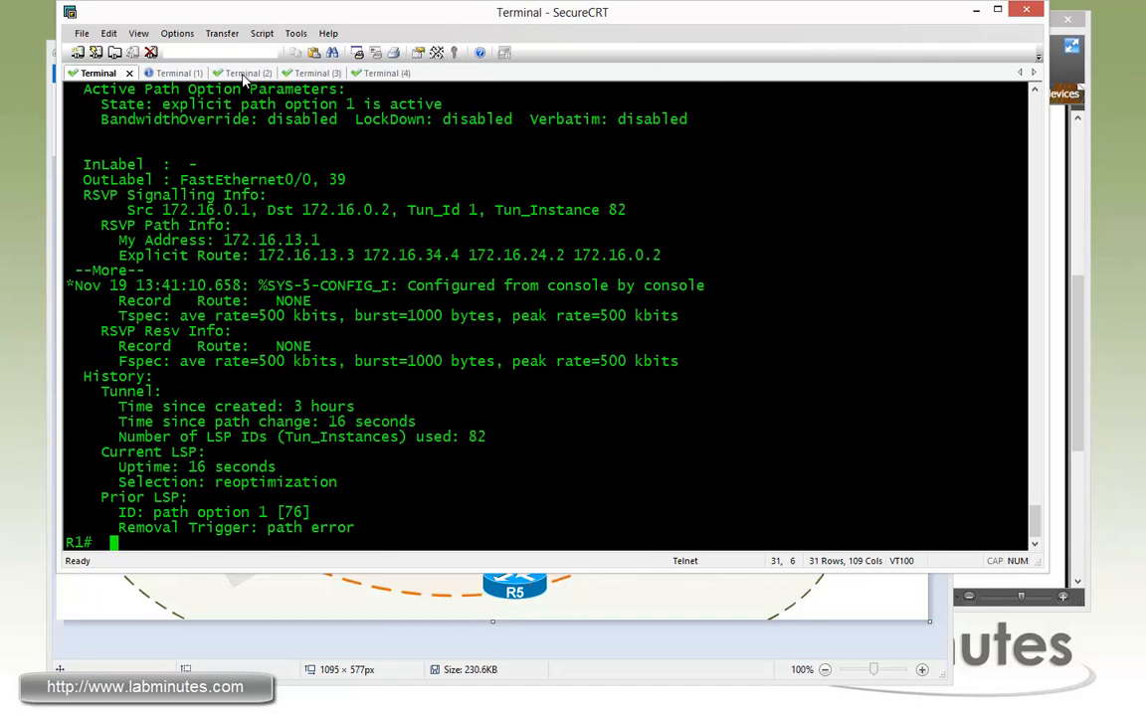
left_click(242, 73)
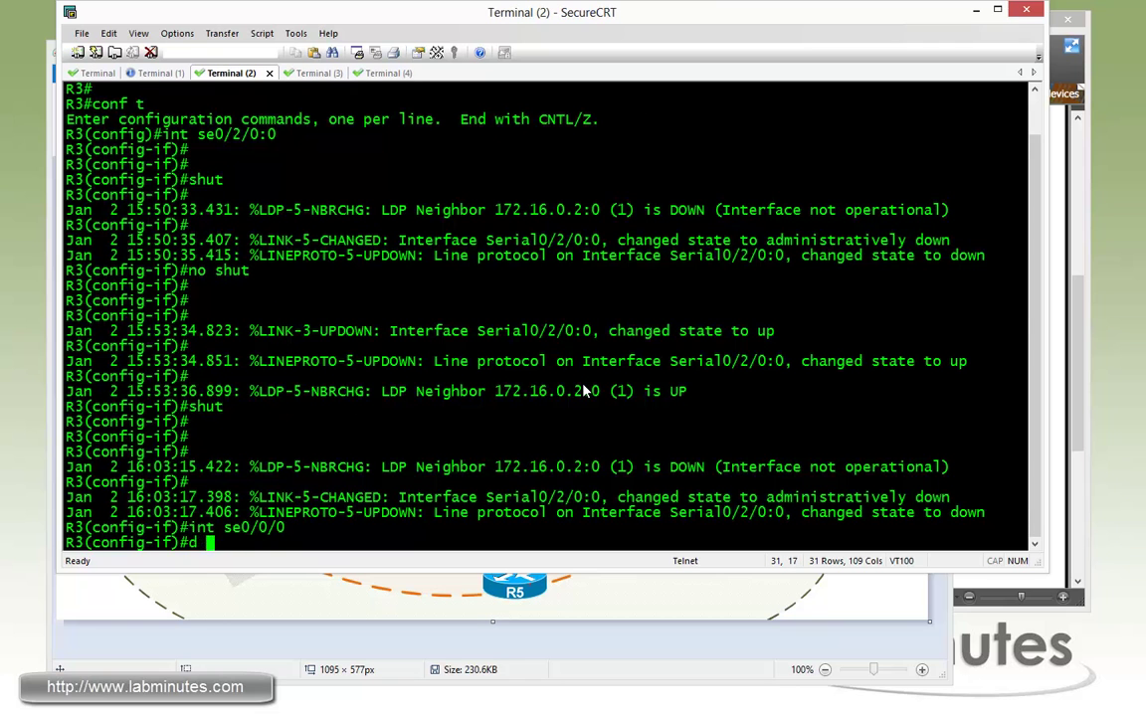
type("hut")
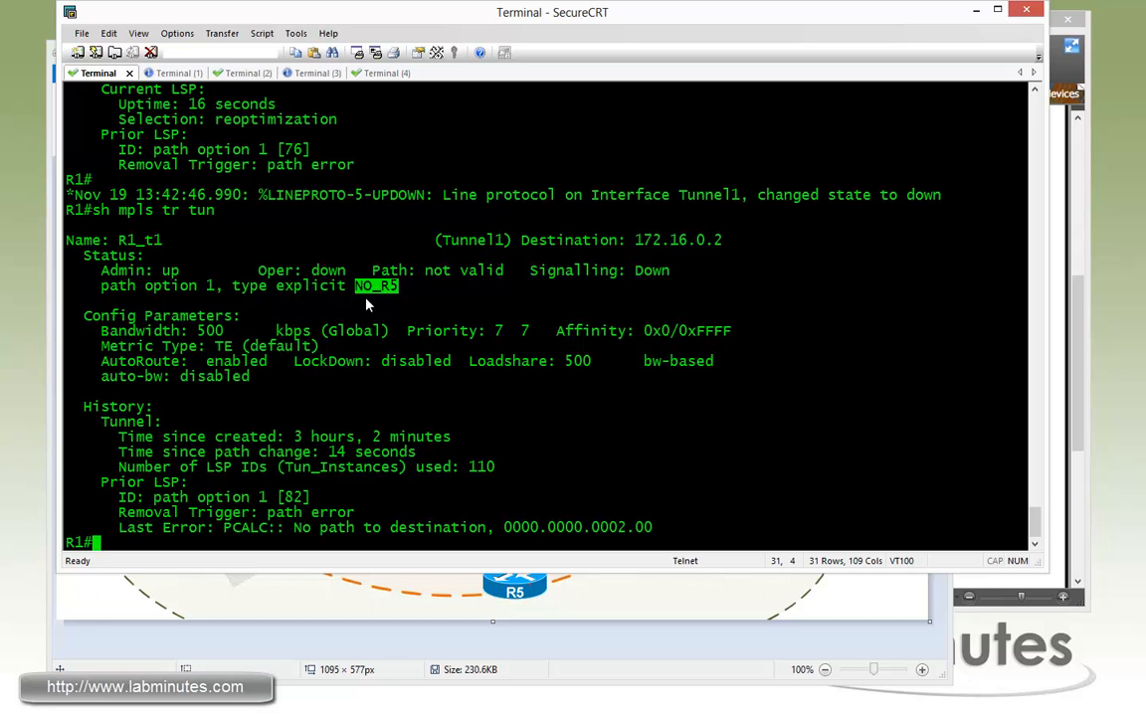
mouse_move(436, 460)
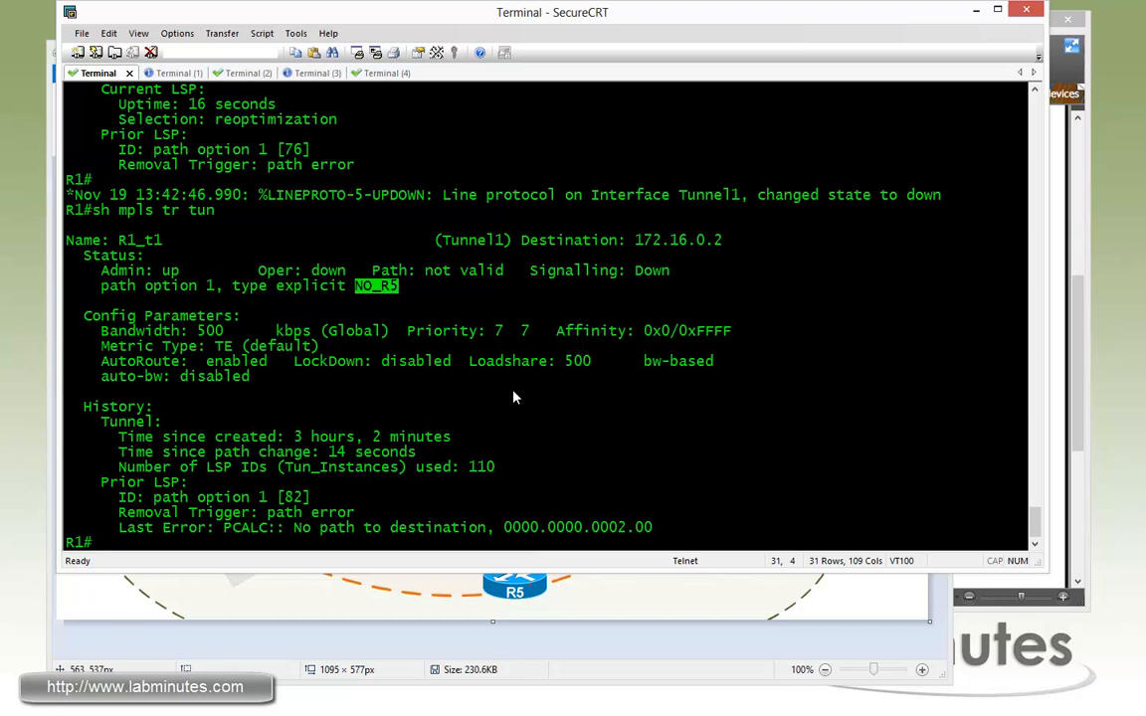
mouse_move(607, 384)
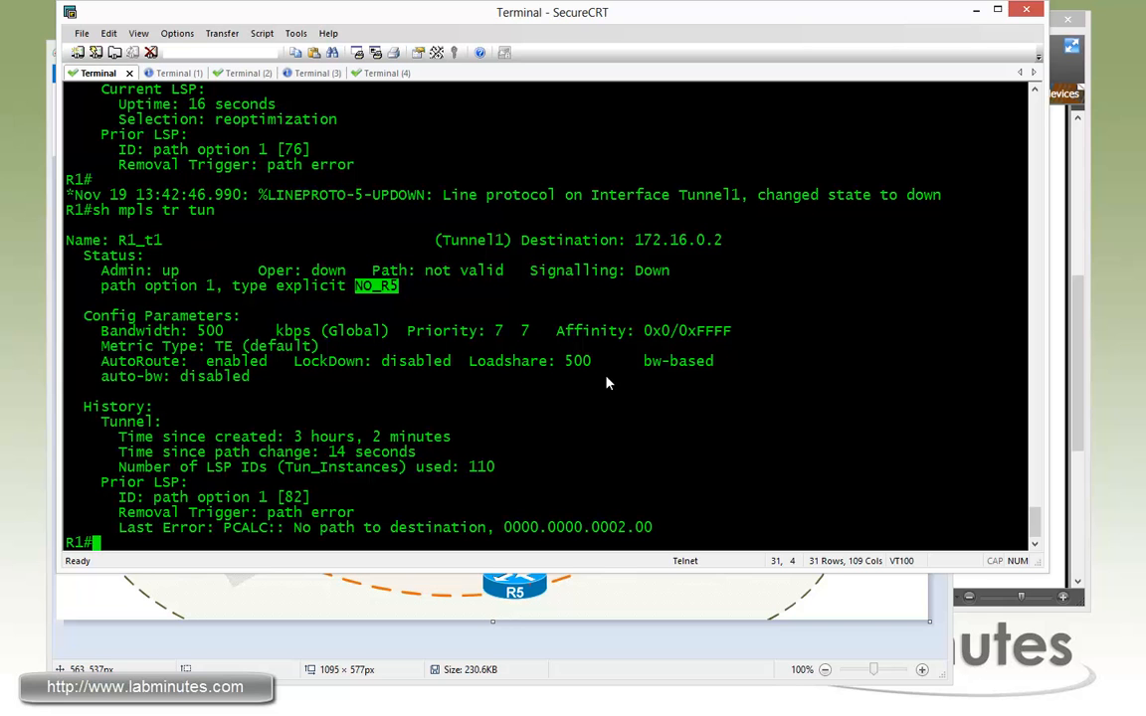
mouse_move(611, 363)
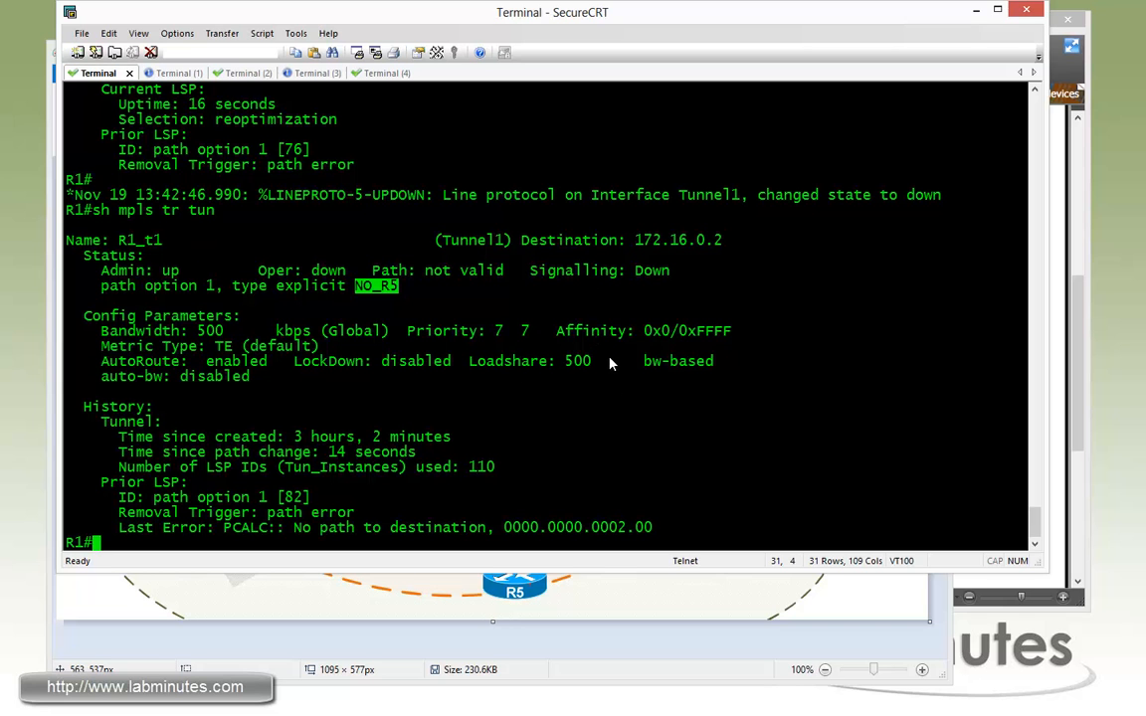
mouse_move(584, 380)
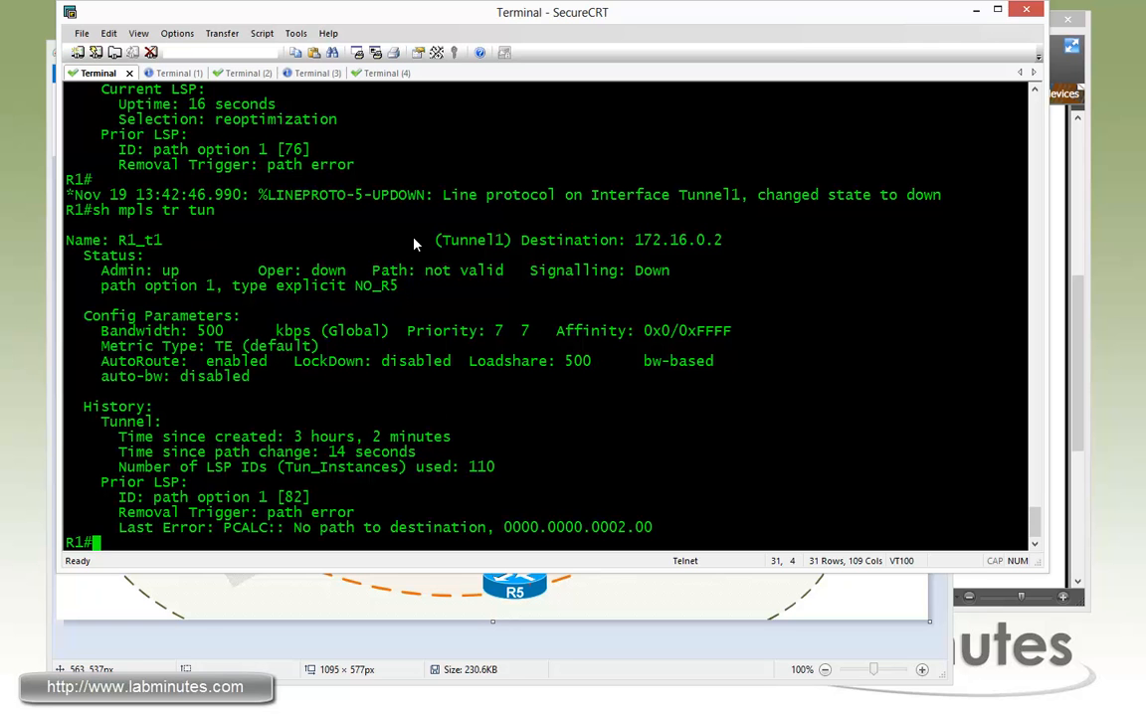
Step: Re-enable R3's se0/0/0 and se0/2/0:0, then confirm Tunnel1 on R1 is up via 172.16.13.3 and 172.16.23.2
left_click(231, 73)
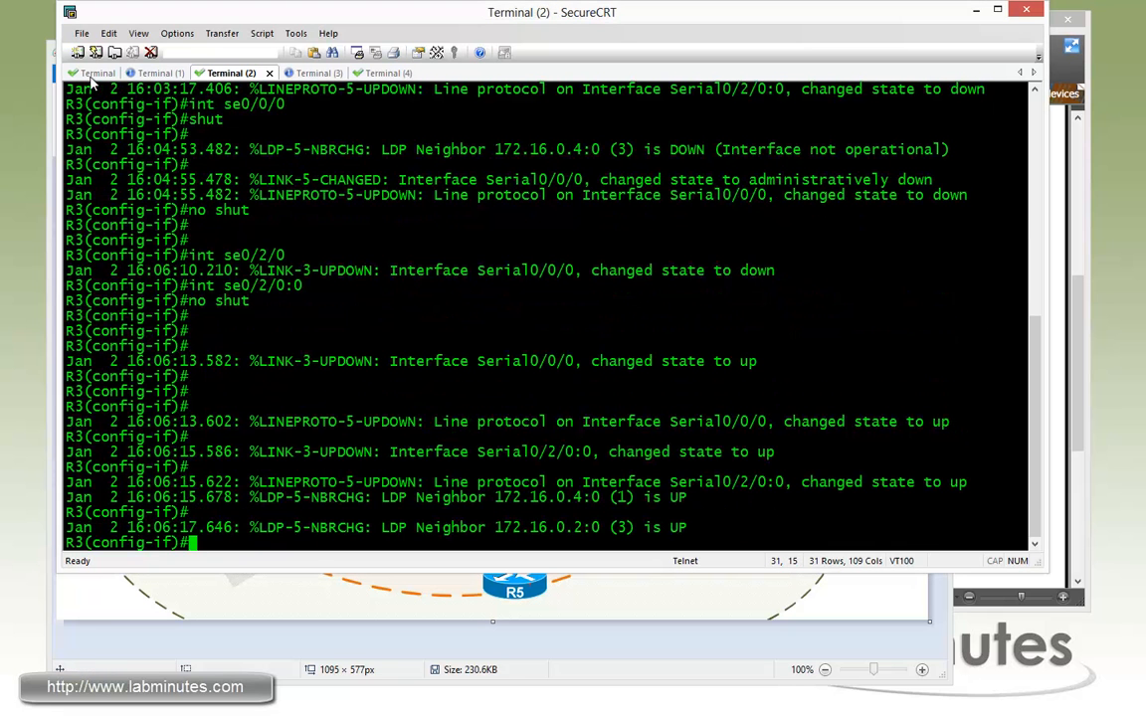
left_click(96, 73)
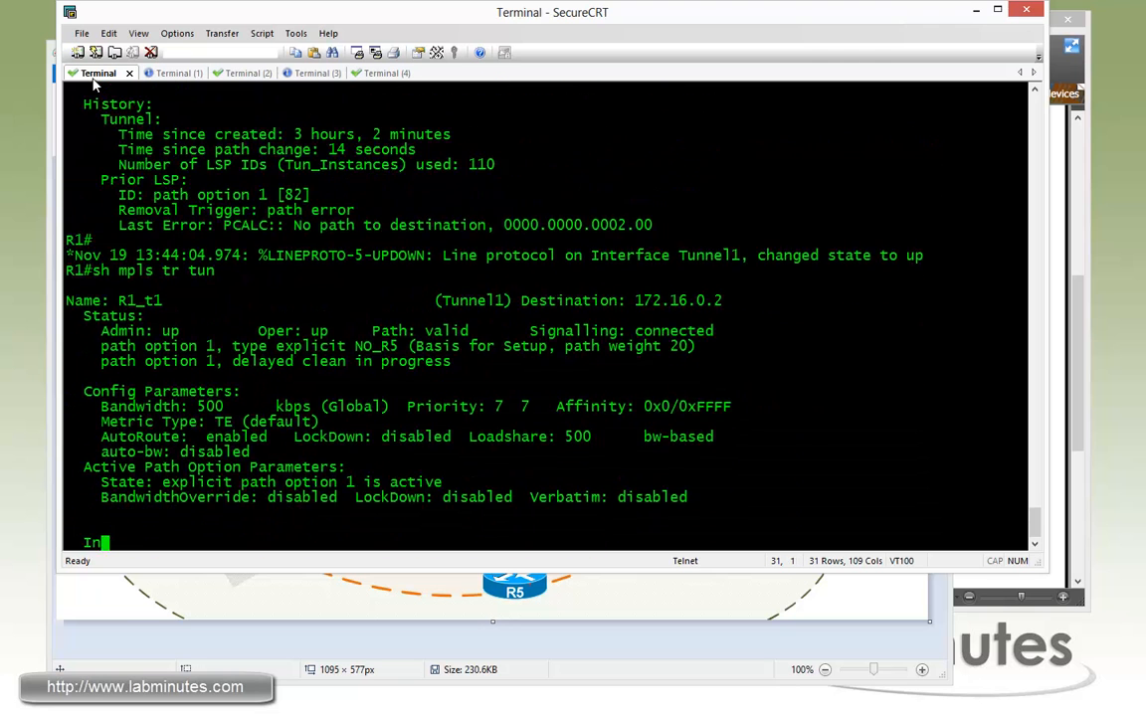
scroll("down", 3)
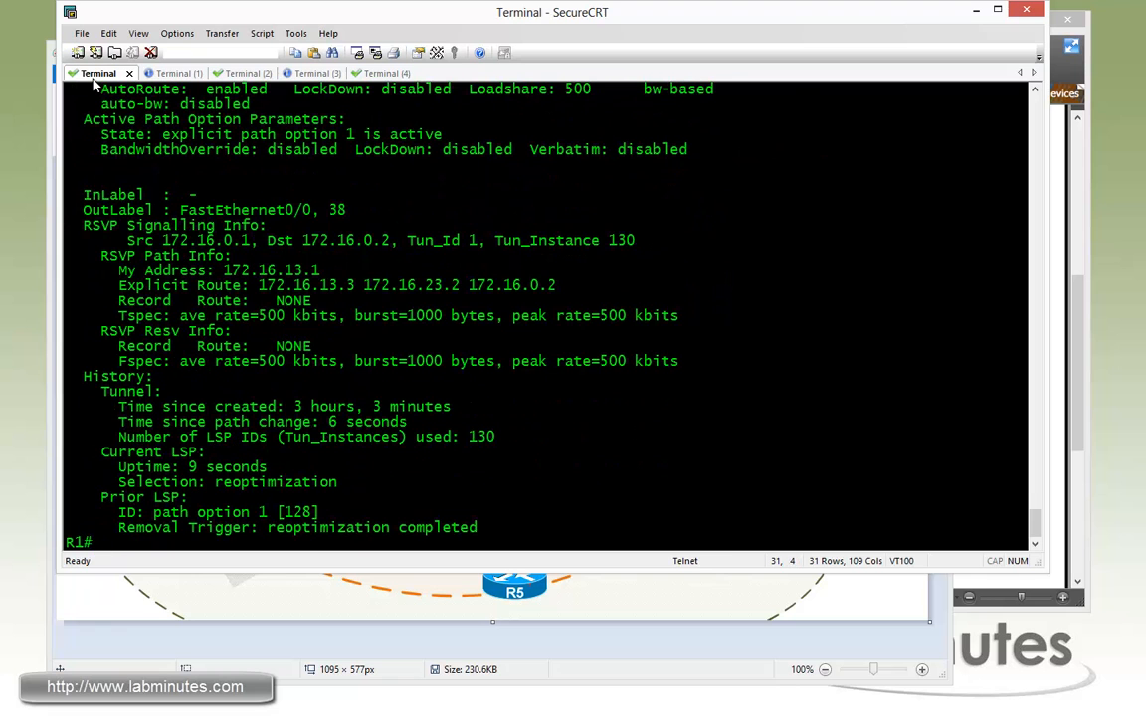
mouse_move(336, 283)
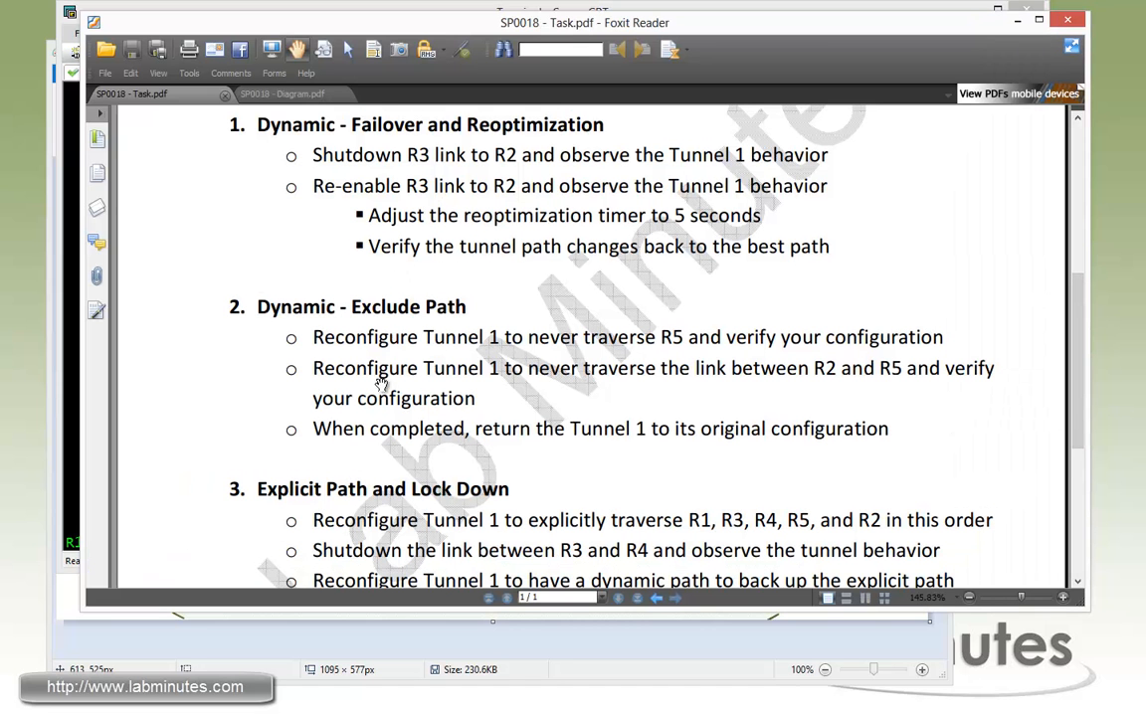
mouse_move(608, 390)
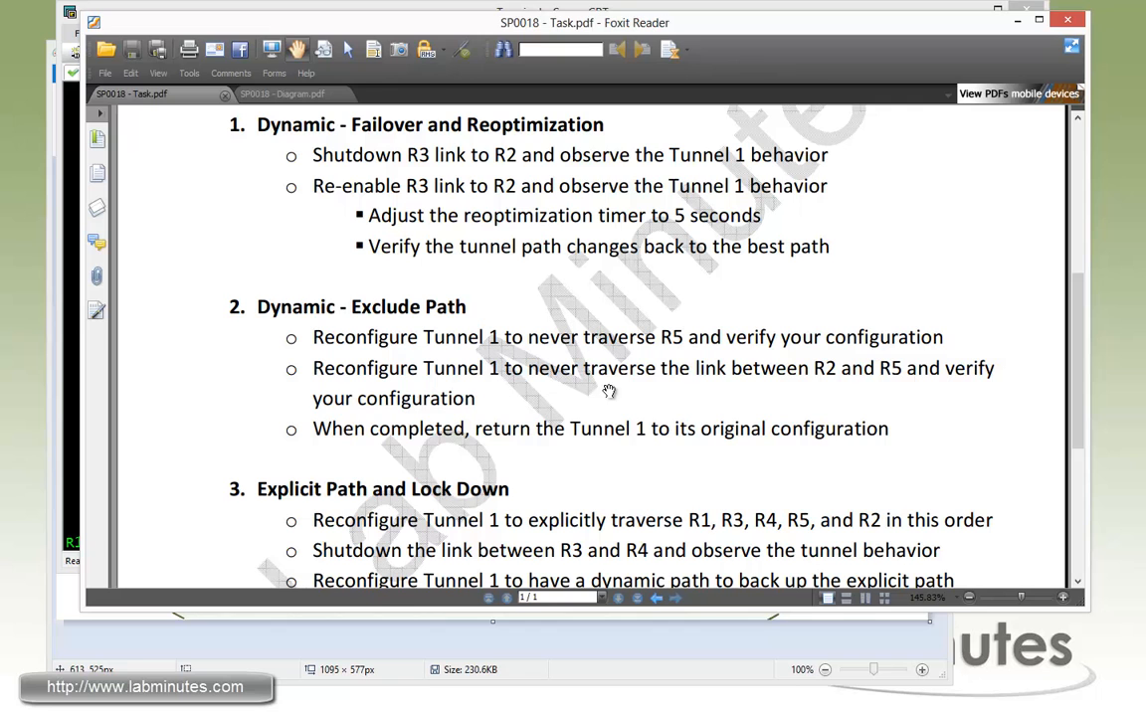
mouse_move(819, 387)
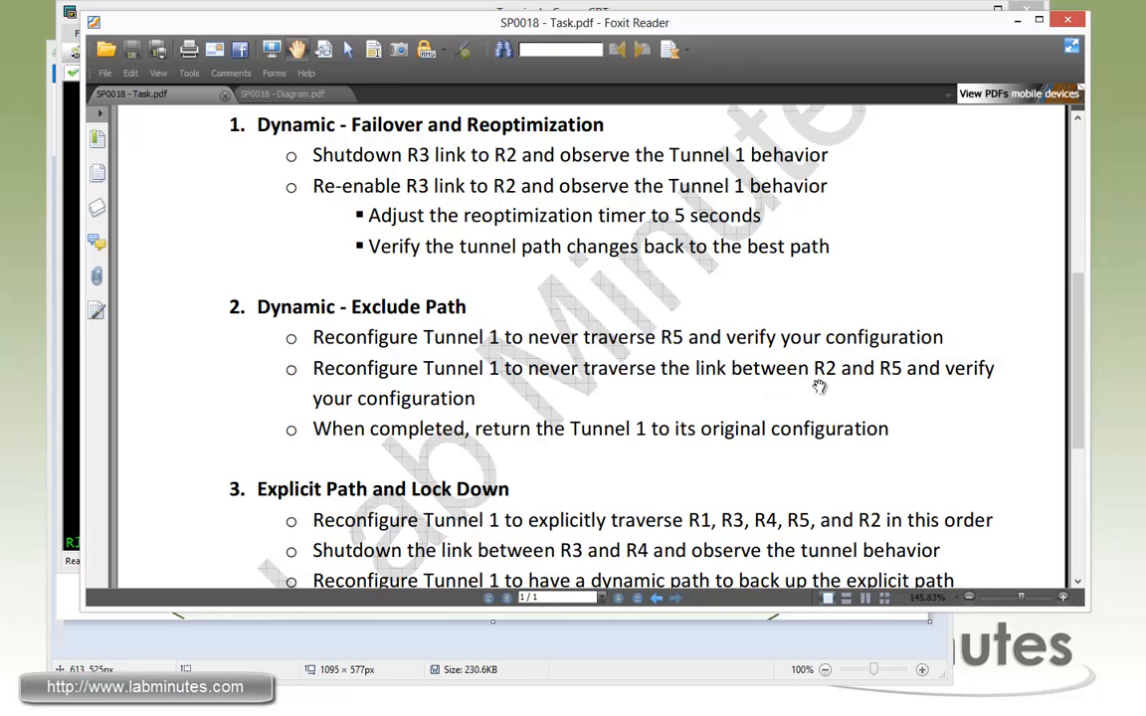
mouse_move(879, 388)
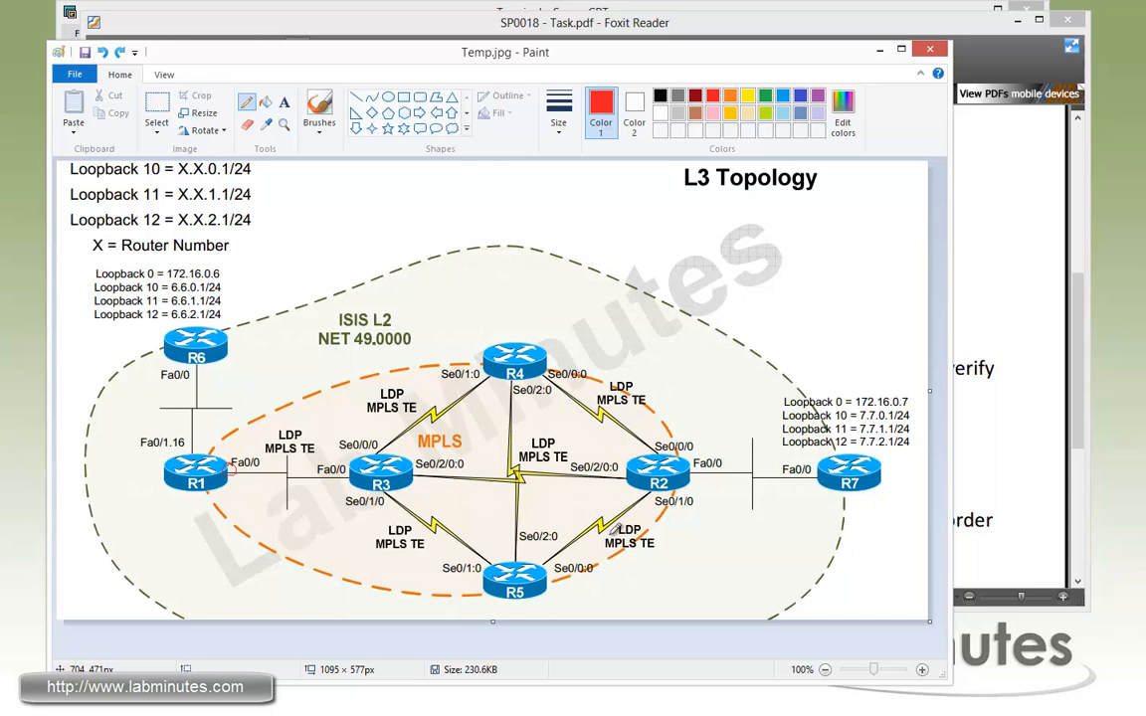
mouse_move(608, 519)
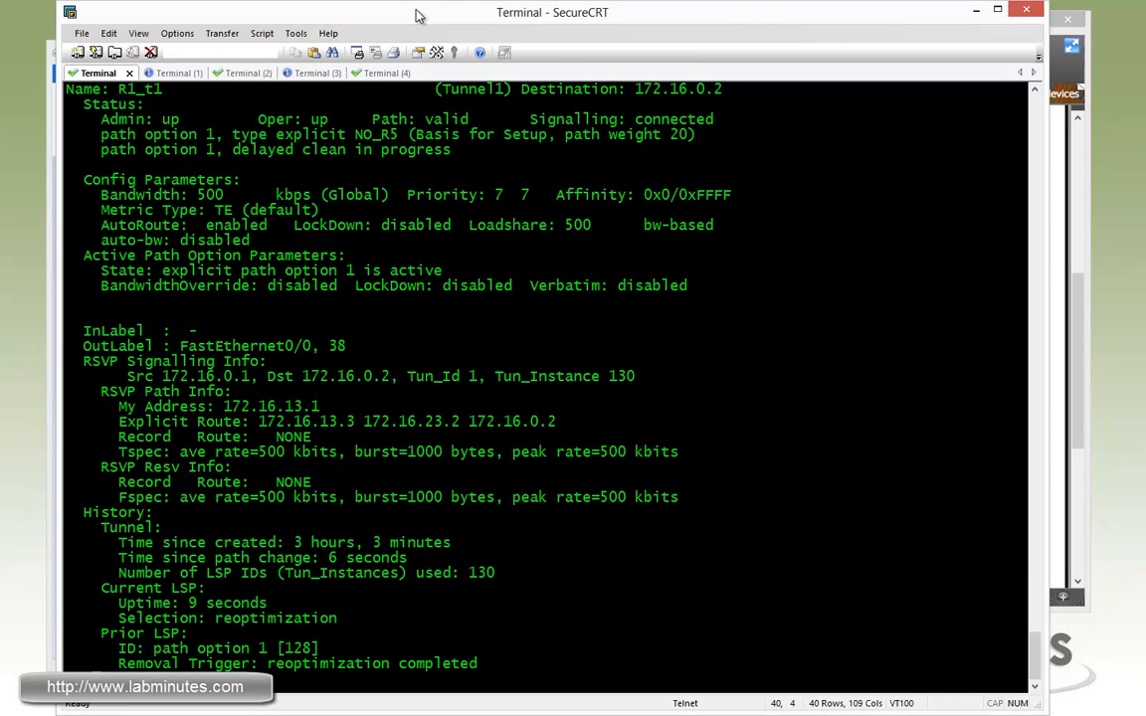
Step: Shut R3's se0/2/0:0 and se0/0/0, then enter global configuration on R1
left_click(226, 73)
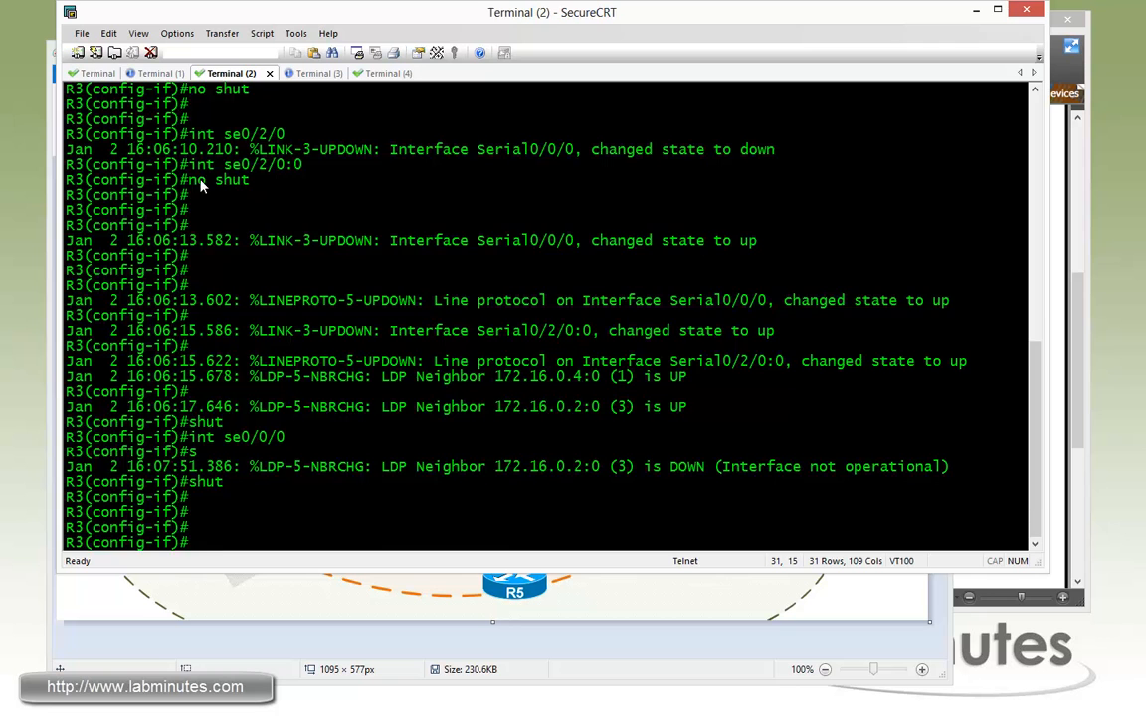
left_click(97, 72)
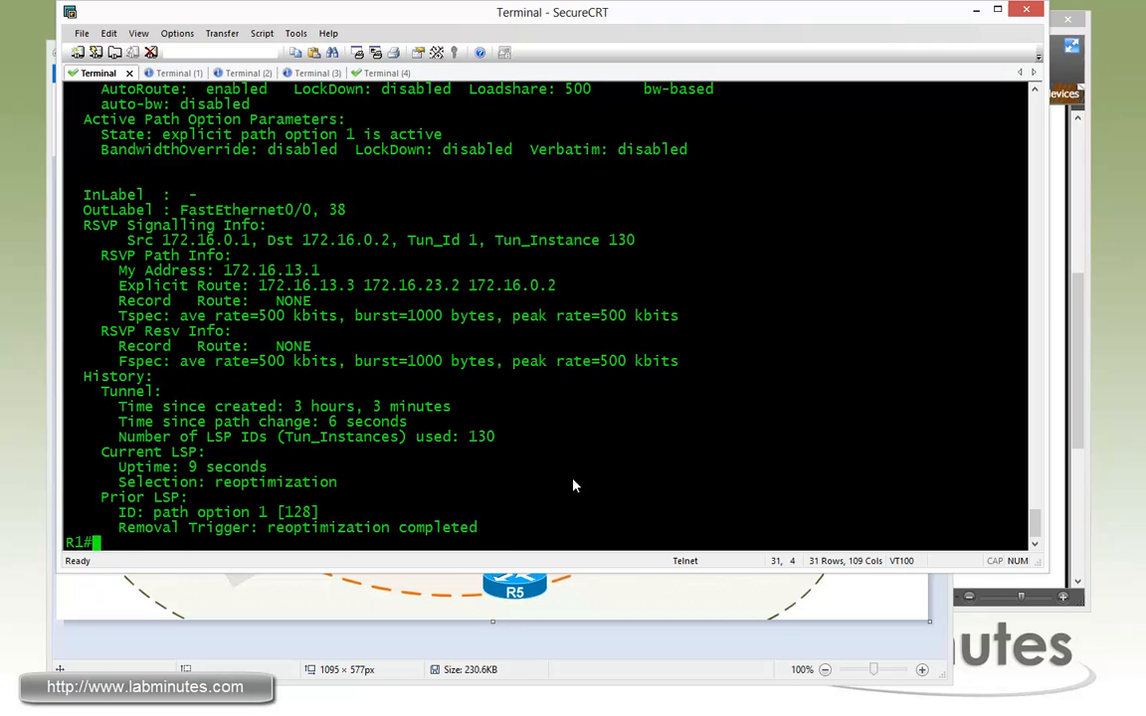
mouse_move(581, 469)
type("conf t")
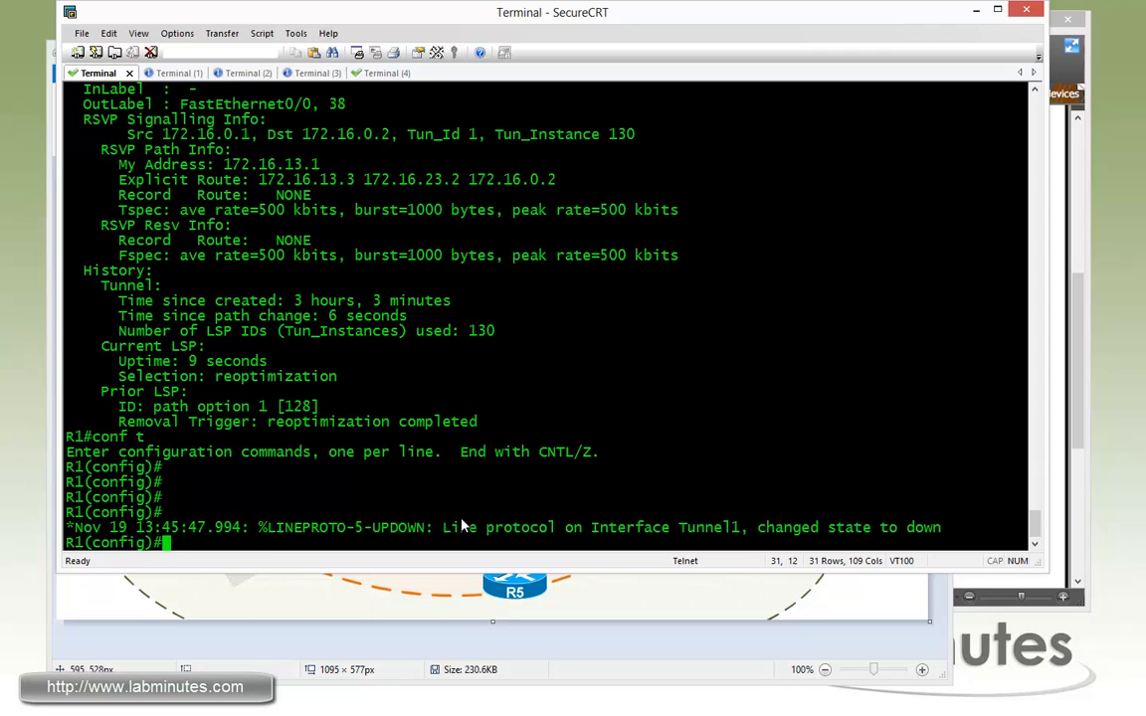
mouse_move(646, 492)
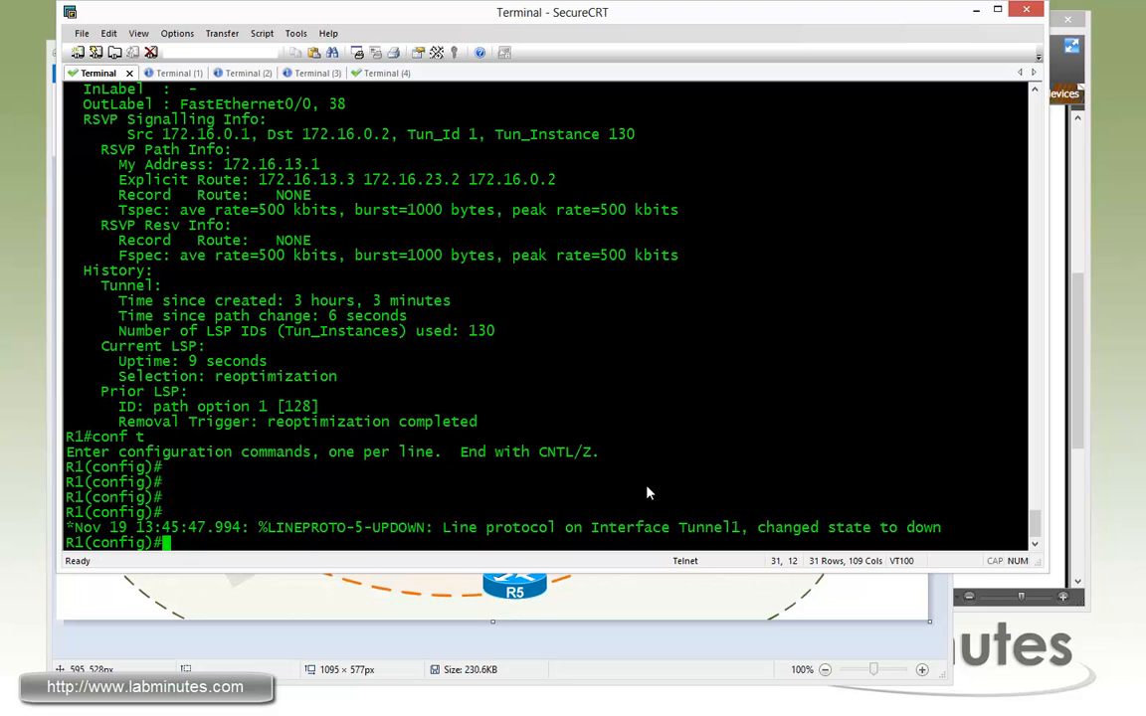
Step: Create explicit path NO_R5_R2 on R1 that excludes address 172.16.25.2
type("ip e")
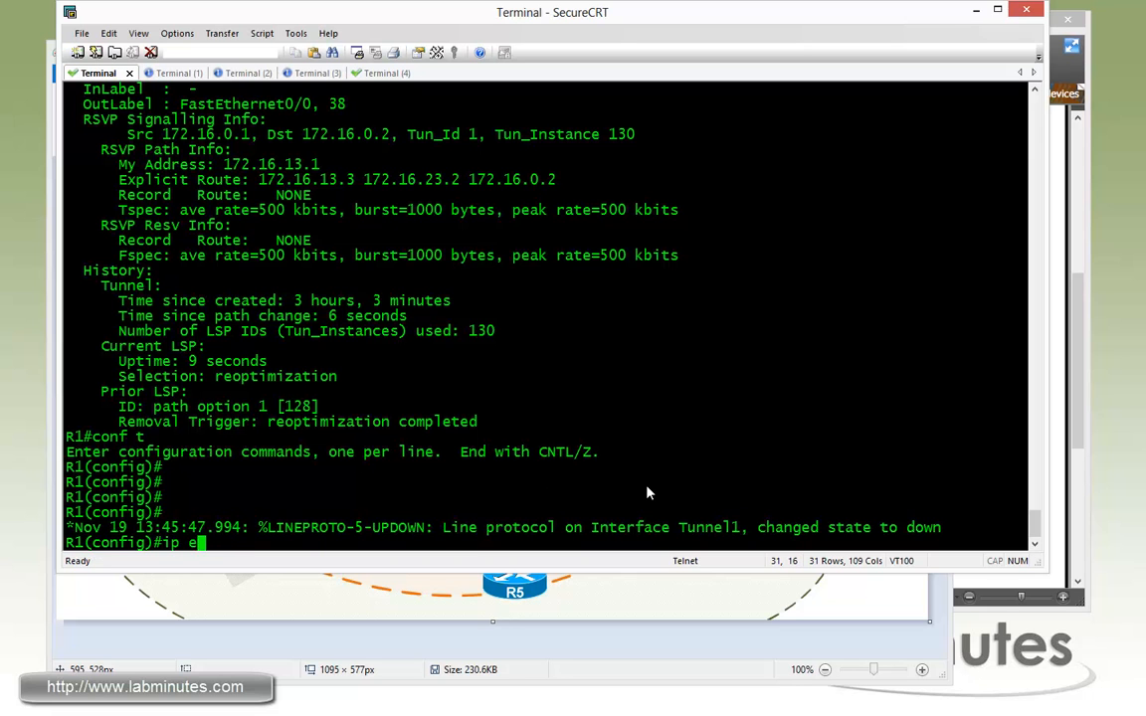
type("xc")
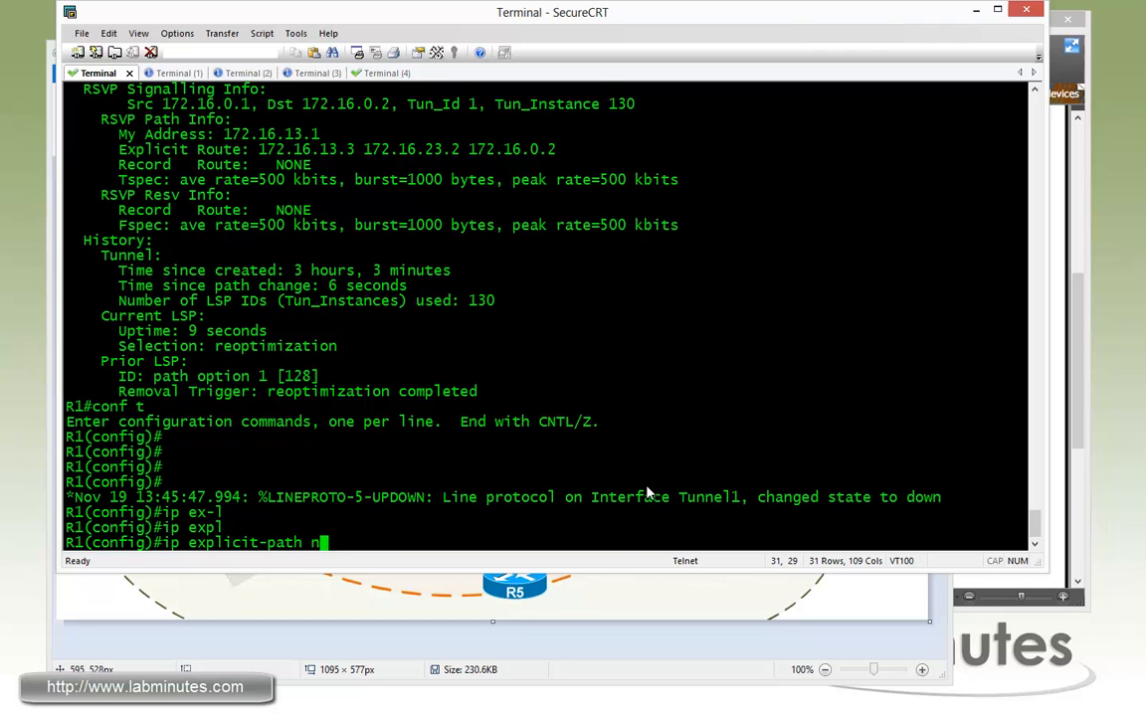
type("ame N)")
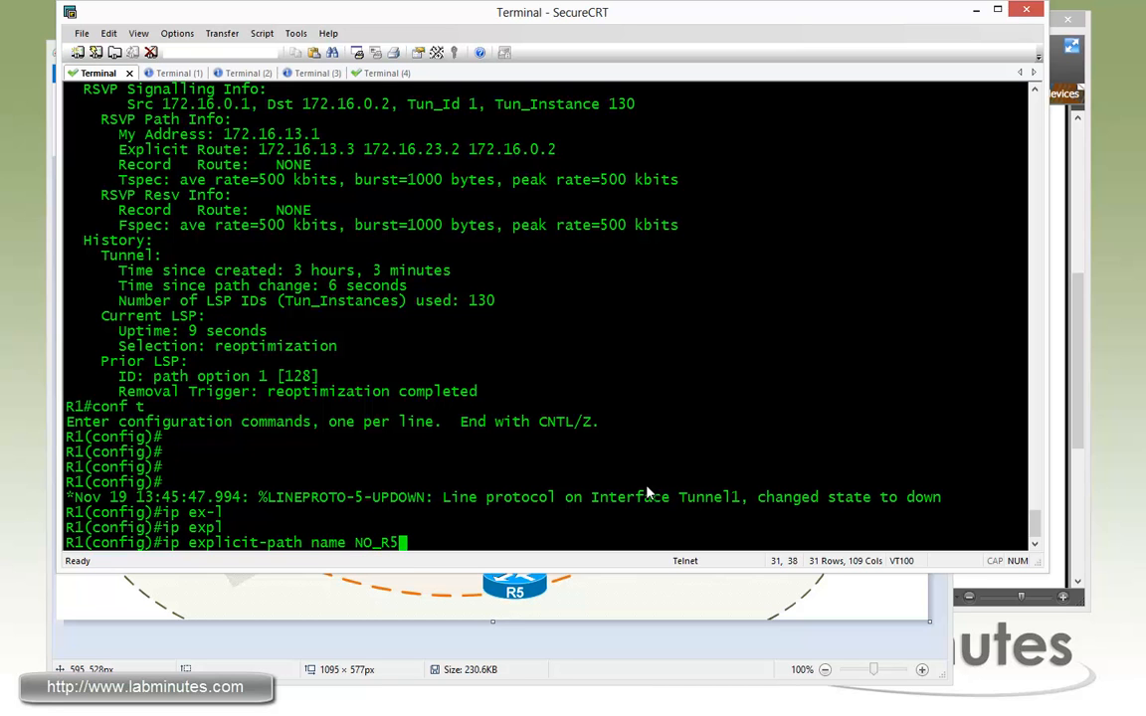
type("_R2 ena")
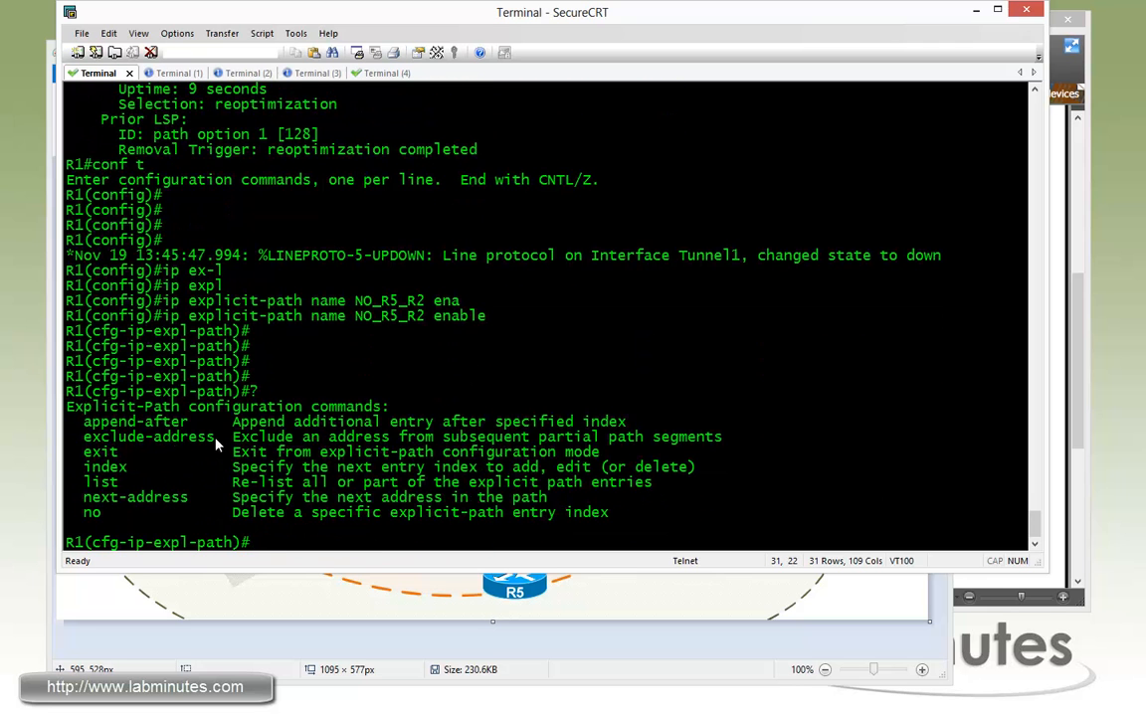
type("exclude-address")
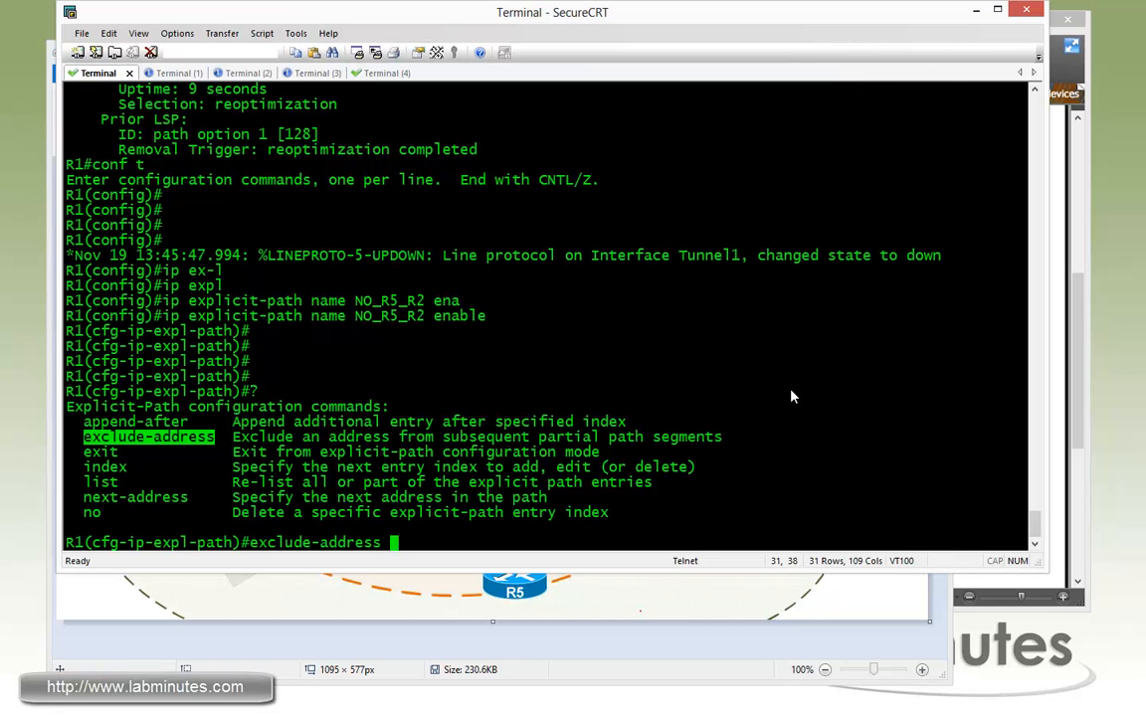
type("172.16.")
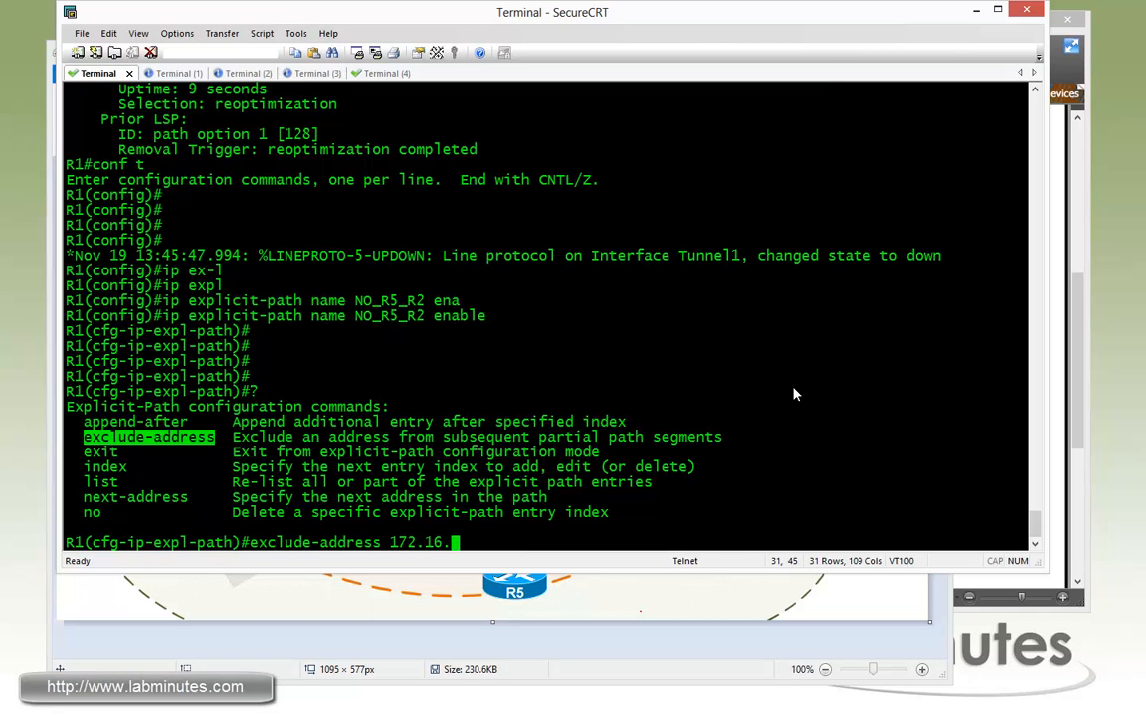
type("25.2")
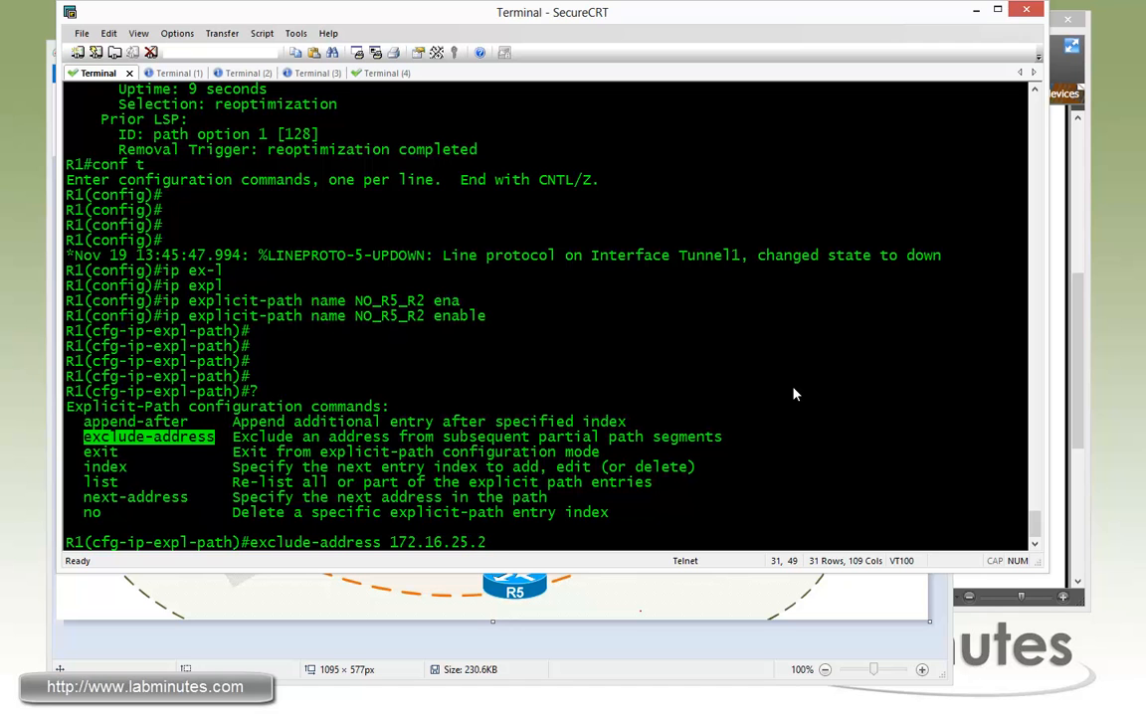
key("Return")
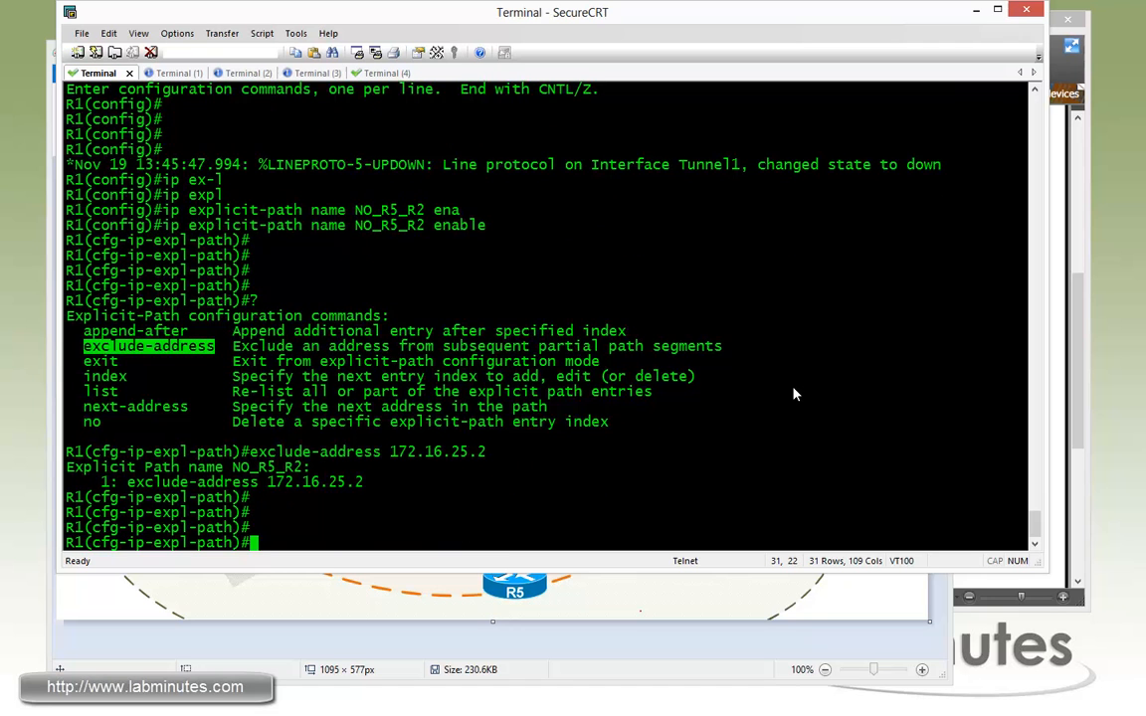
Step: Set Tunnel1's path-option 1 to explicit path NO_R5_R2
type("int tul")
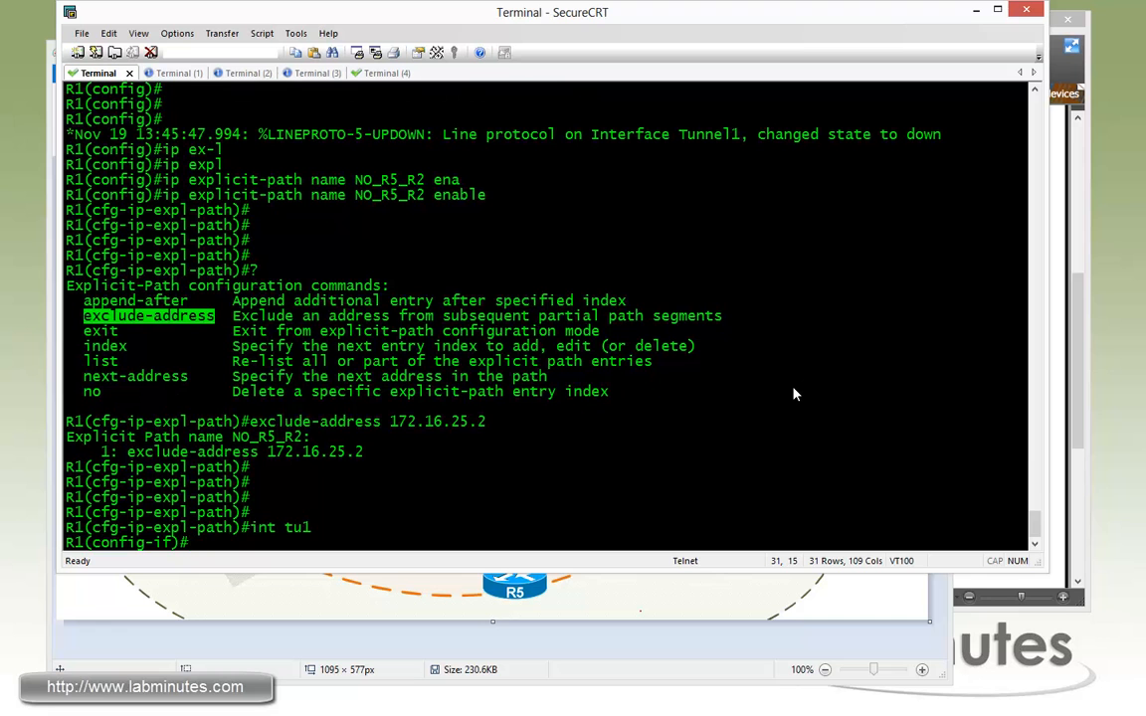
type("tunne mpls traffic-eng path-")
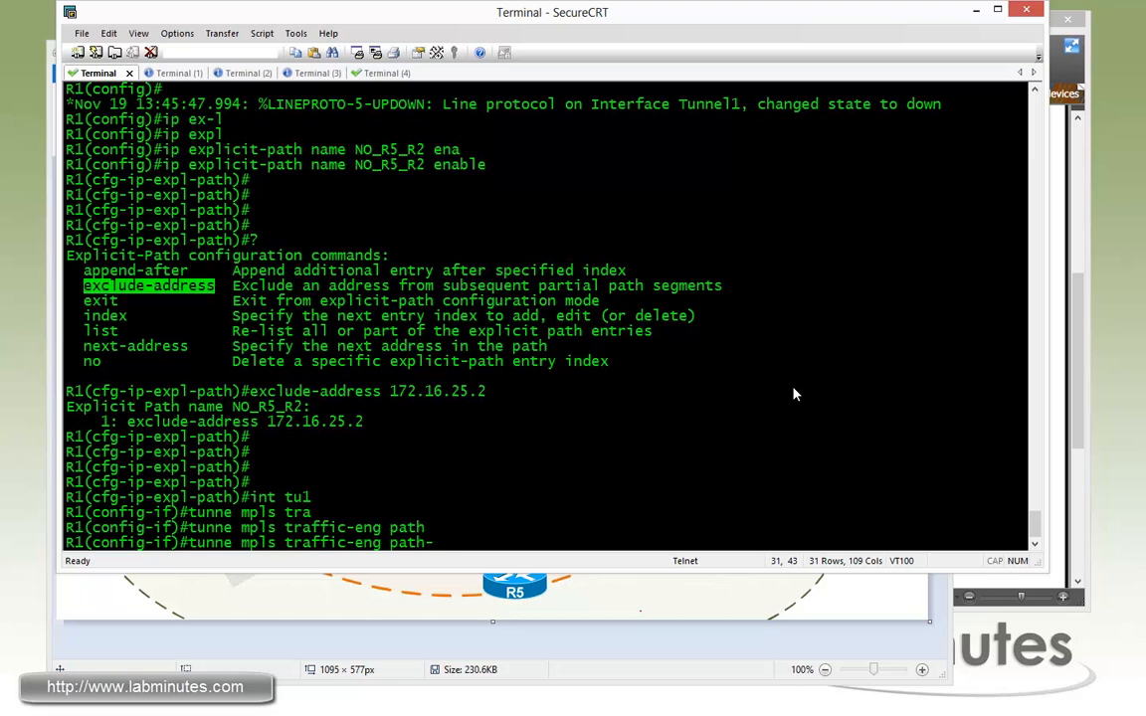
type("p 1 explicit name")
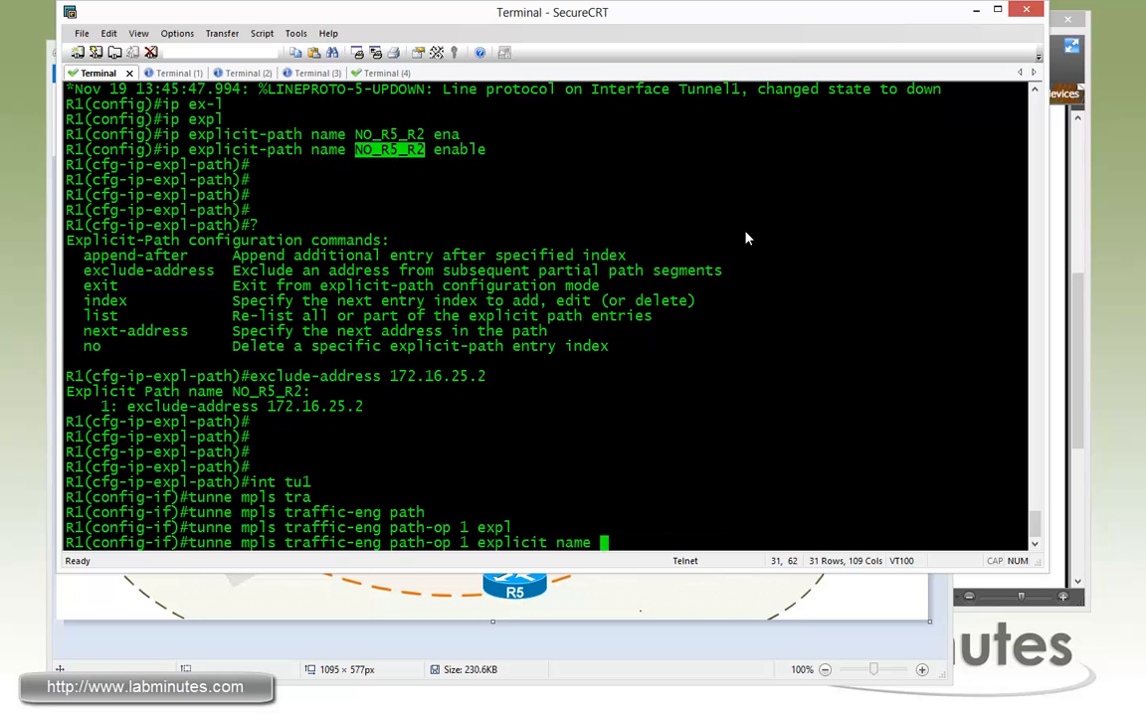
type("NO")
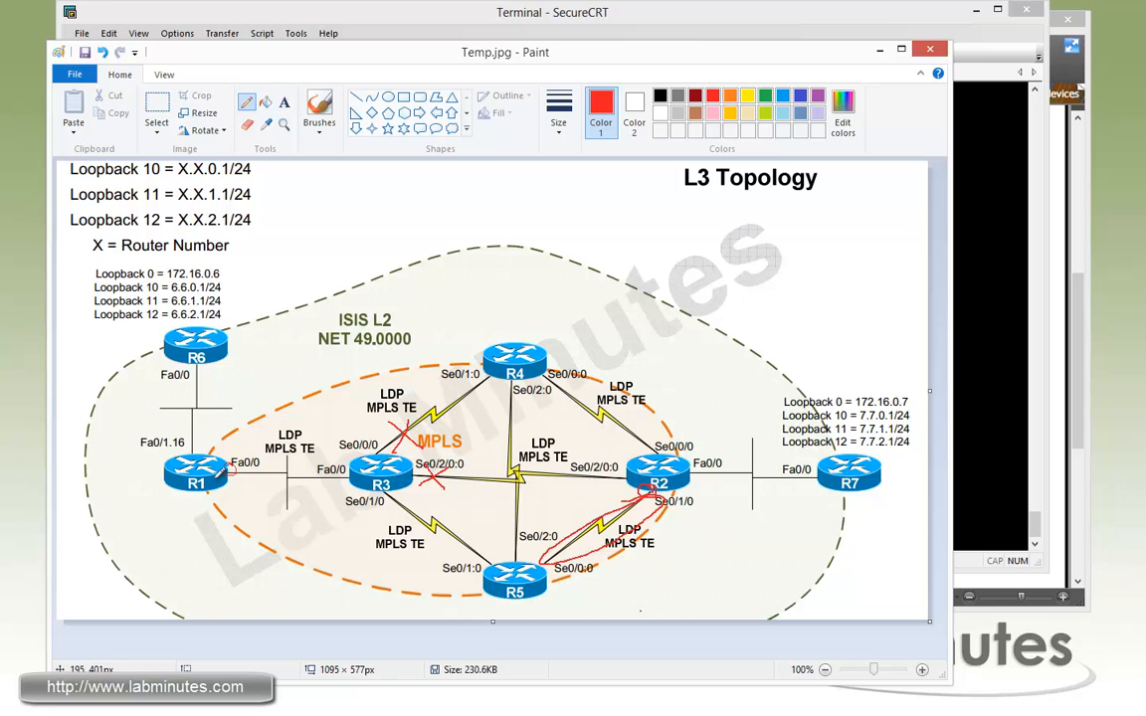
mouse_move(525, 584)
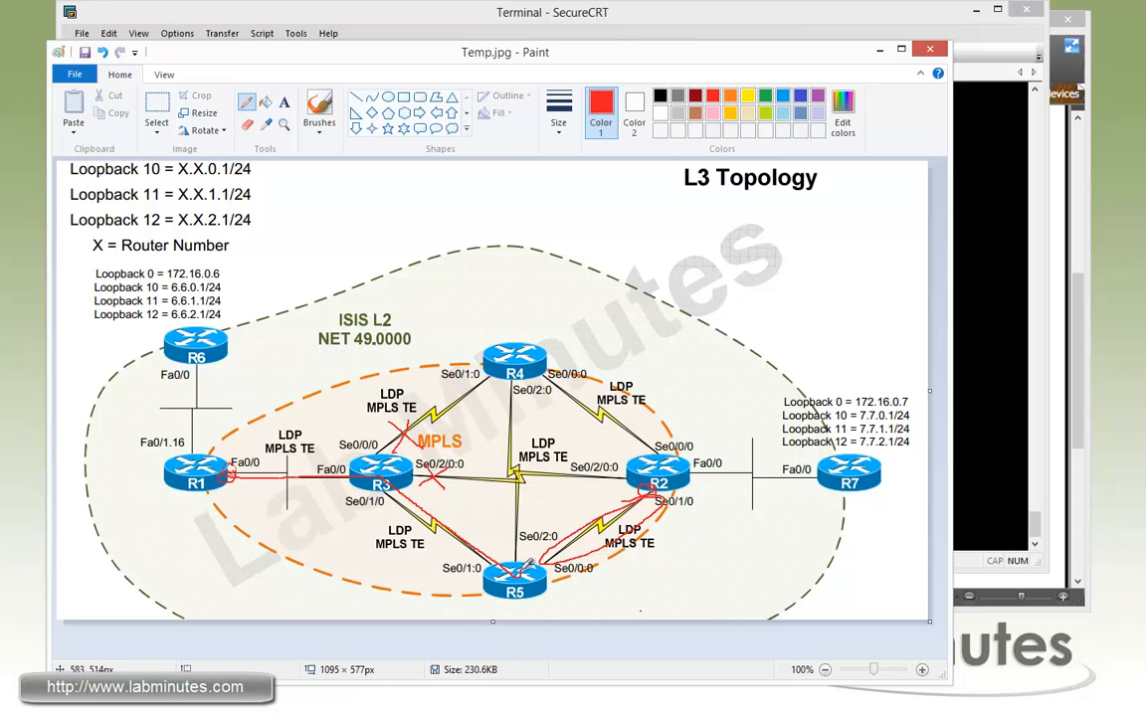
mouse_move(524, 559)
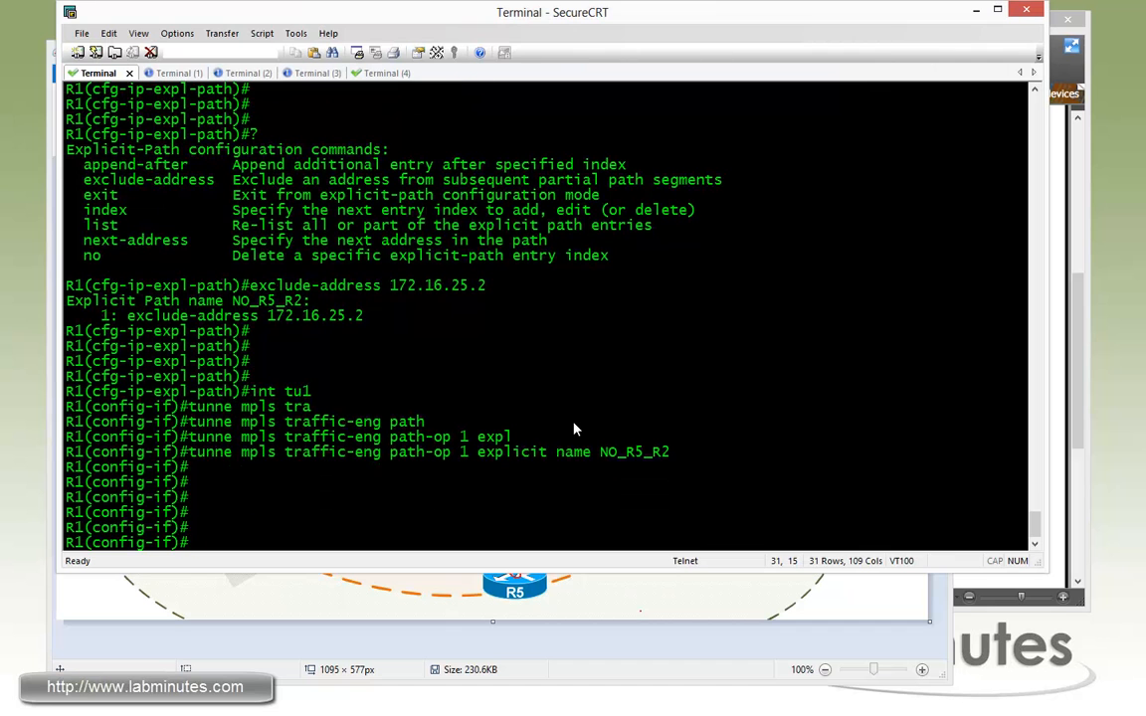
Step: Bounce Tunnel1 with shut/no shut and check its explicit route via 172.16.35.5, 172.16.45.4, 172.16.24.2
type("shut")
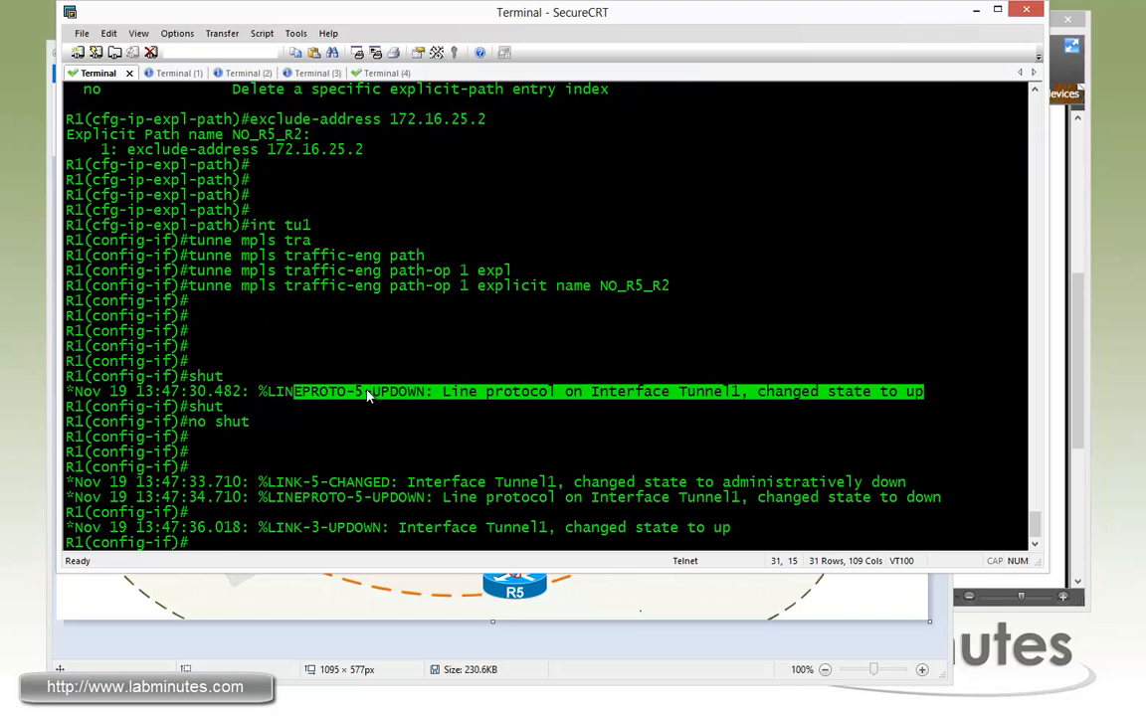
mouse_move(458, 416)
type("sh mpls tr tun")
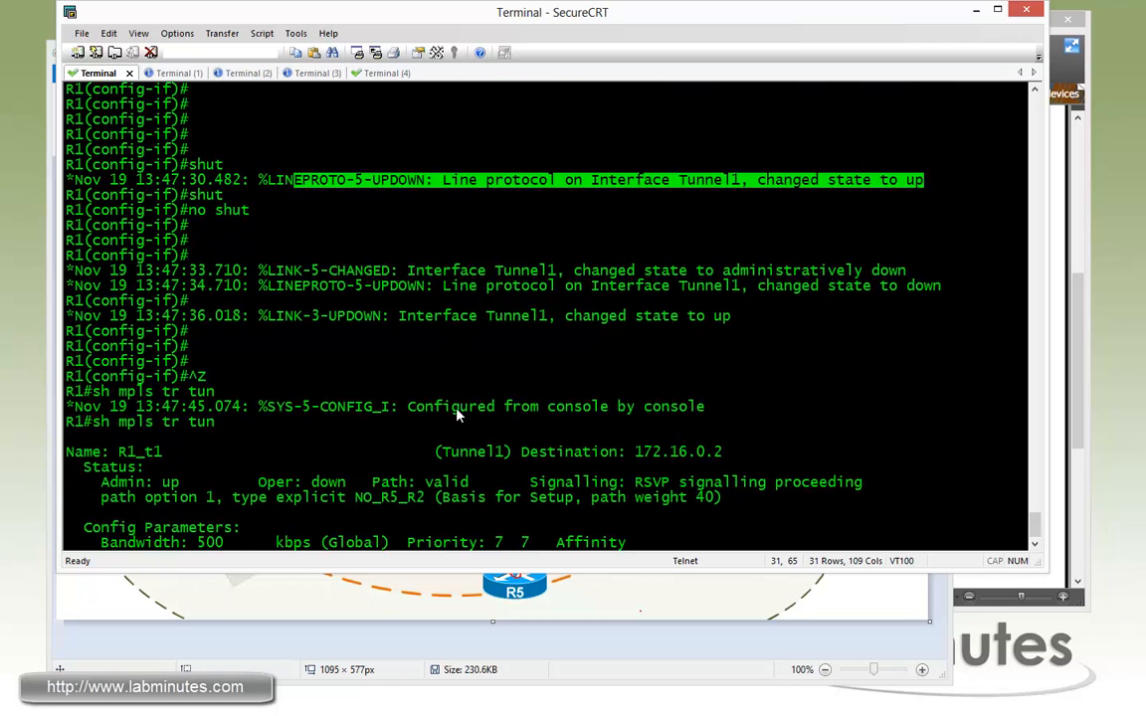
scroll("down", 3)
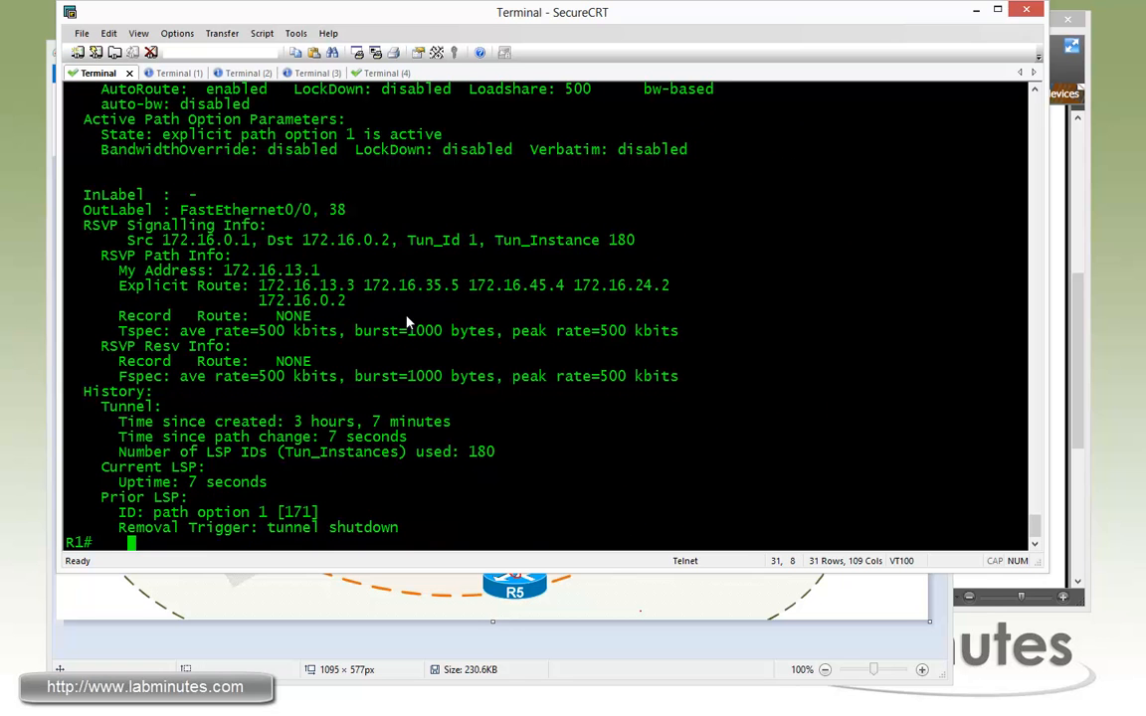
mouse_move(363, 297)
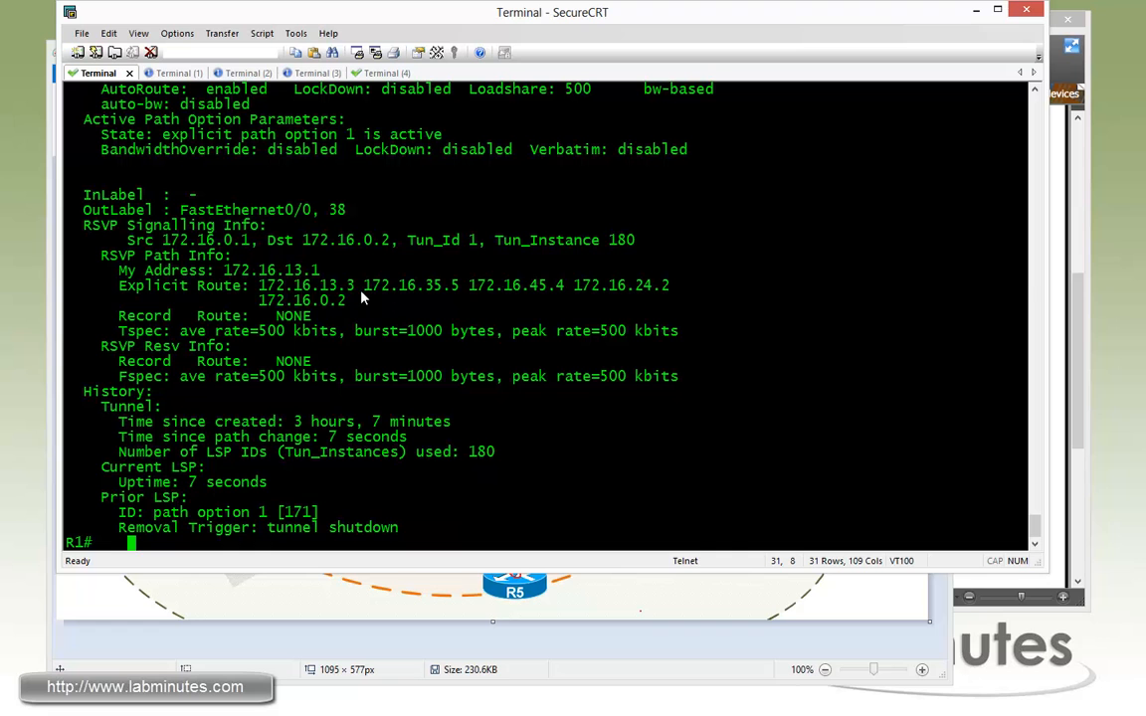
double_click(534, 286)
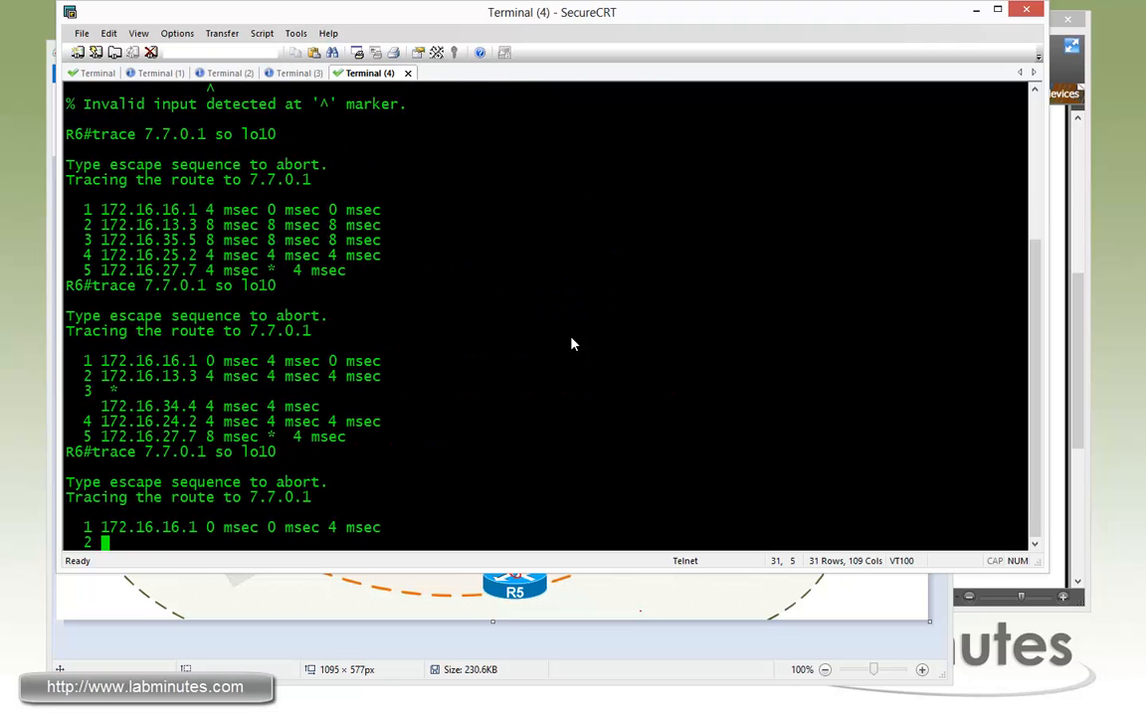
mouse_move(360, 413)
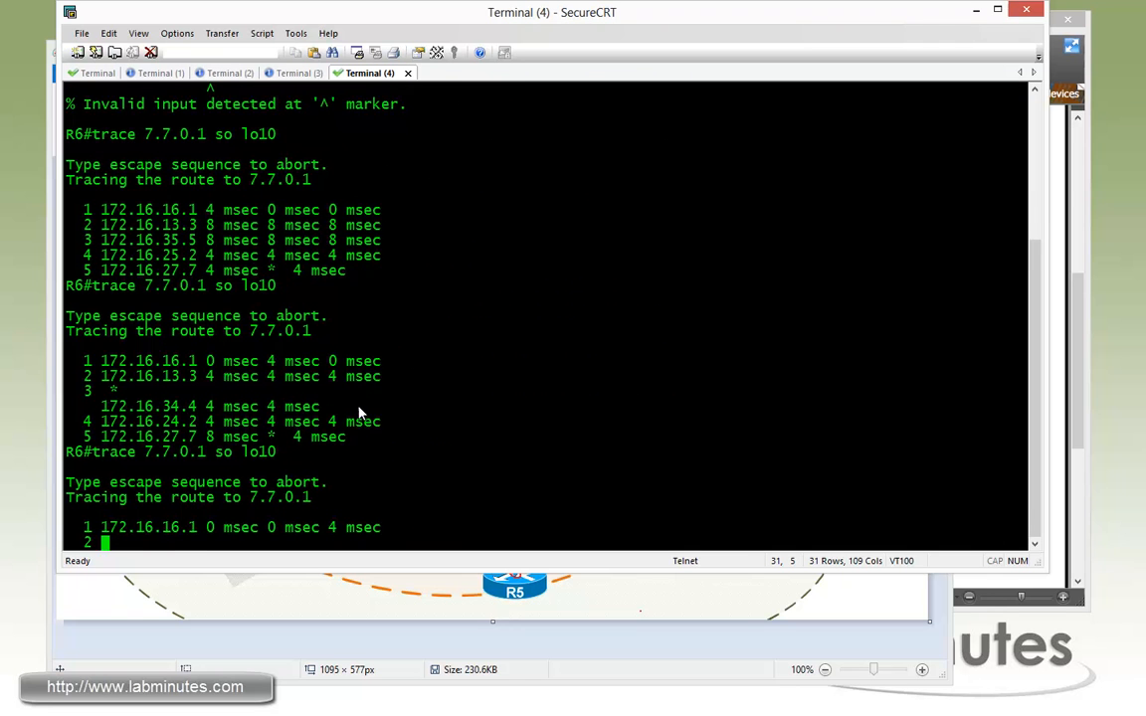
Step: Review R6's traceroute hops to 7.7.0.1 through 172.16.35.5, 172.16.45.4 and 172.16.24.2
scroll("down", 3)
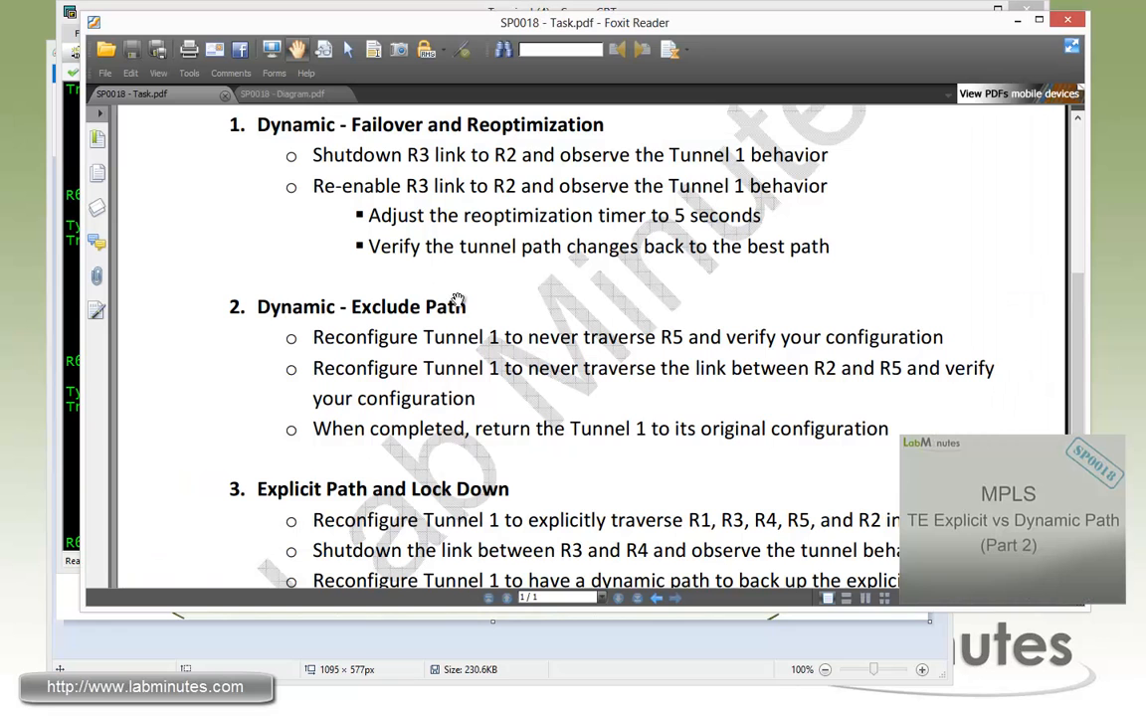
mouse_move(584, 452)
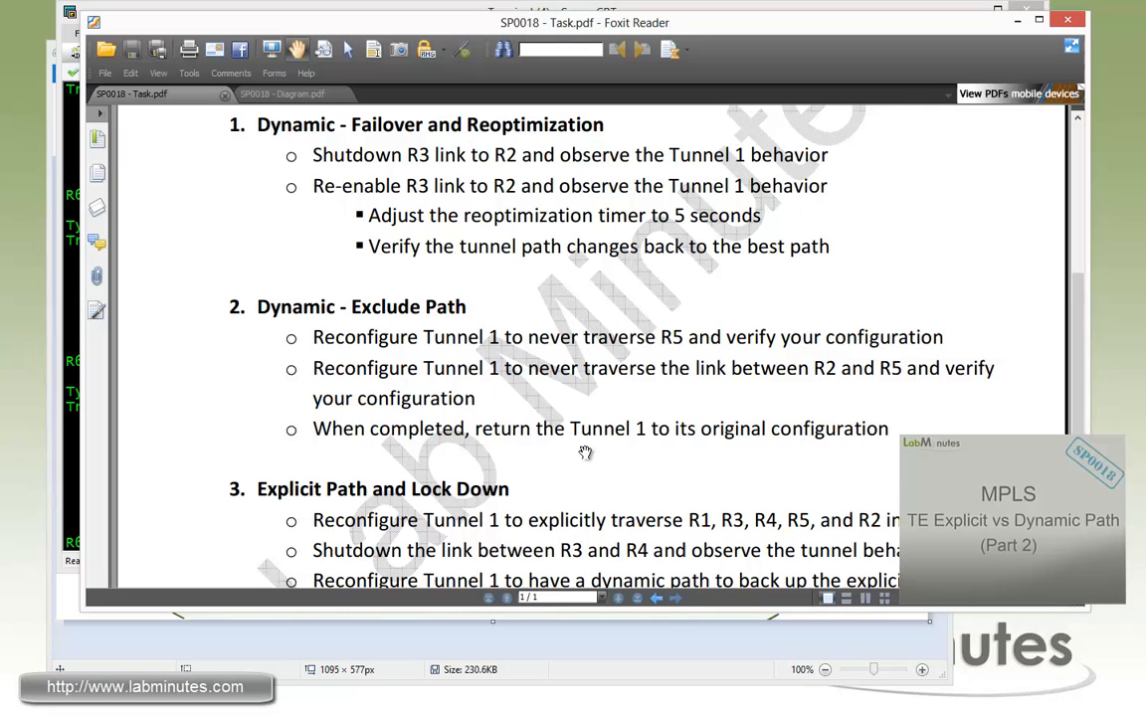
mouse_move(683, 450)
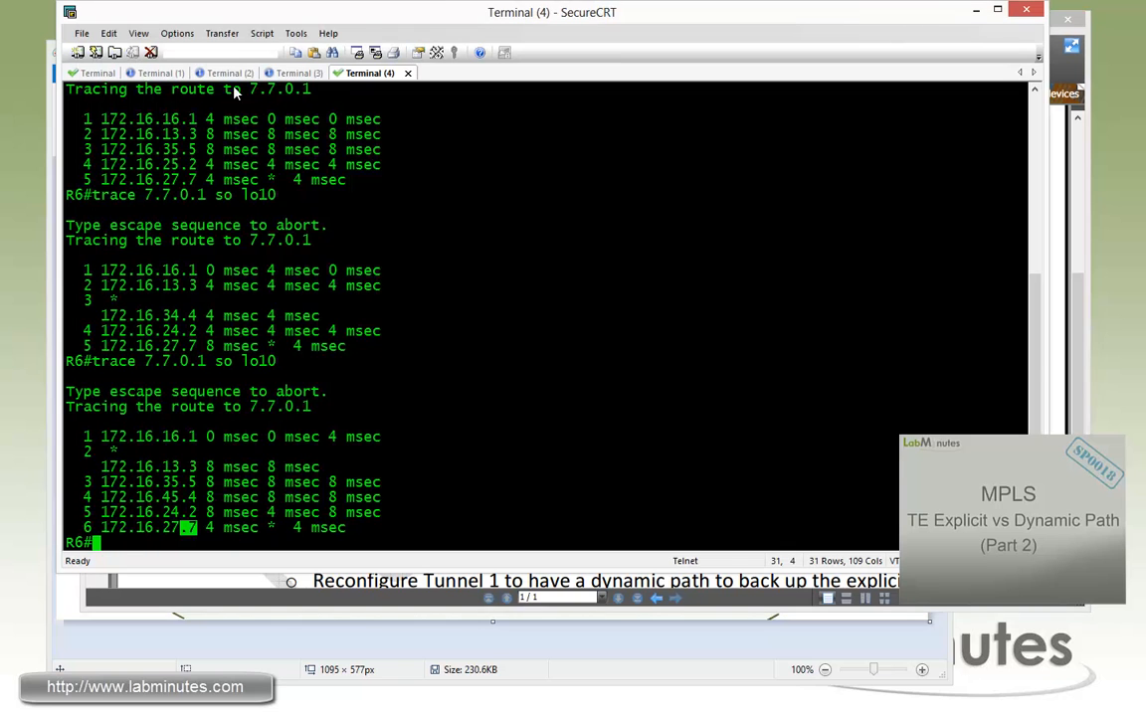
Step: Run no shut on R3's se0/2/0:0 and se0/0/0, then return to R1's session
left_click(225, 73)
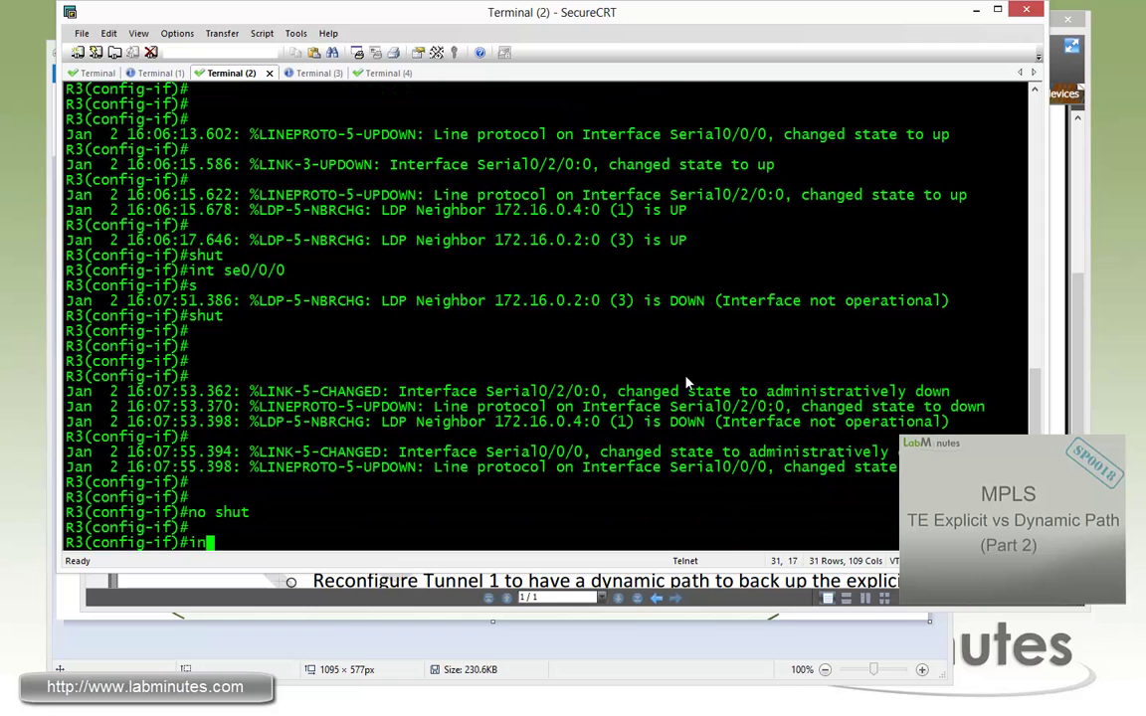
type("t se0/2/0:0")
type("no shut")
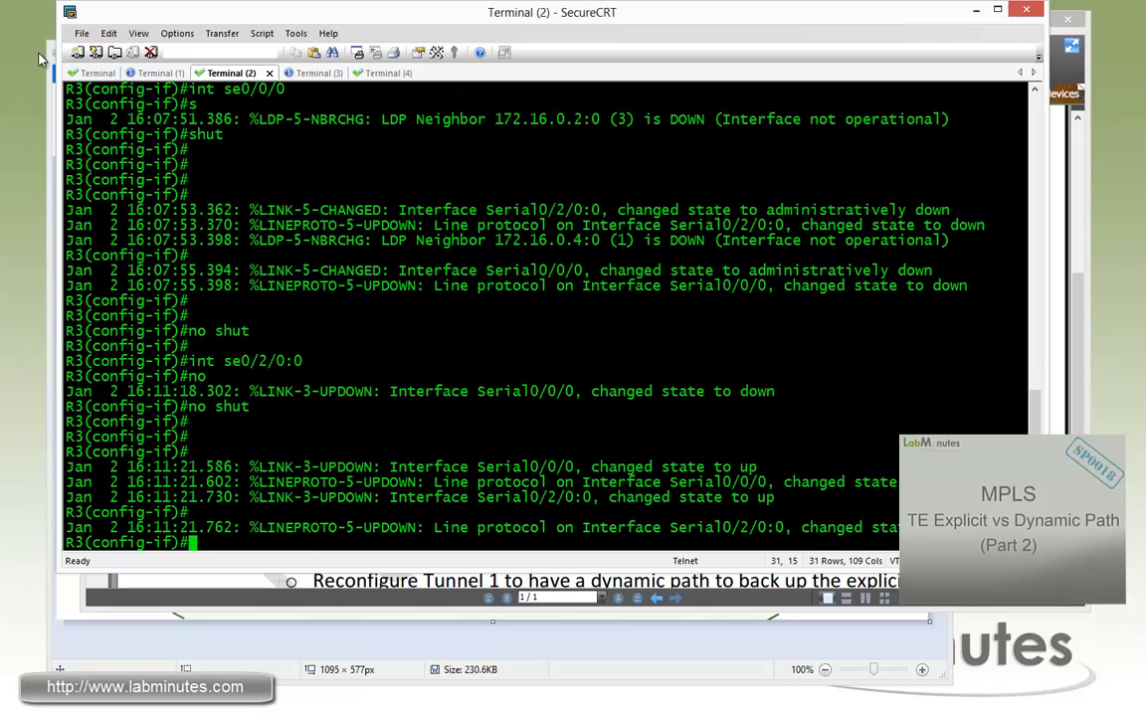
left_click(98, 73)
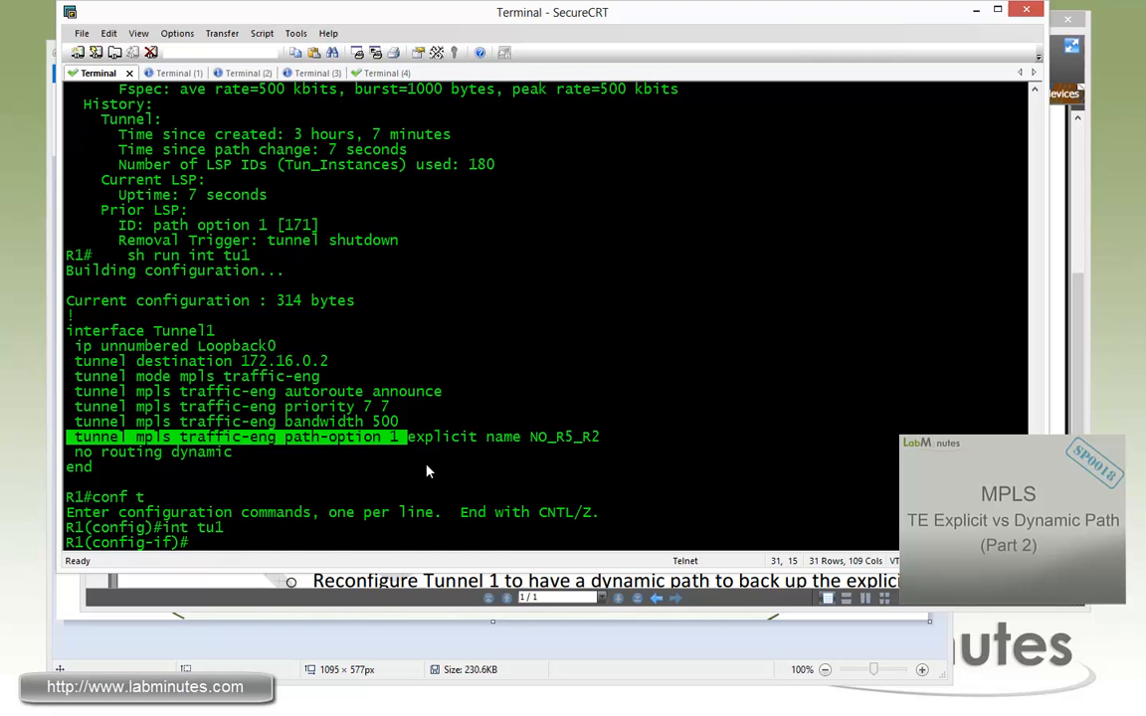
Step: Enter 'tunnel mpls traffic-eng path-option 1 dynamic' under Tunnel1 on R1
type("tunnel mpls traffic-eng path-option 1 d")
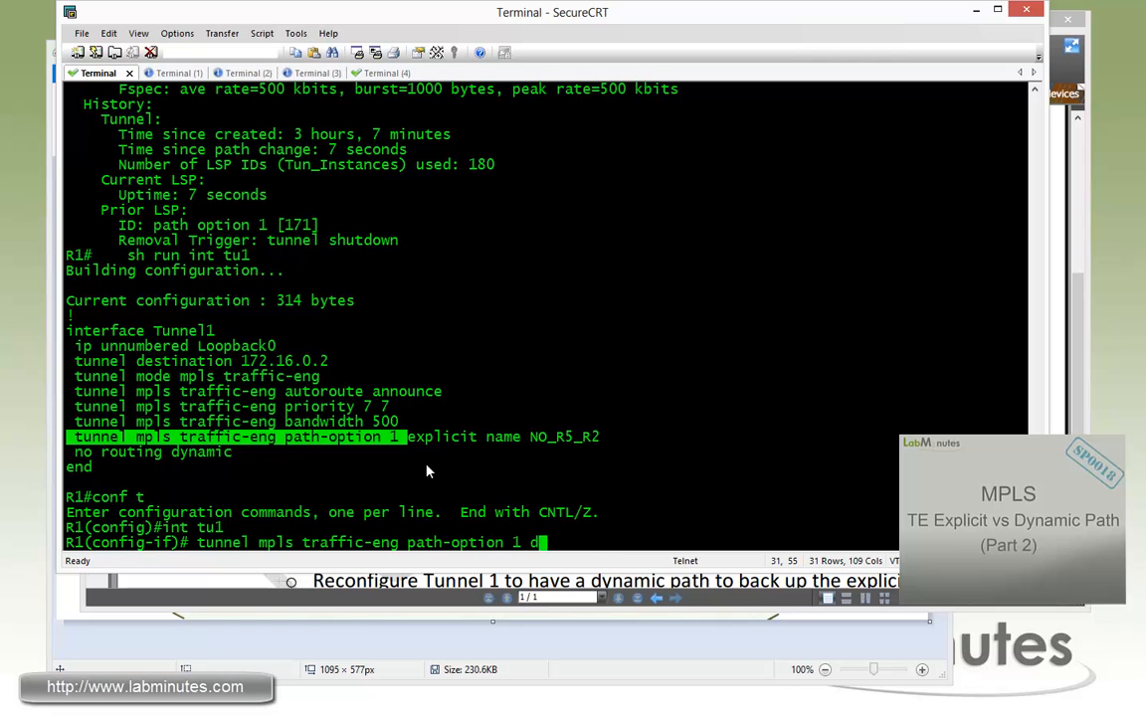
key("Return")
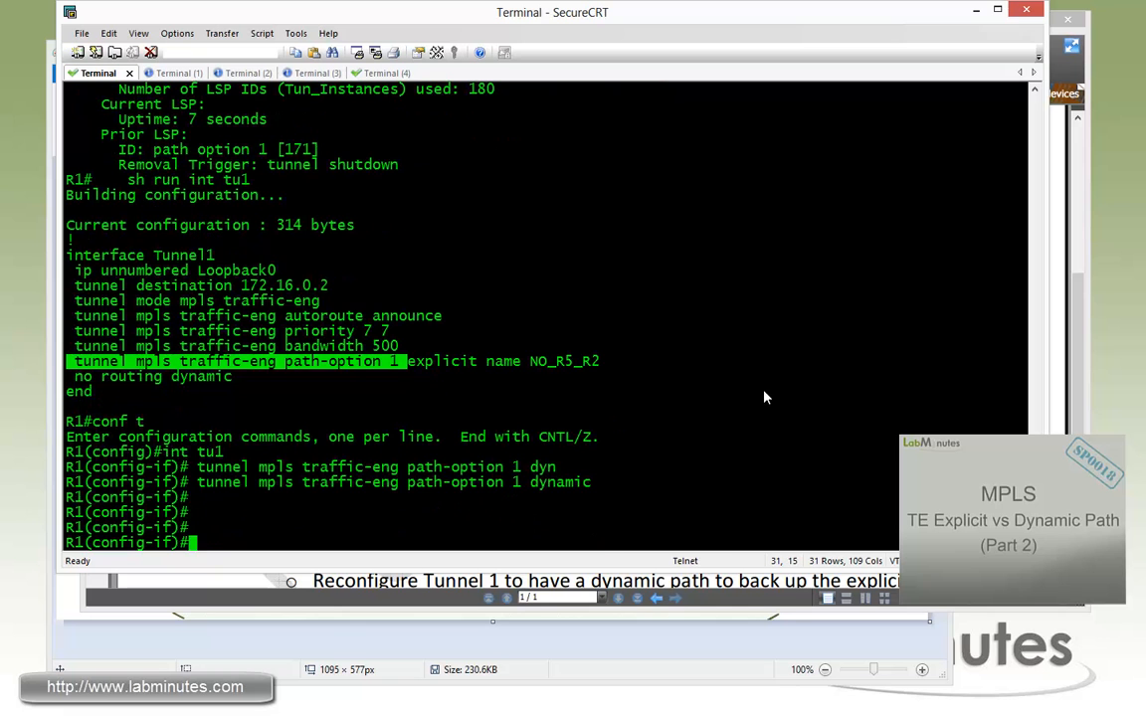